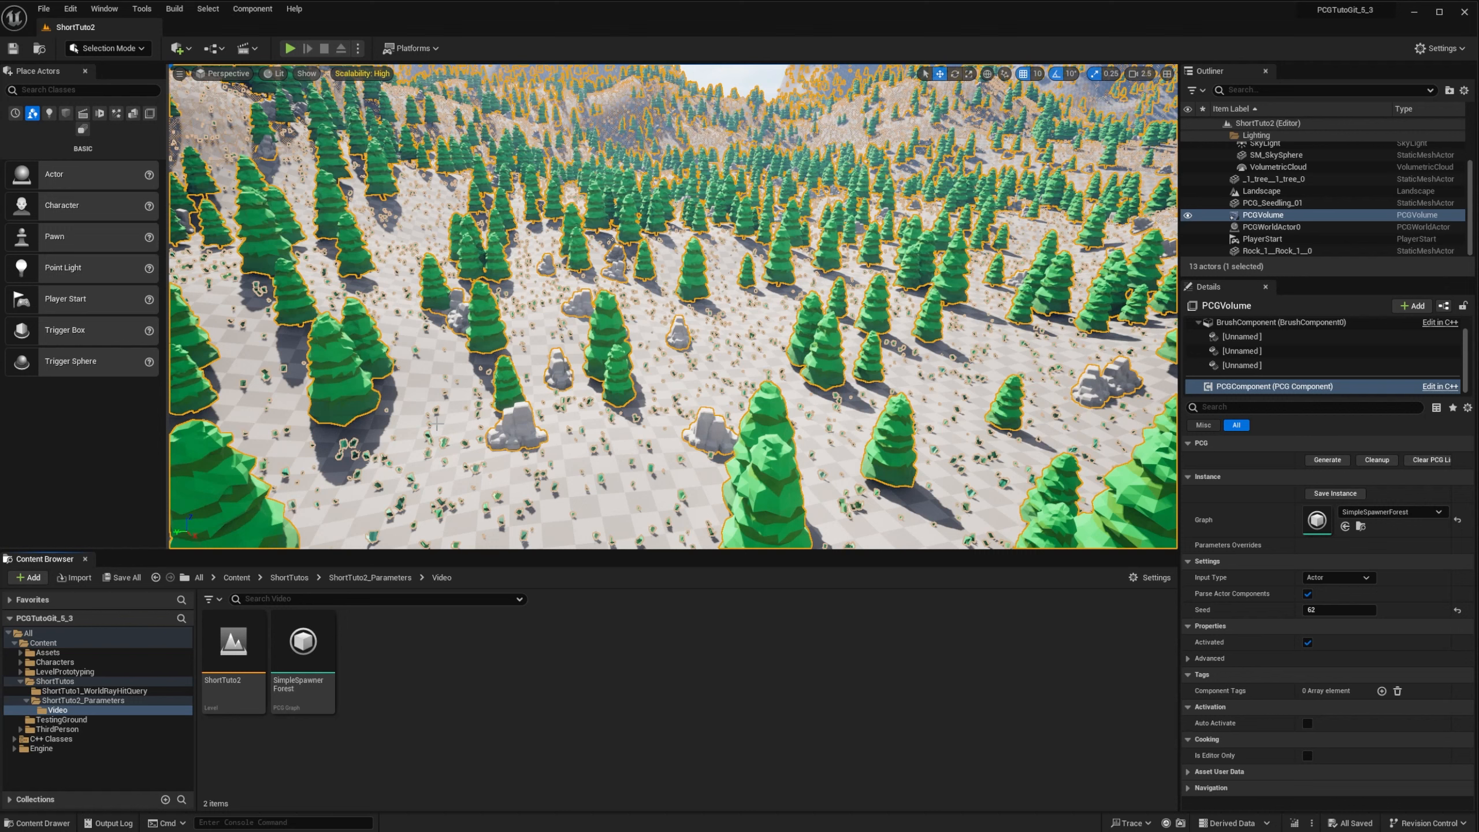
mouse_move(431, 425)
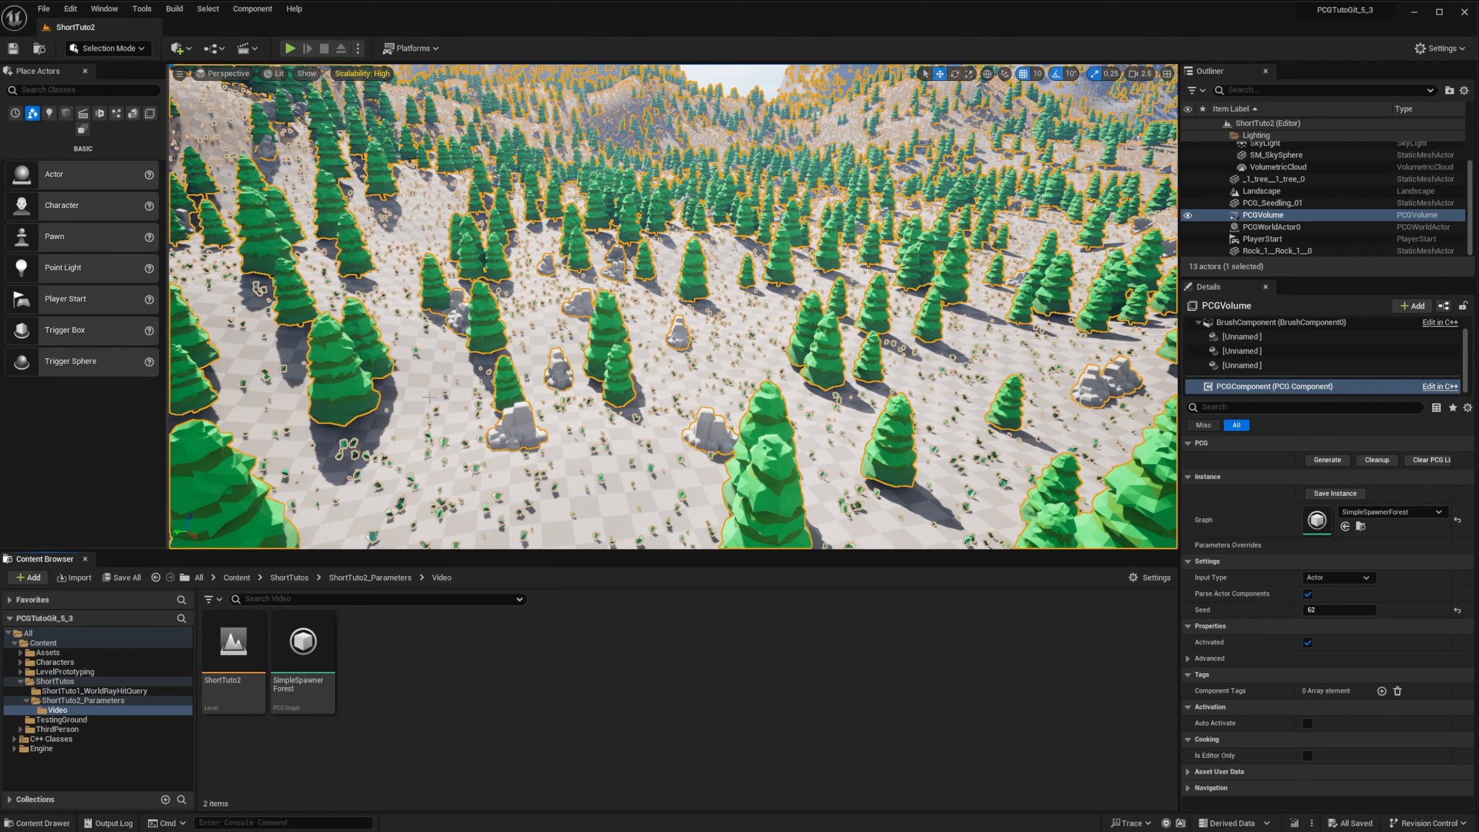
Review the TutorialPCG repository on GitHub, then open the SimpleSpawnerForest PCG graph
click(293, 8)
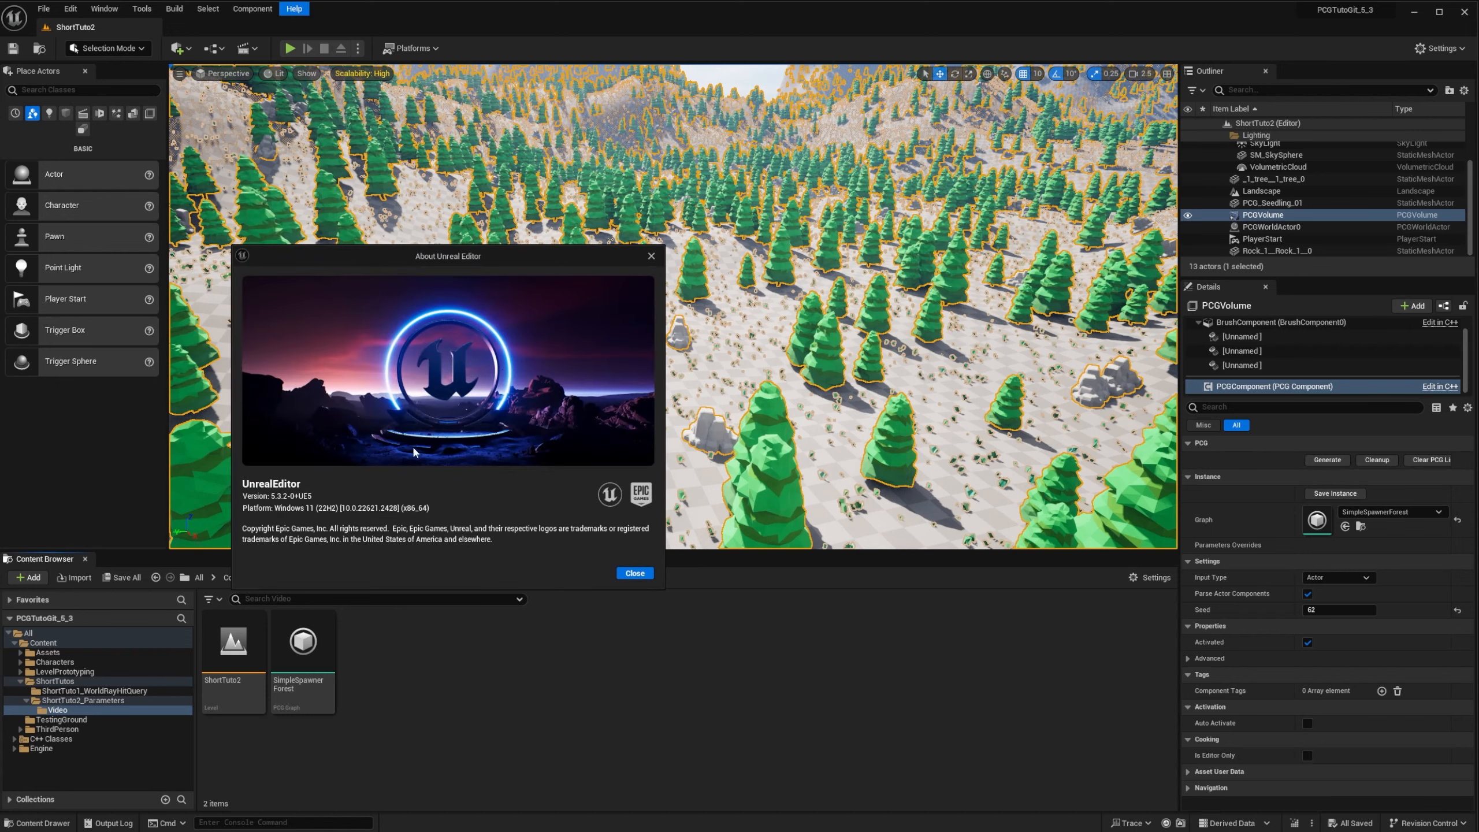
mouse_move(287, 493)
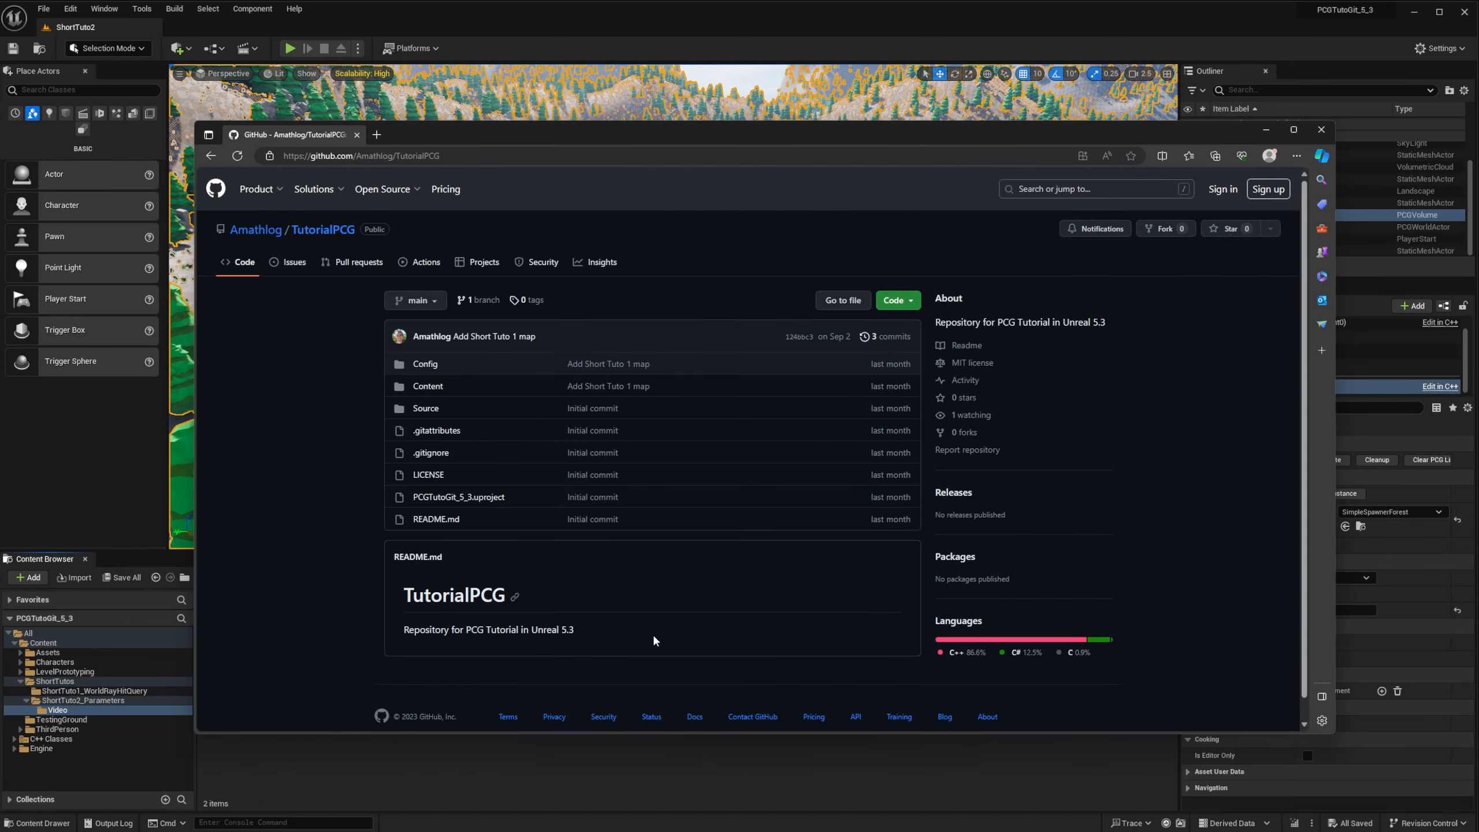
mouse_move(525, 249)
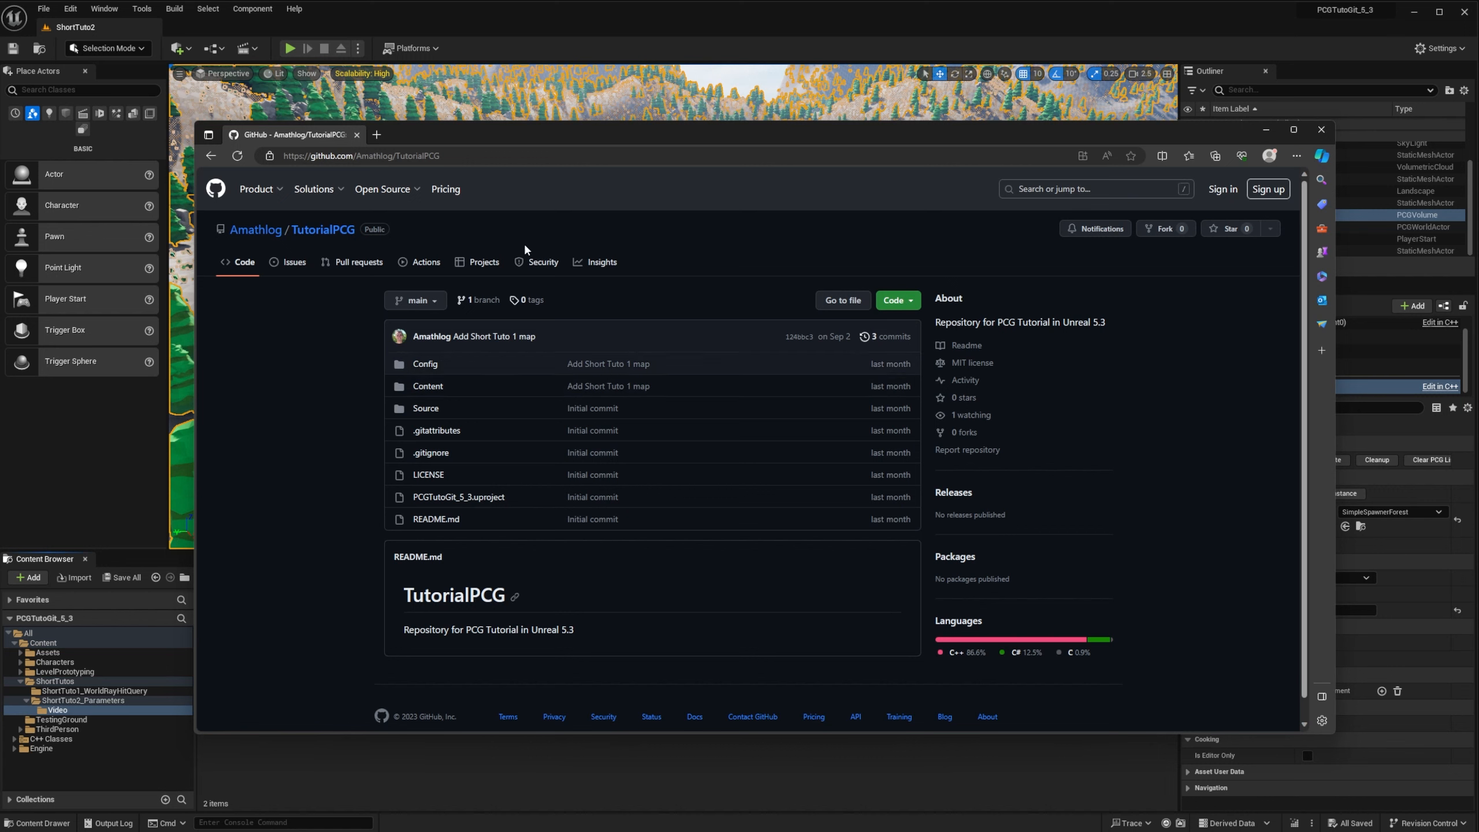
mouse_move(436, 363)
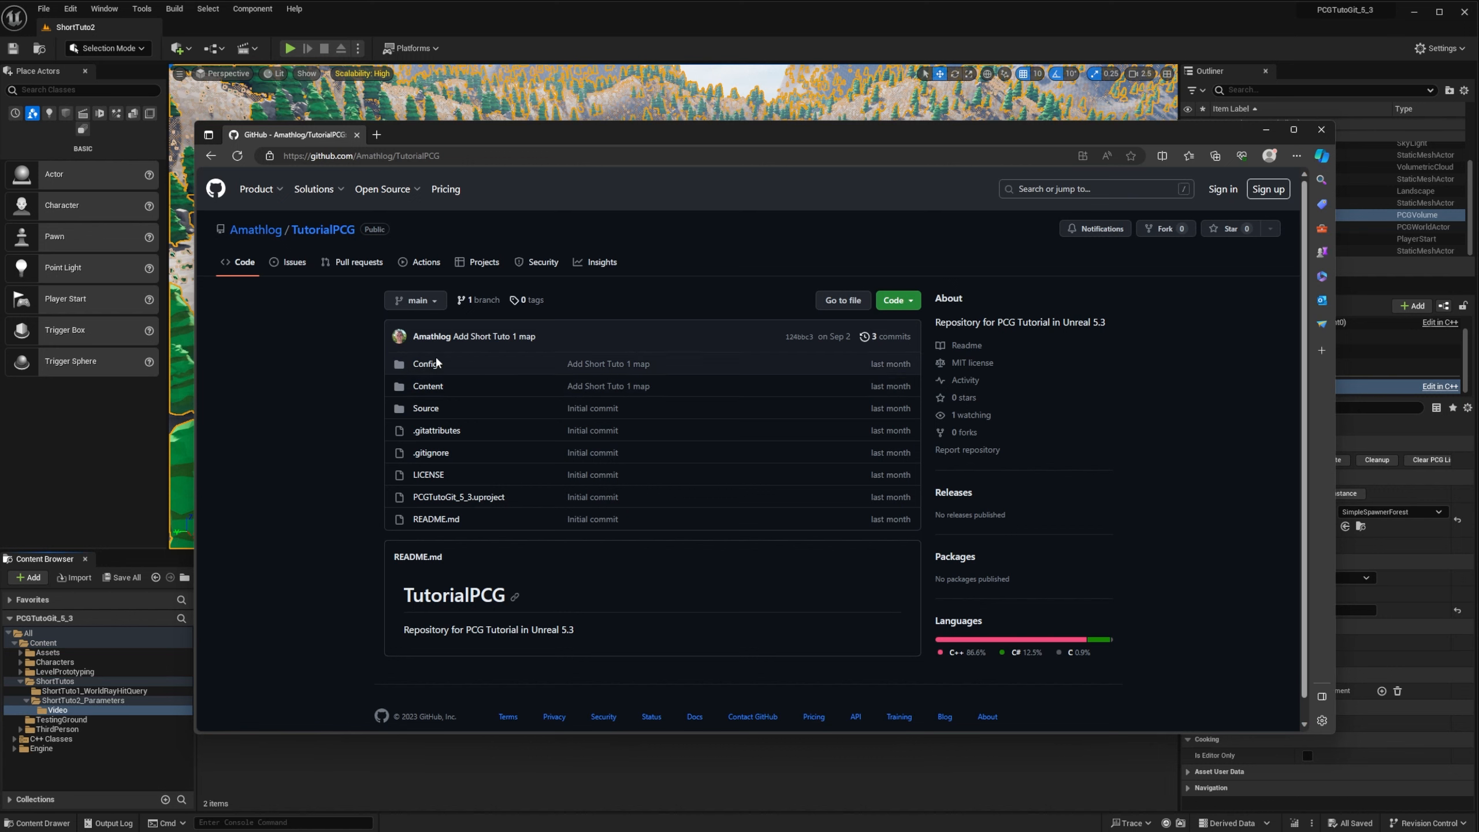
mouse_move(435, 430)
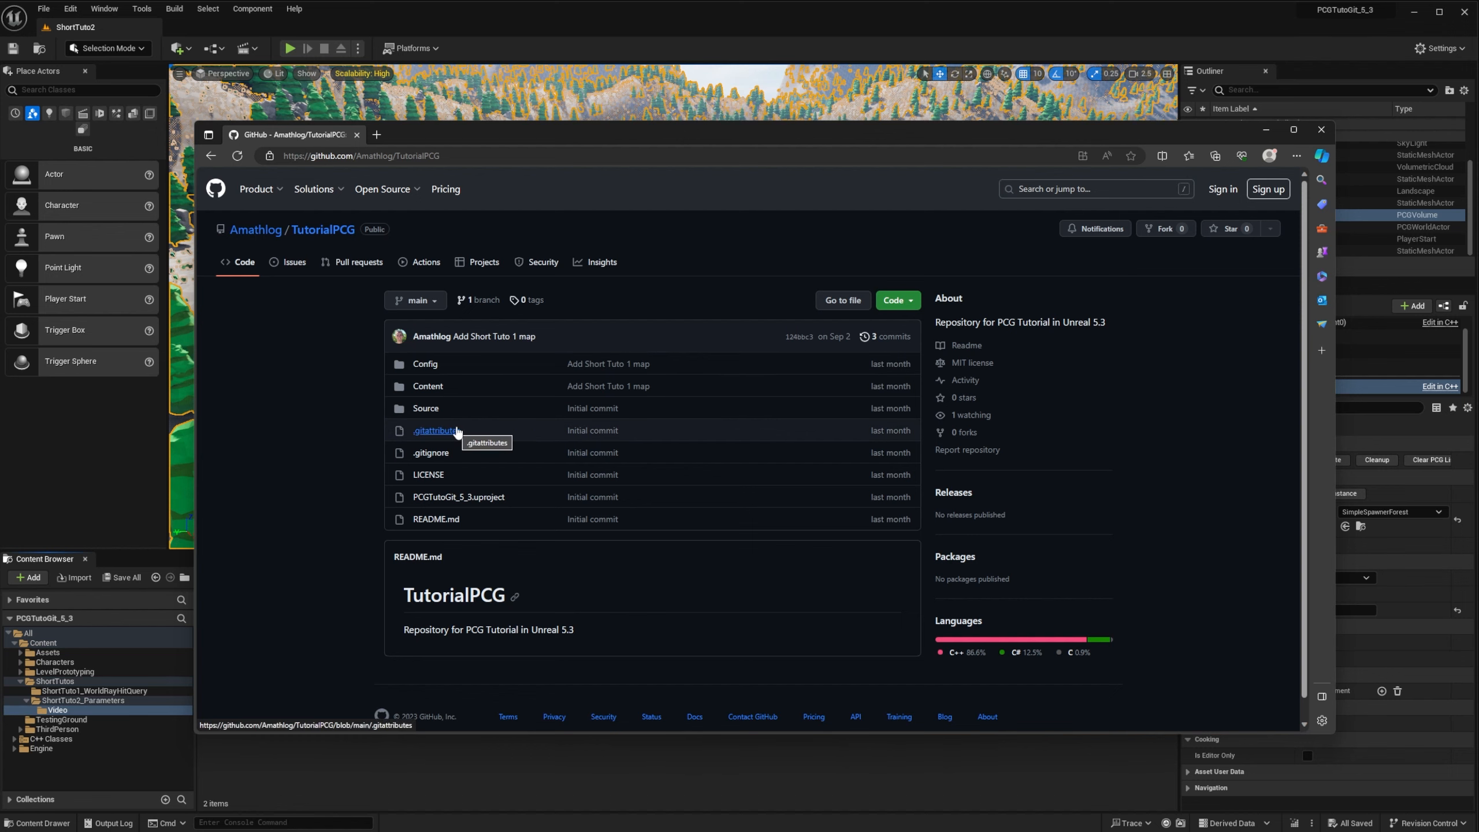
click(1321, 129)
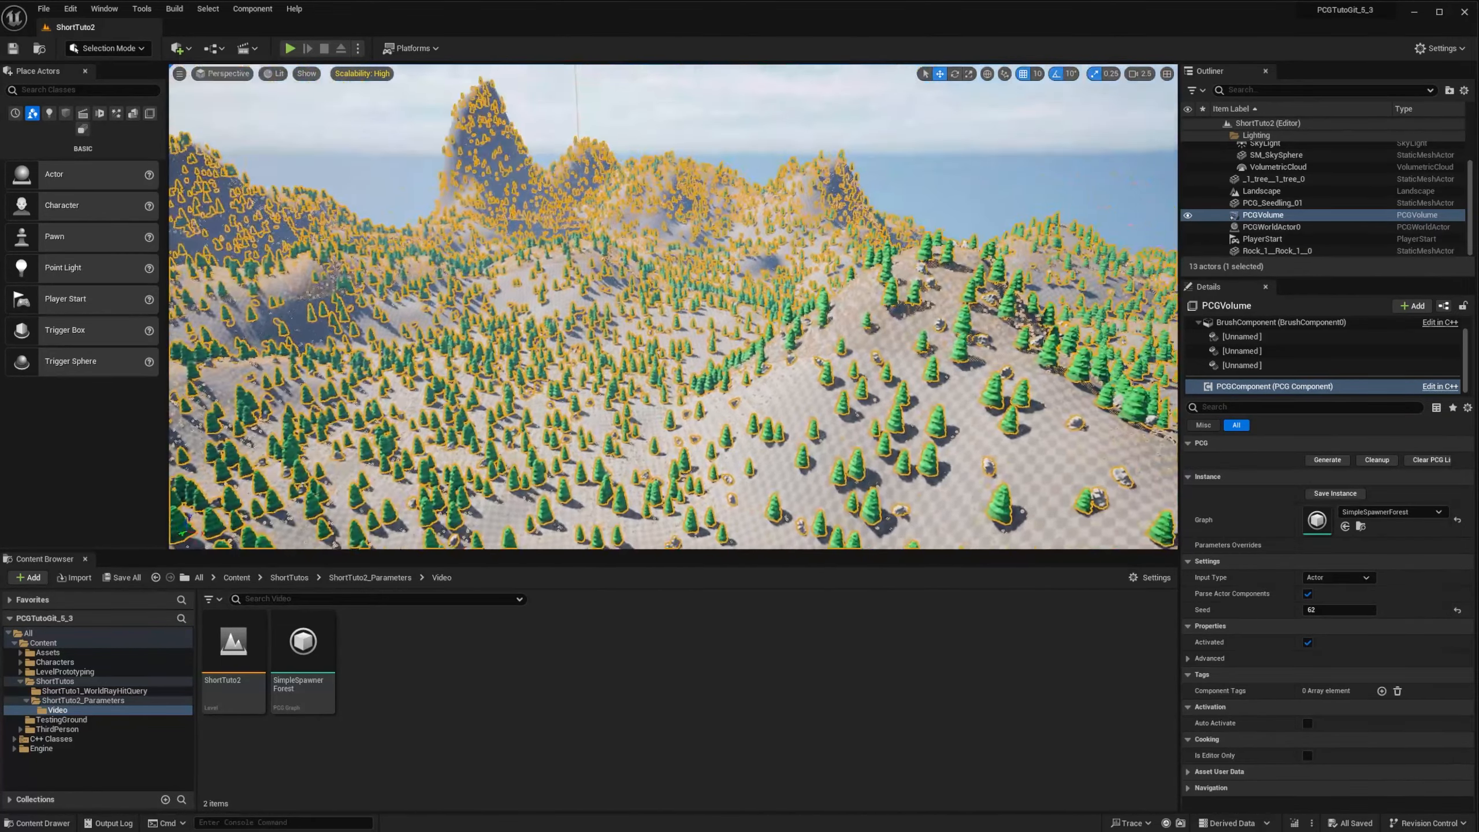
double_click(302, 641)
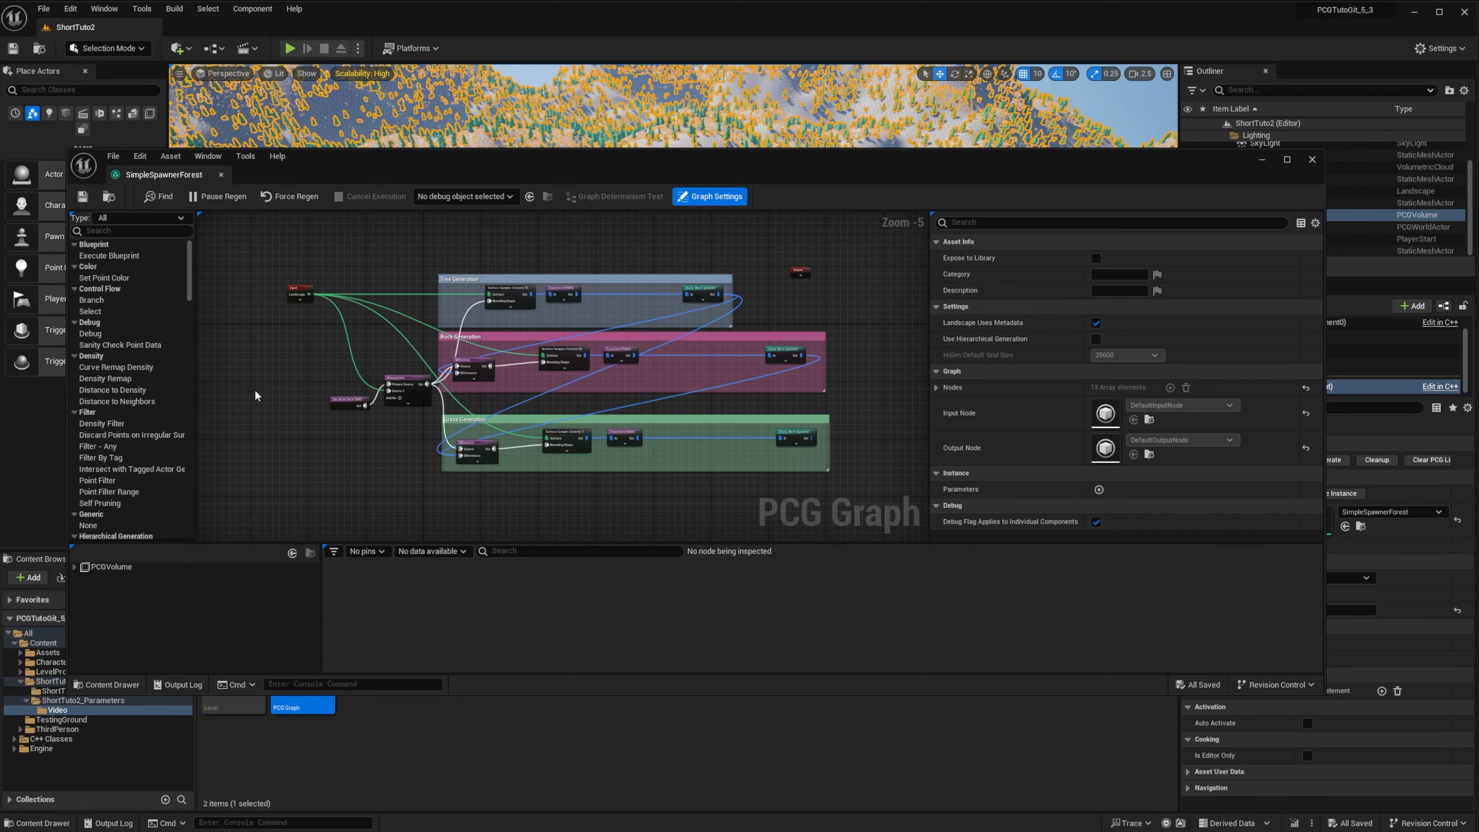
mouse_move(318, 377)
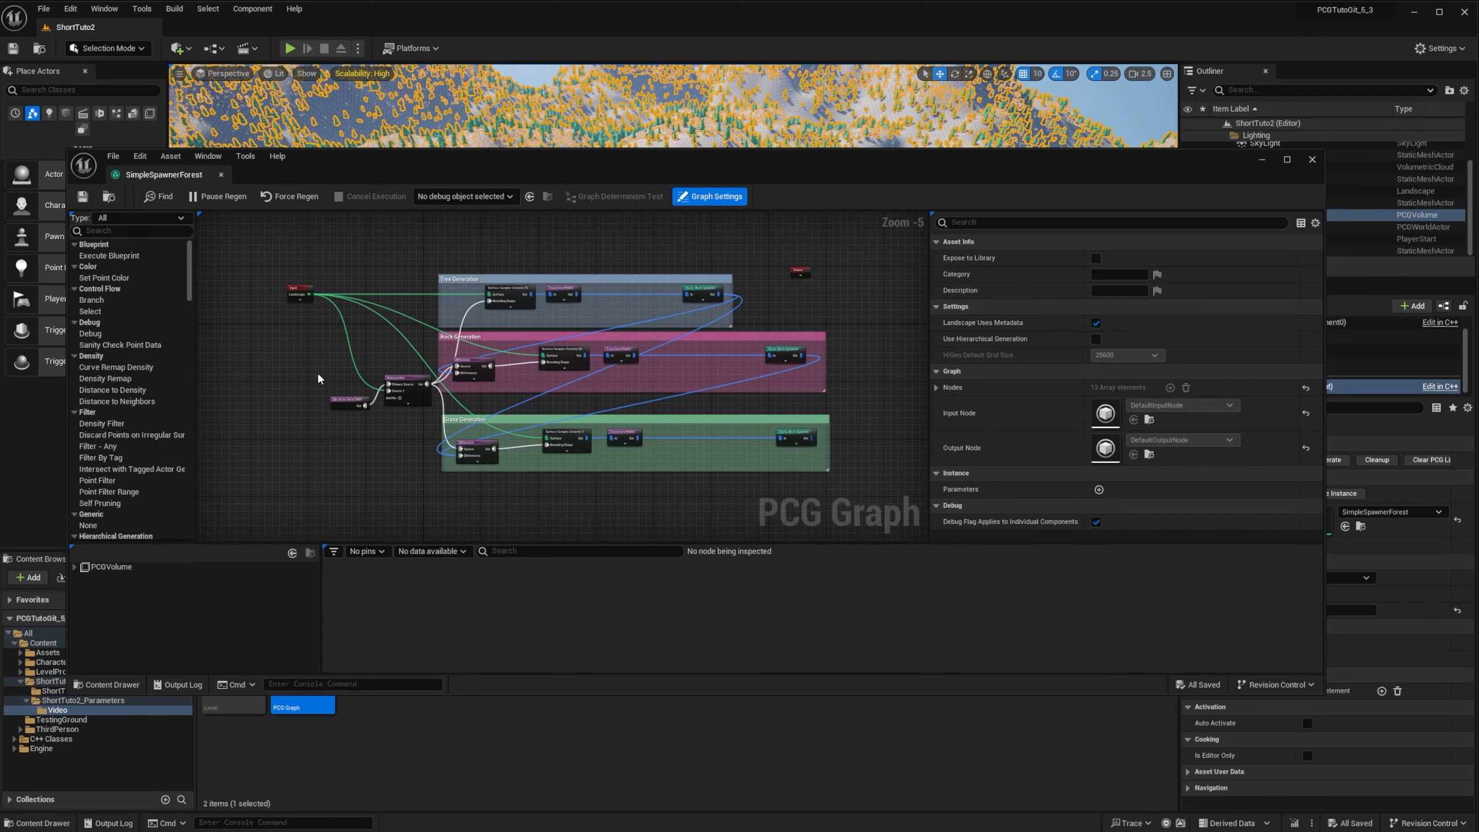
mouse_move(322, 344)
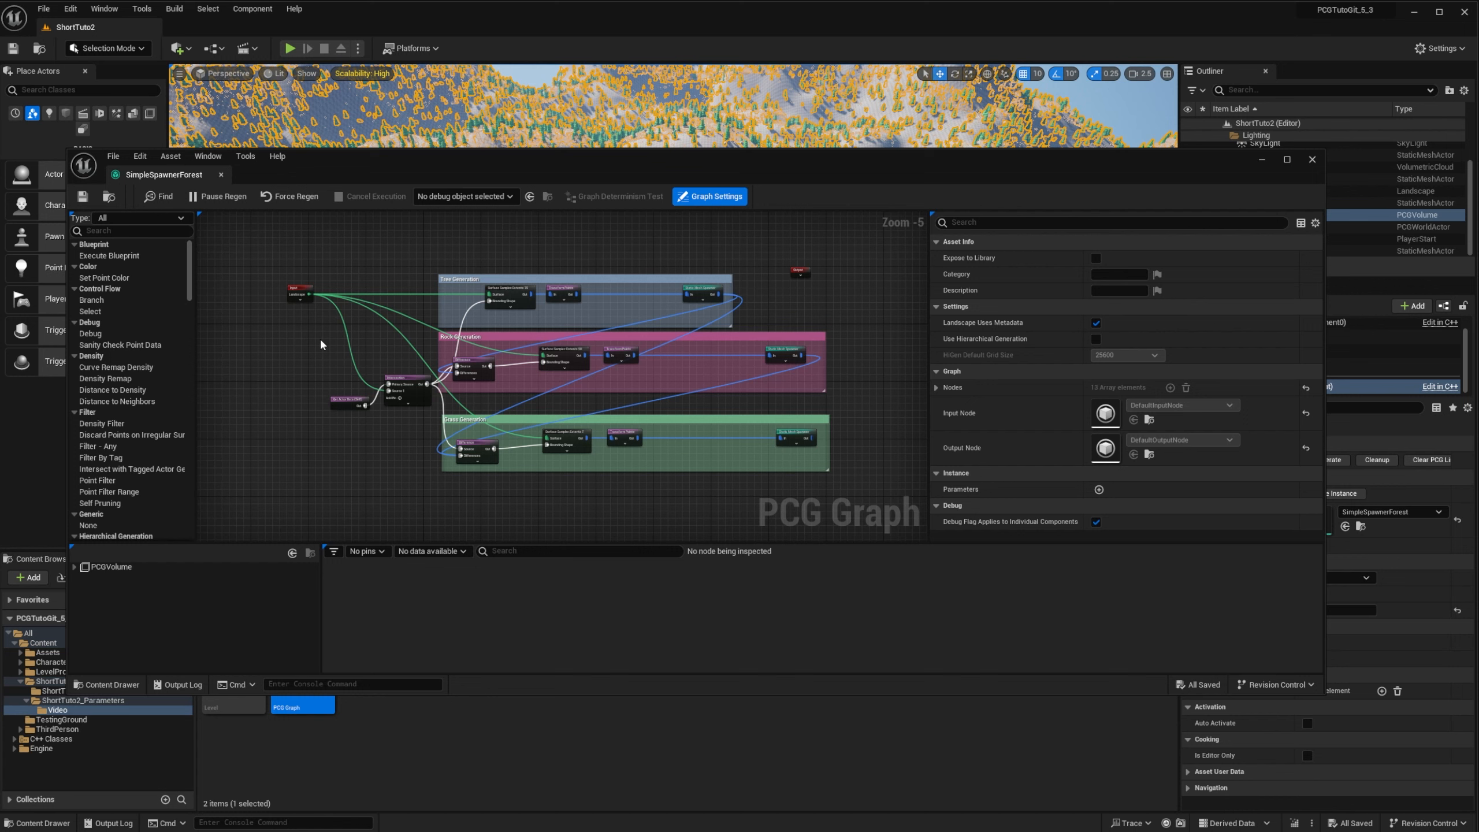
mouse_move(326, 321)
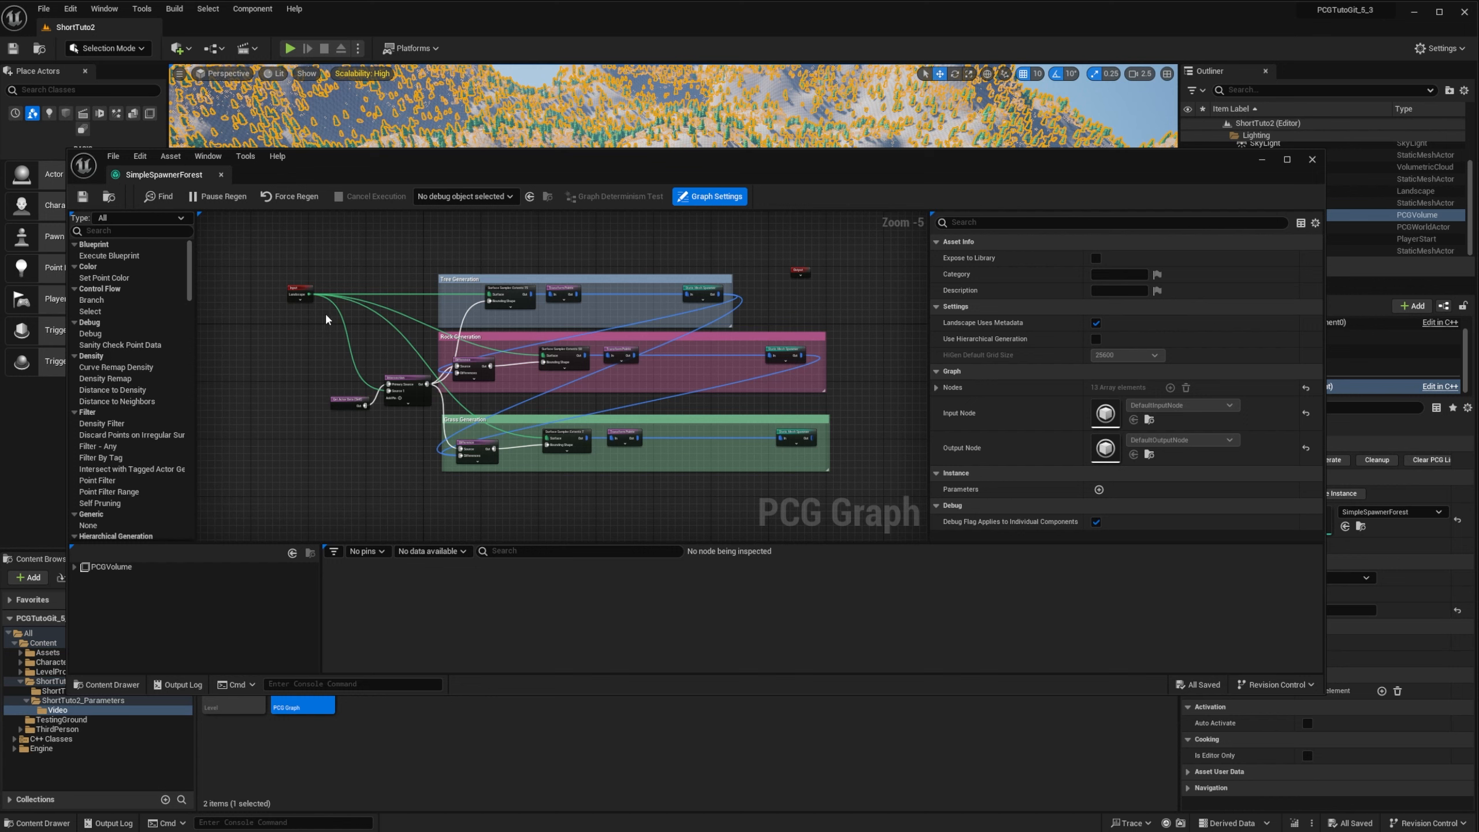
mouse_move(279, 346)
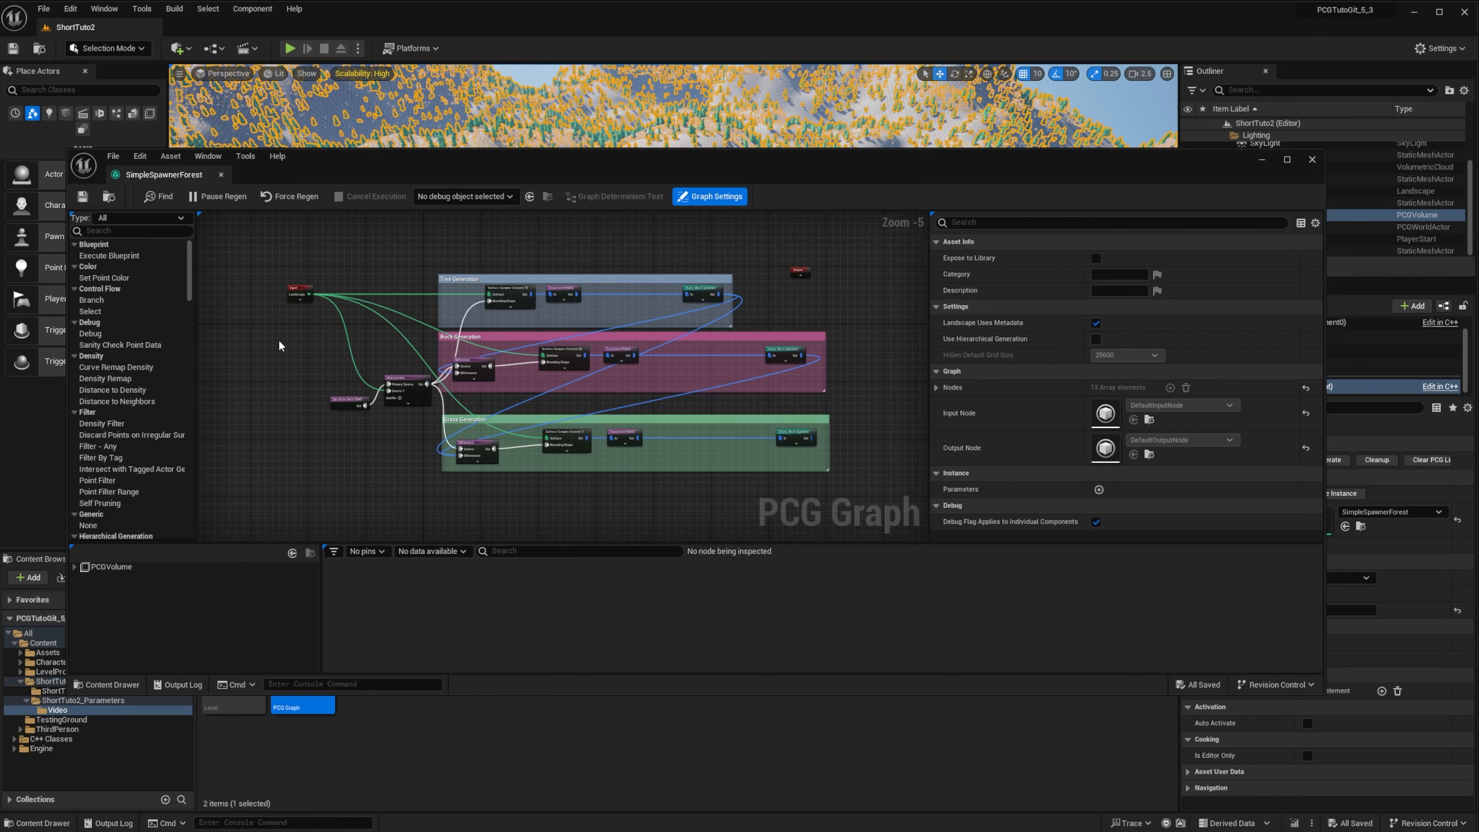
mouse_move(207, 348)
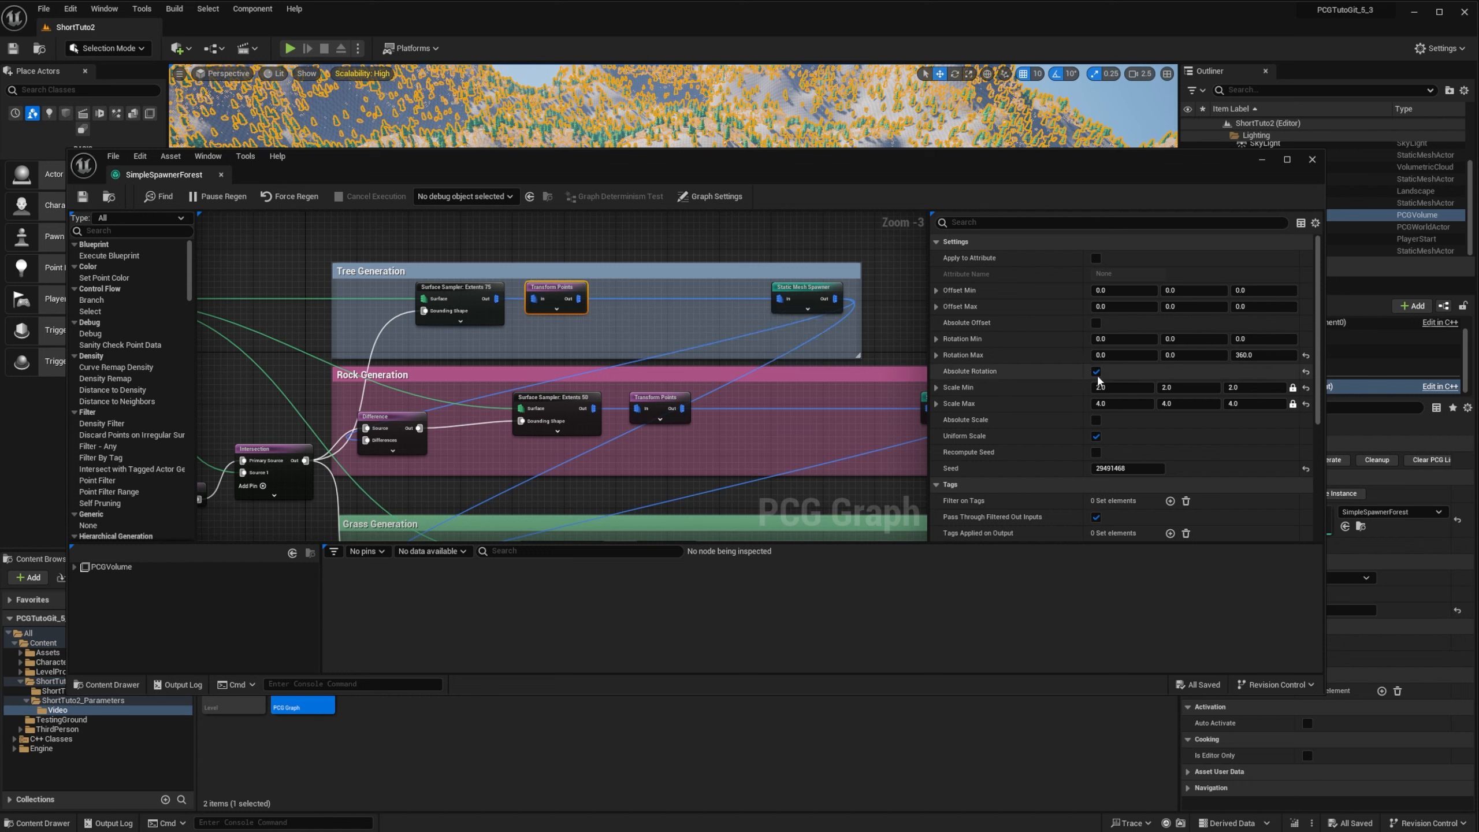
click(805, 287)
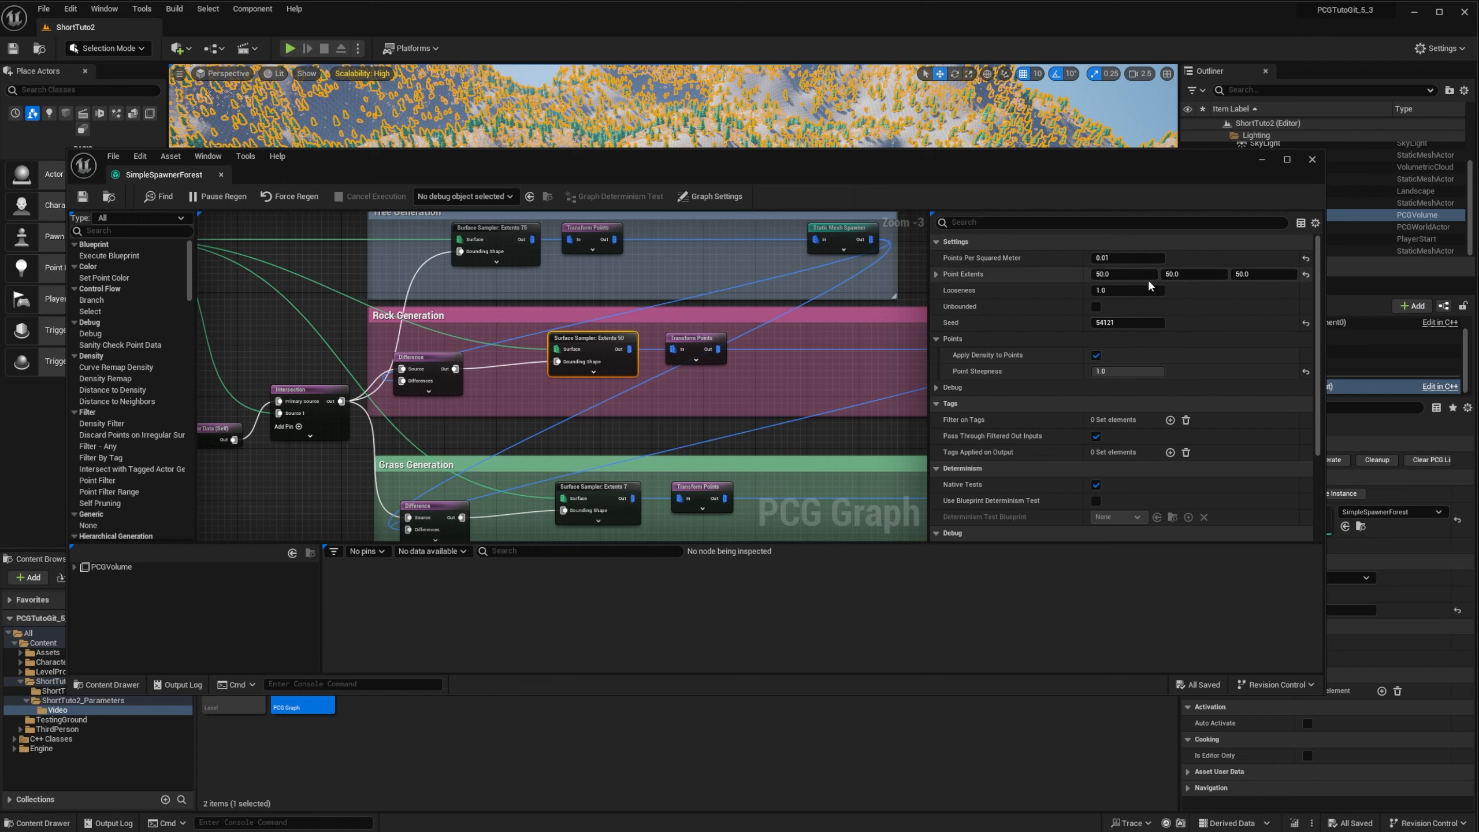
mouse_move(693, 347)
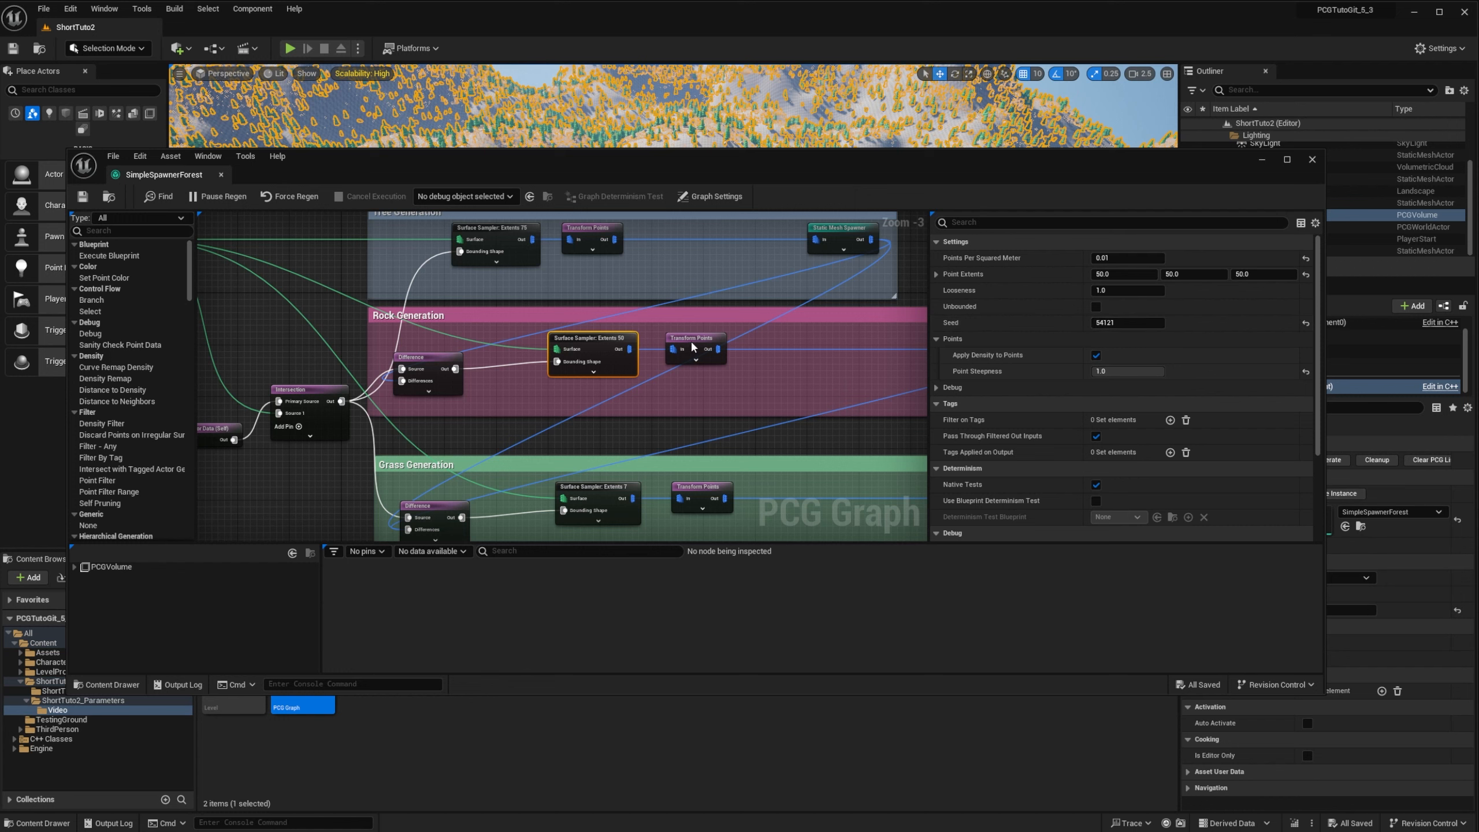
click(695, 344)
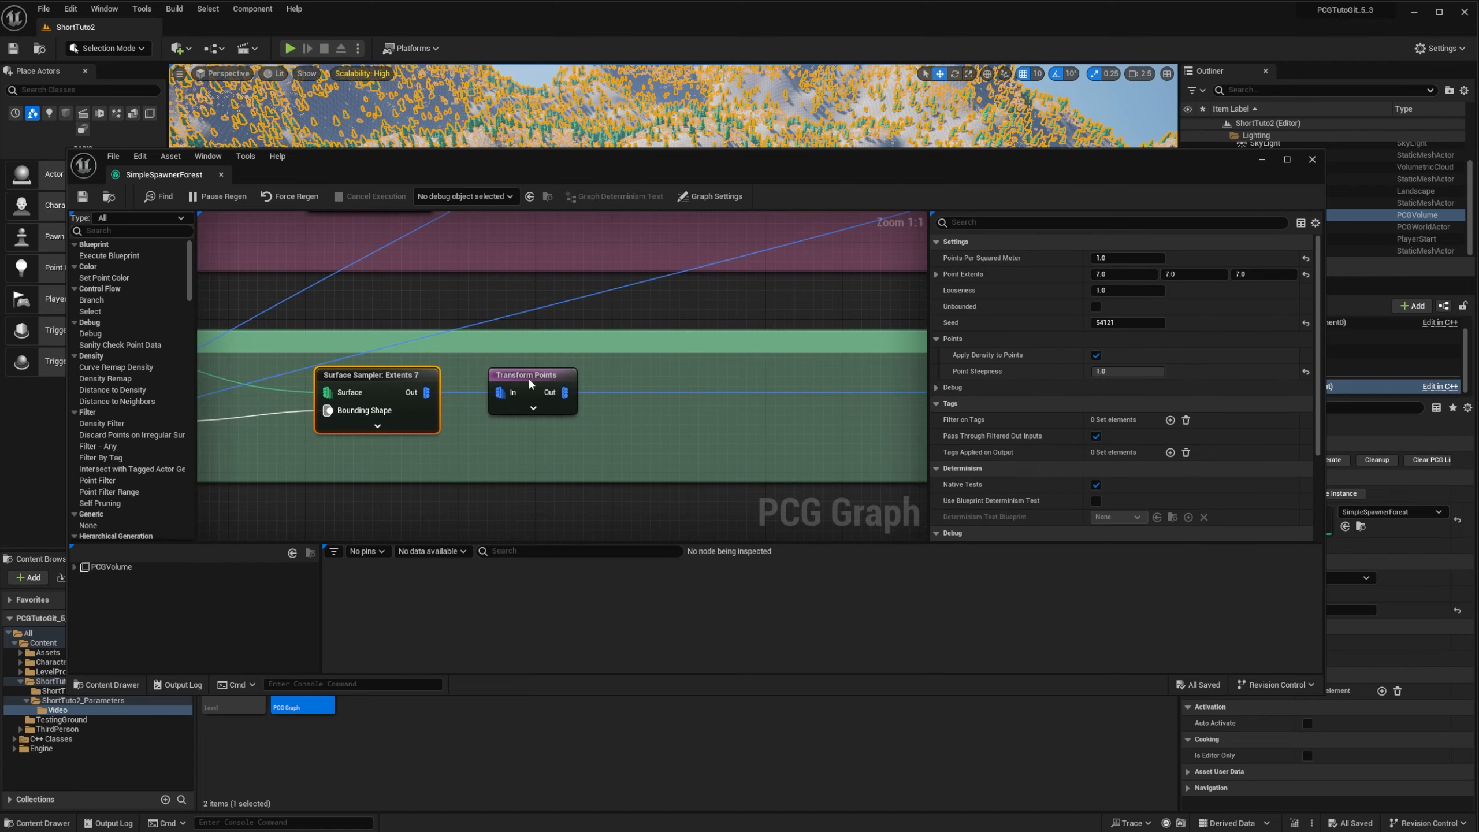
click(530, 375)
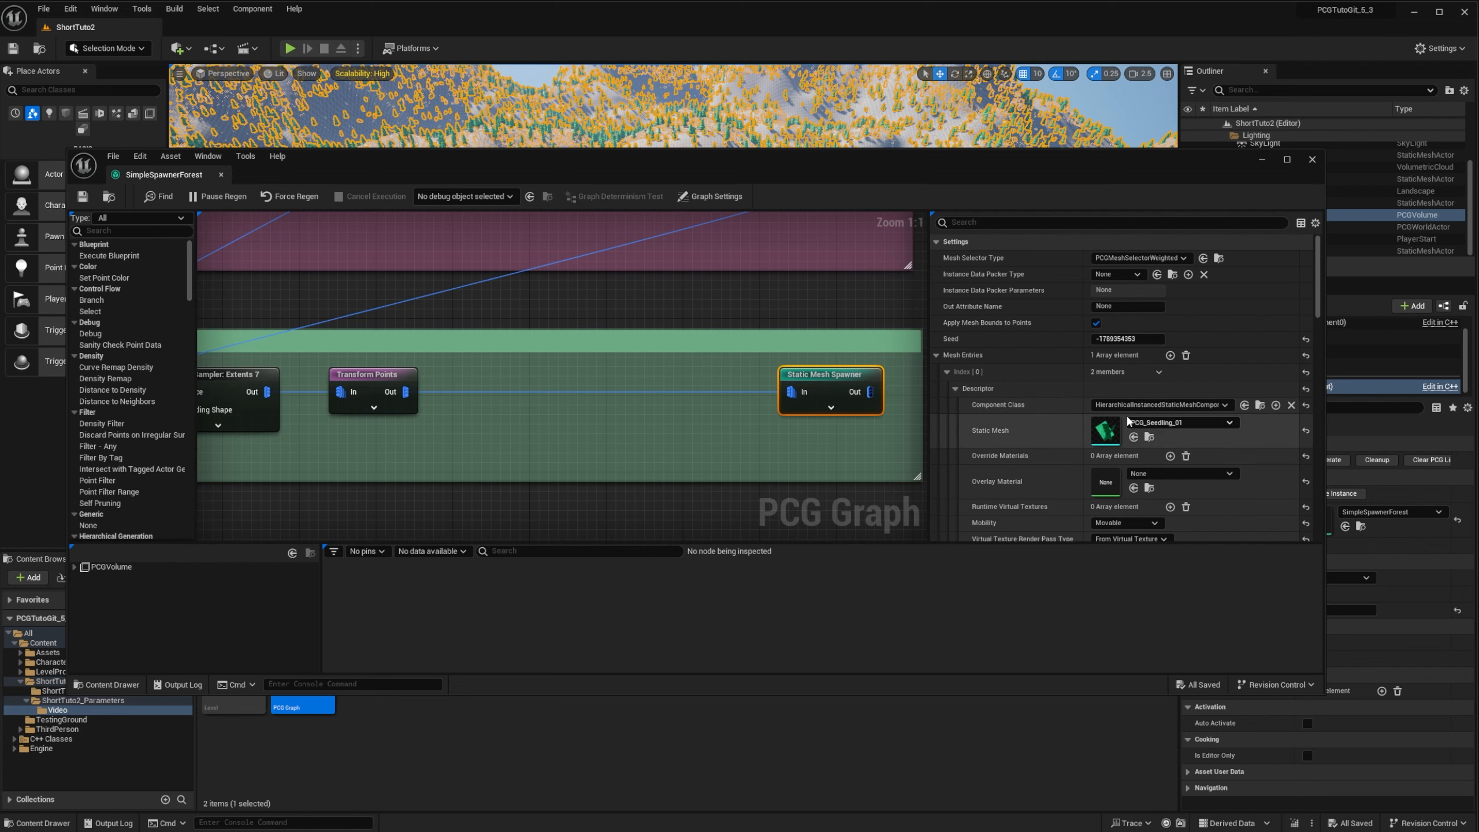
scroll(down, 3)
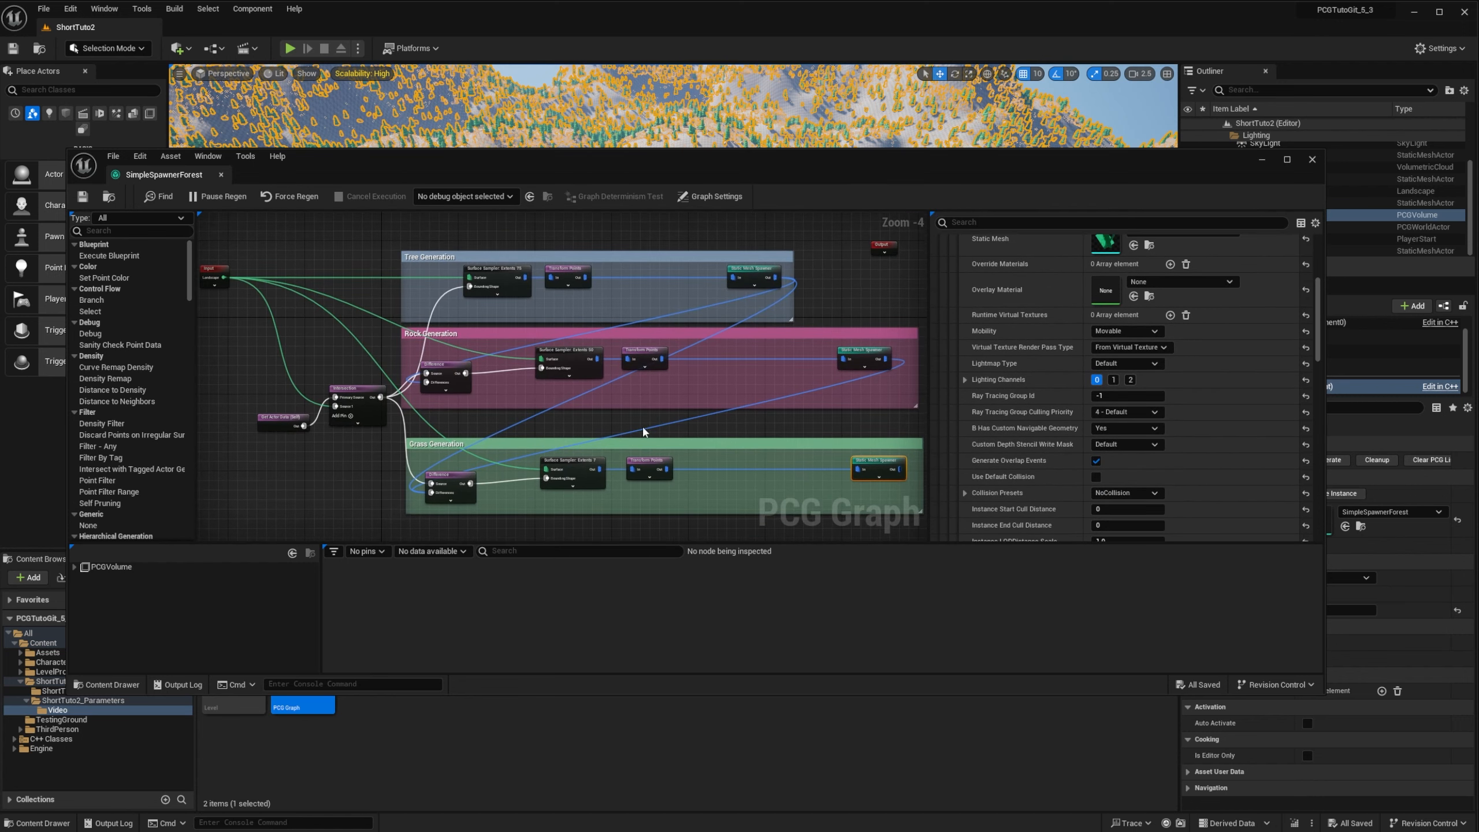
mouse_move(454, 255)
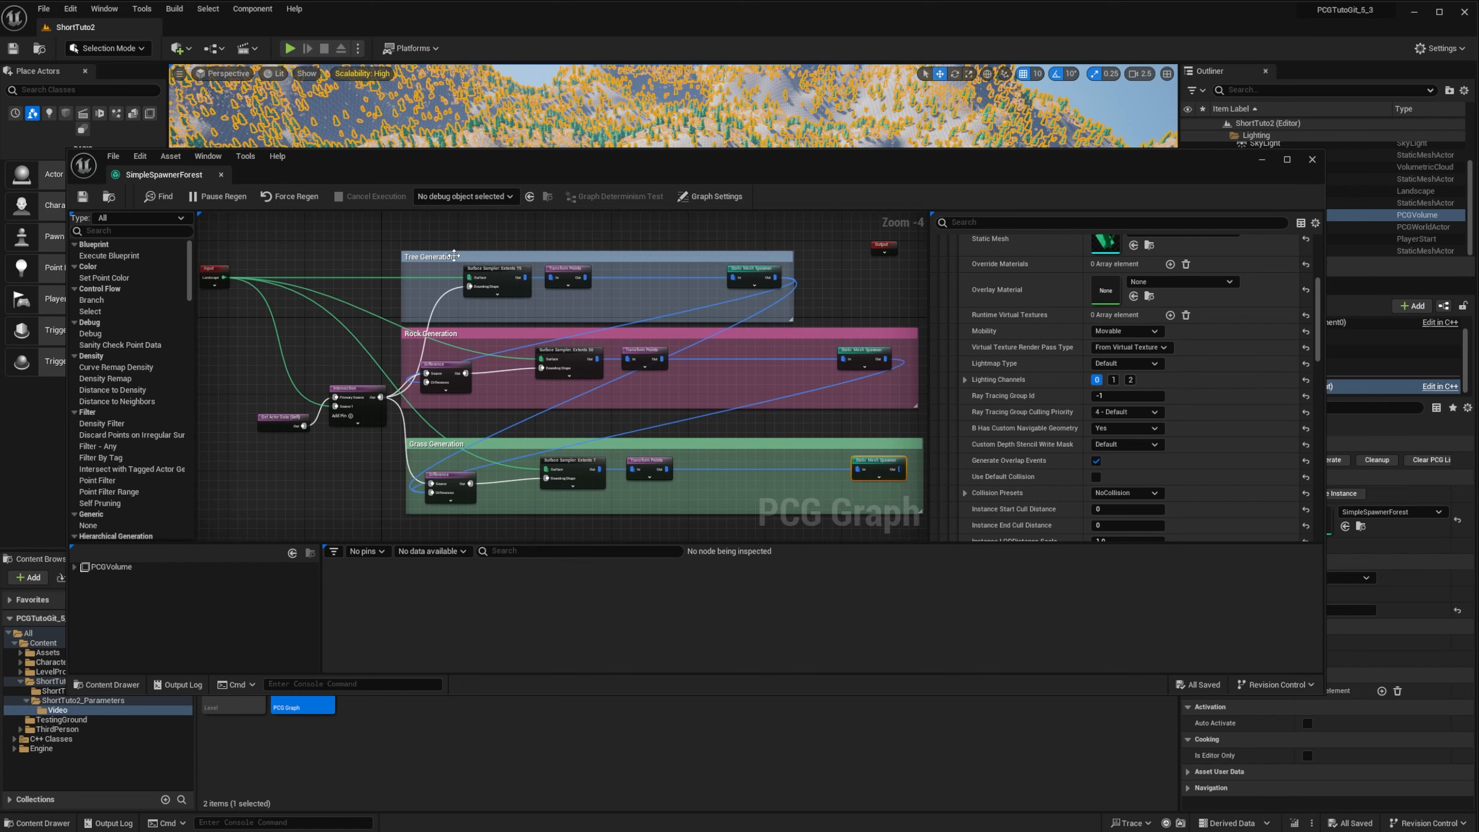
mouse_move(658, 290)
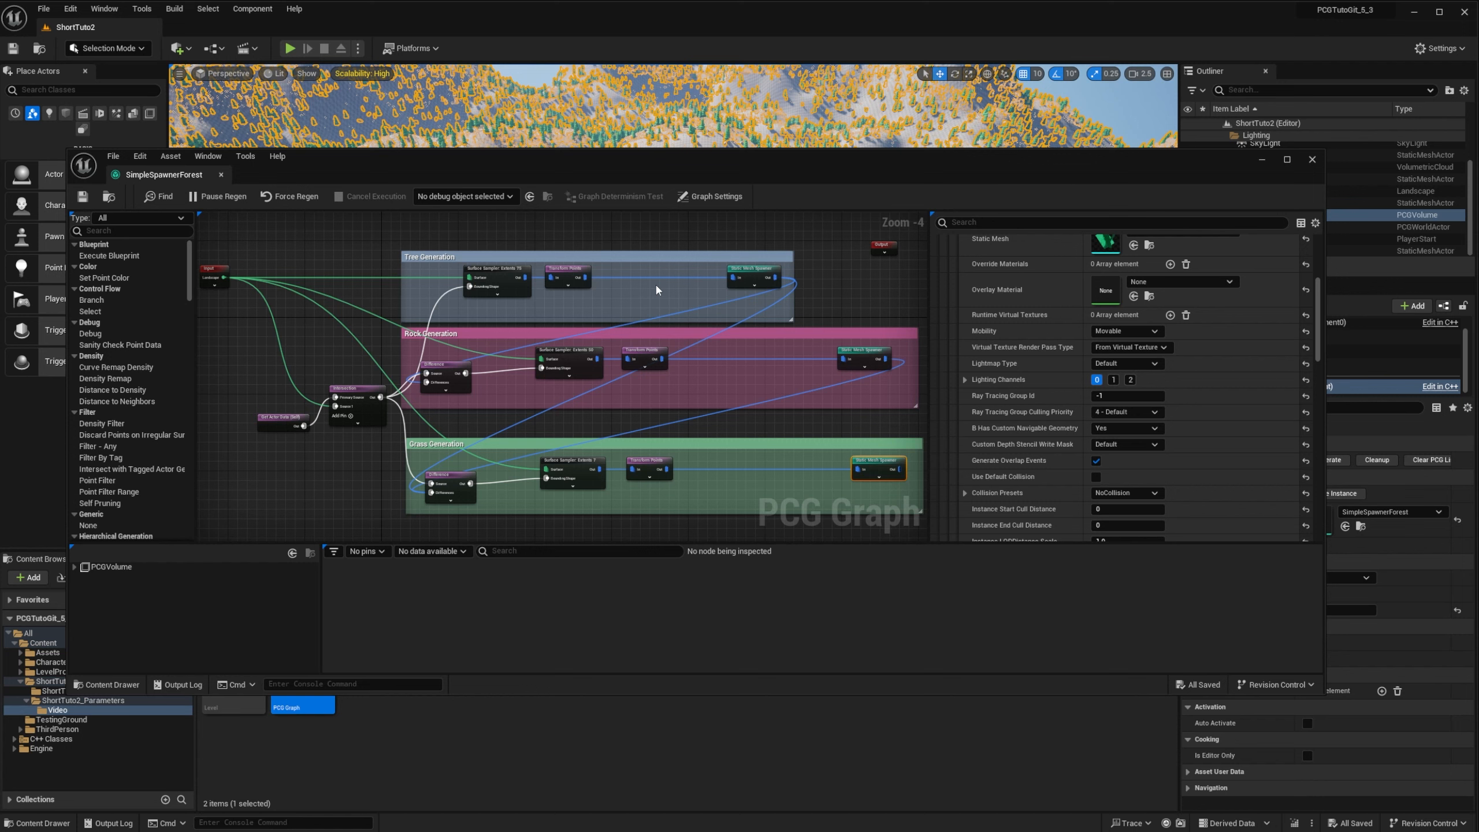
mouse_move(587, 260)
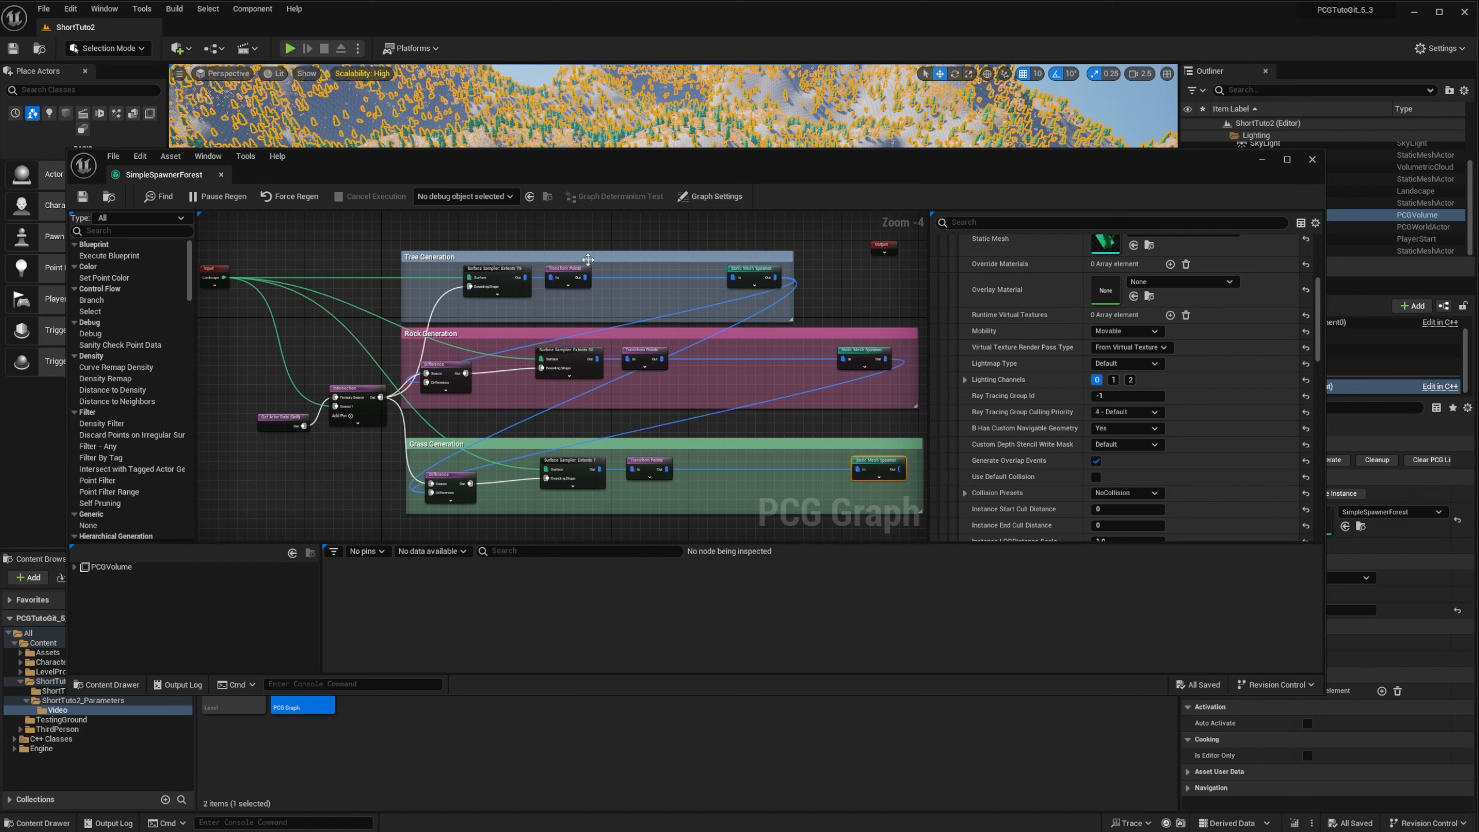
mouse_move(495, 287)
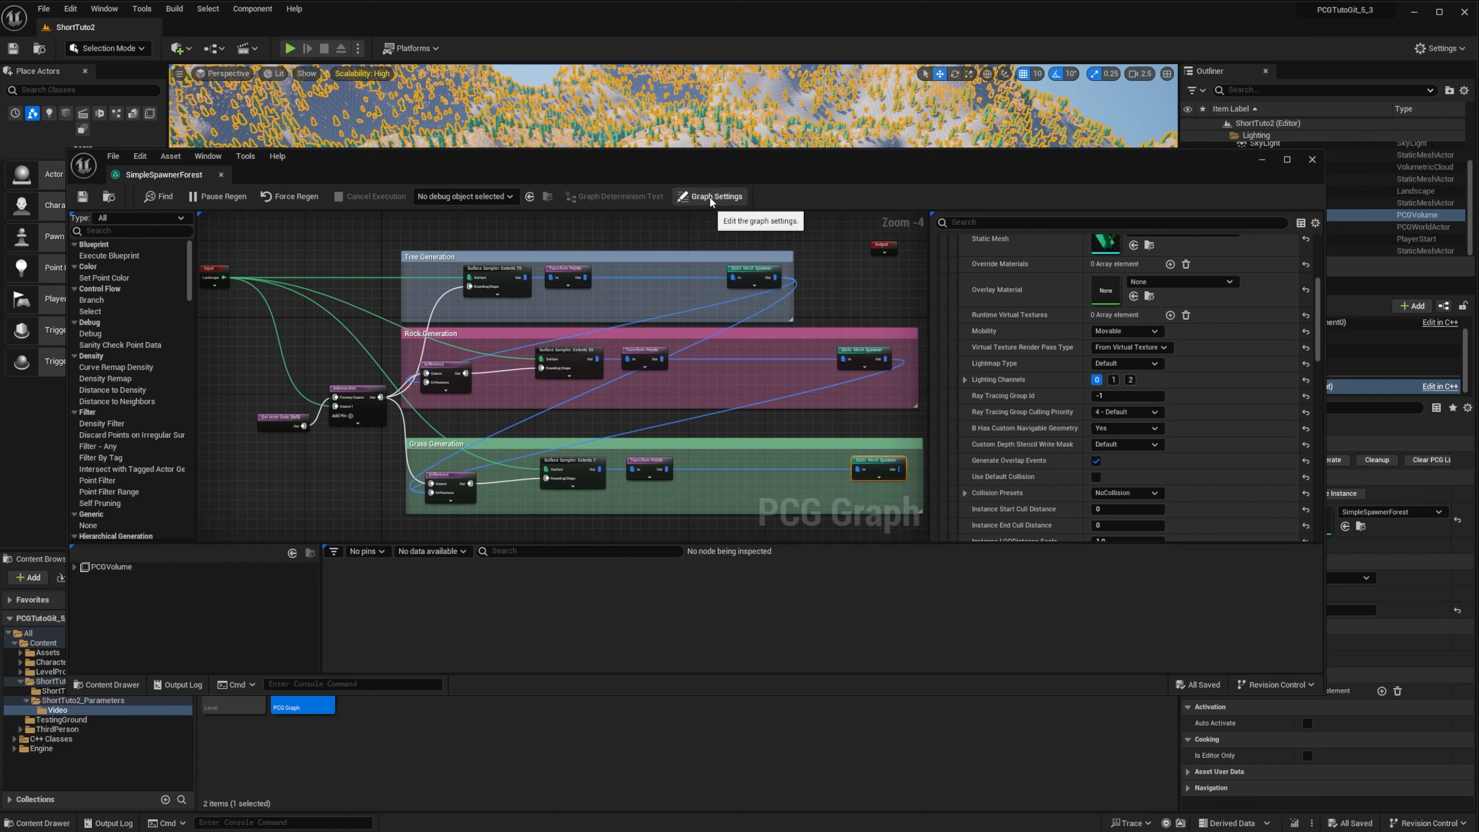
Add TreeDensity, RockDensity and GrassDensity parameters in the graph settings
click(713, 196)
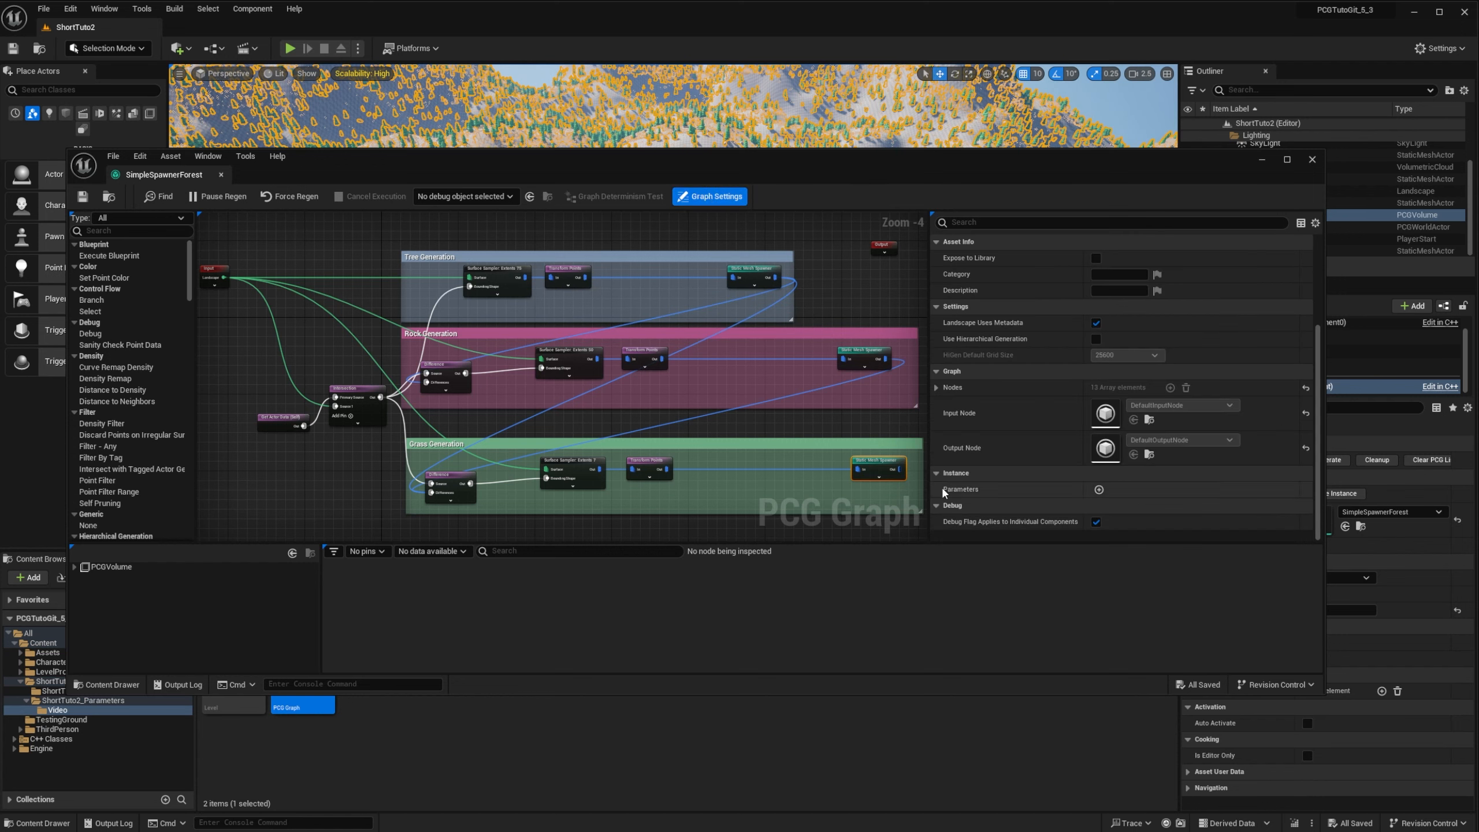
mouse_move(958, 492)
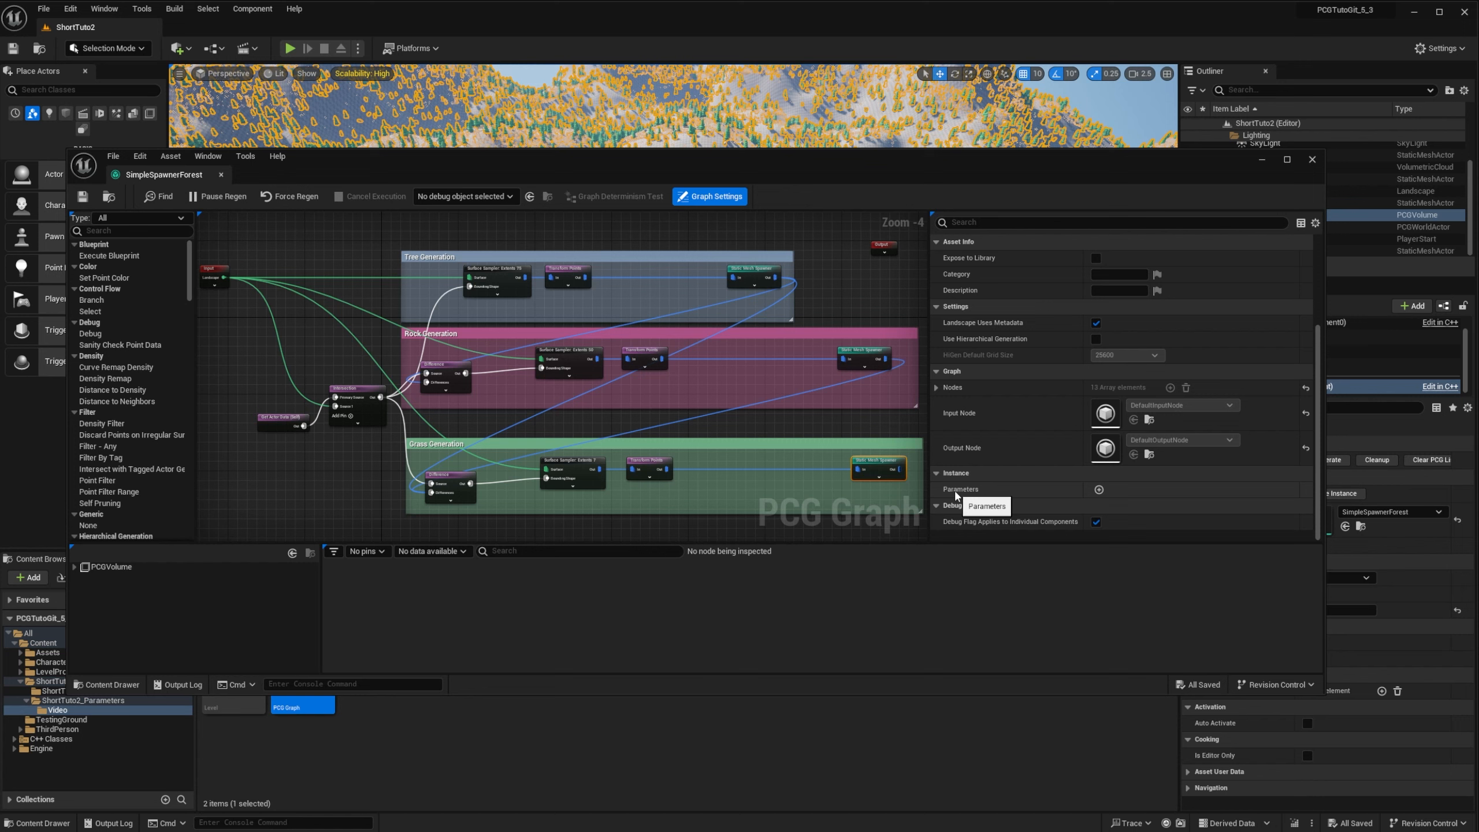
click(1098, 489)
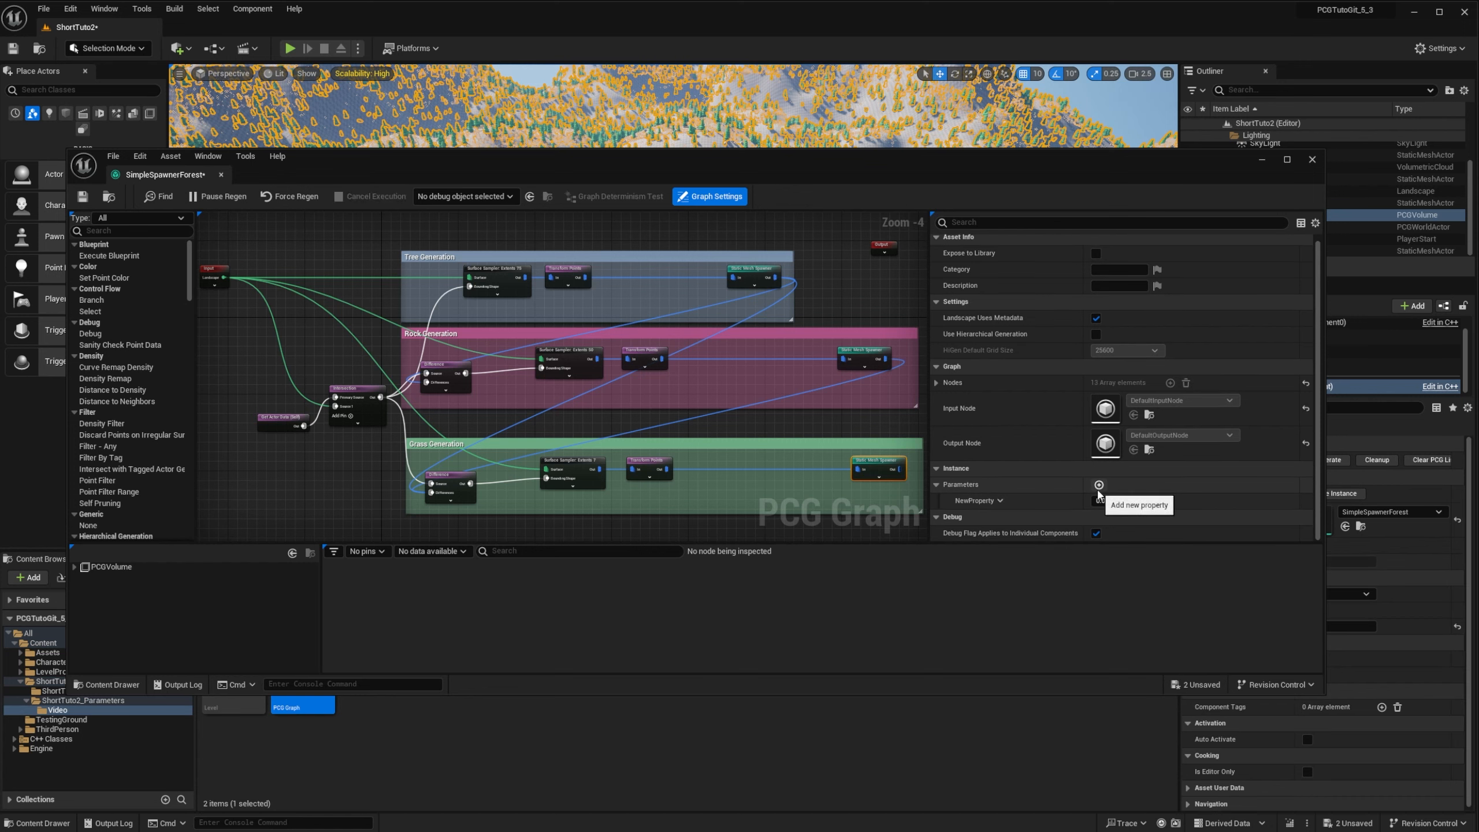
click(1097, 484)
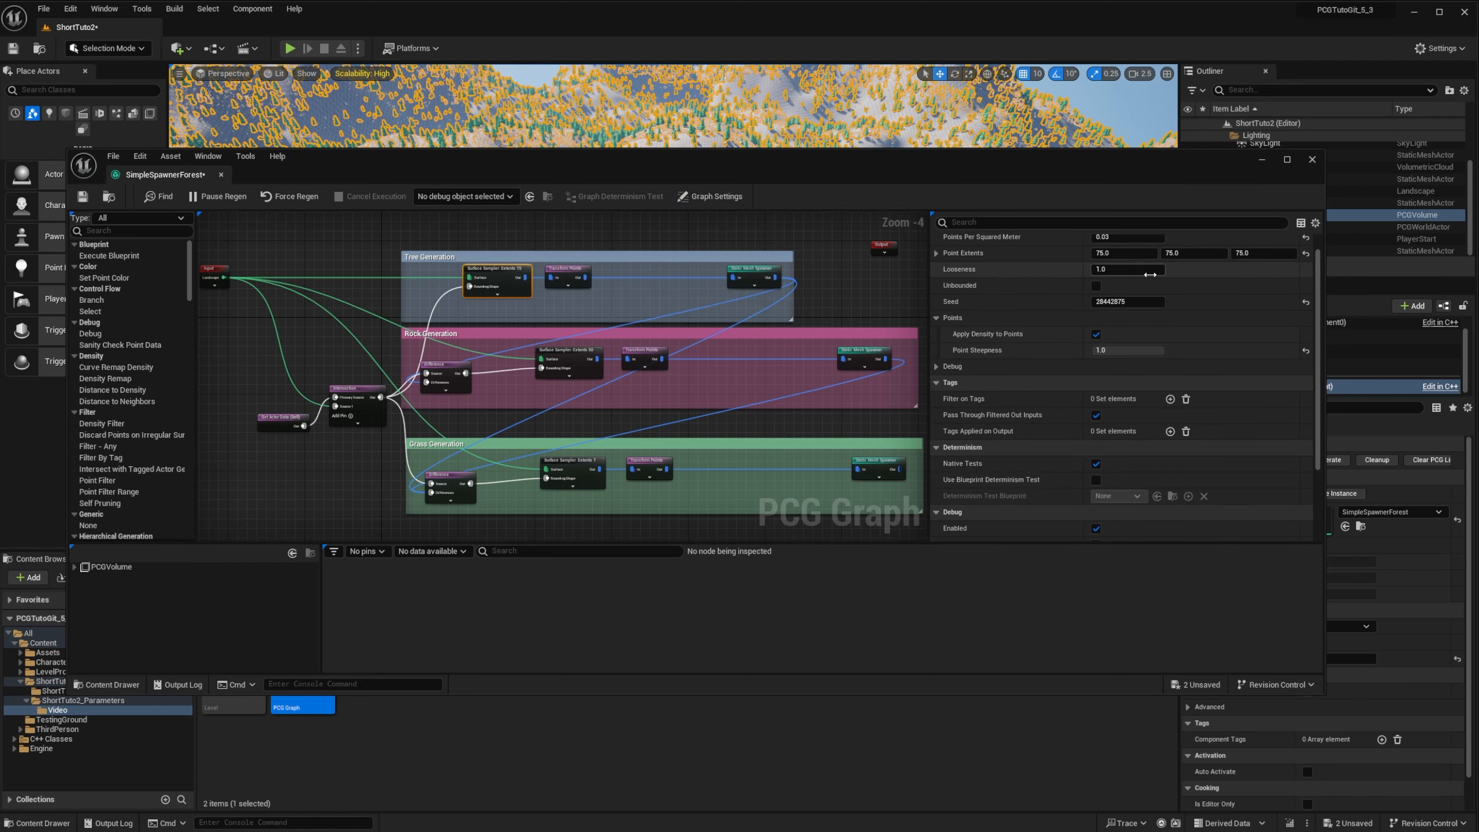
click(715, 197)
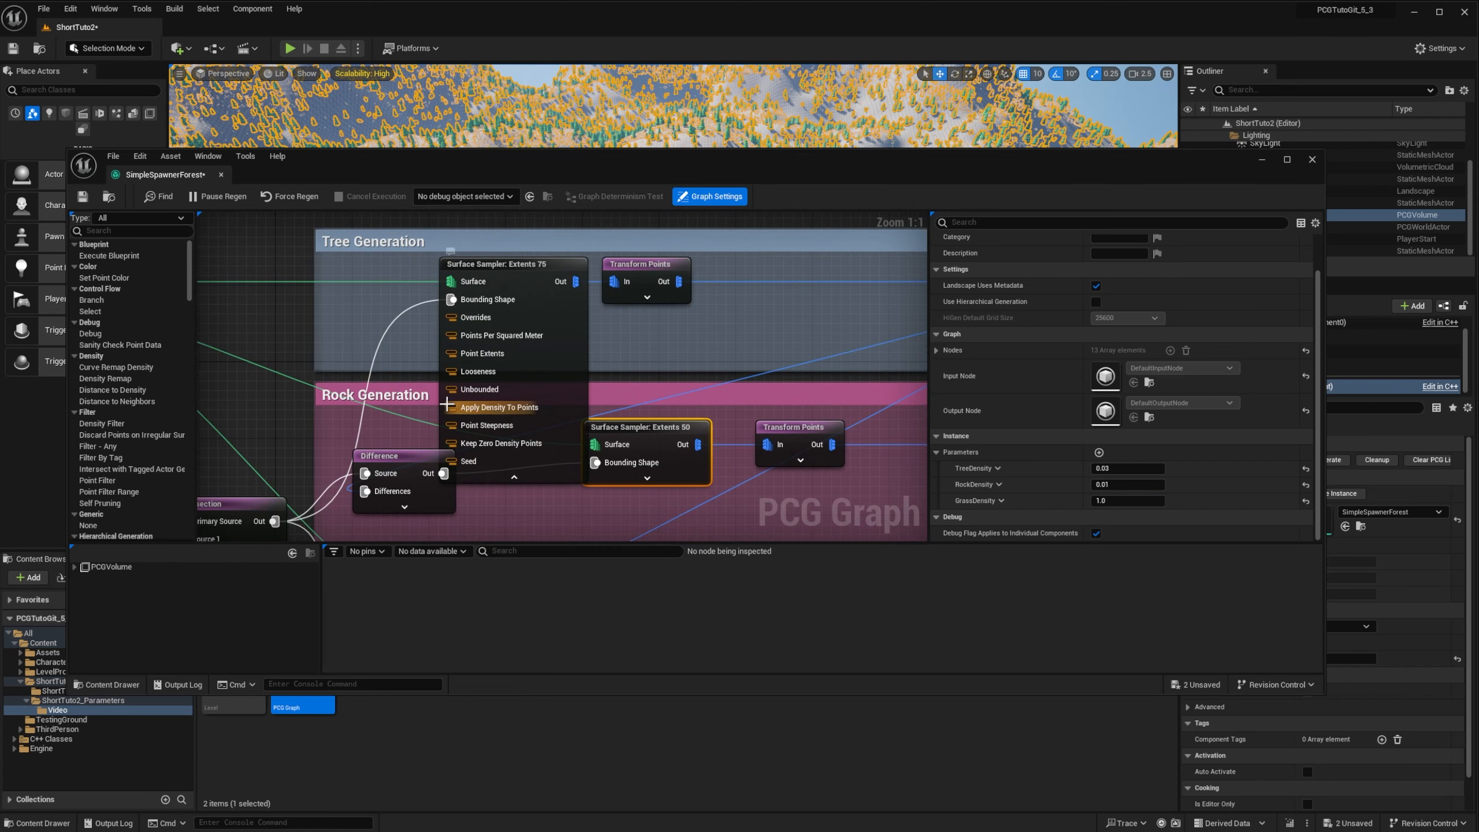
mouse_move(487, 443)
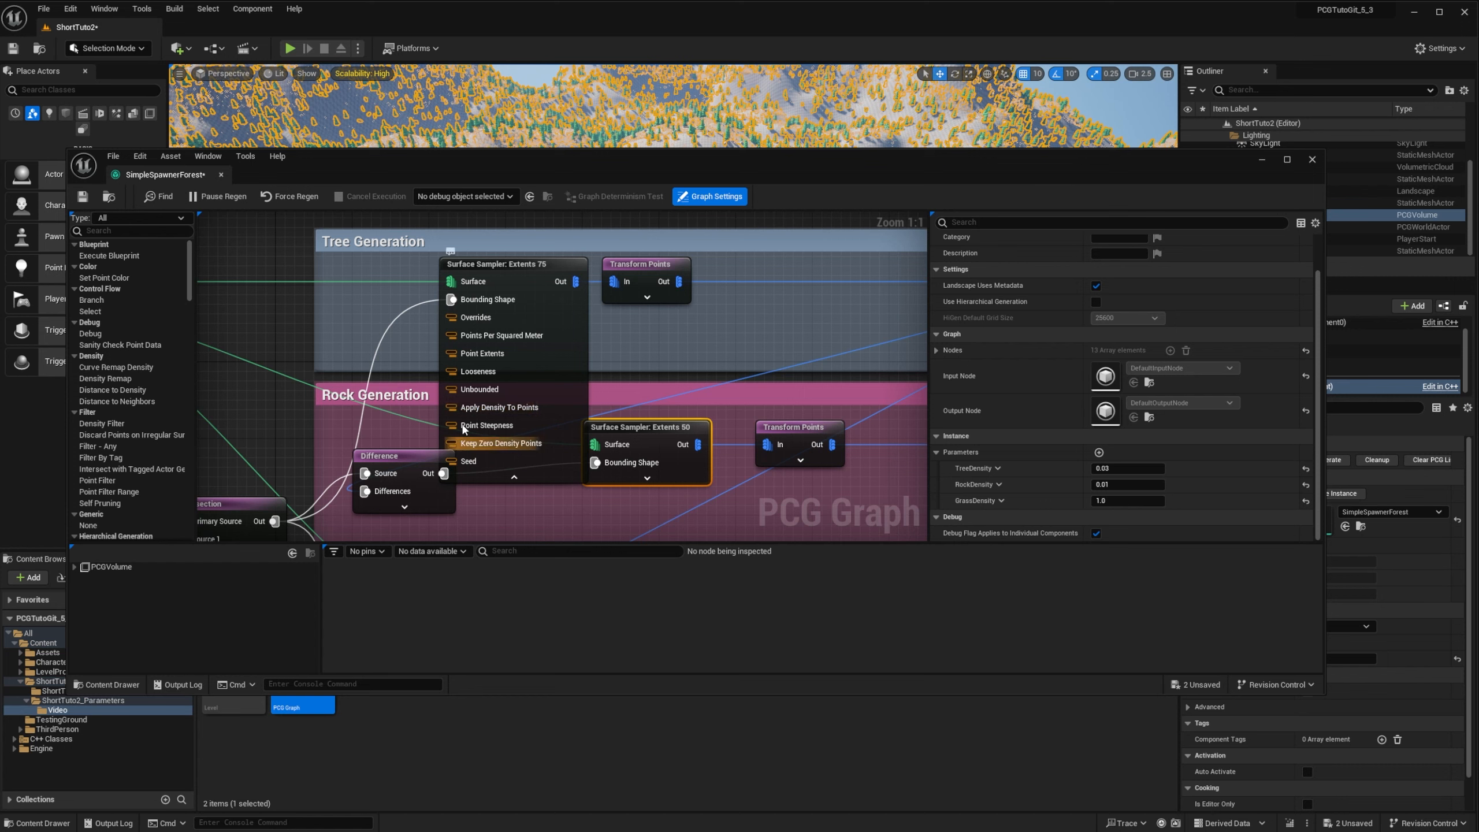
mouse_move(501, 335)
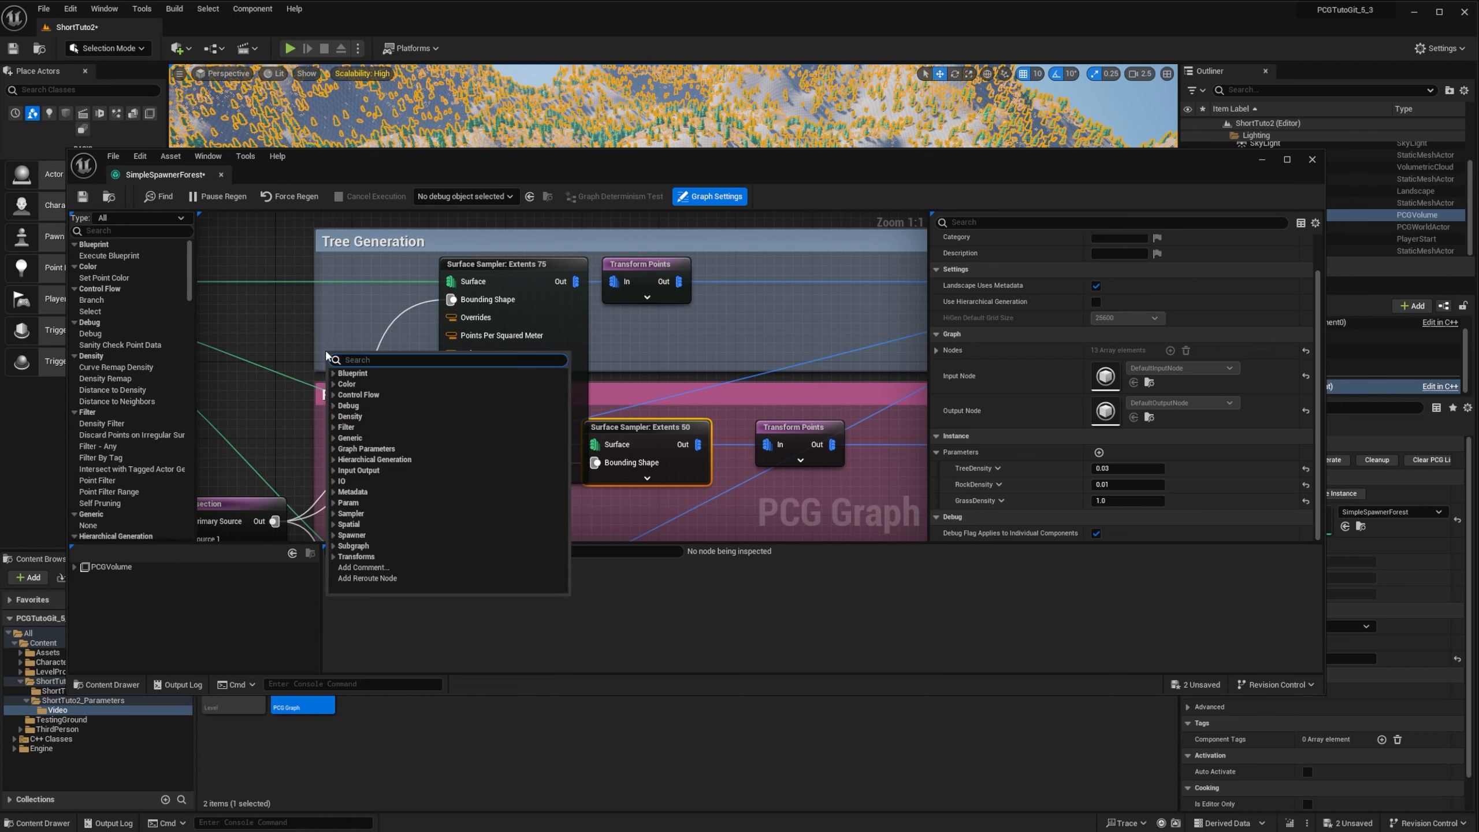
Place a Get TreeDensity node and debug the PCGVolume's PCG component
text(G)
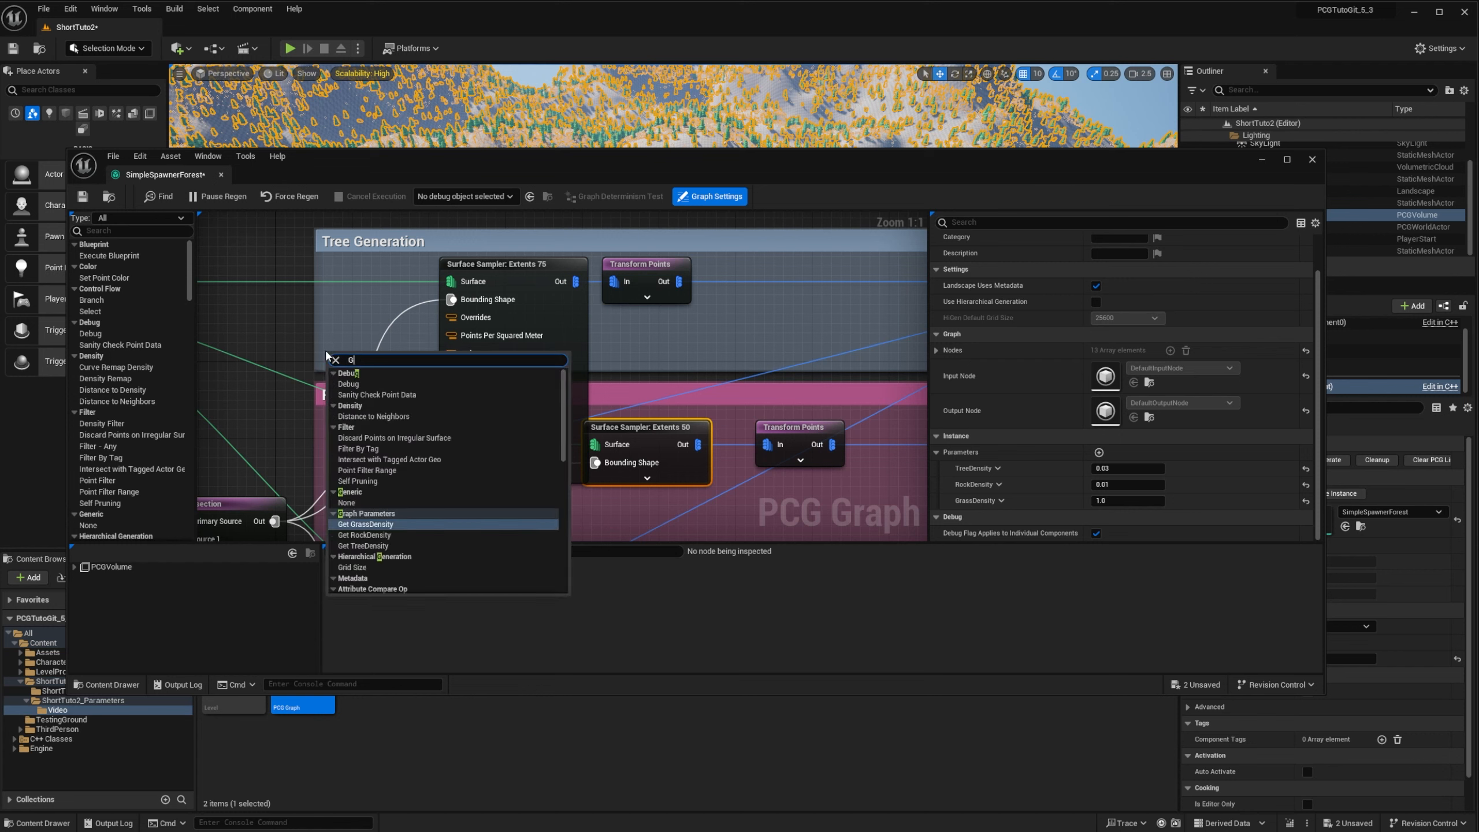
text(et de)
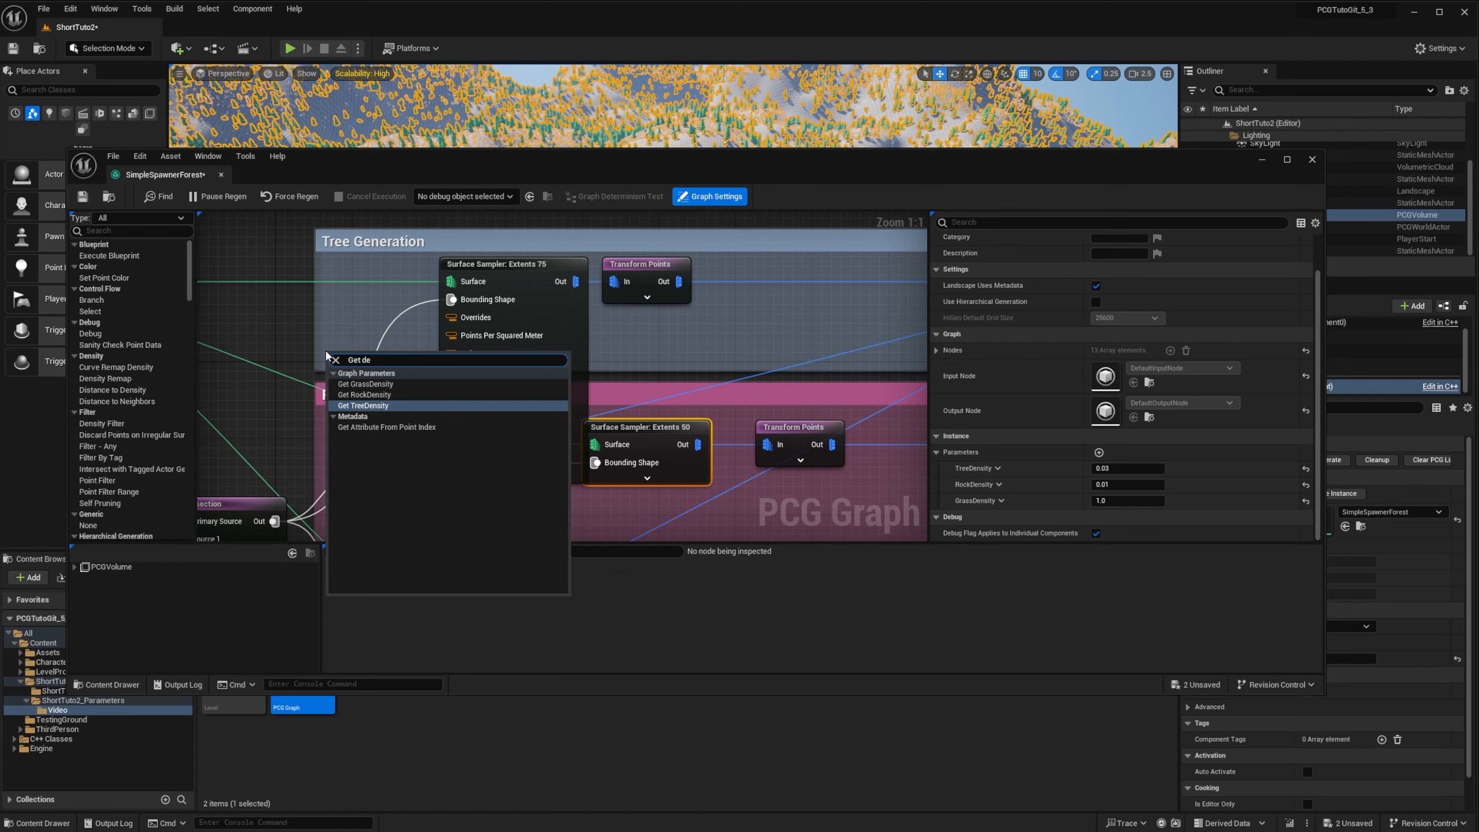
click(364, 405)
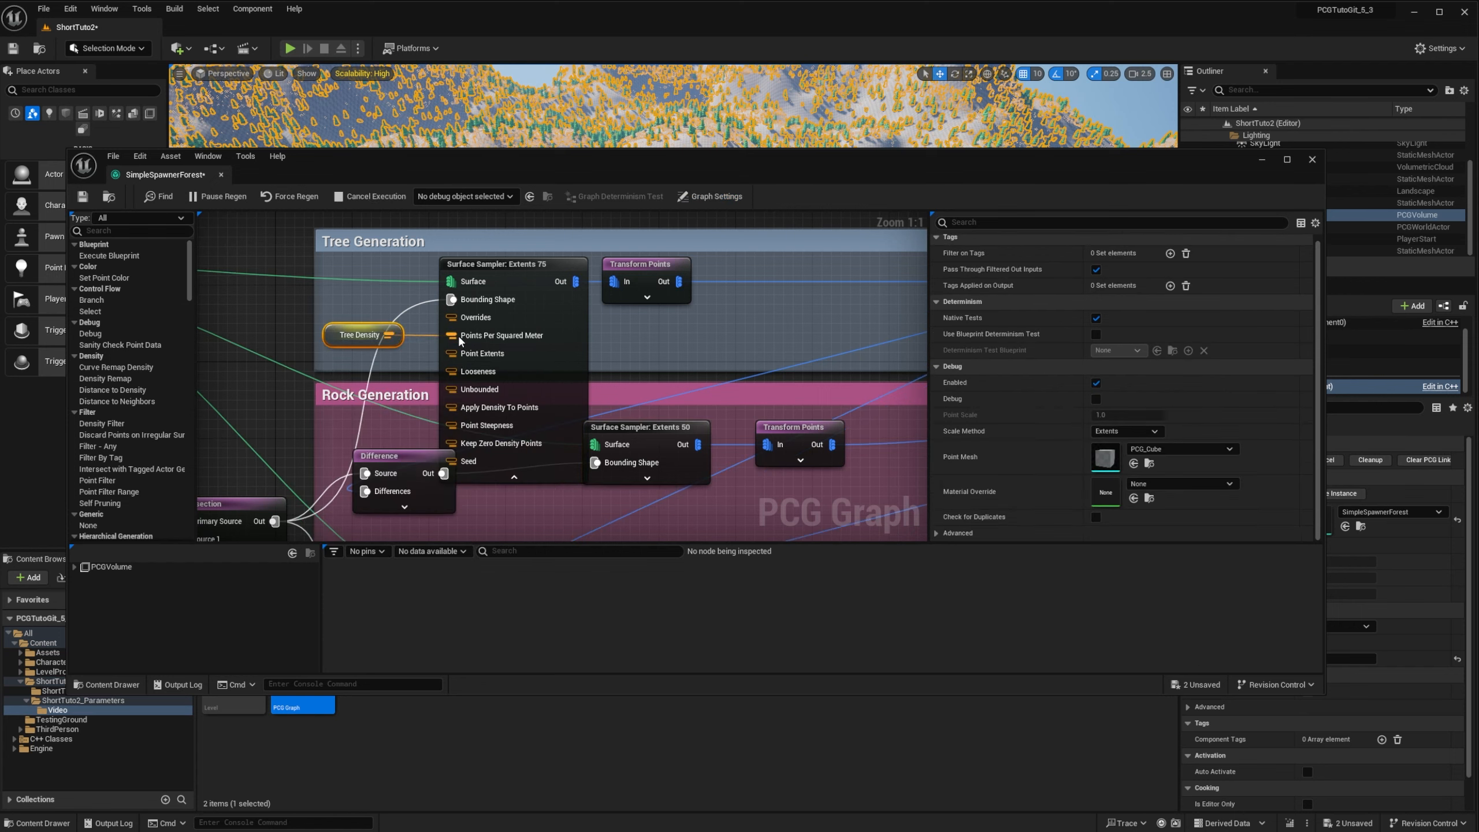
click(464, 196)
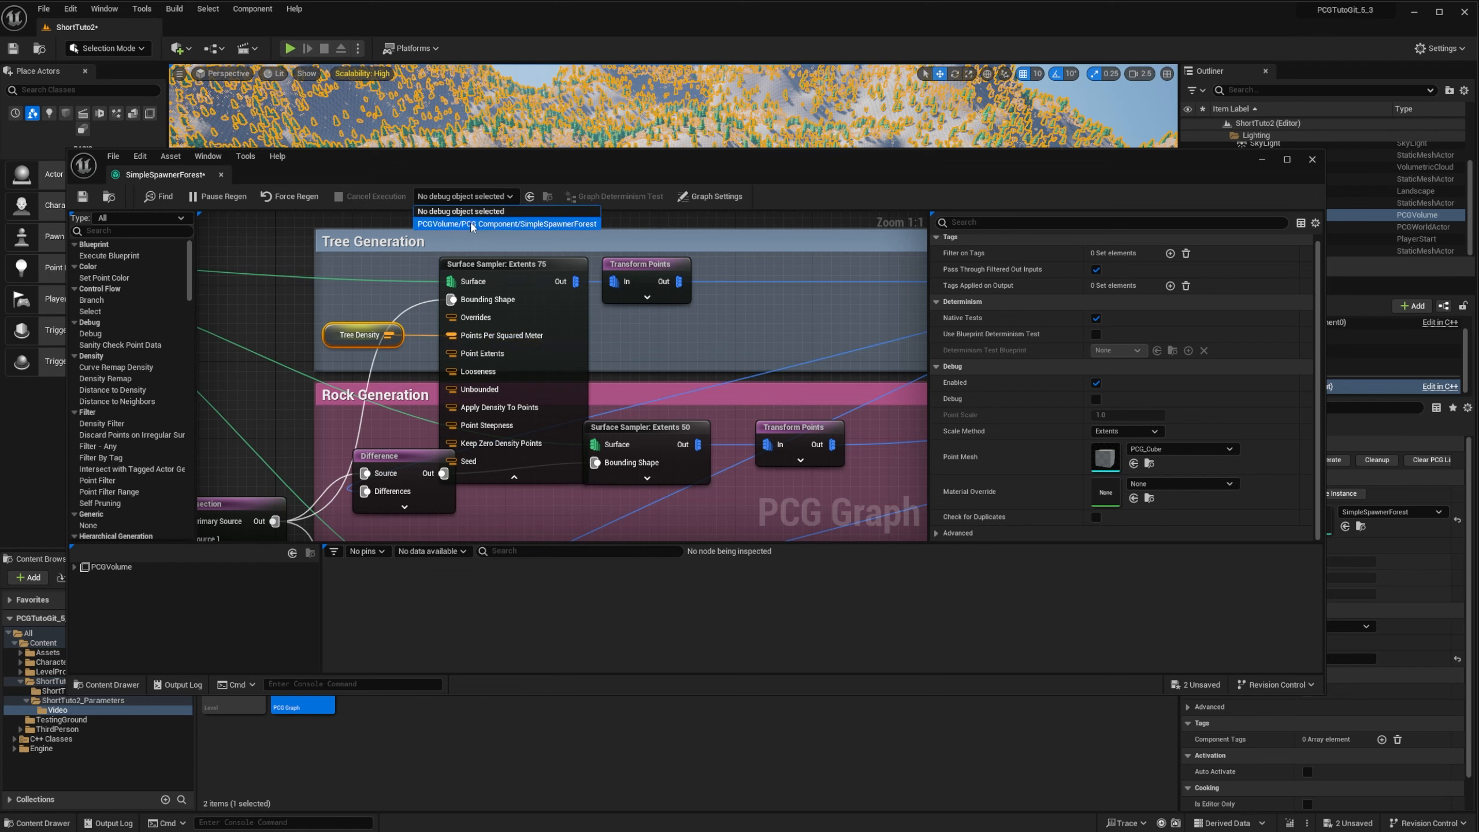
click(507, 224)
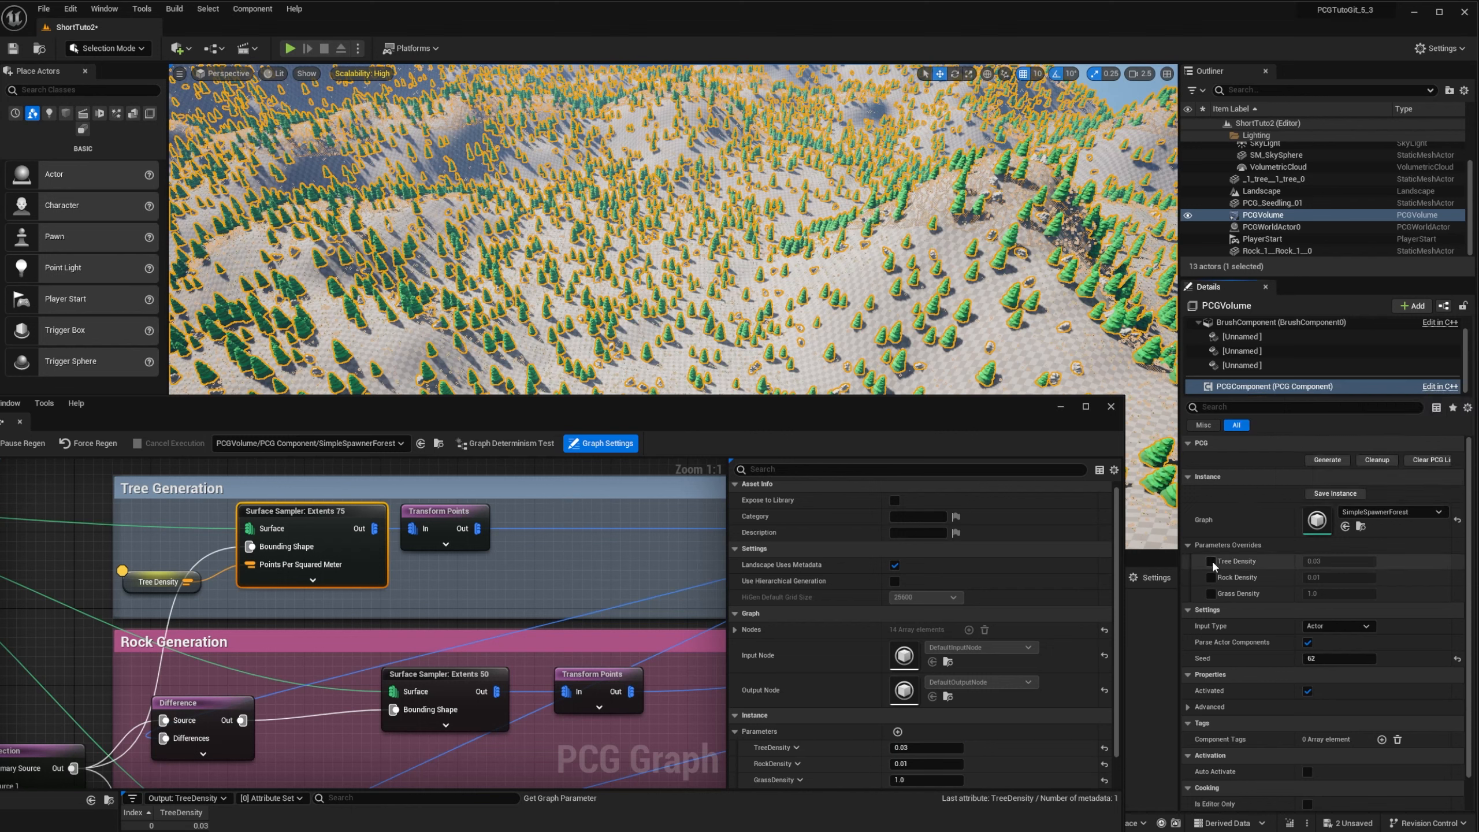
Override Tree Density to 0.05 on the PCGVolume and edit its Grass Density override
click(1340, 561)
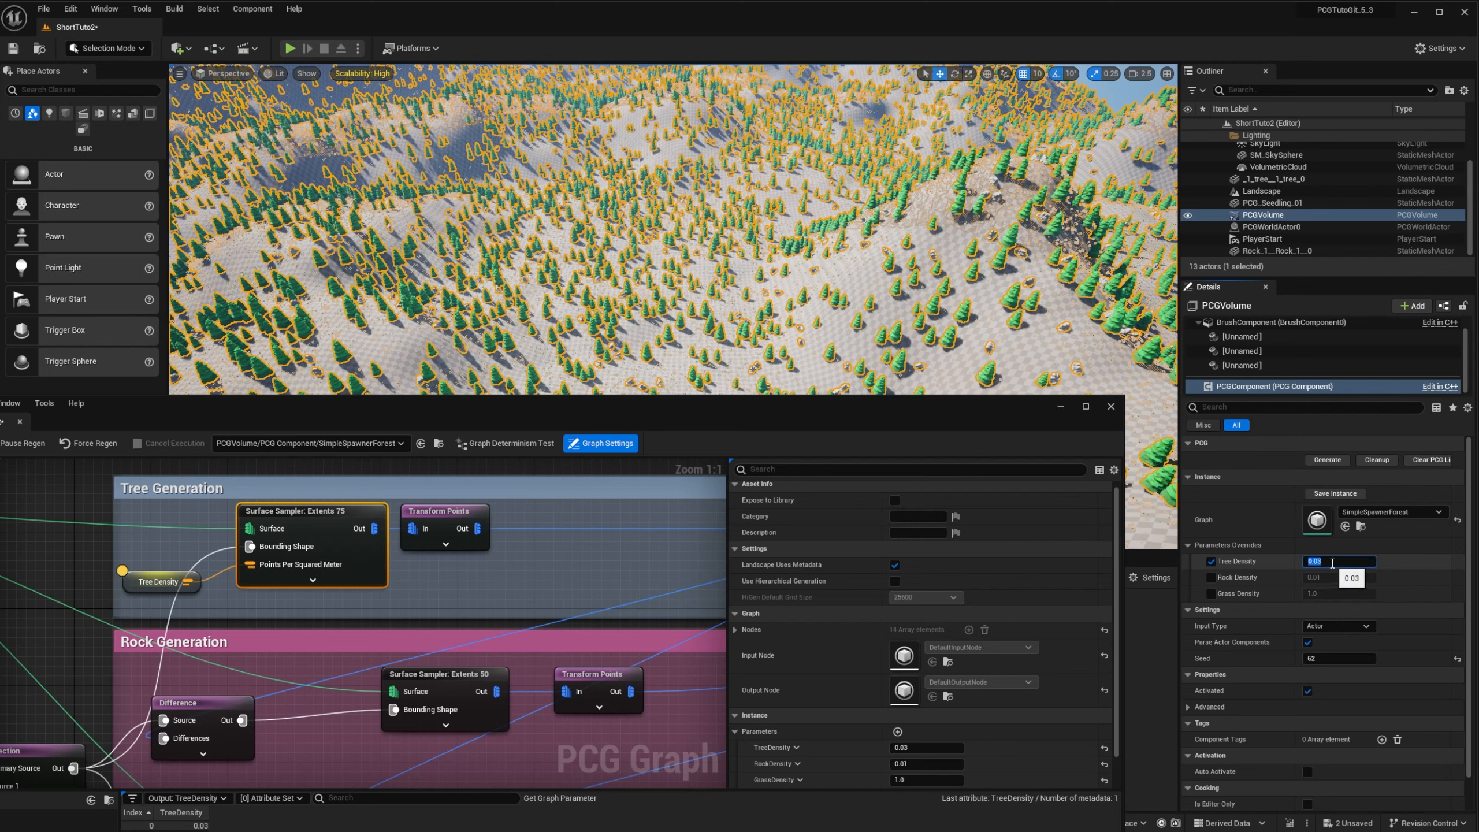
text(0.05)
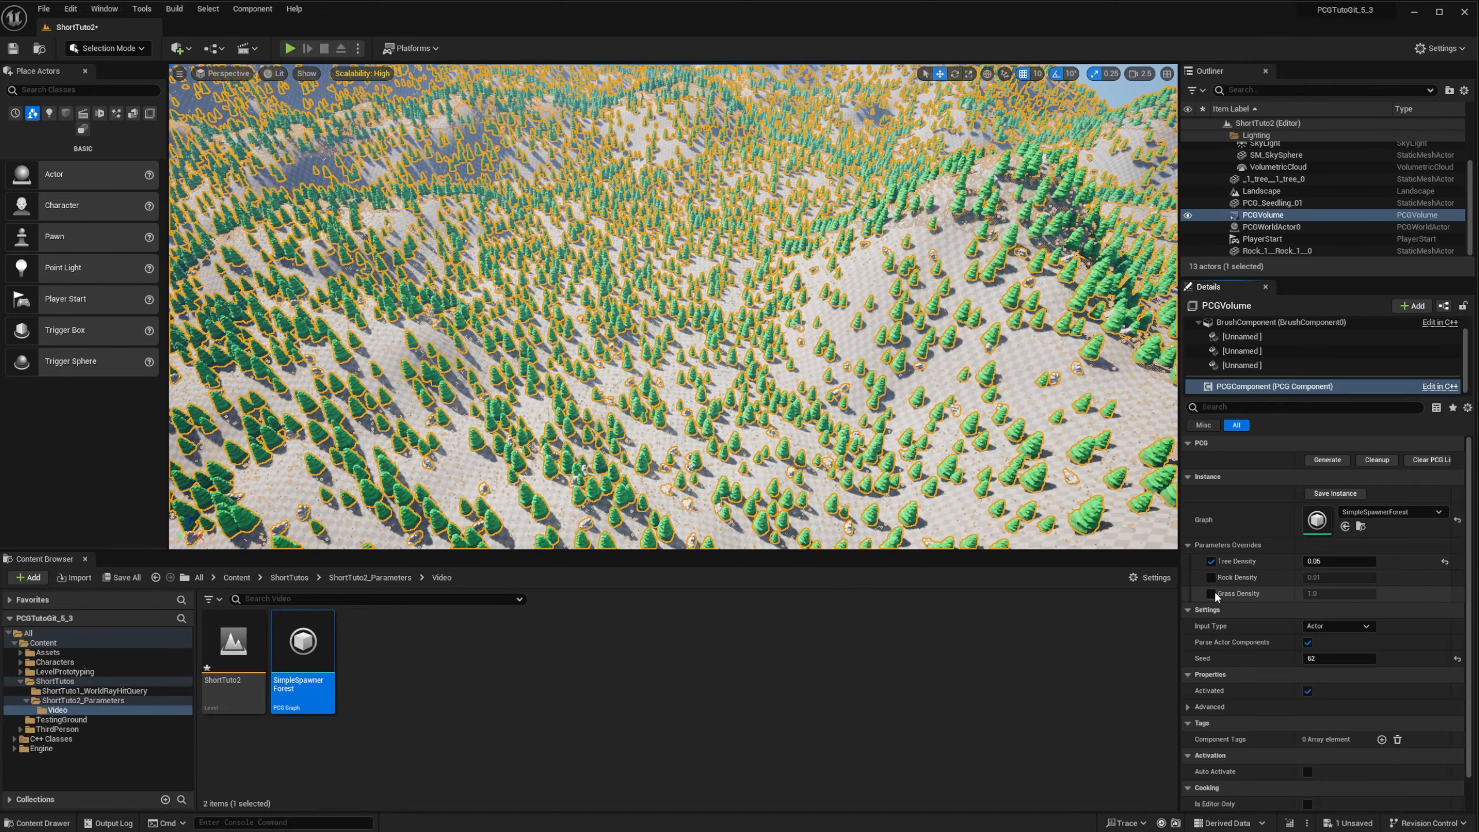
click(1214, 594)
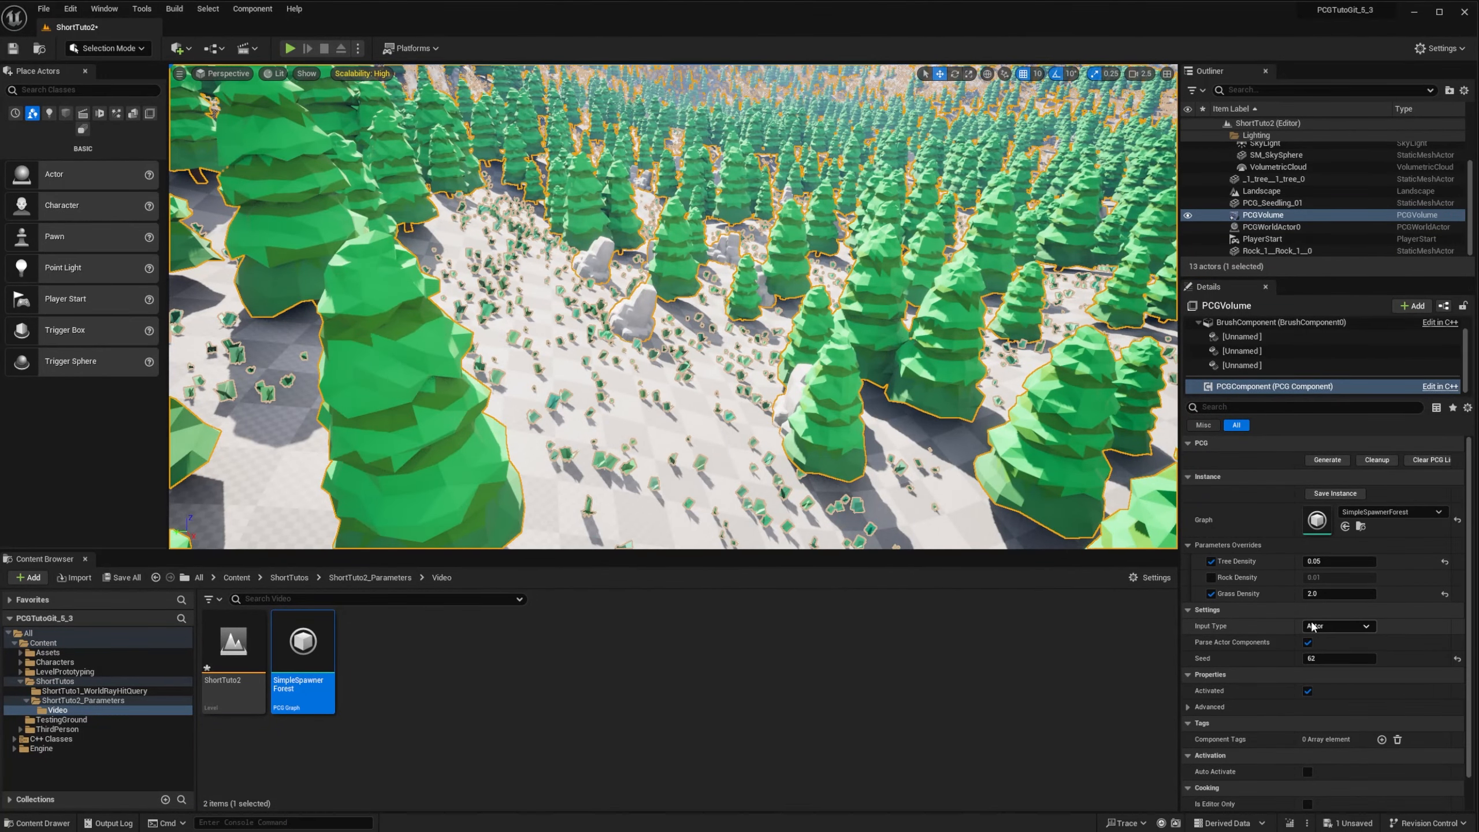
click(1213, 593)
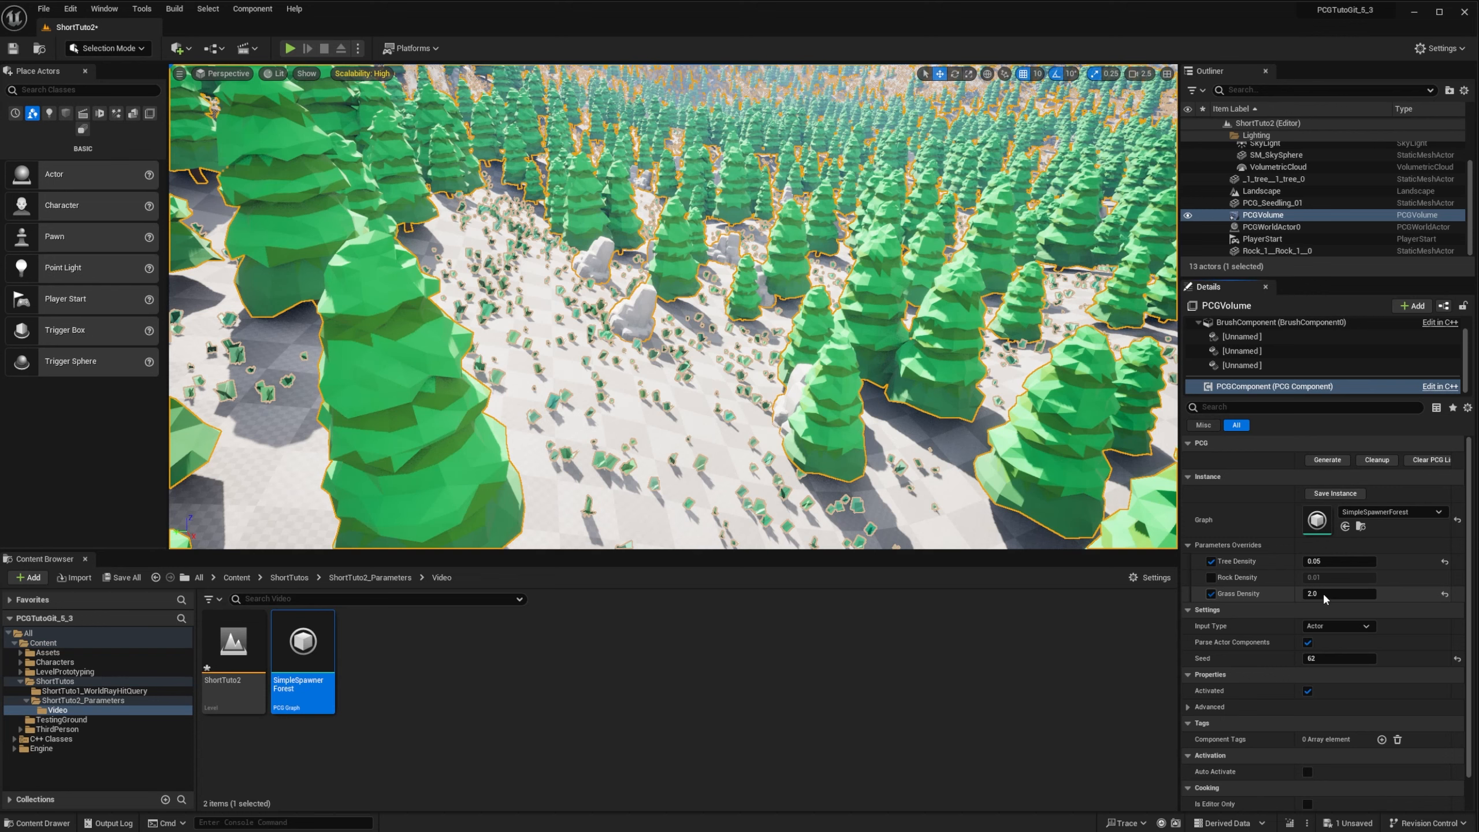
text(1.0)
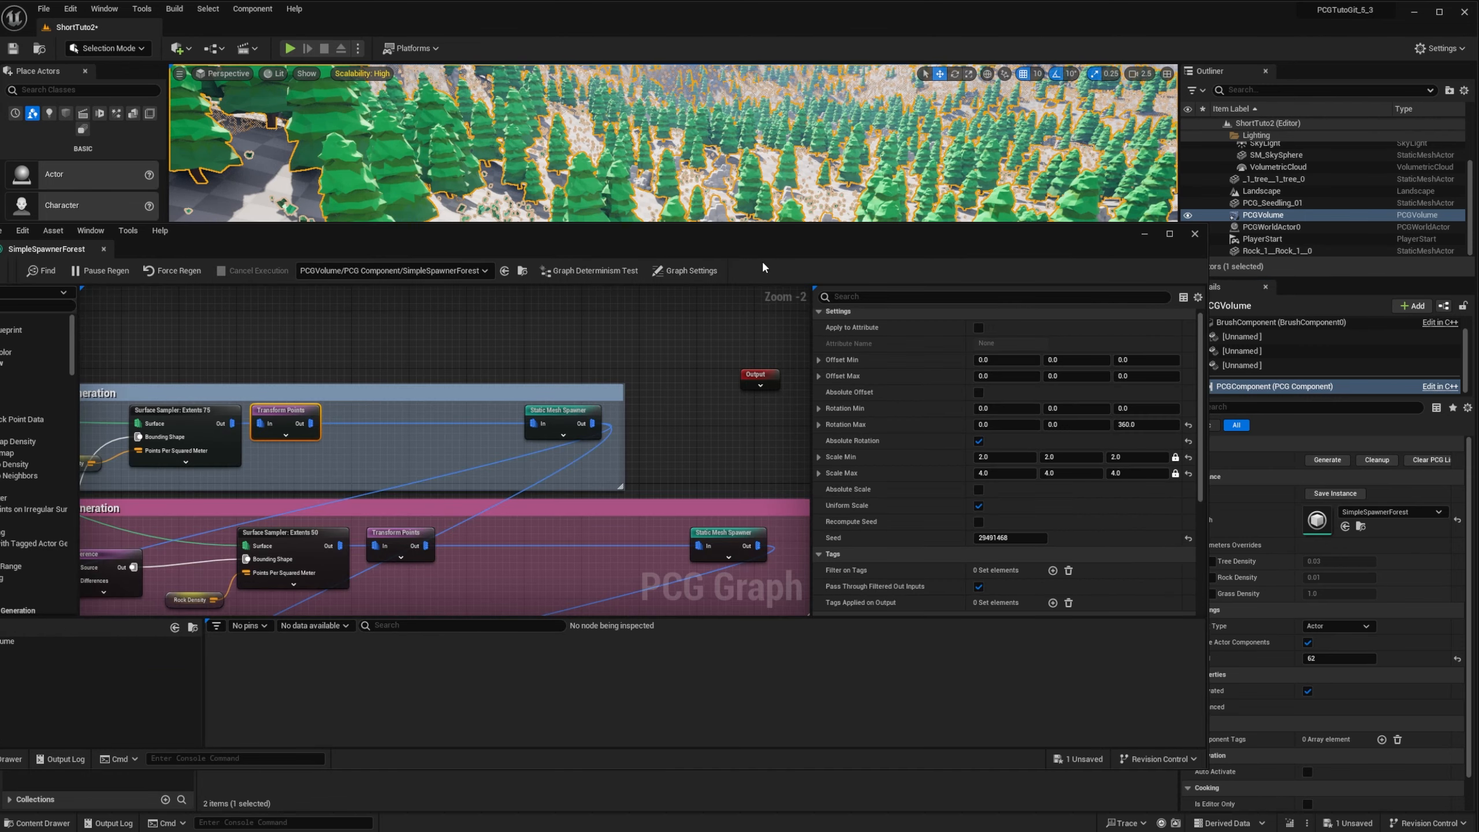
Add TreeScale, RockScale and GrassScale parameters, each defaulting to 1.0
click(689, 271)
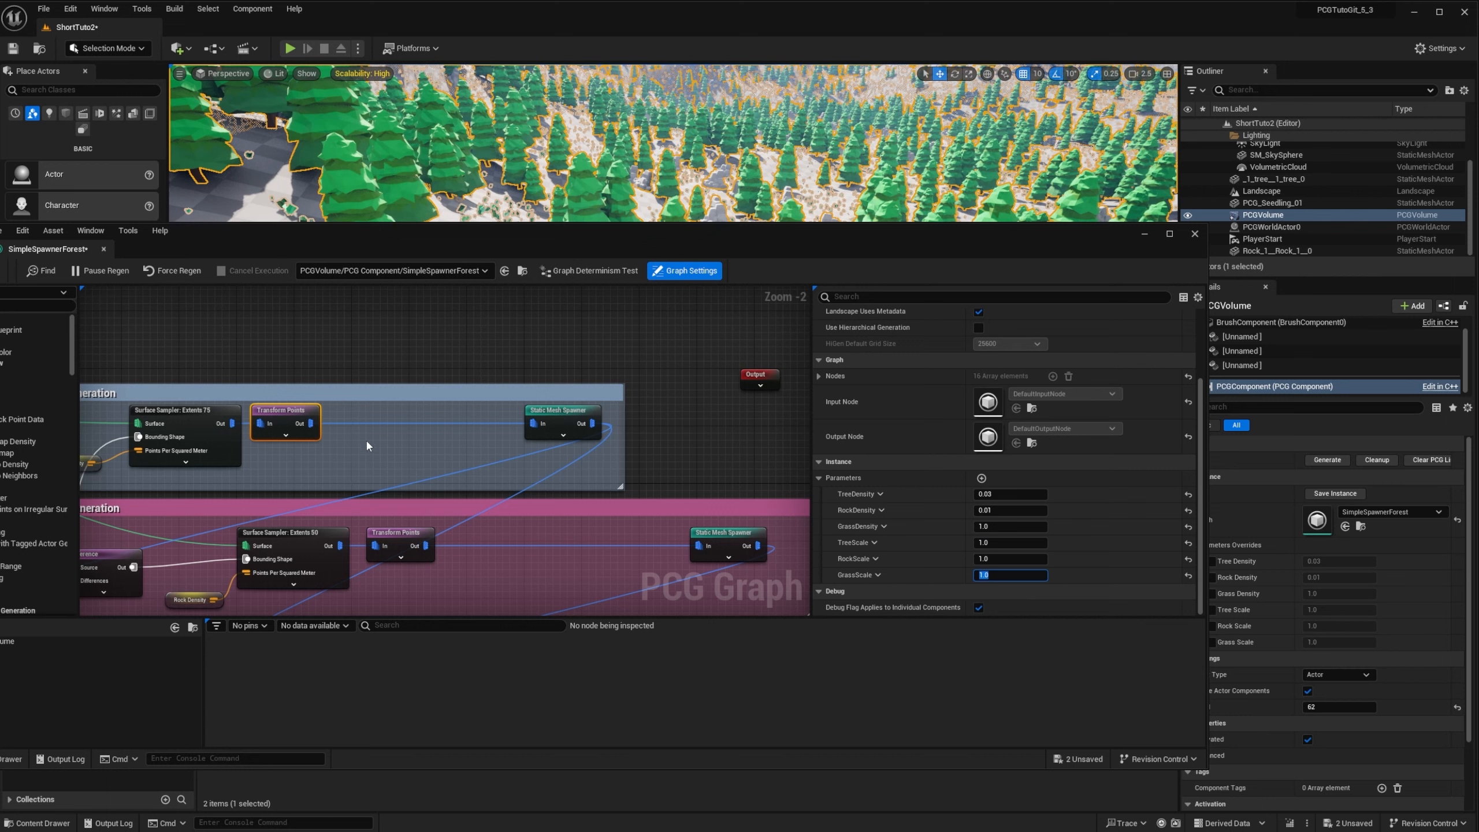
right_click(367, 445)
text(Maths)
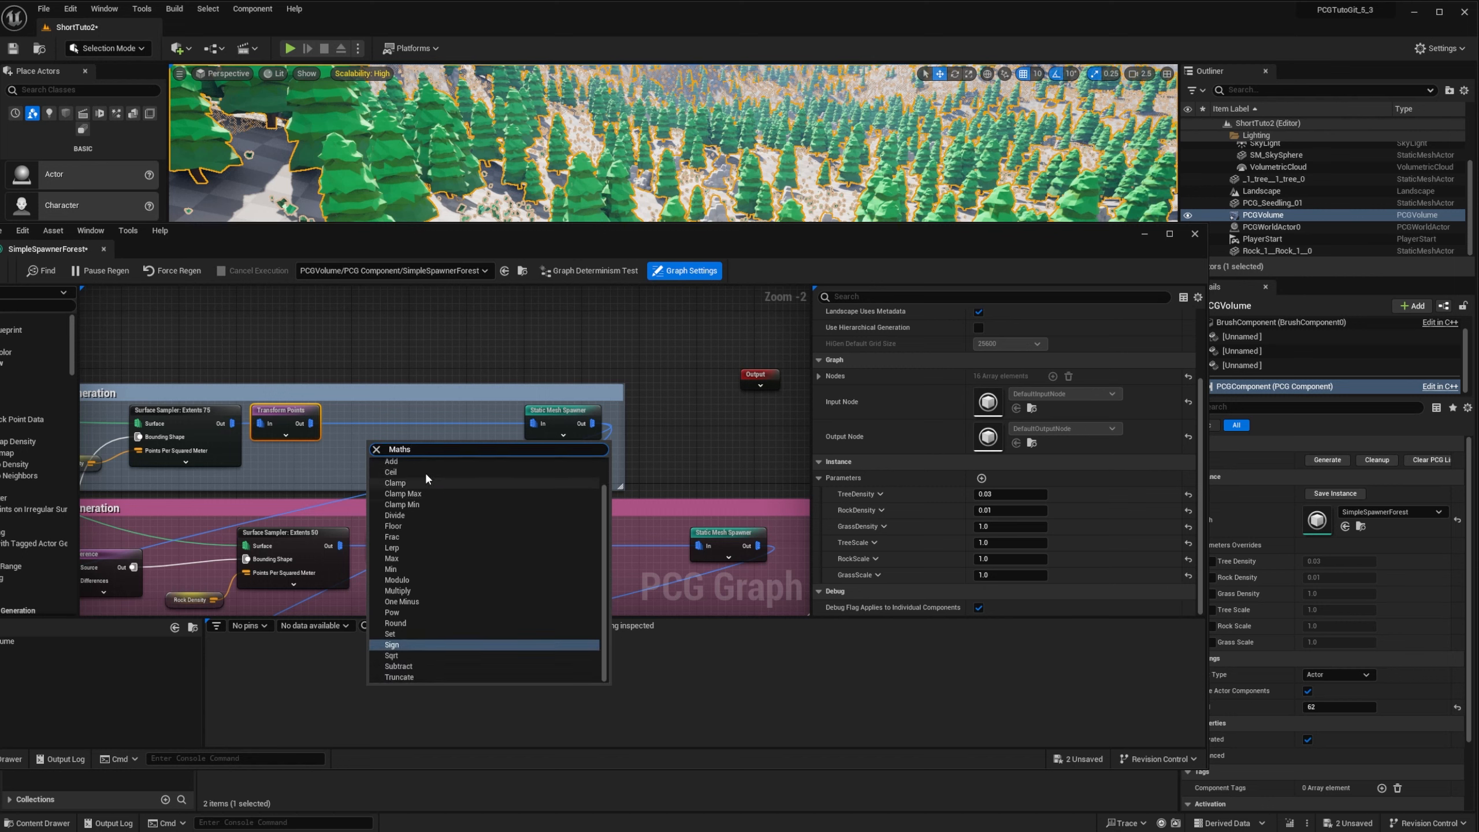
mouse_move(474, 585)
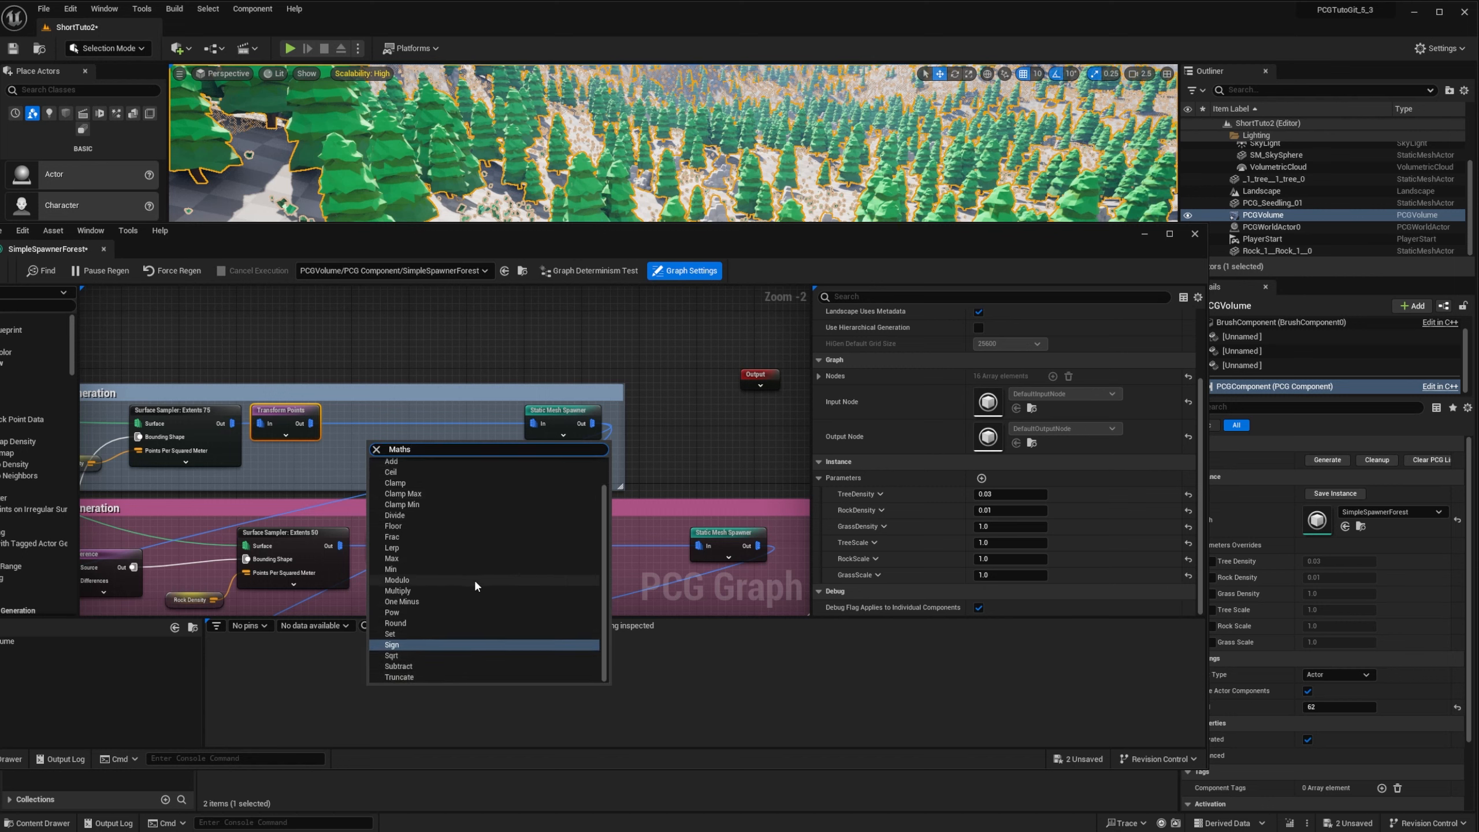
Add a Multiply node with $Scale as its first input and search for Get TreeScale
text(Mult)
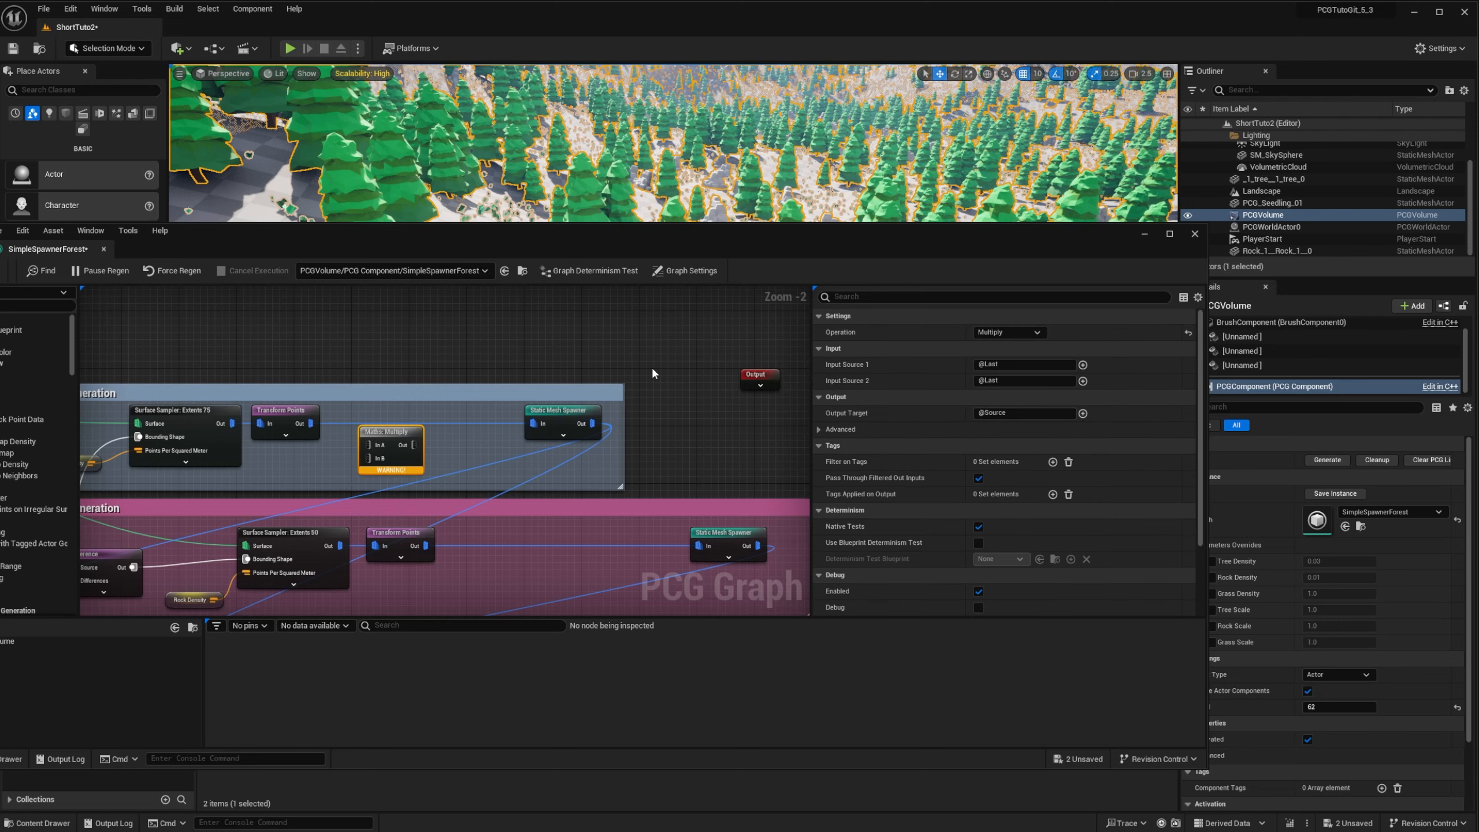
mouse_move(251, 352)
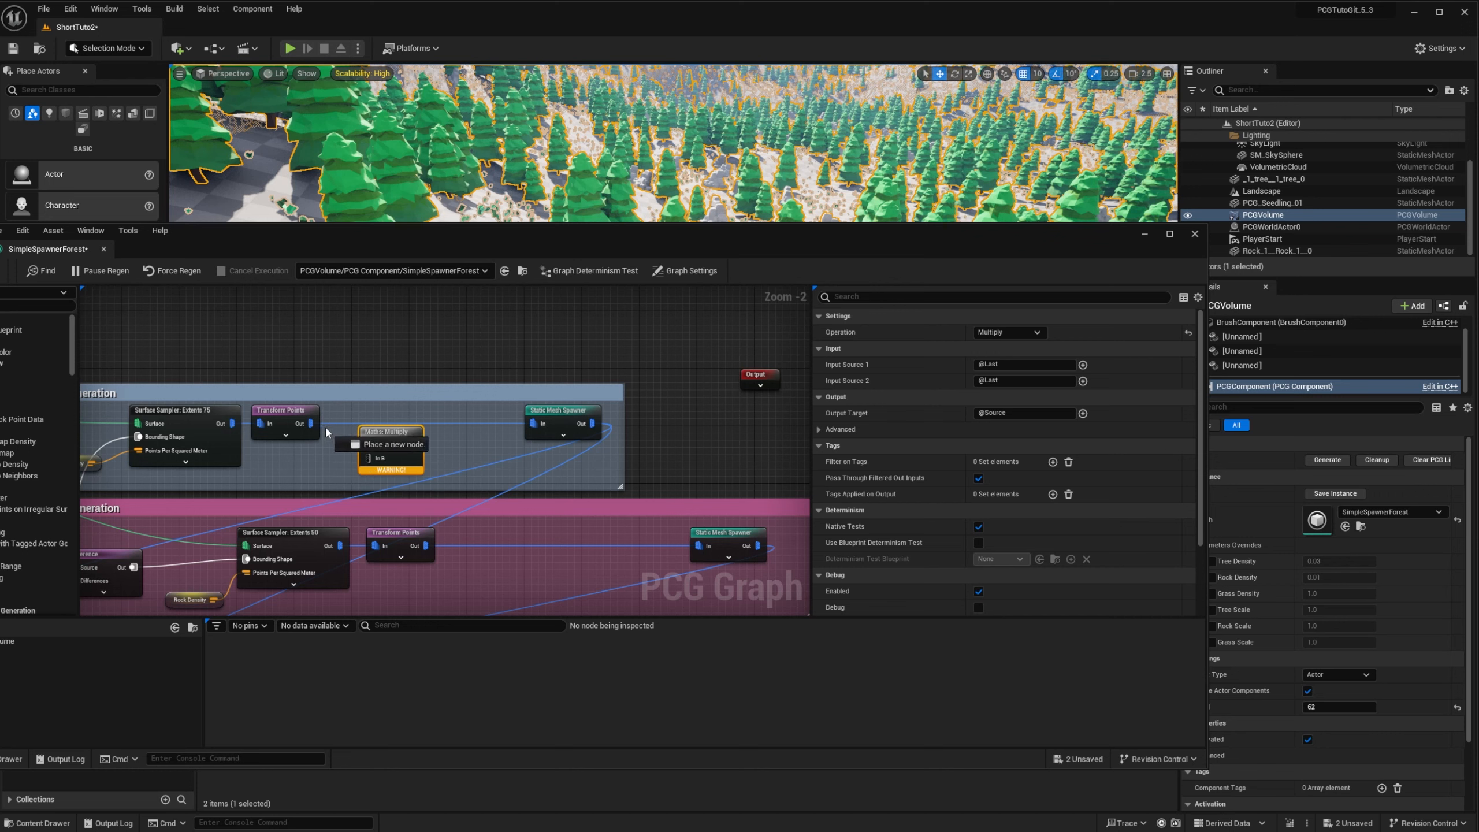
mouse_move(392, 434)
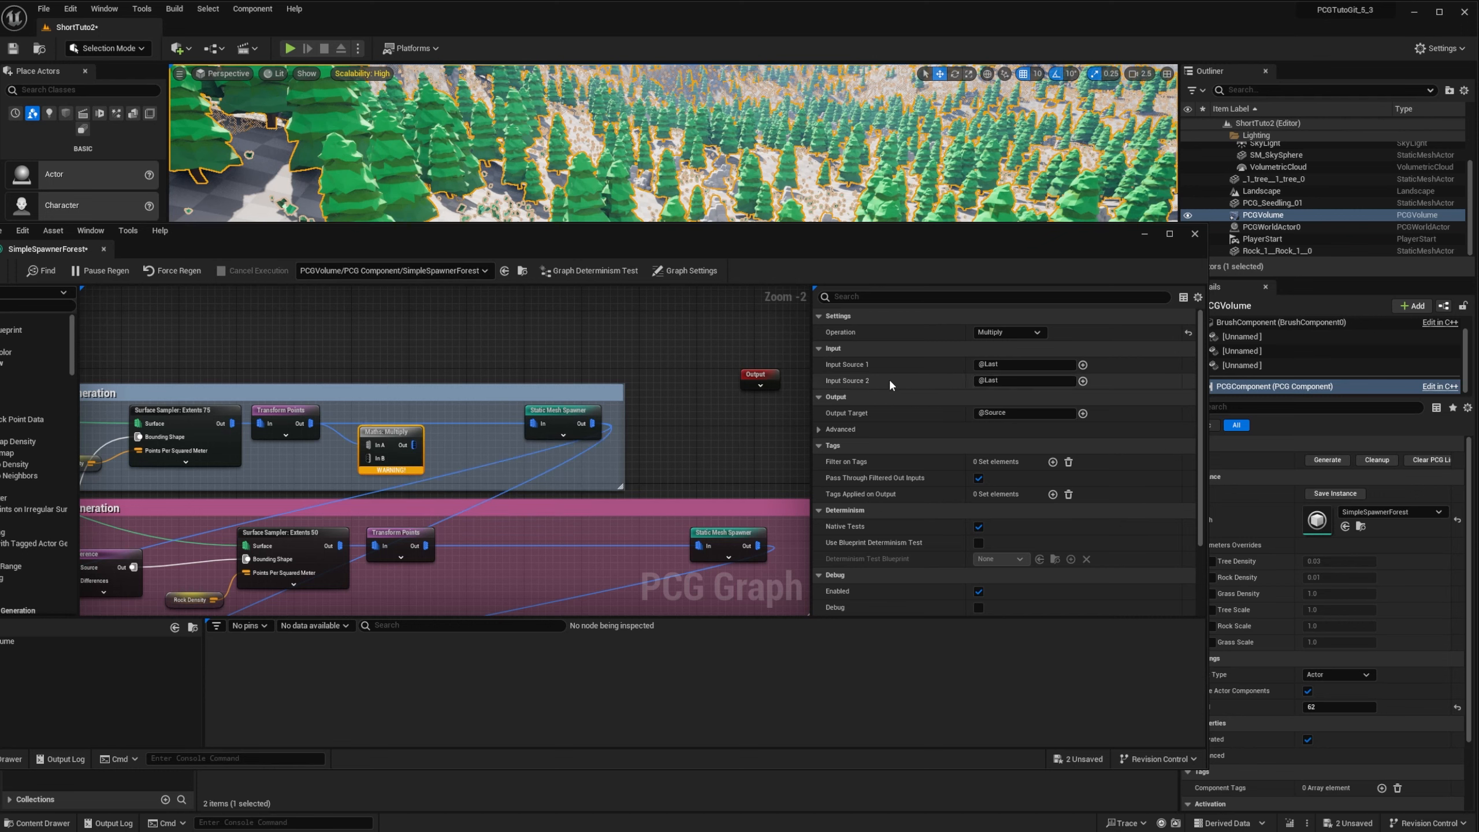
mouse_move(1075, 376)
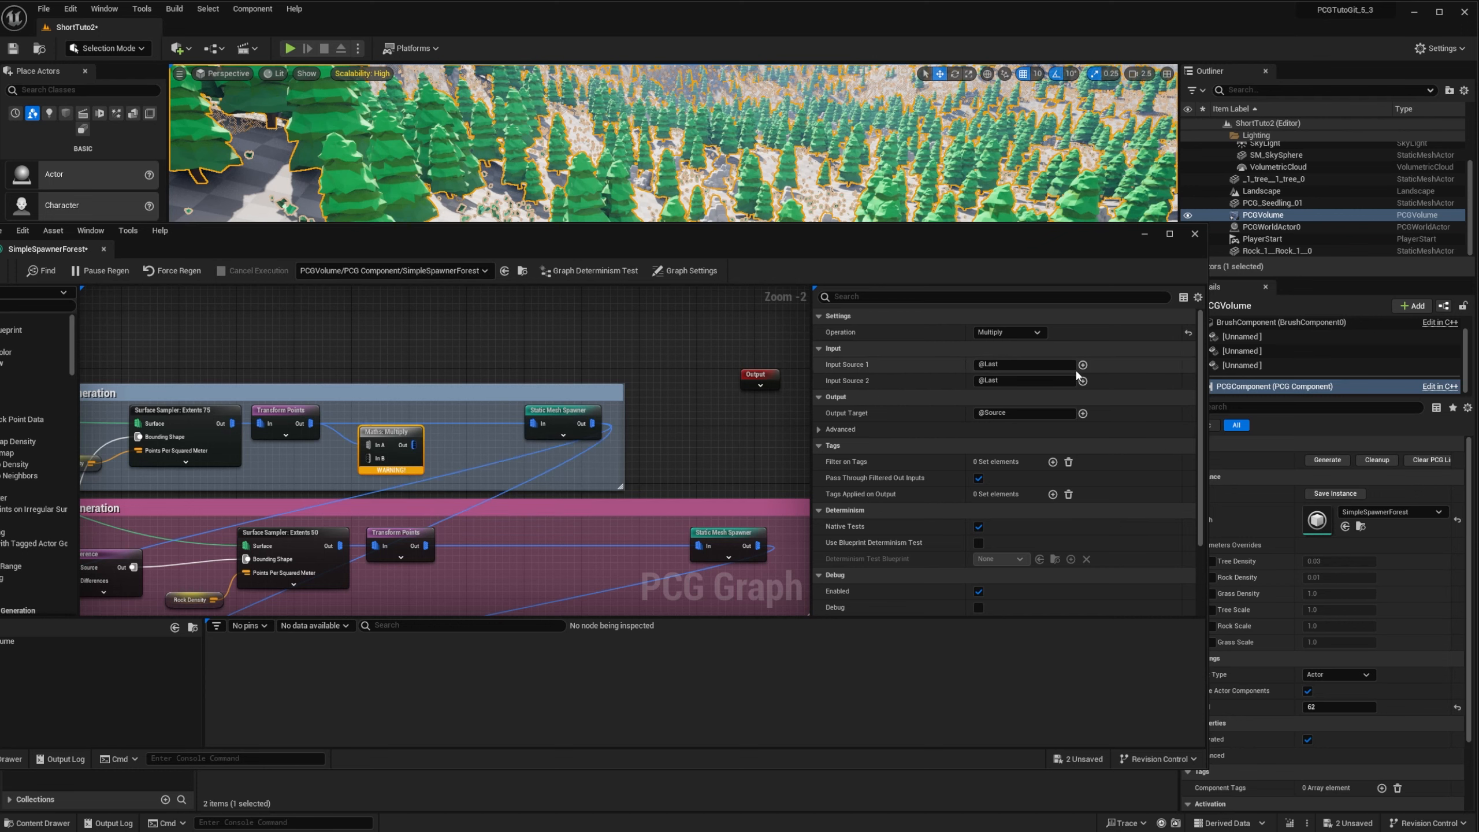
click(1083, 380)
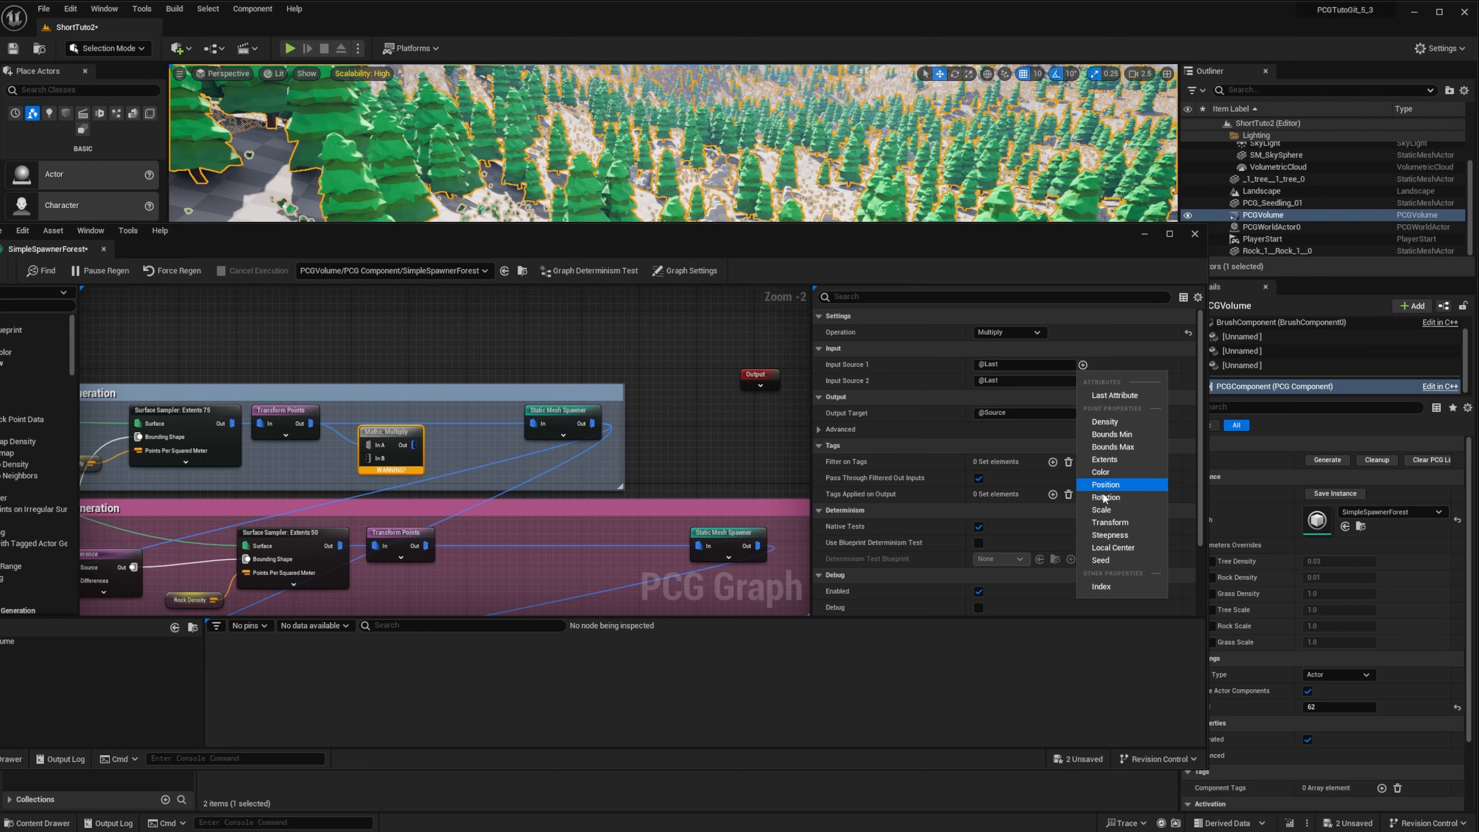
click(1100, 509)
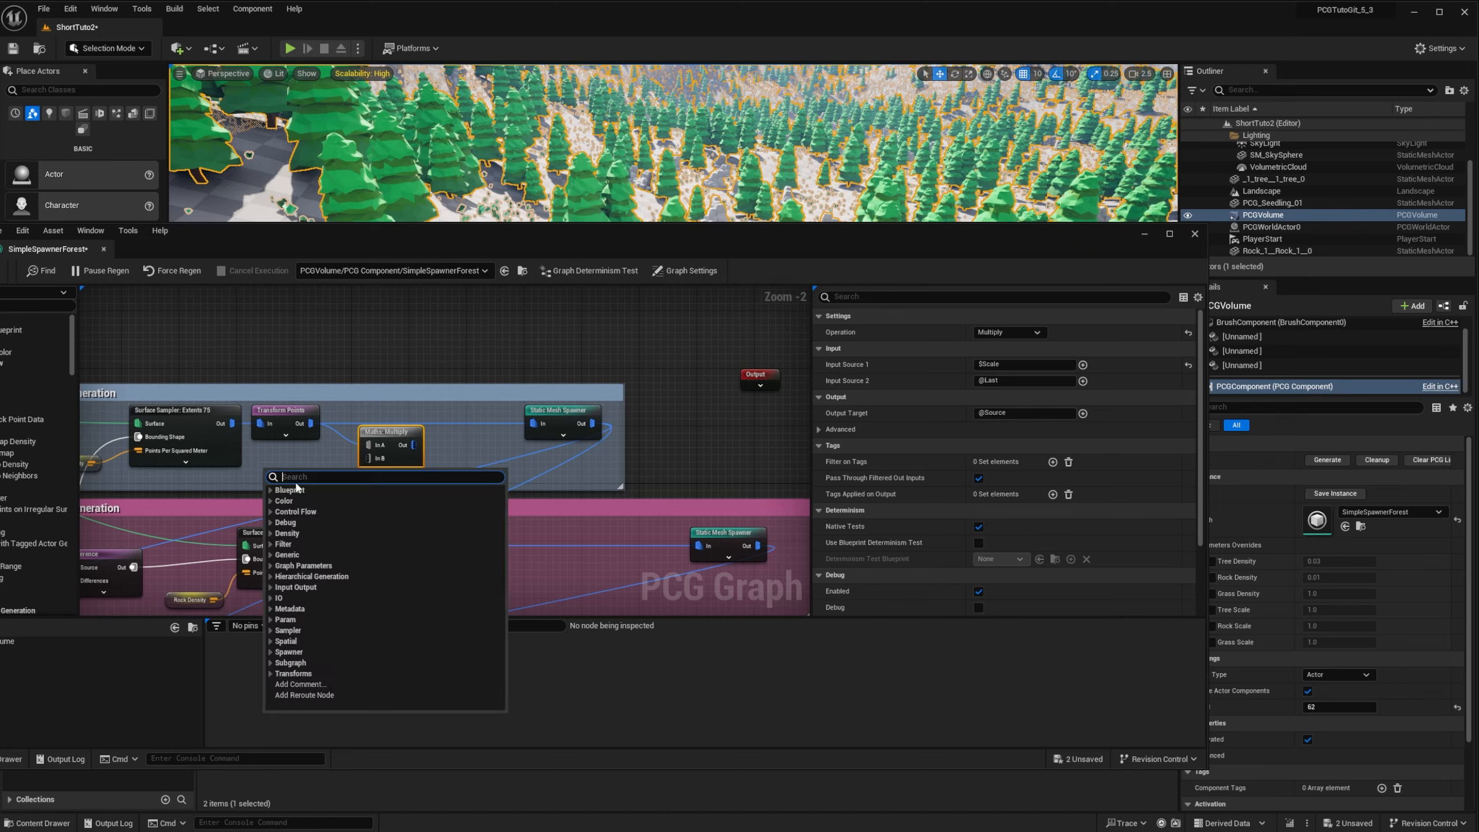
text(Get)
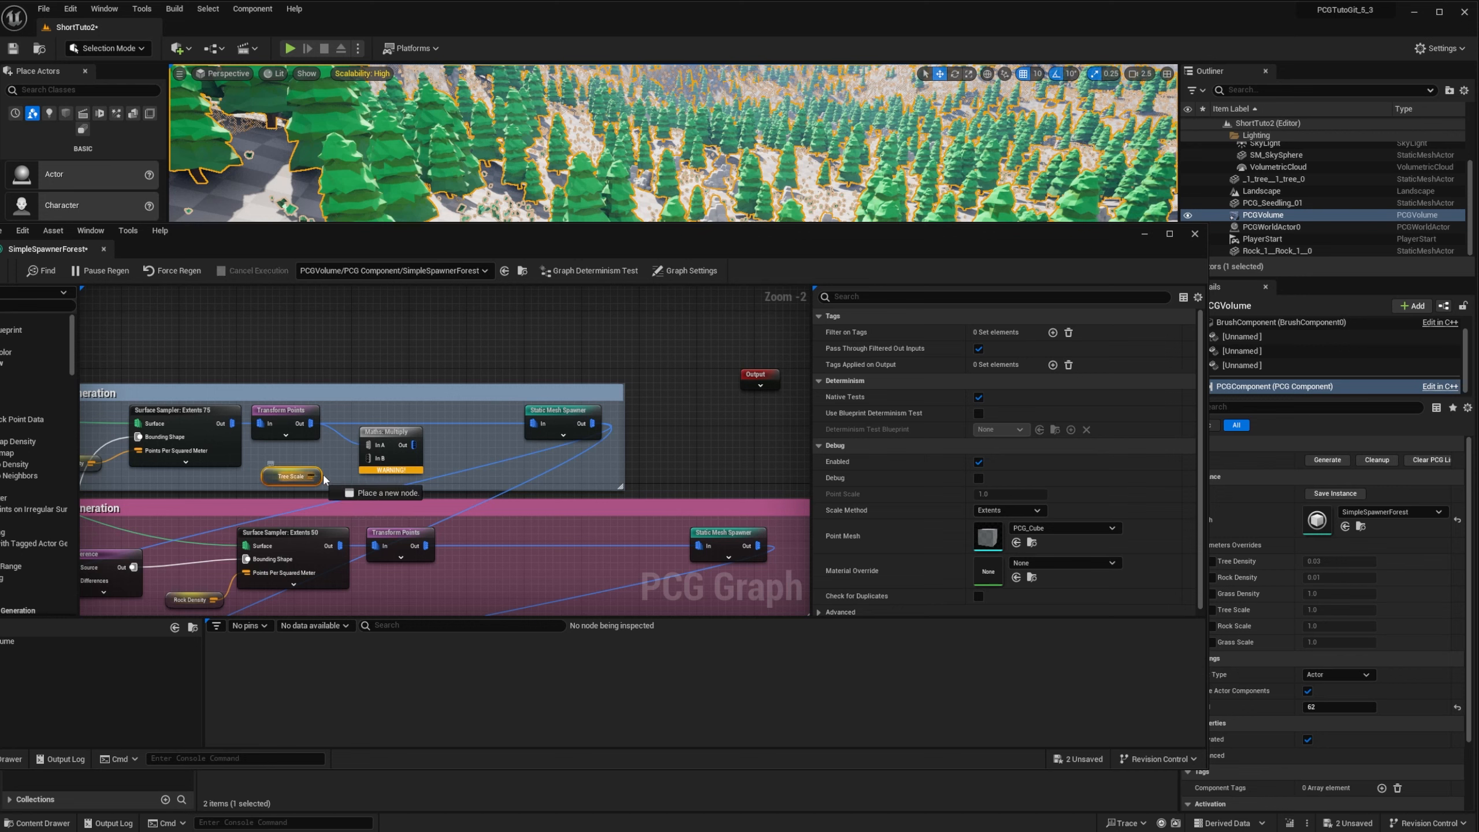
mouse_move(368, 458)
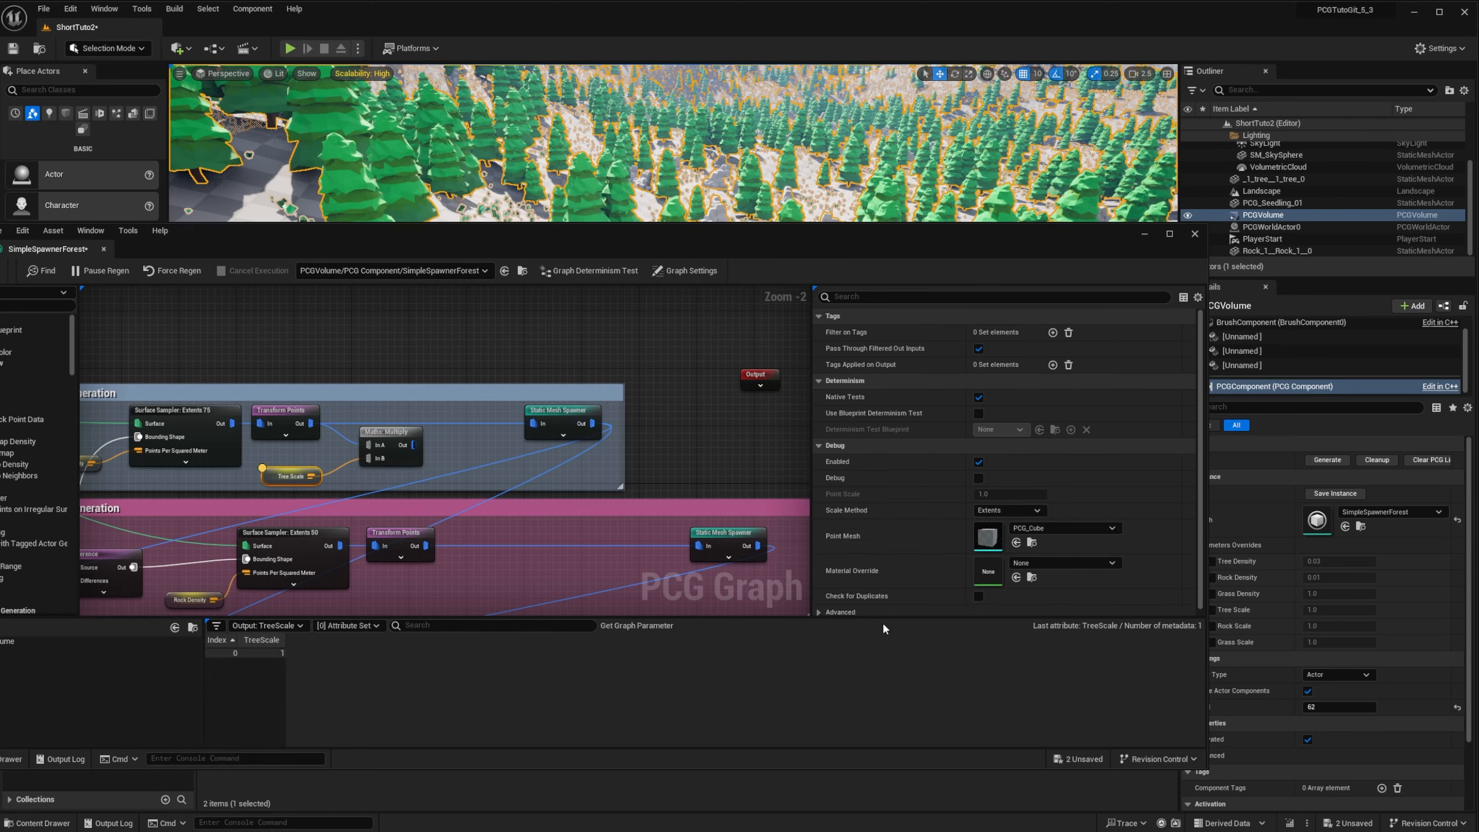
mouse_move(1169, 633)
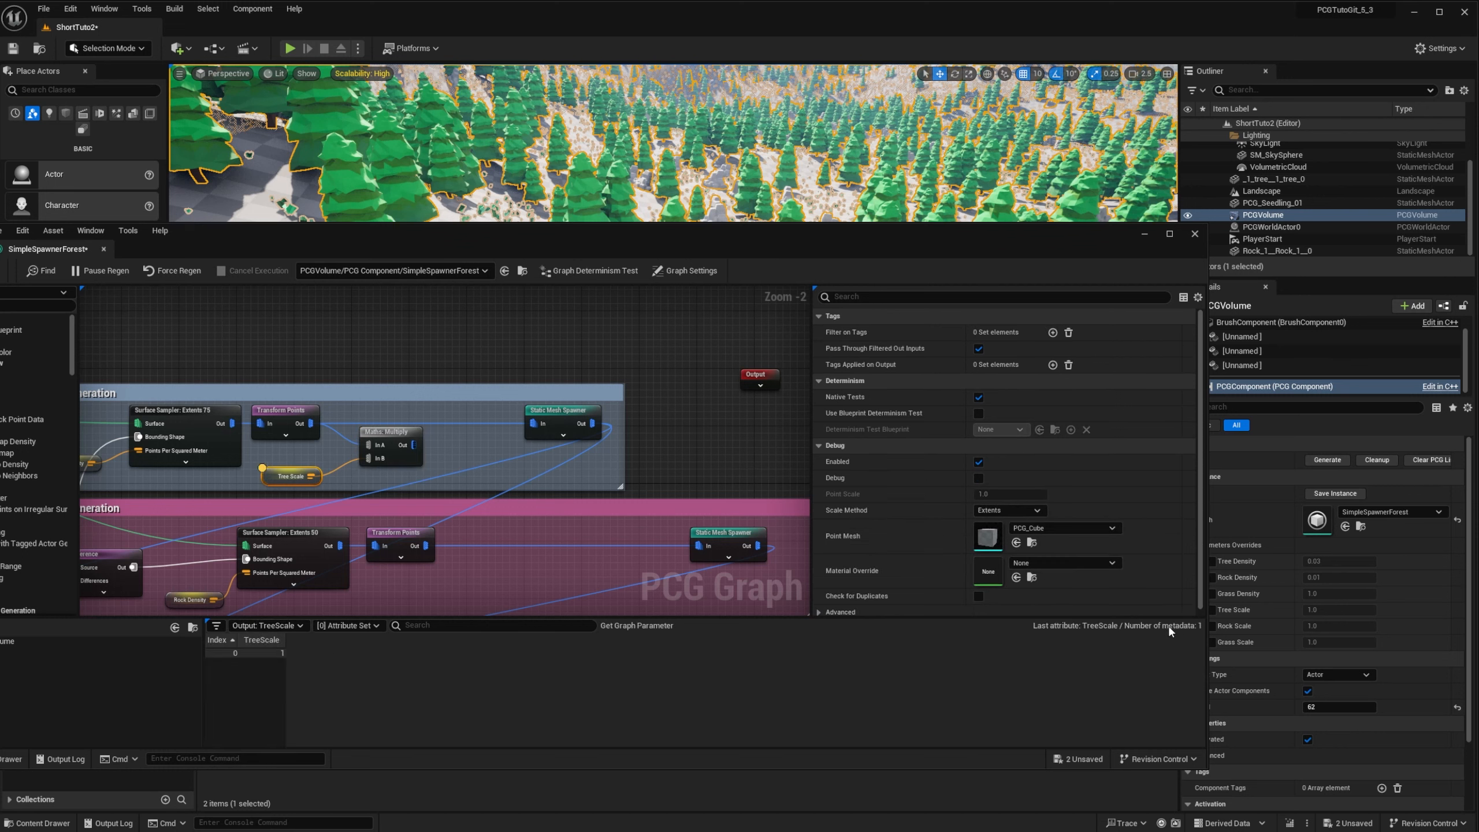
mouse_move(489, 497)
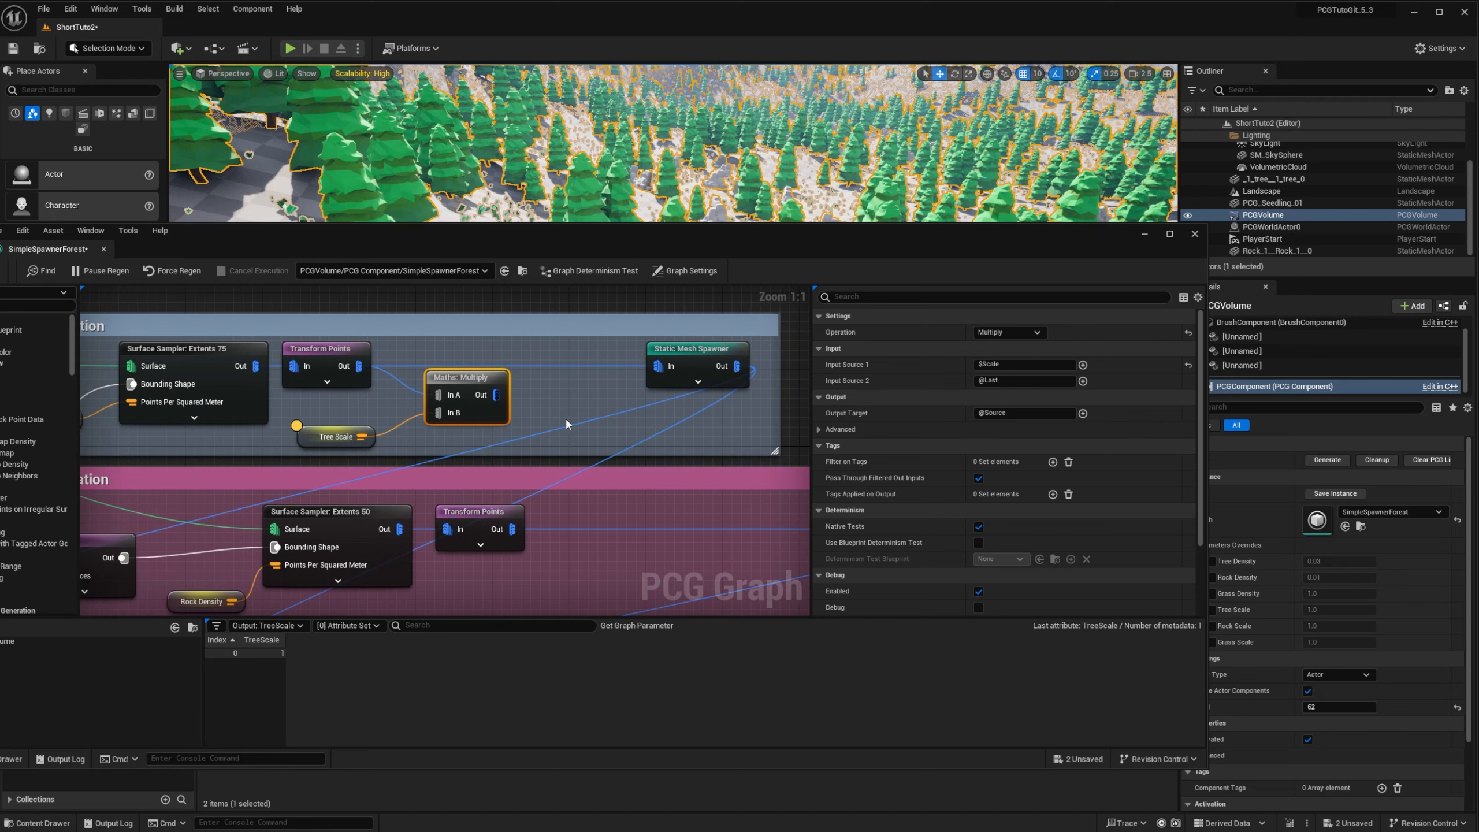
Set the Multiply node's output target to $Scale and the TreeScale default to 2
click(1024, 412)
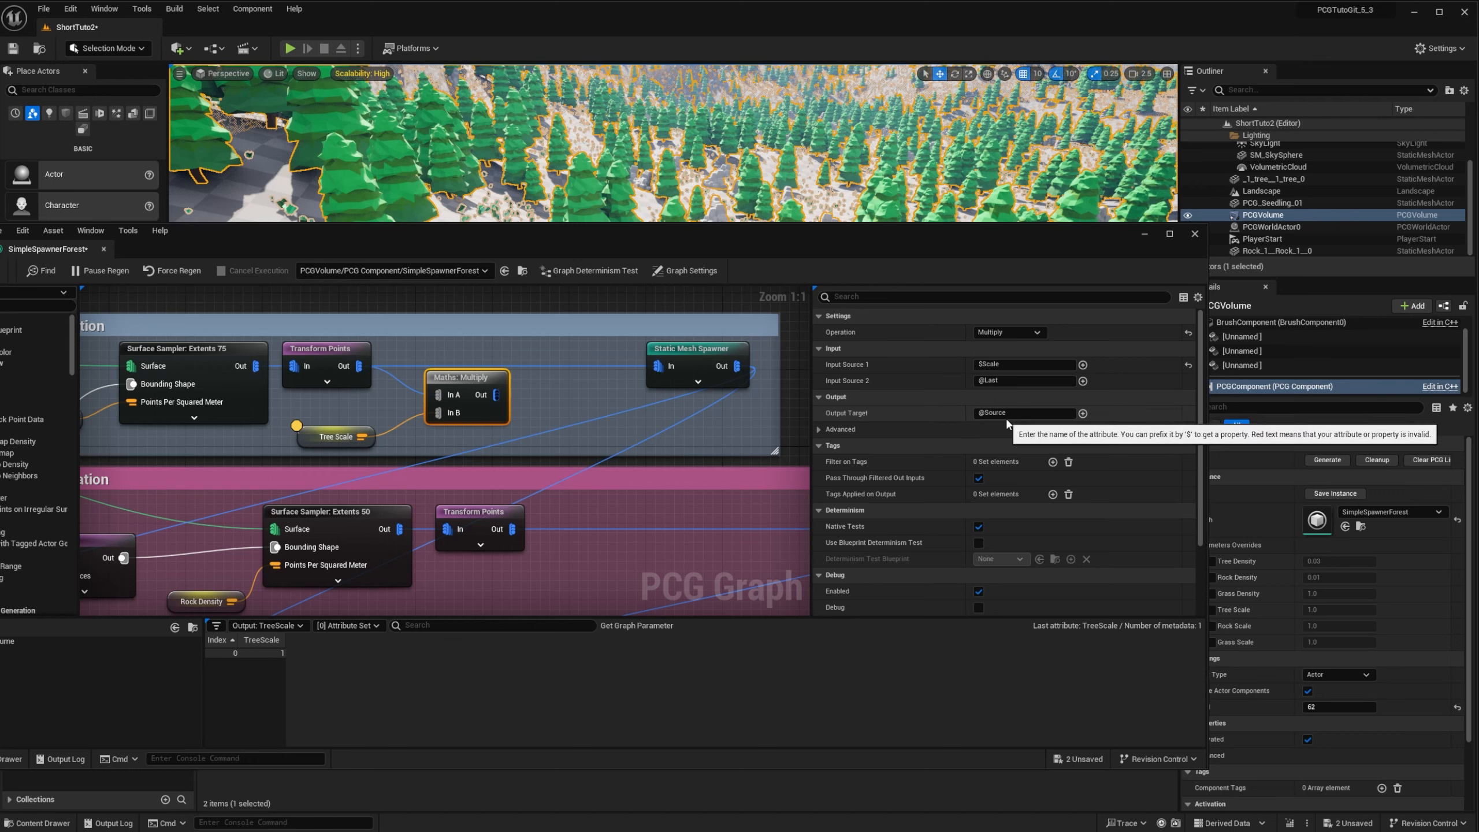
click(1024, 364)
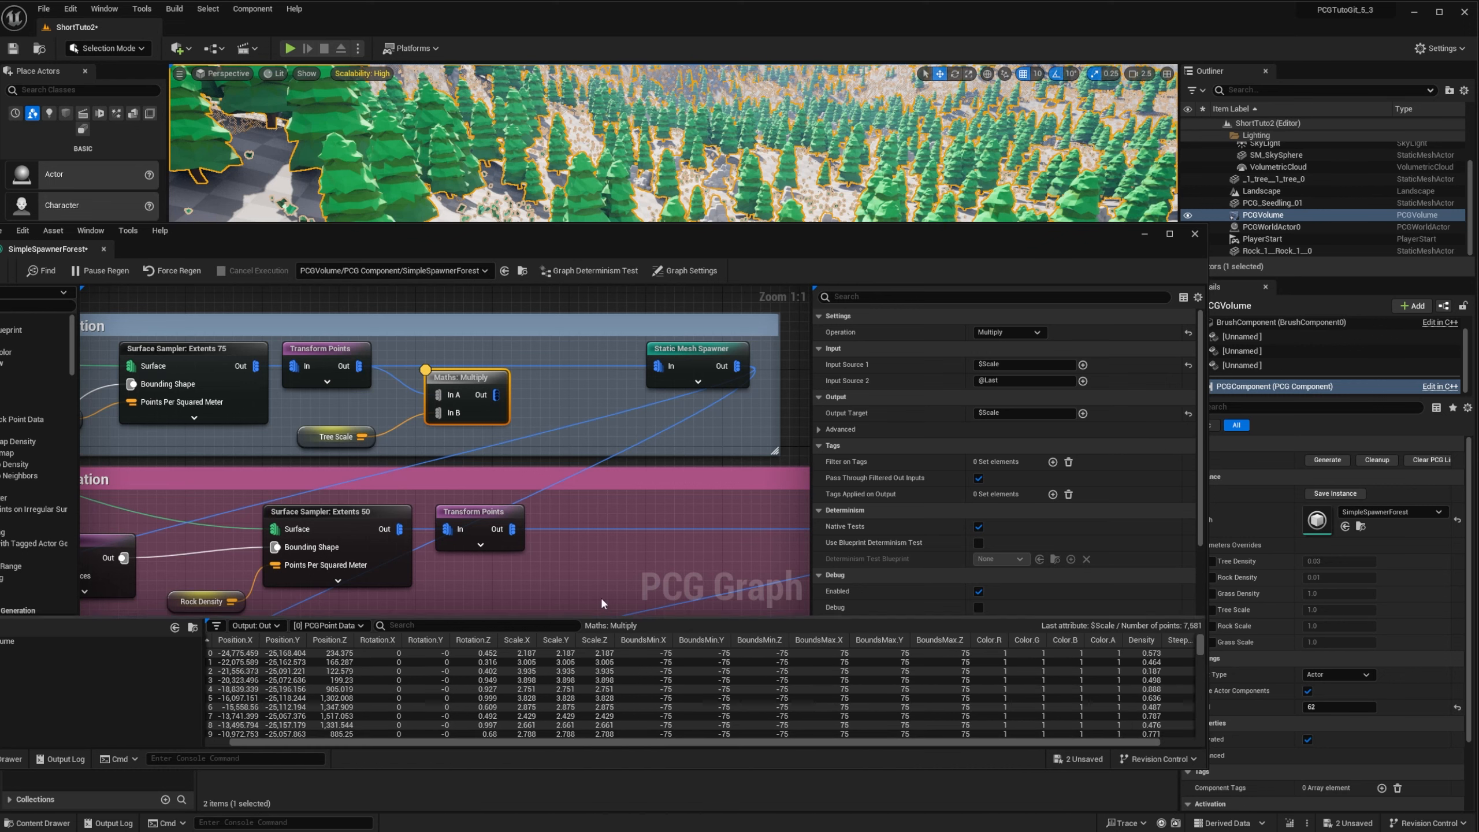
click(690, 271)
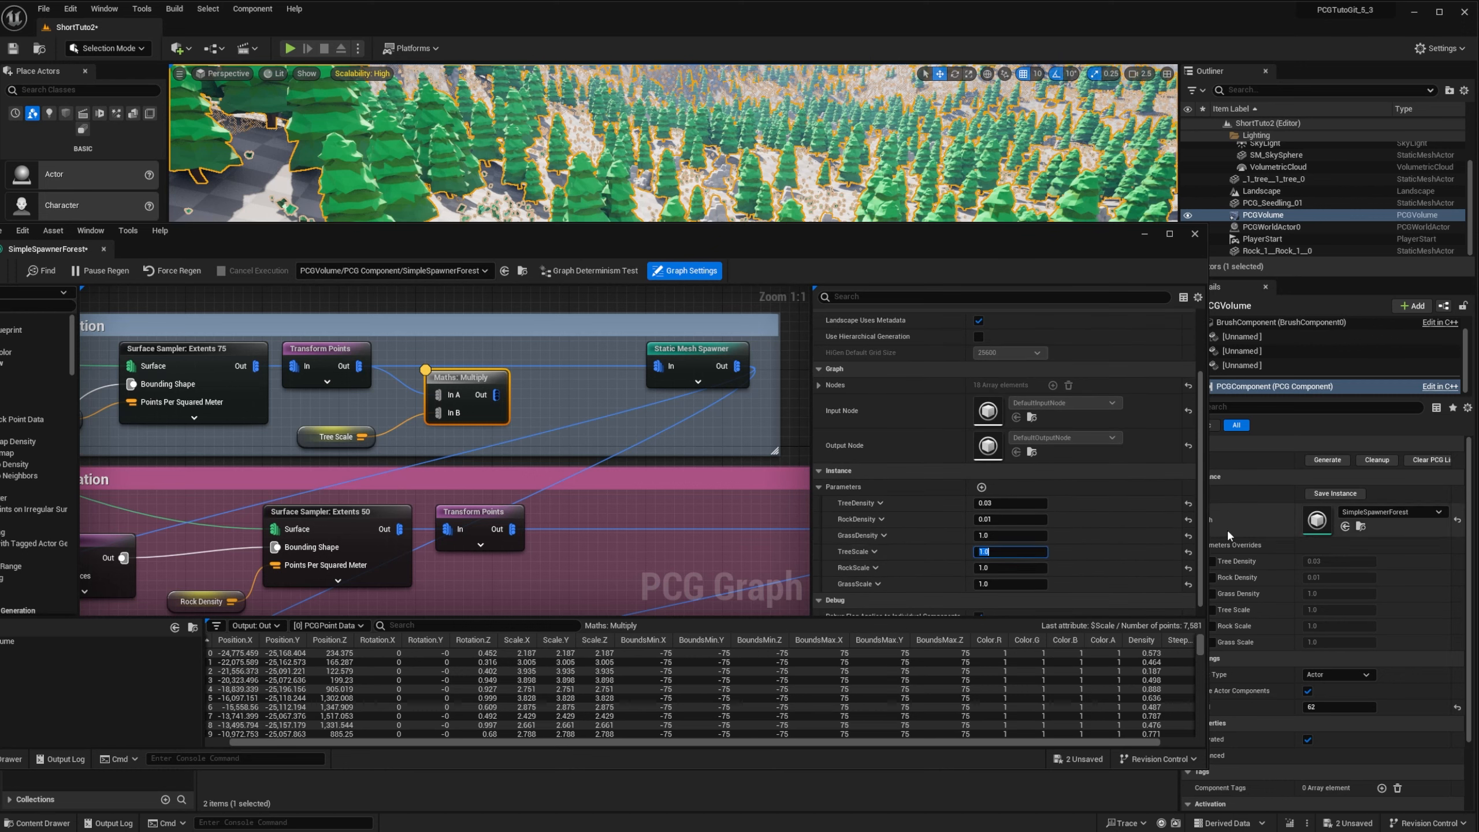
text(2)
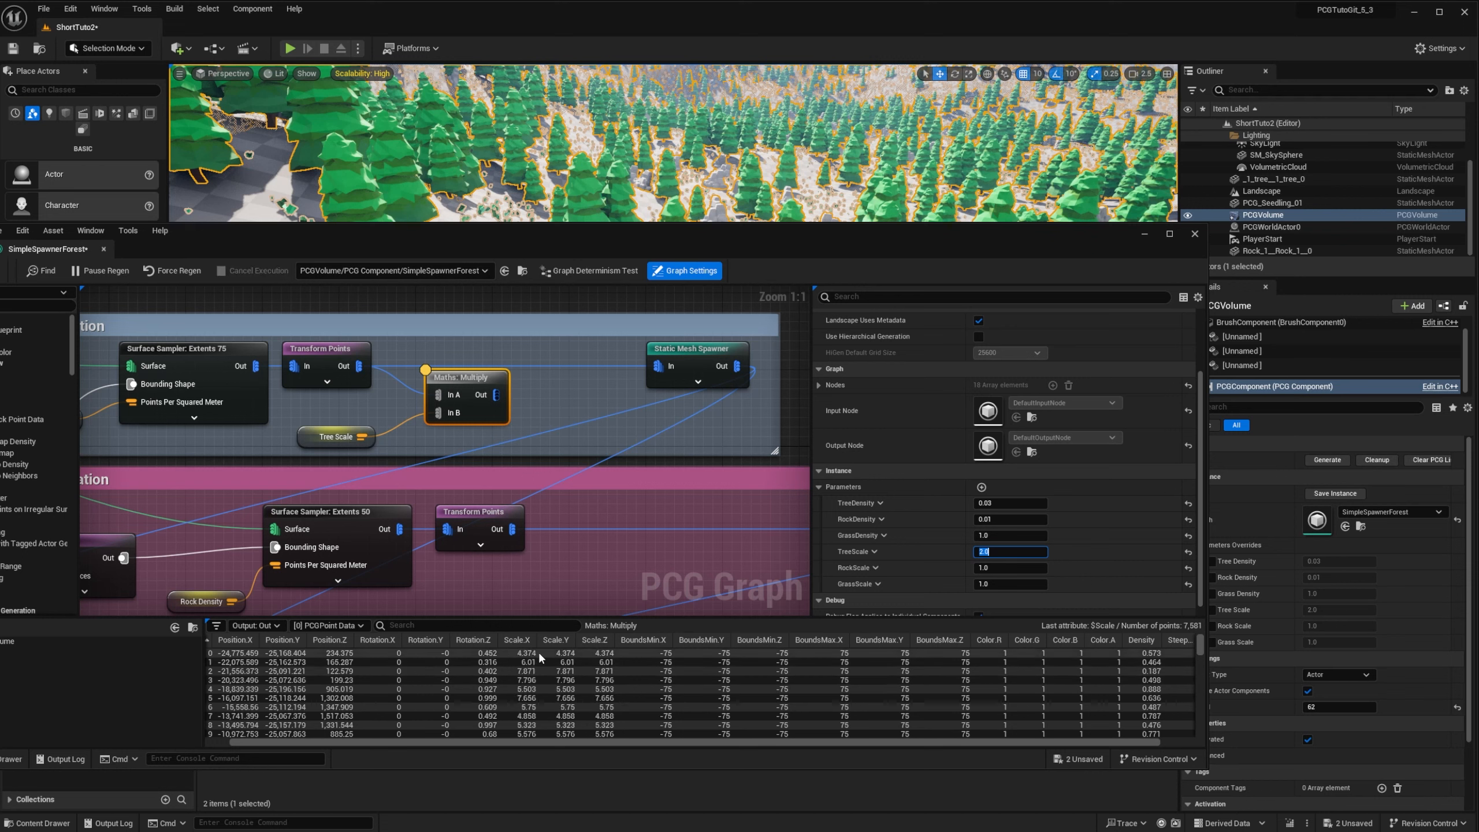
mouse_move(535, 658)
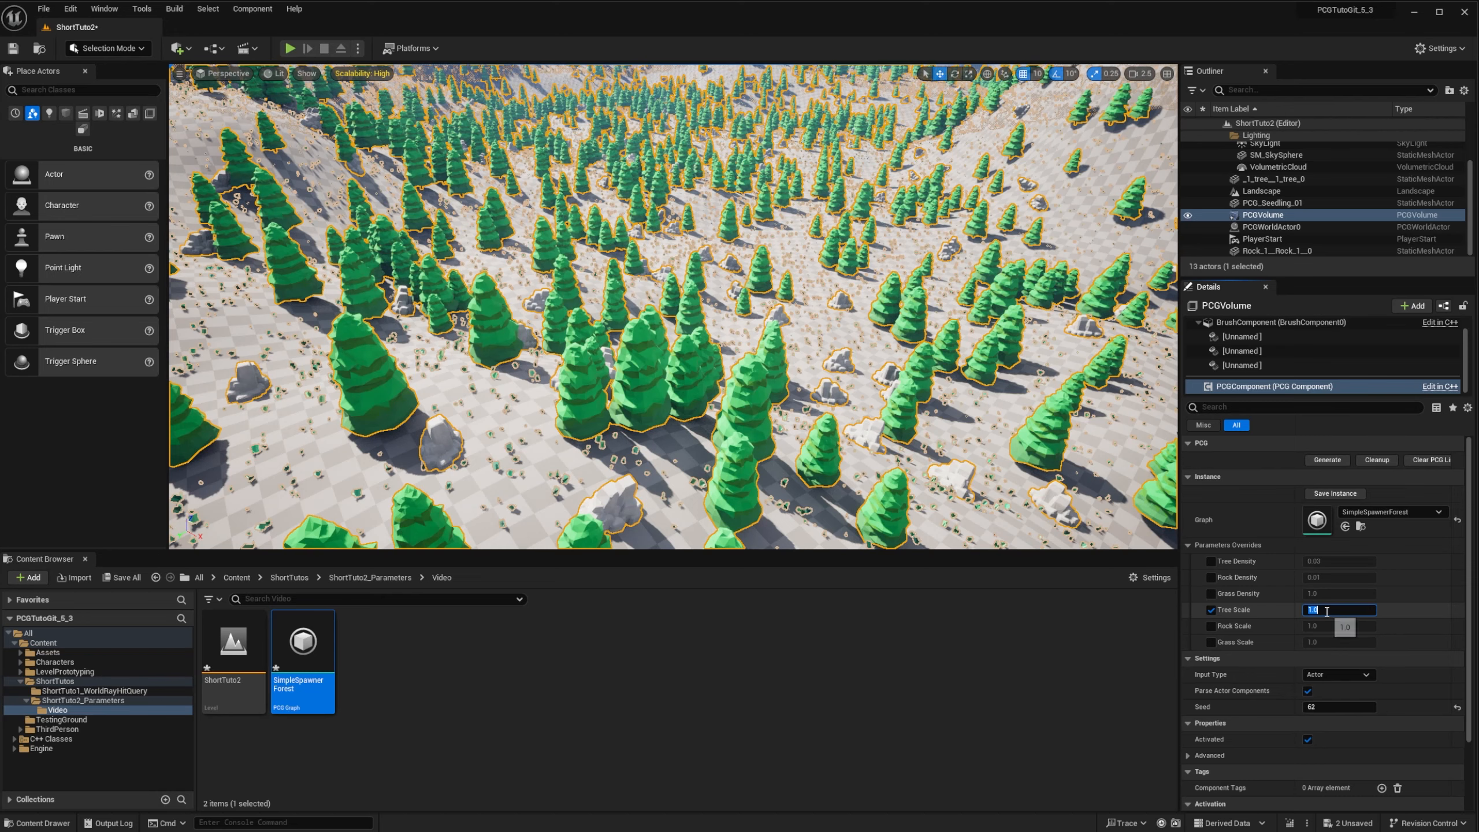
Override Tree Scale on the PCGVolume with 2.0
text(2.0)
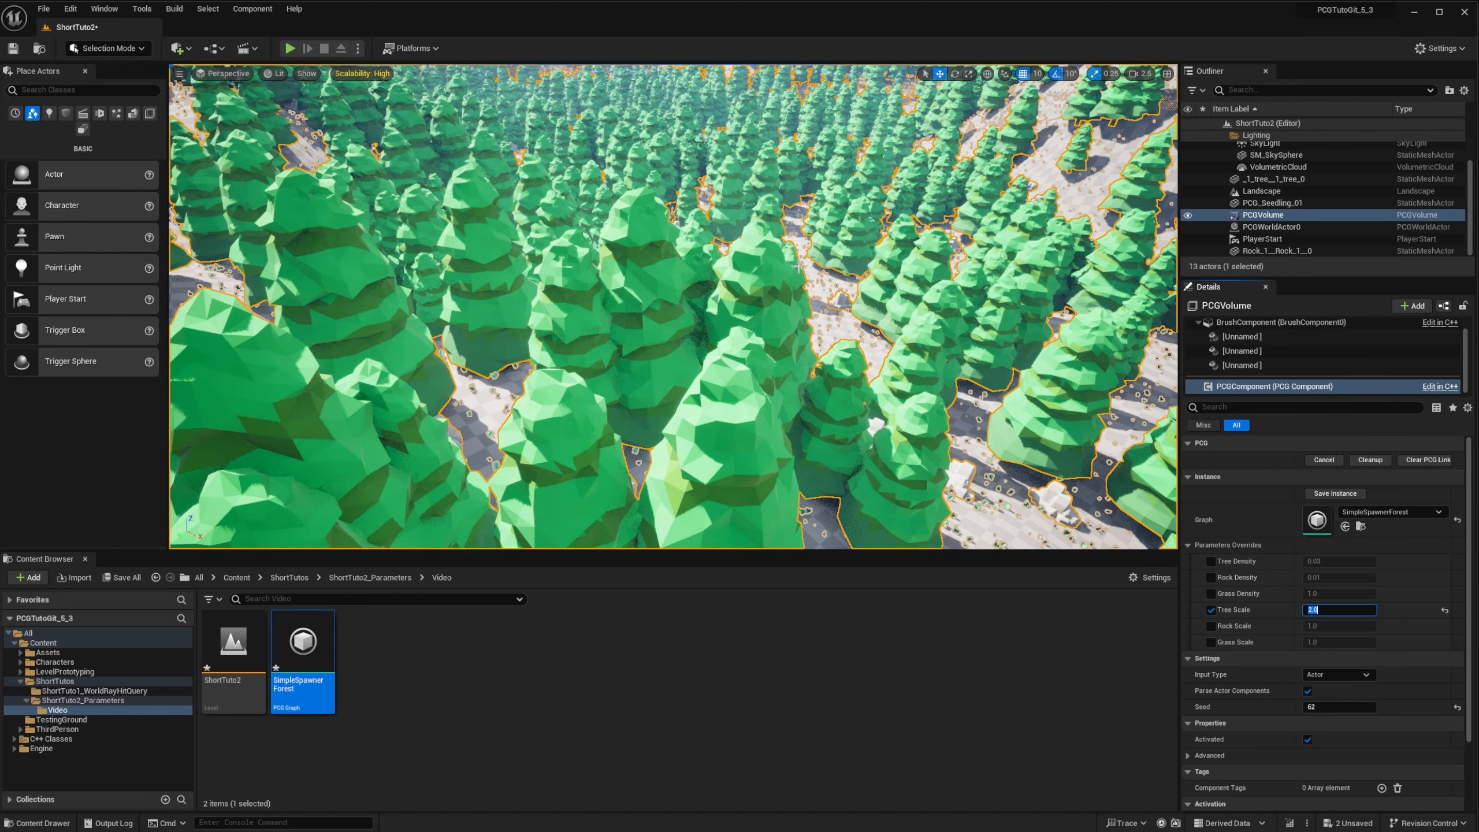
text(2.0)
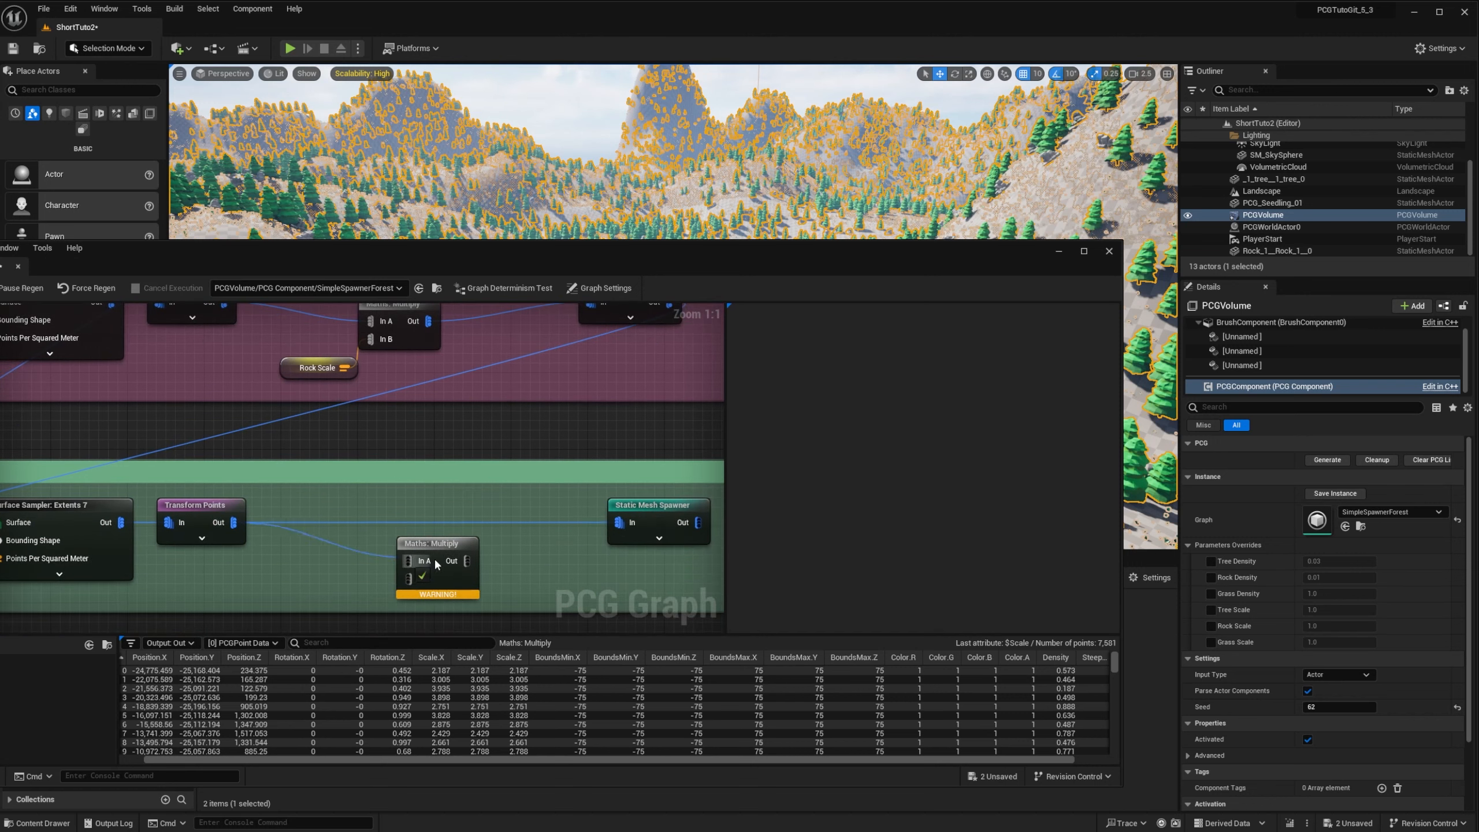
Place a Get GrassScale node for the grass branch's Multiply node
text(GetGr)
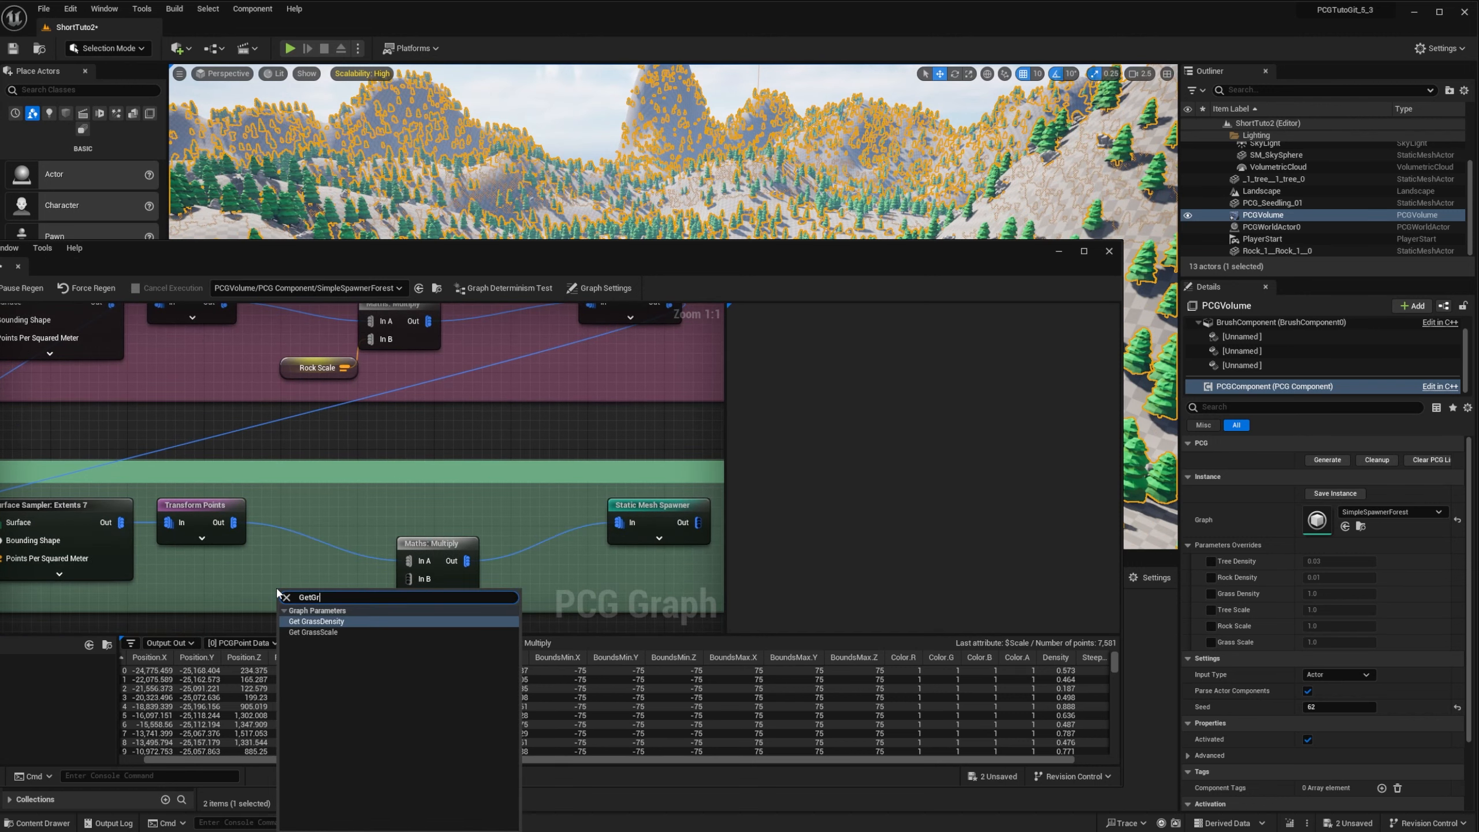
click(315, 633)
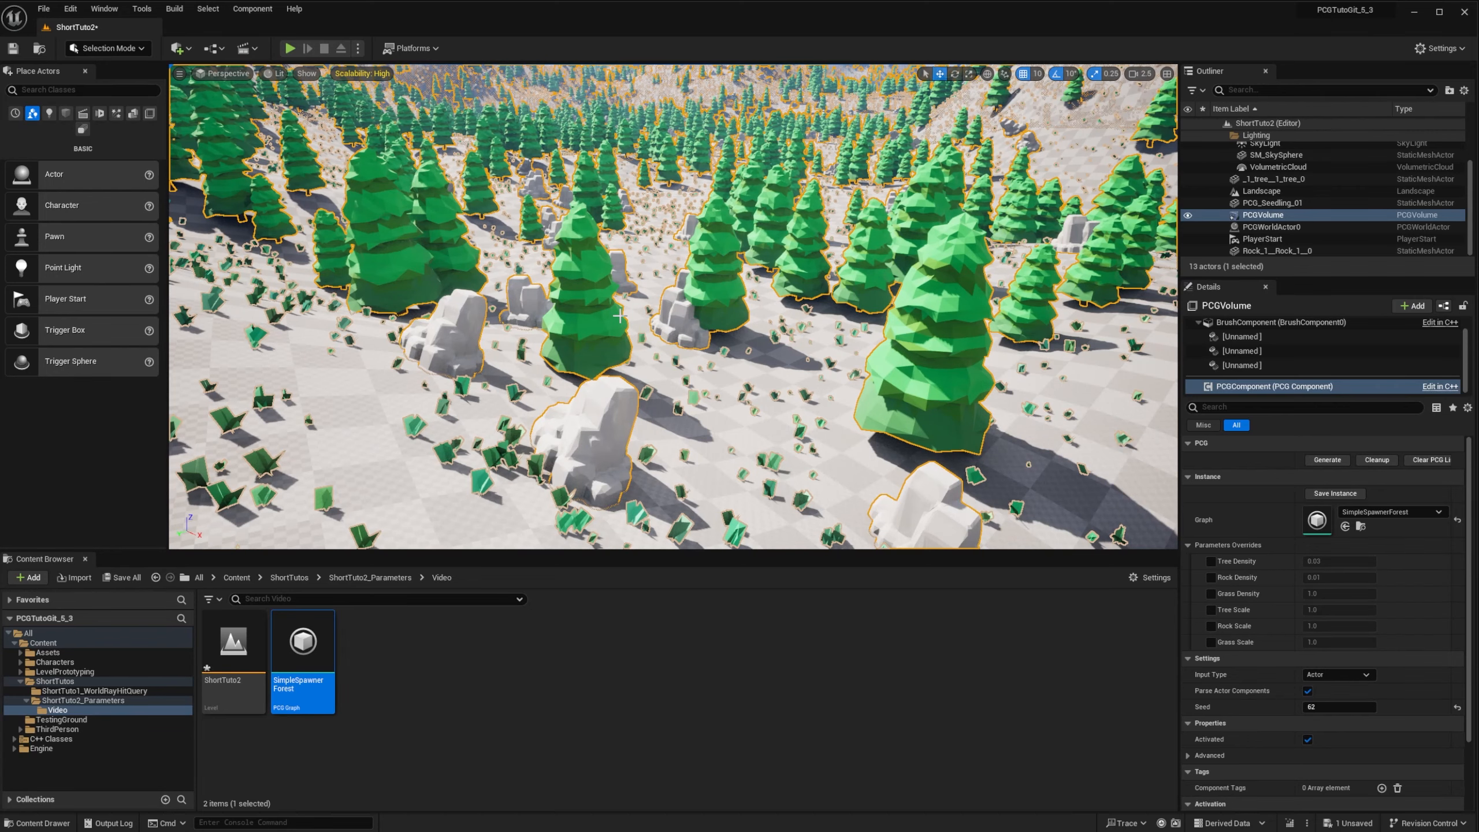
mouse_move(657, 328)
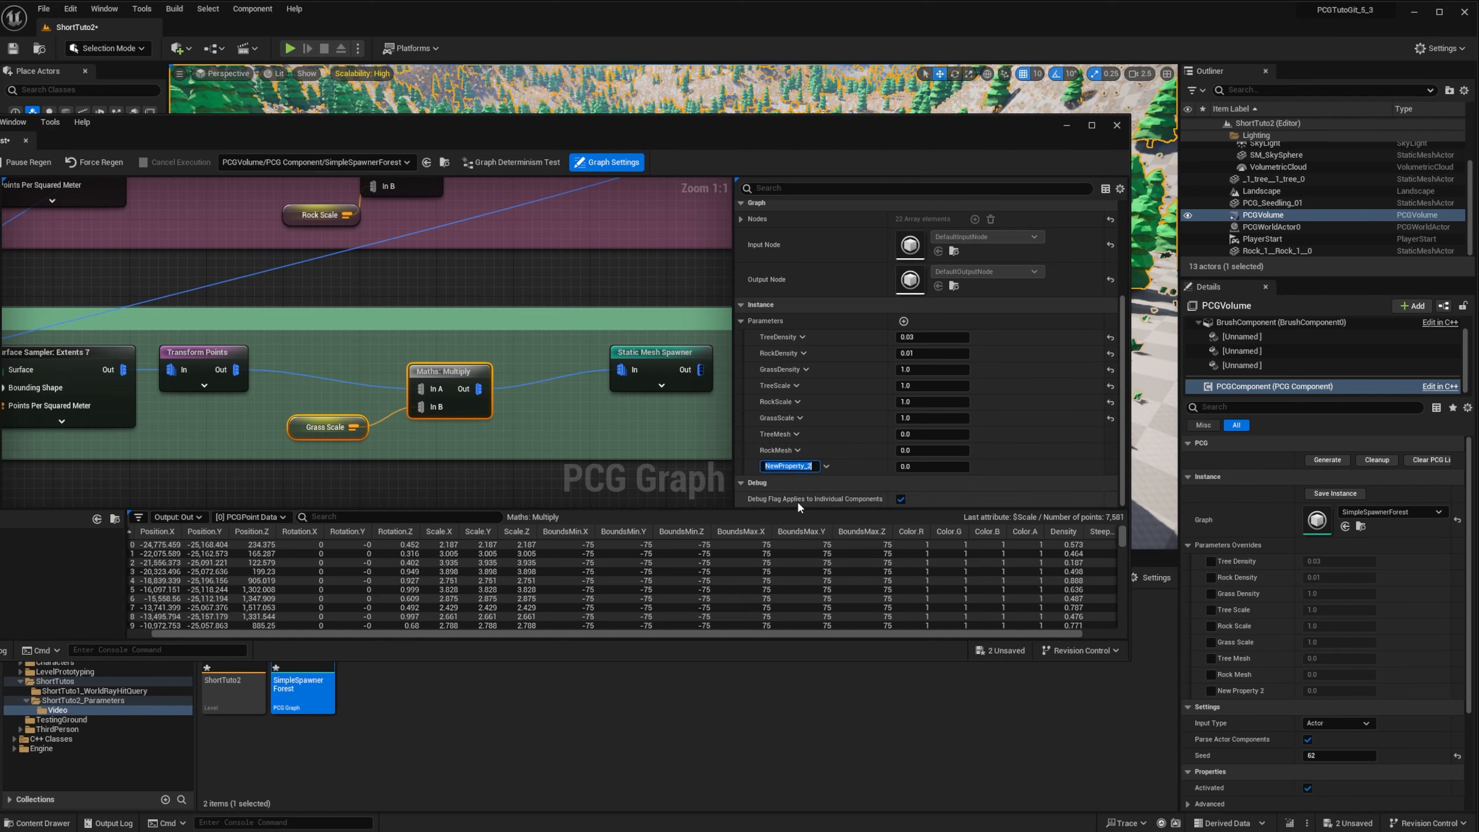
Make the TreeMesh parameter a soft Static Mesh reference
click(797, 435)
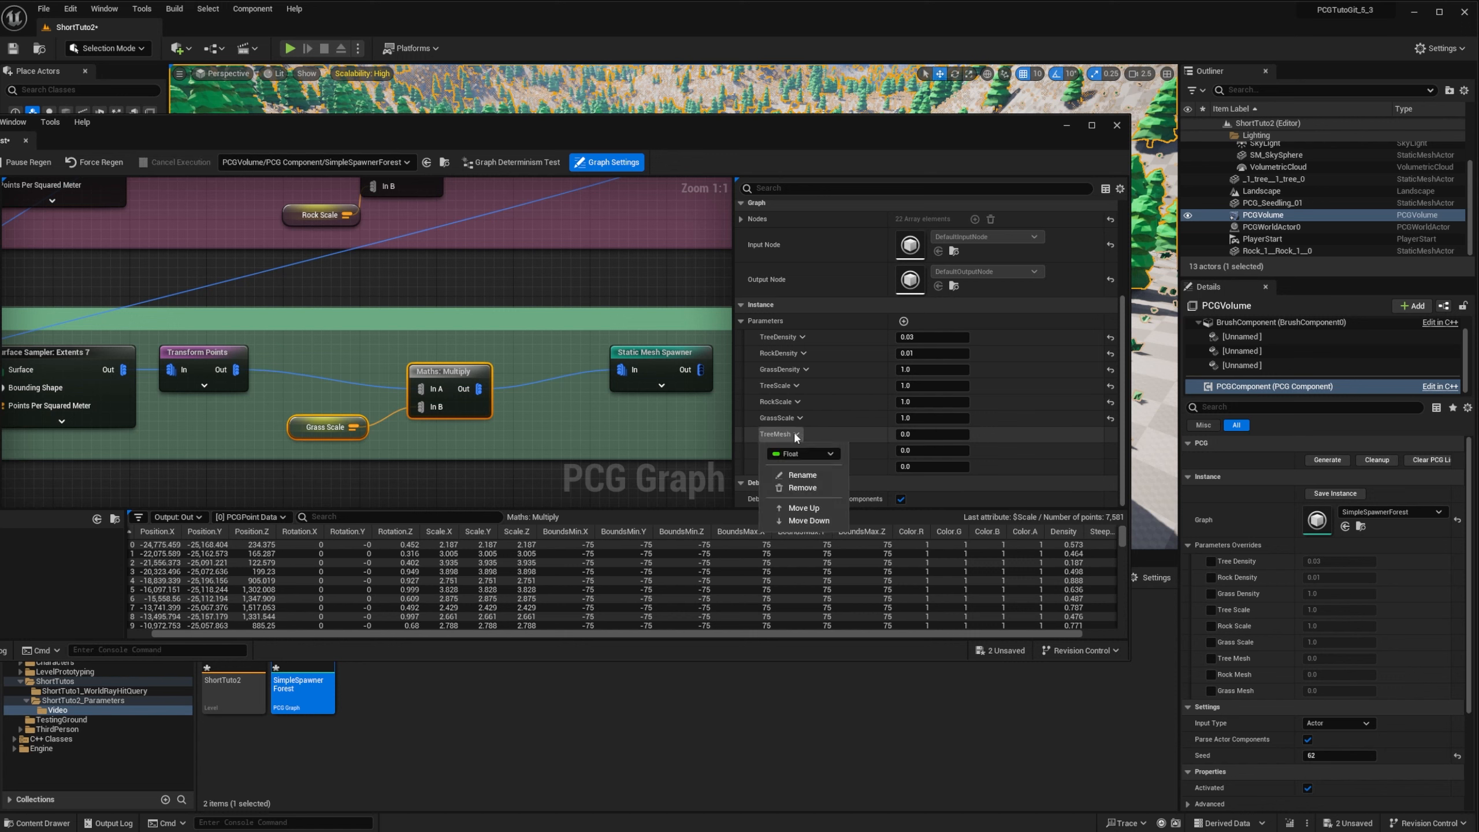
click(802, 453)
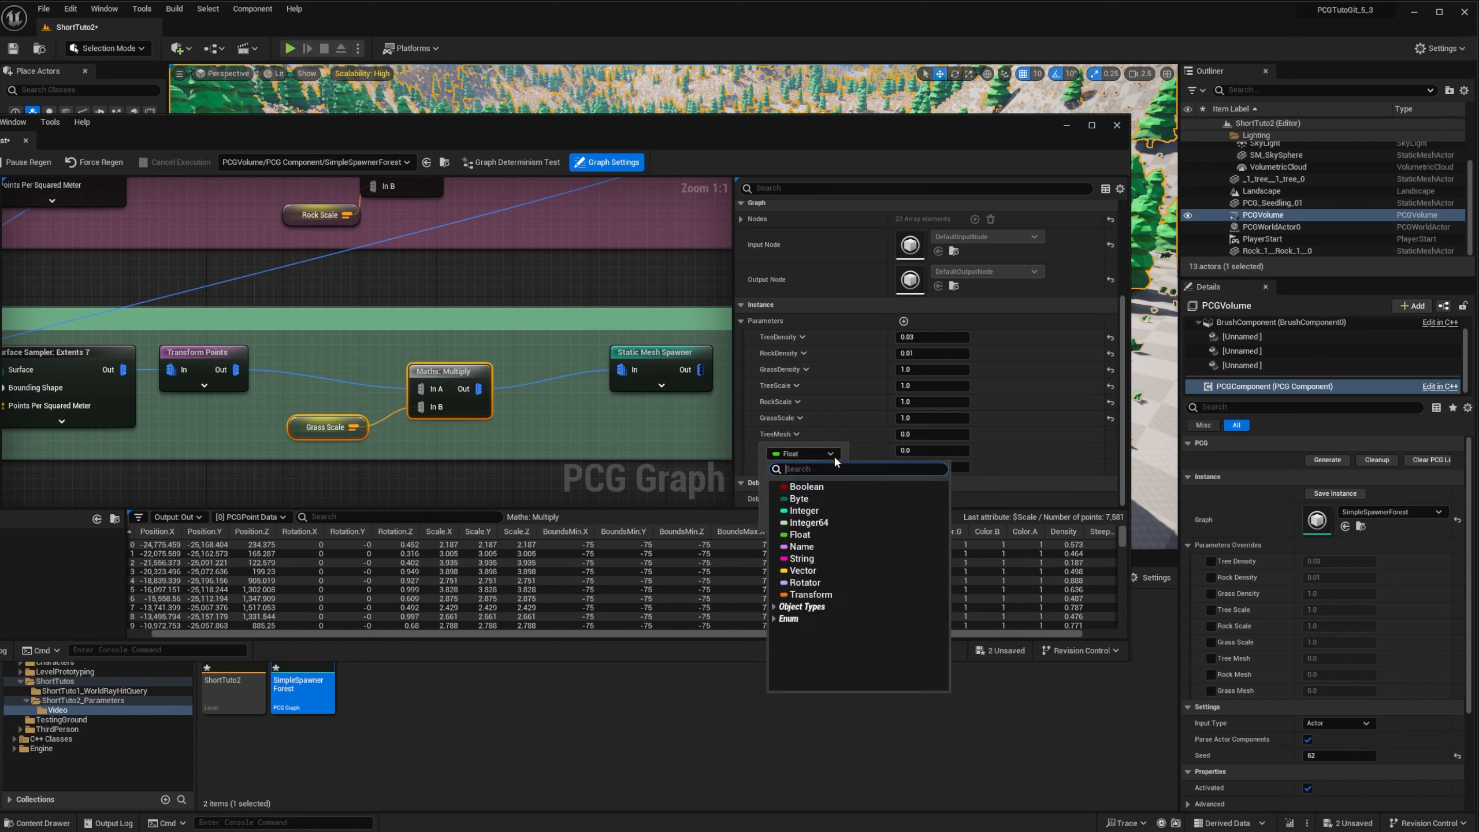
mouse_move(833, 461)
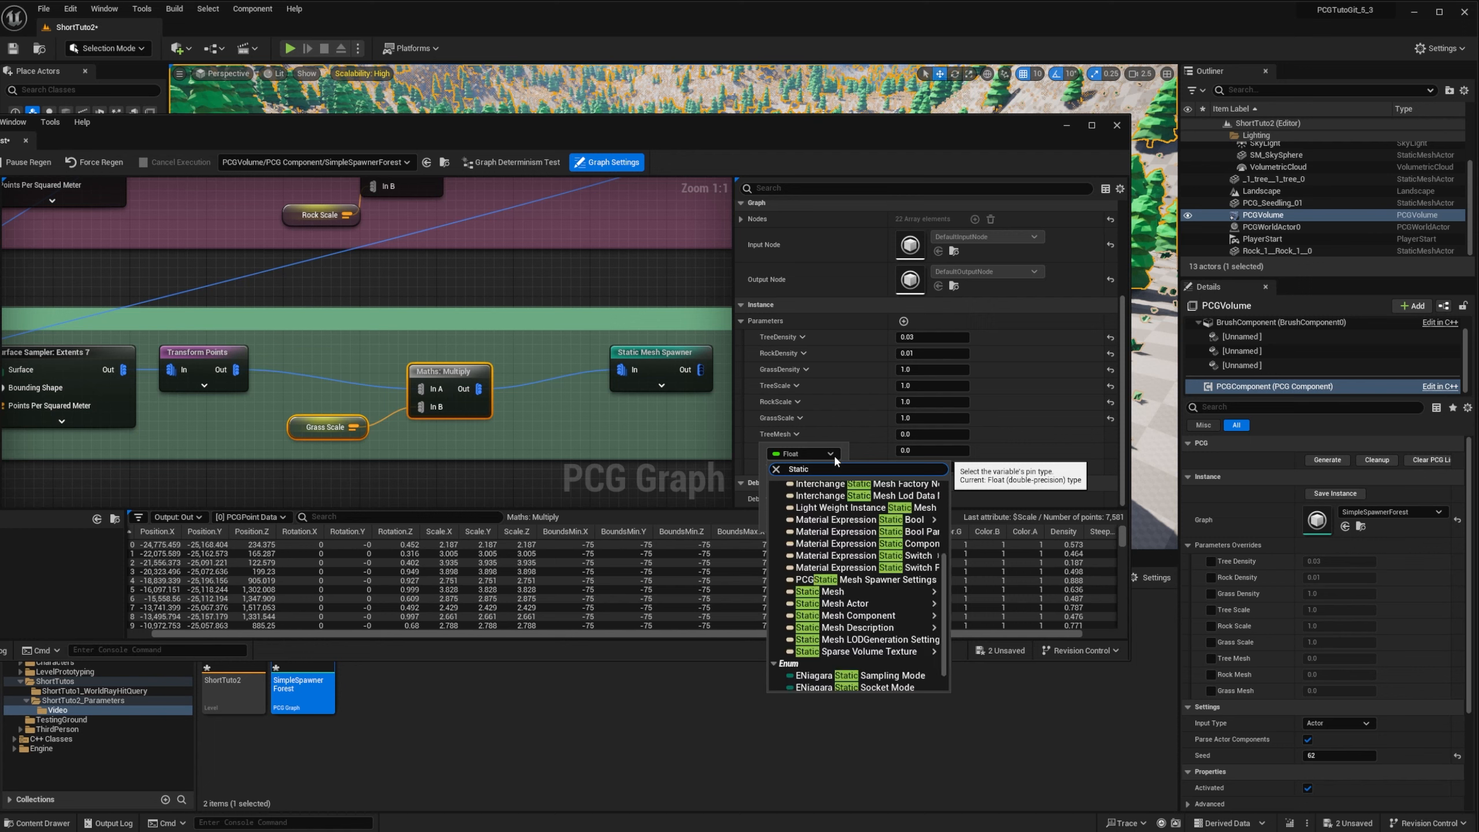
mouse_move(831, 591)
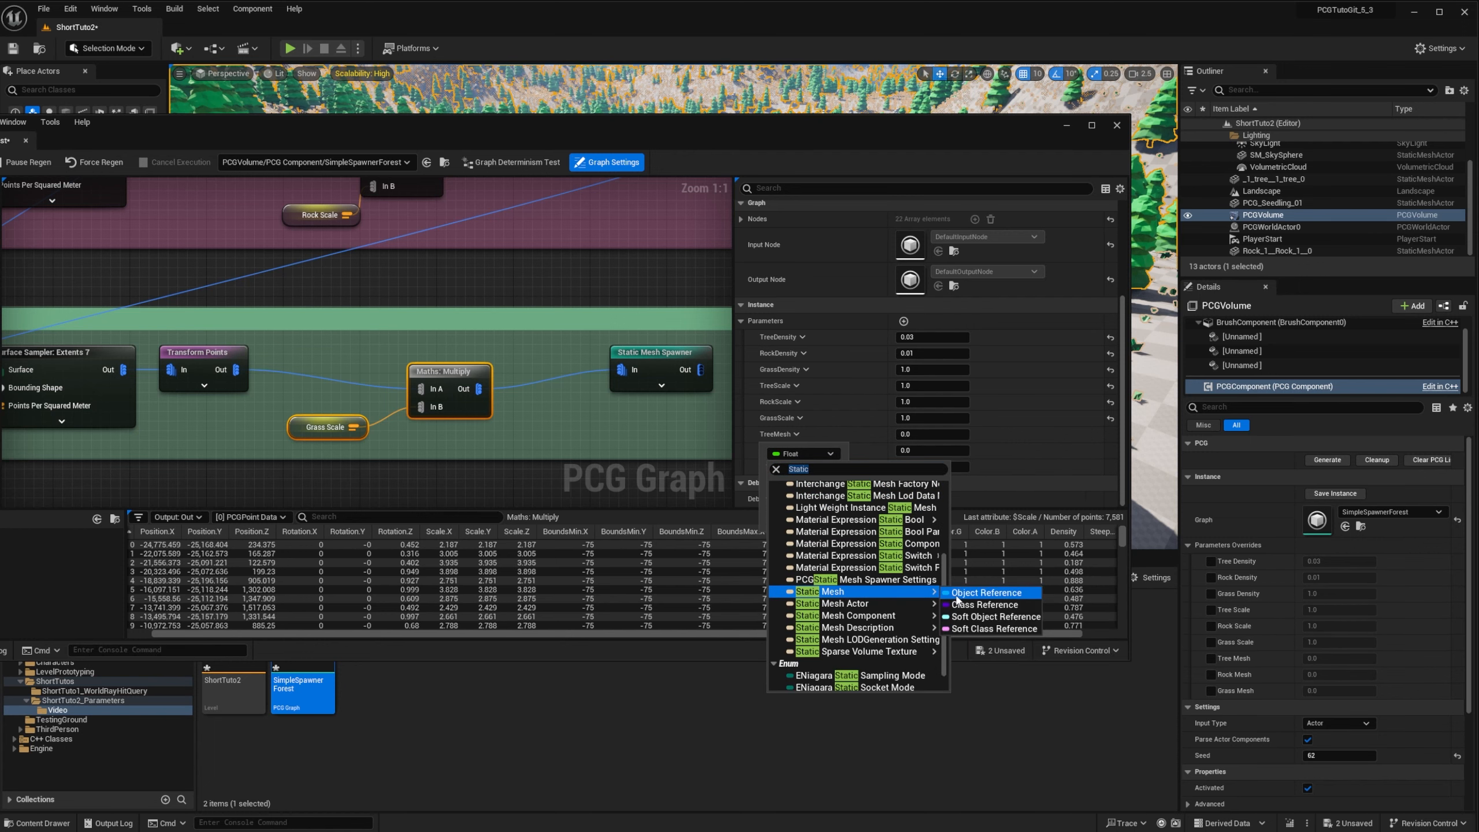
mouse_move(991, 616)
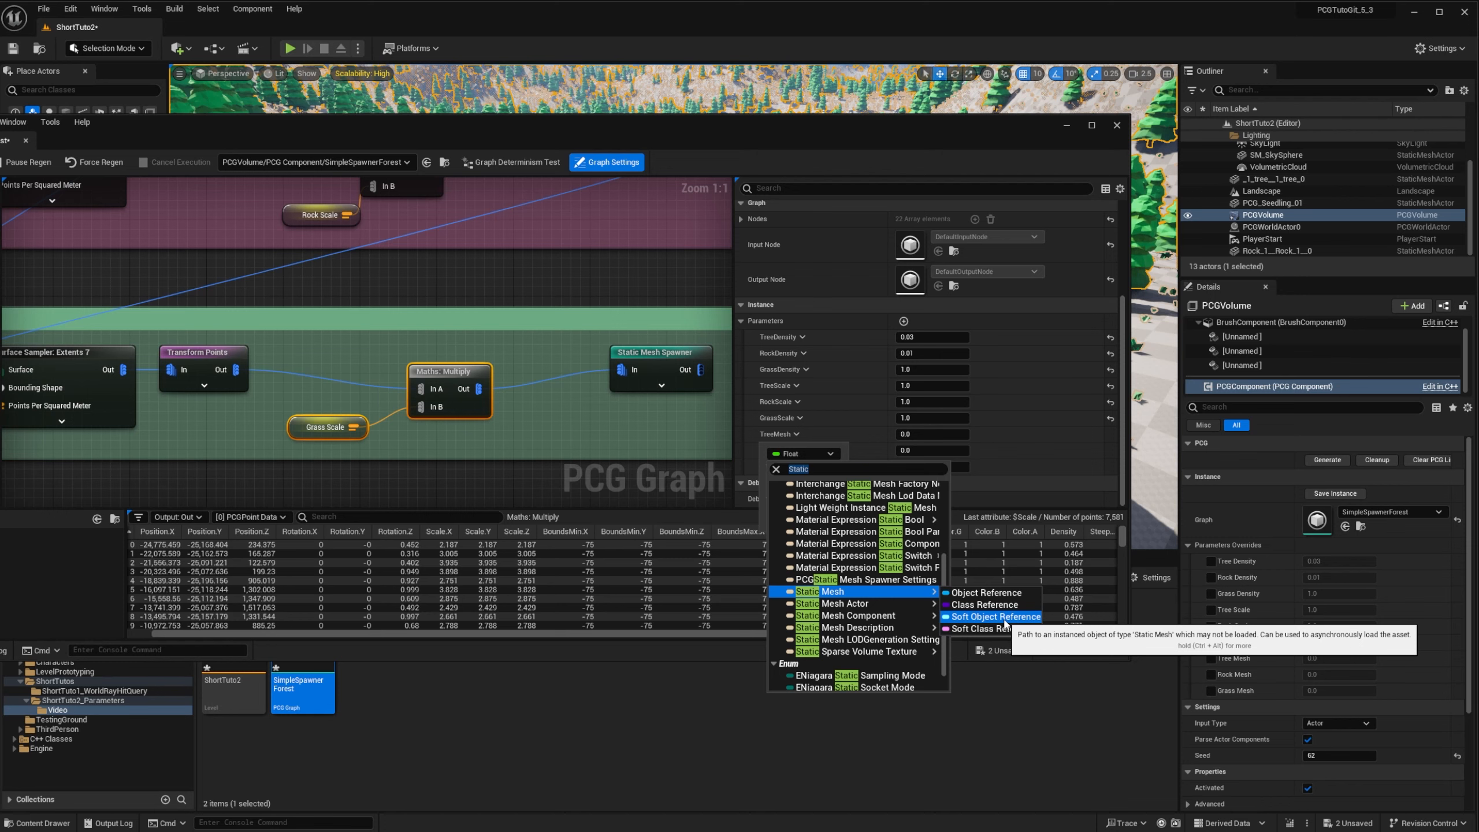
click(997, 616)
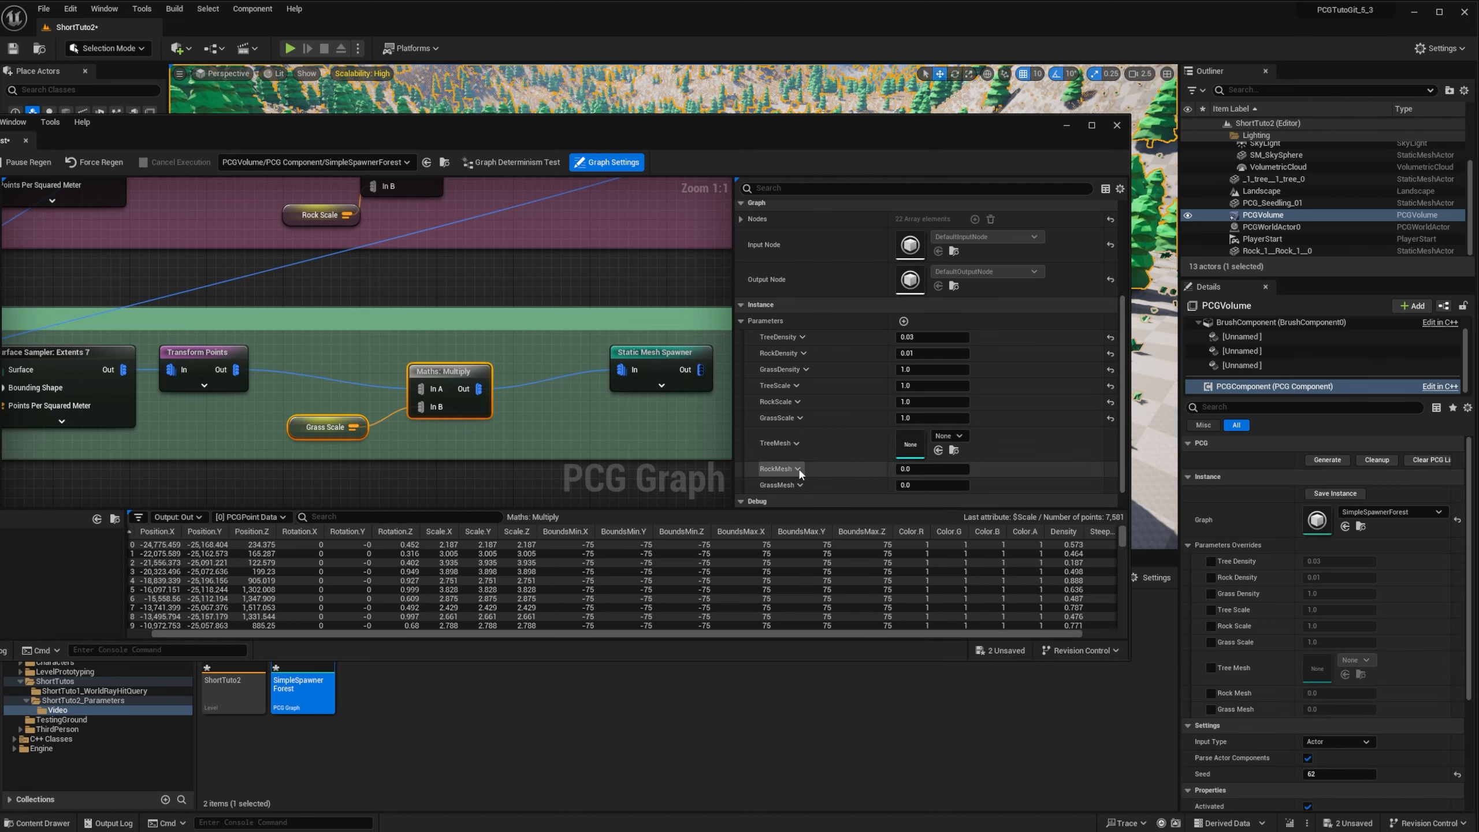
click(798, 469)
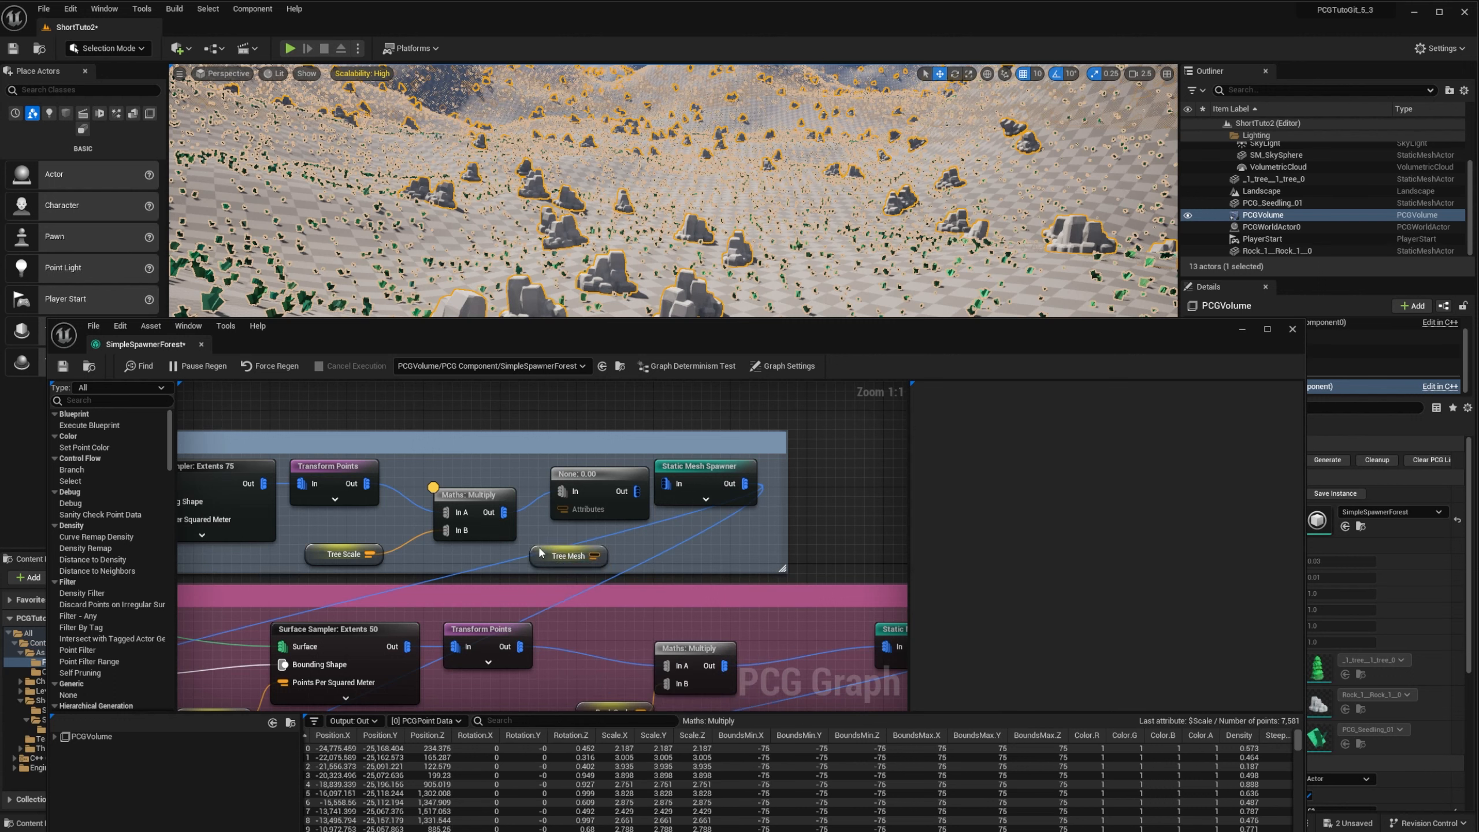
Set the new AddAttribute node's output attribute name to 'Mesh' for the Tree Mesh parameter
click(567, 555)
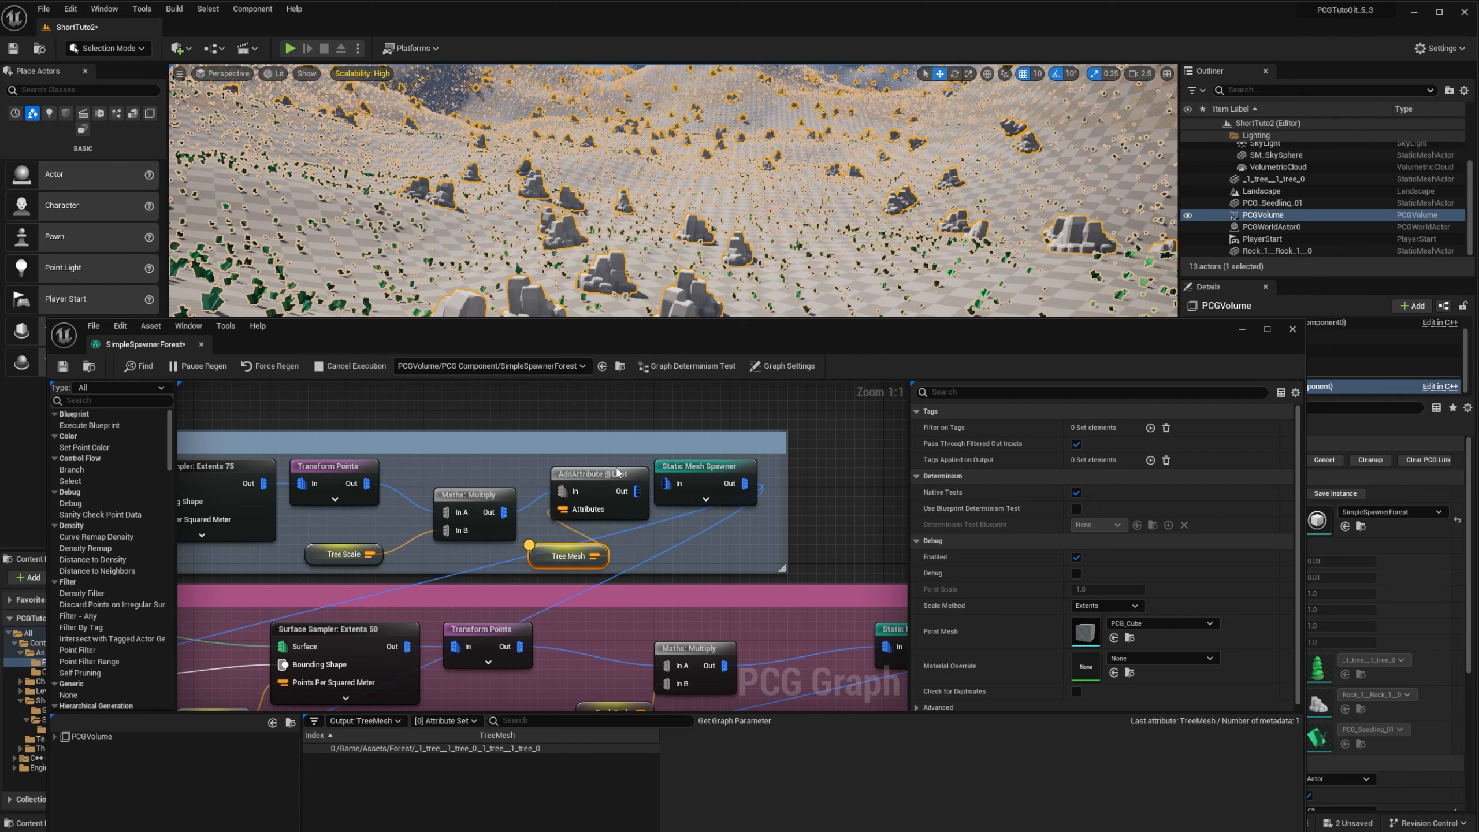
click(599, 473)
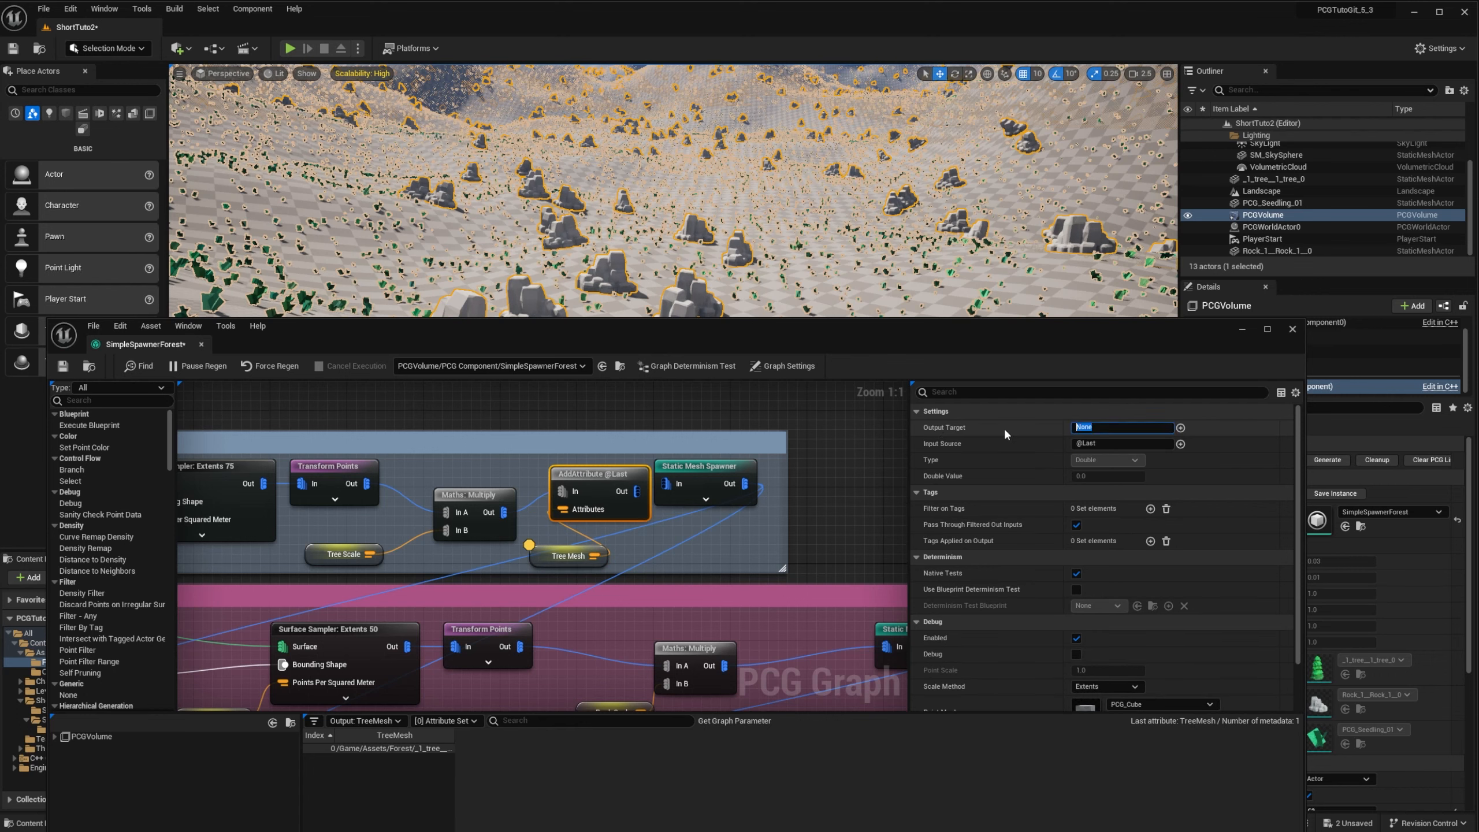
text(Mesh)
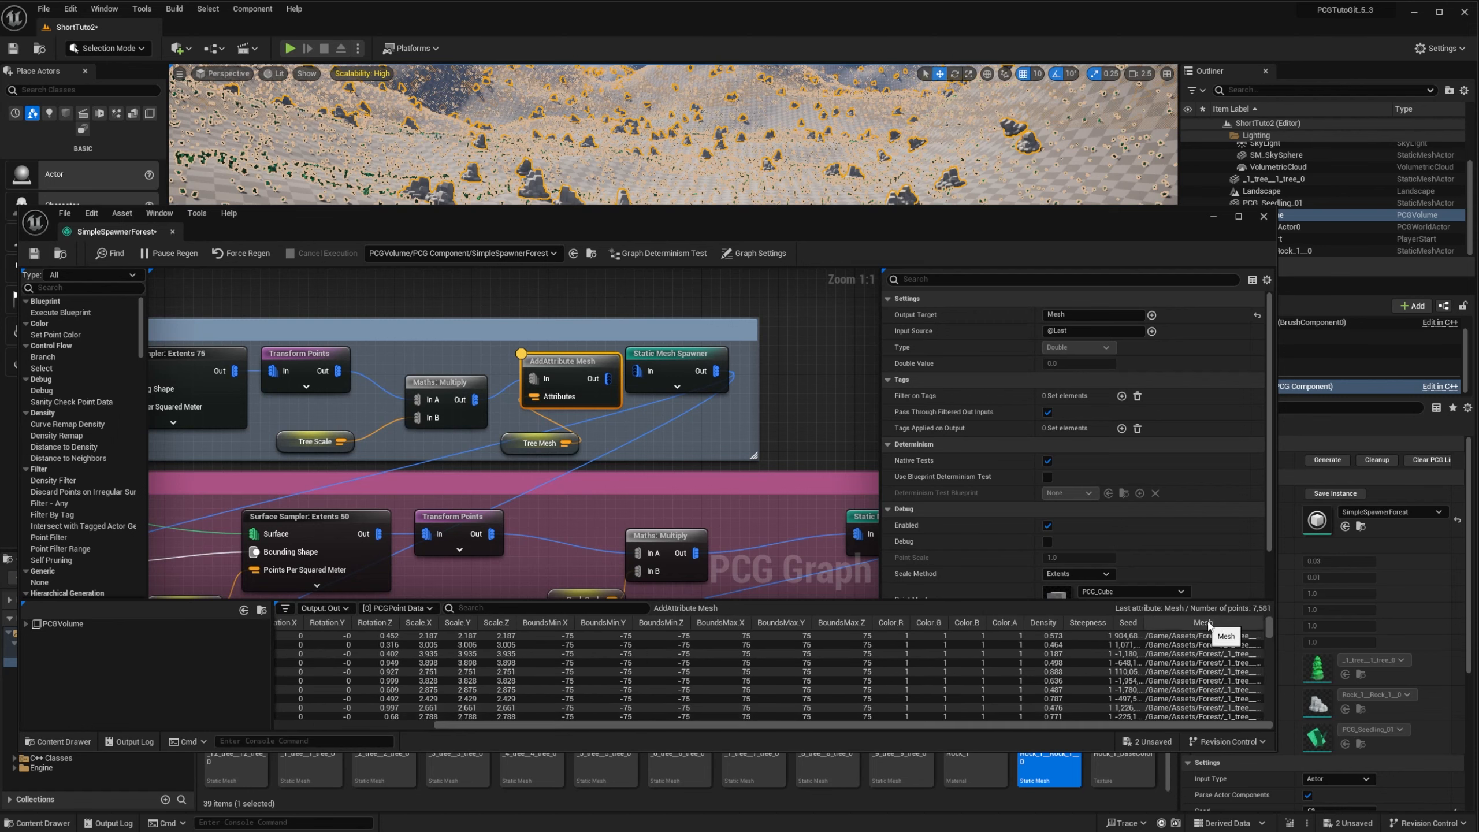
scroll(down, 3)
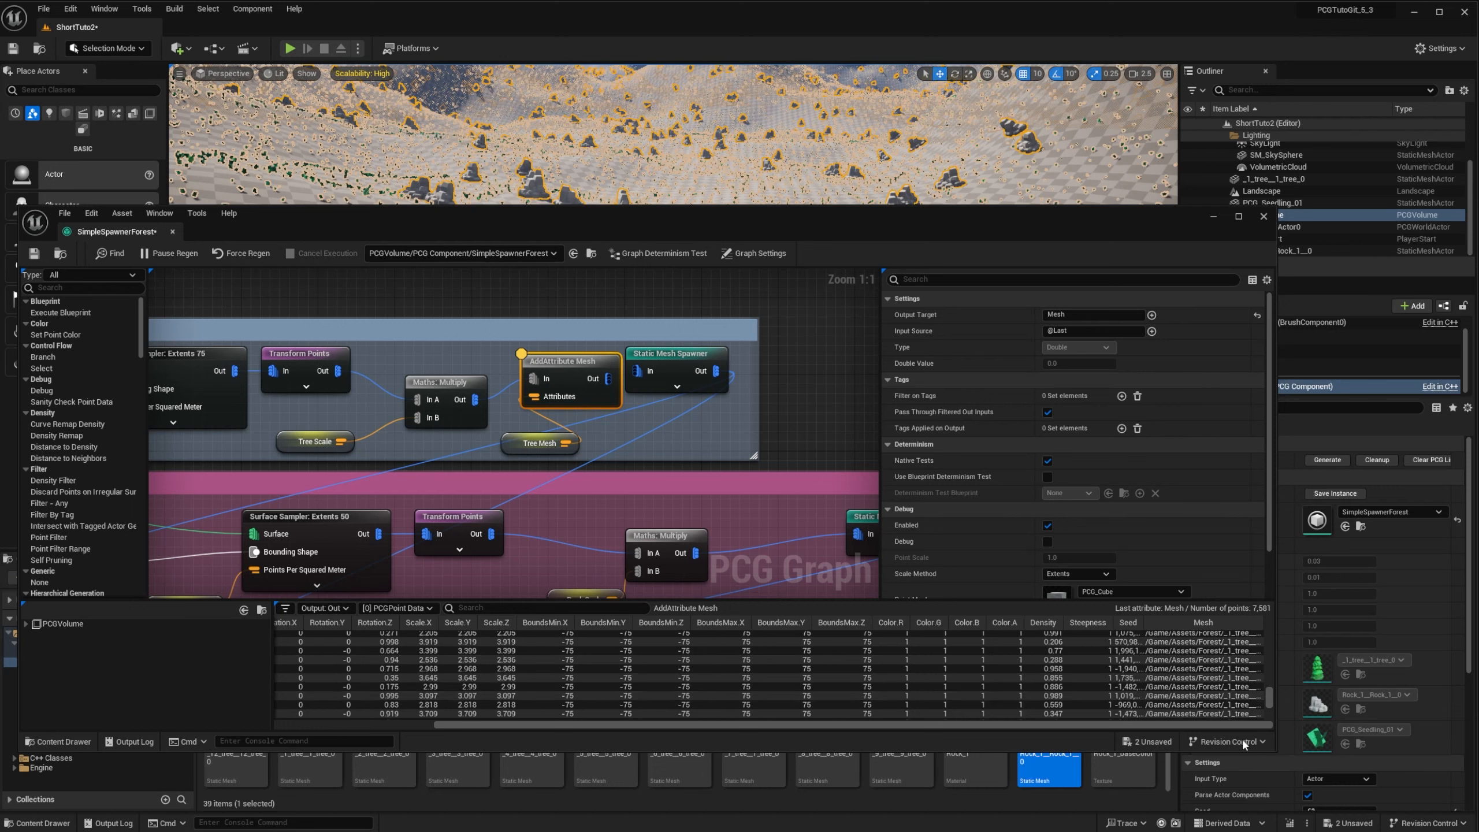
mouse_move(671, 353)
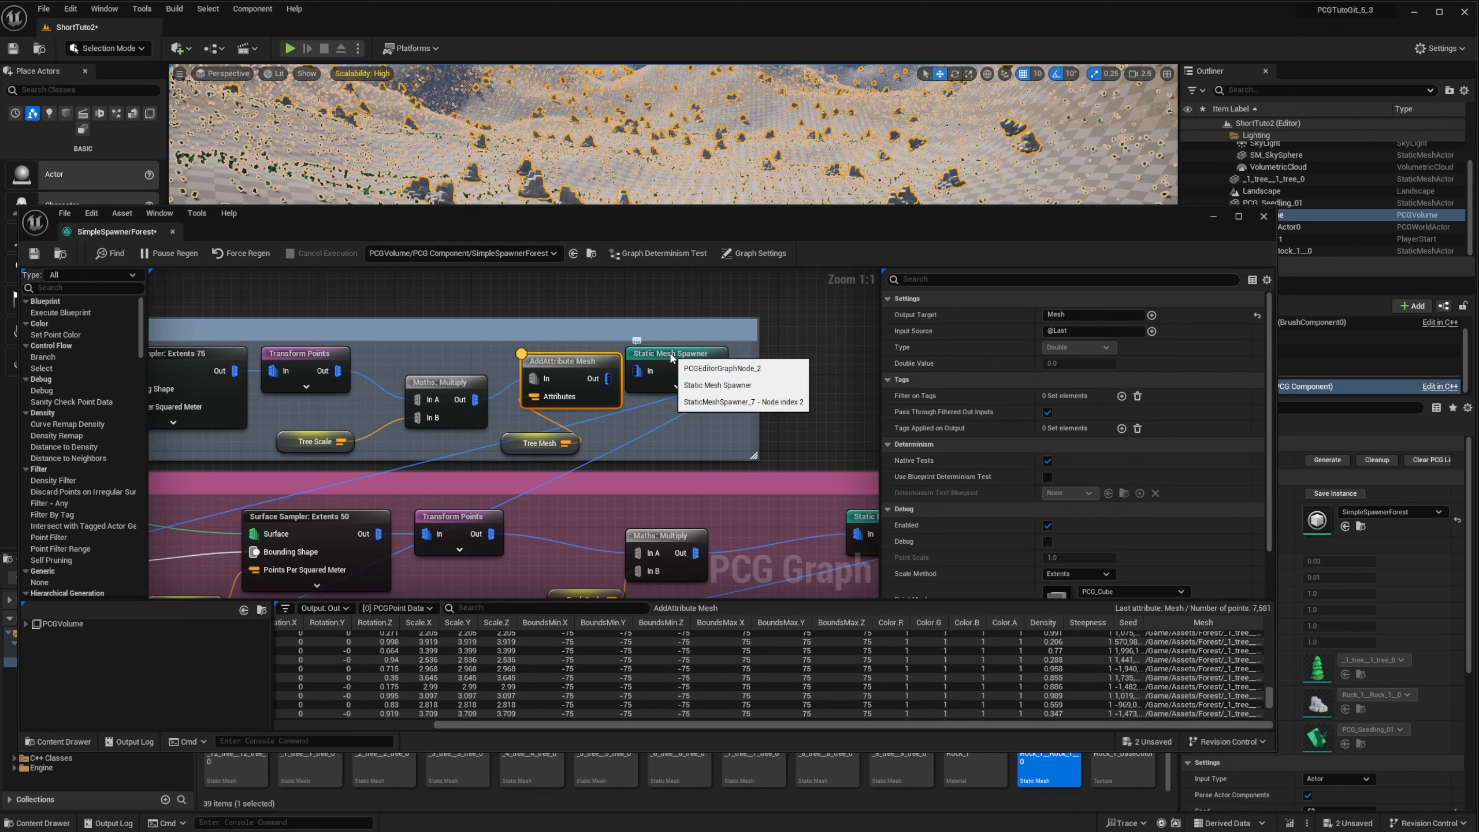
Make the tree spawner select meshes by attribute and copy the attribute node into the rock branch
click(670, 353)
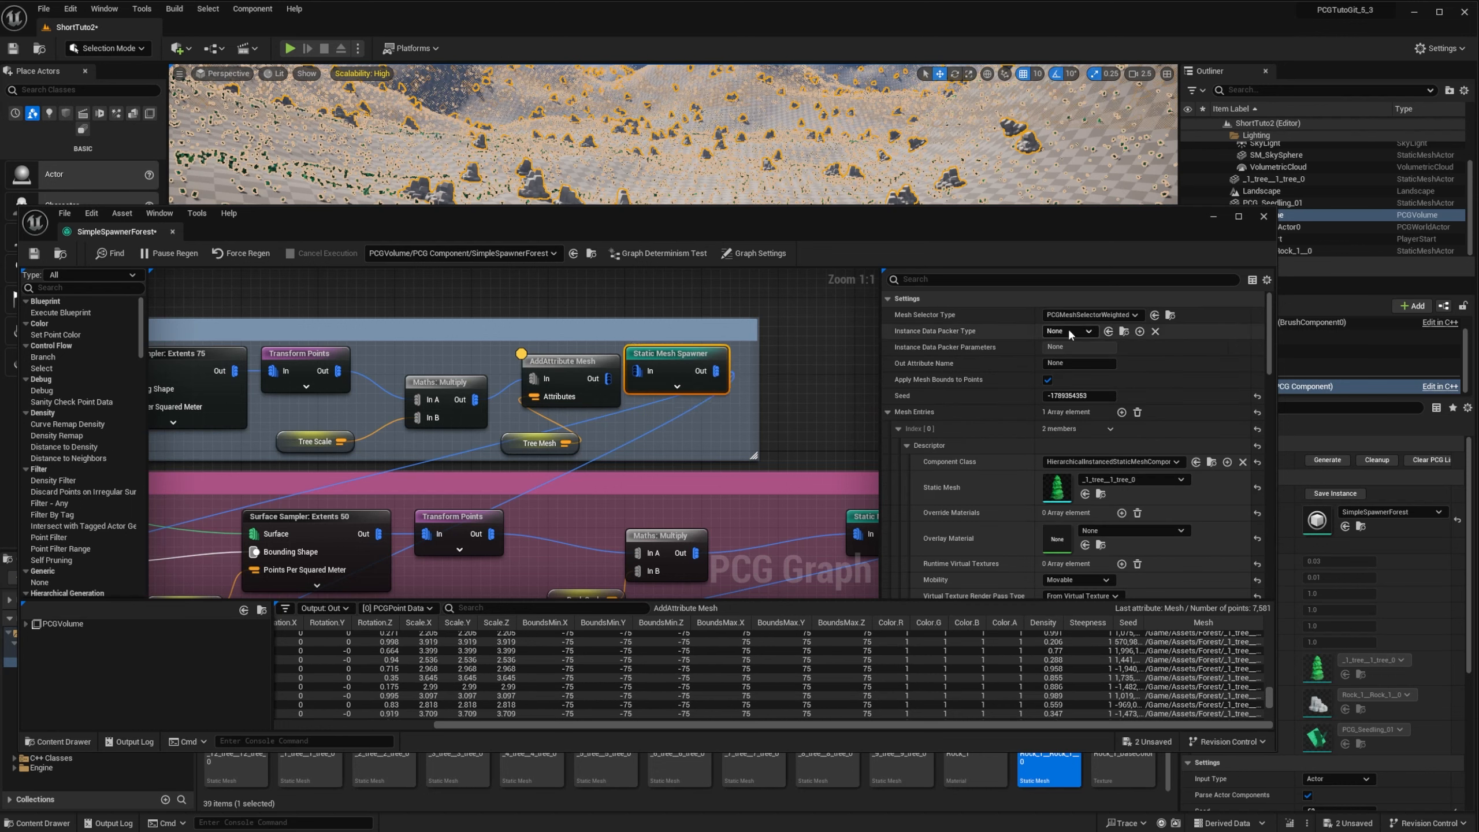
click(1090, 315)
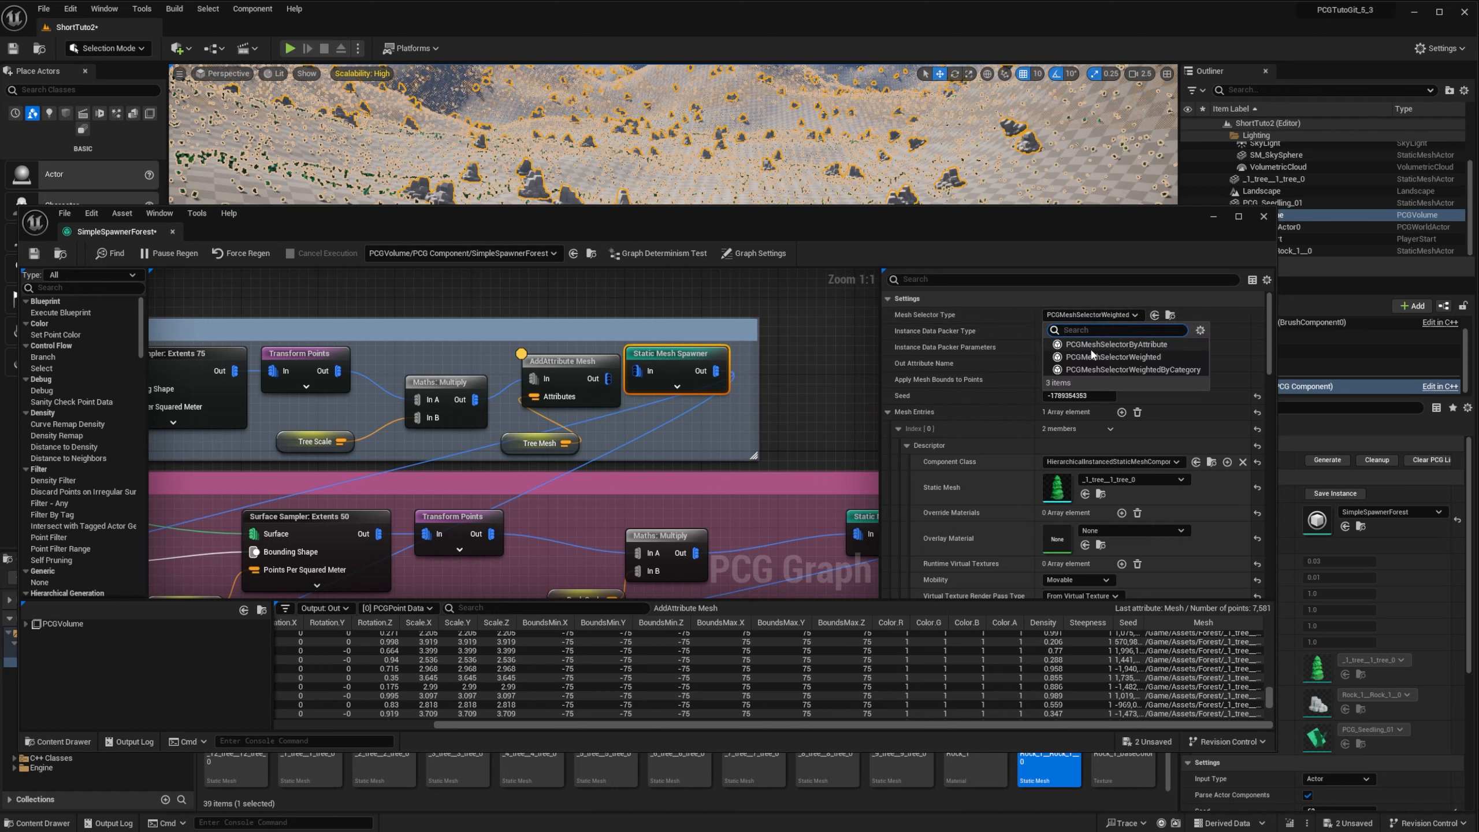
mouse_move(1120, 344)
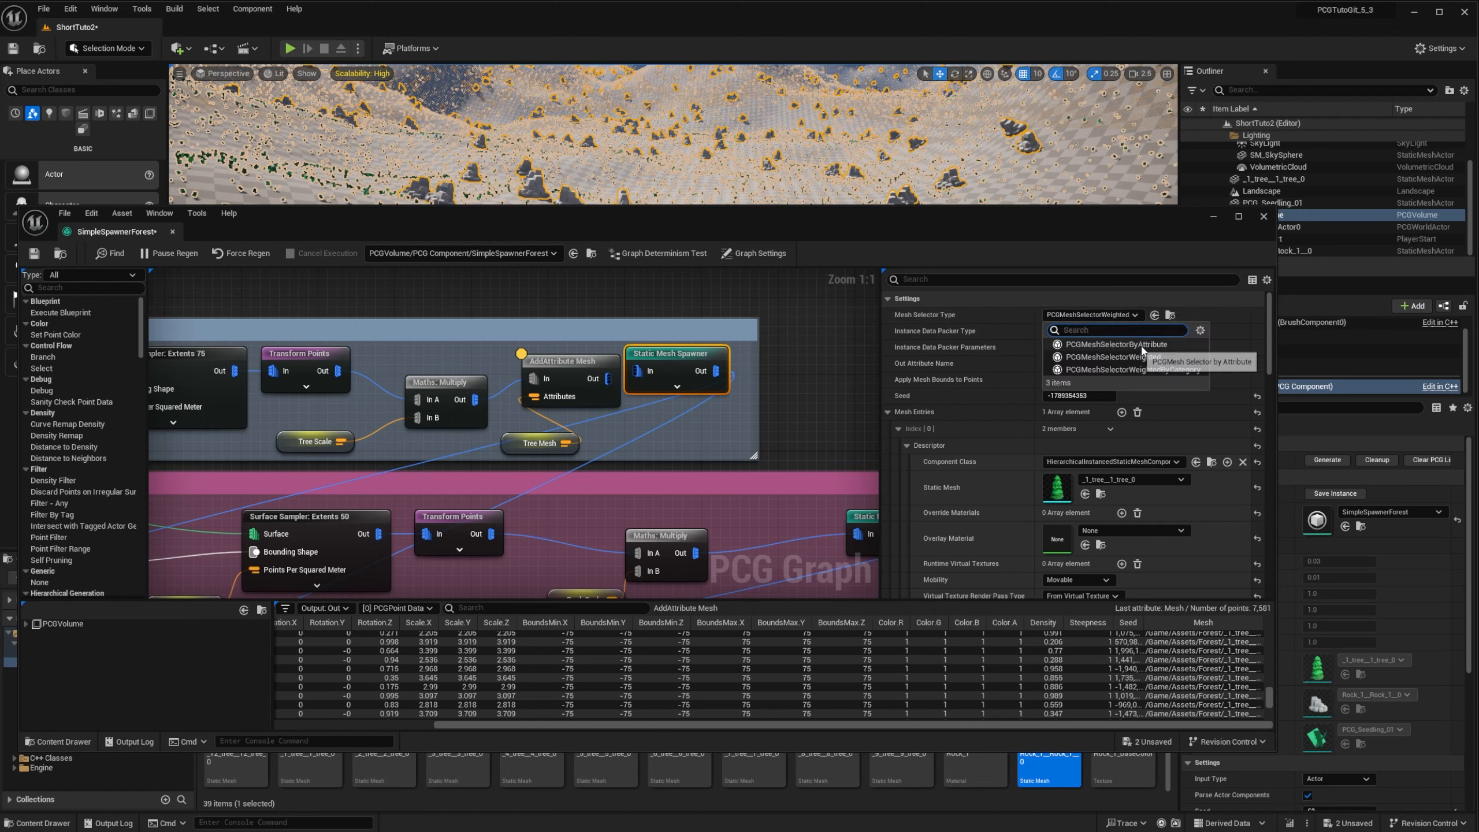
click(1122, 344)
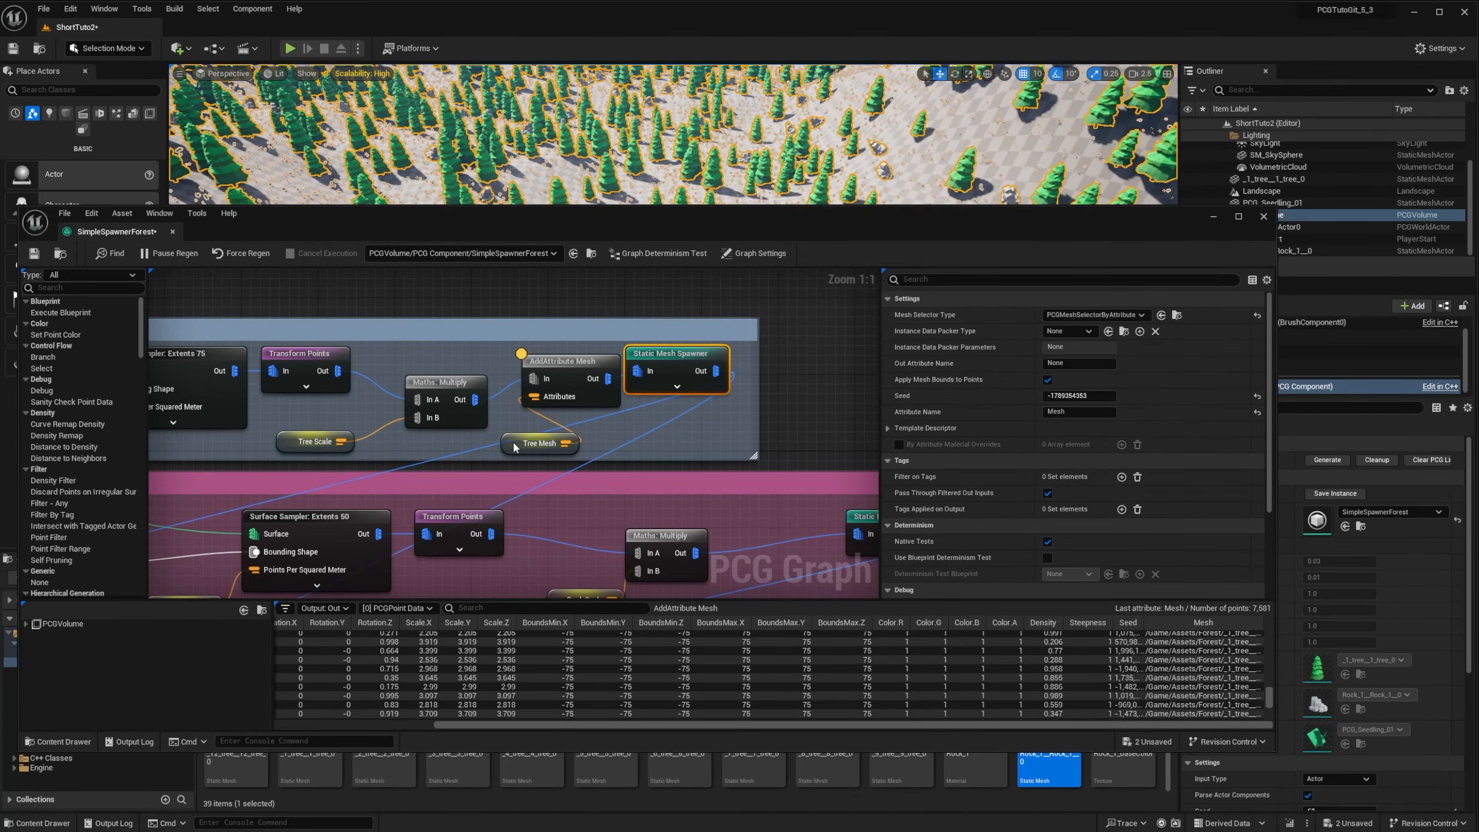
click(538, 444)
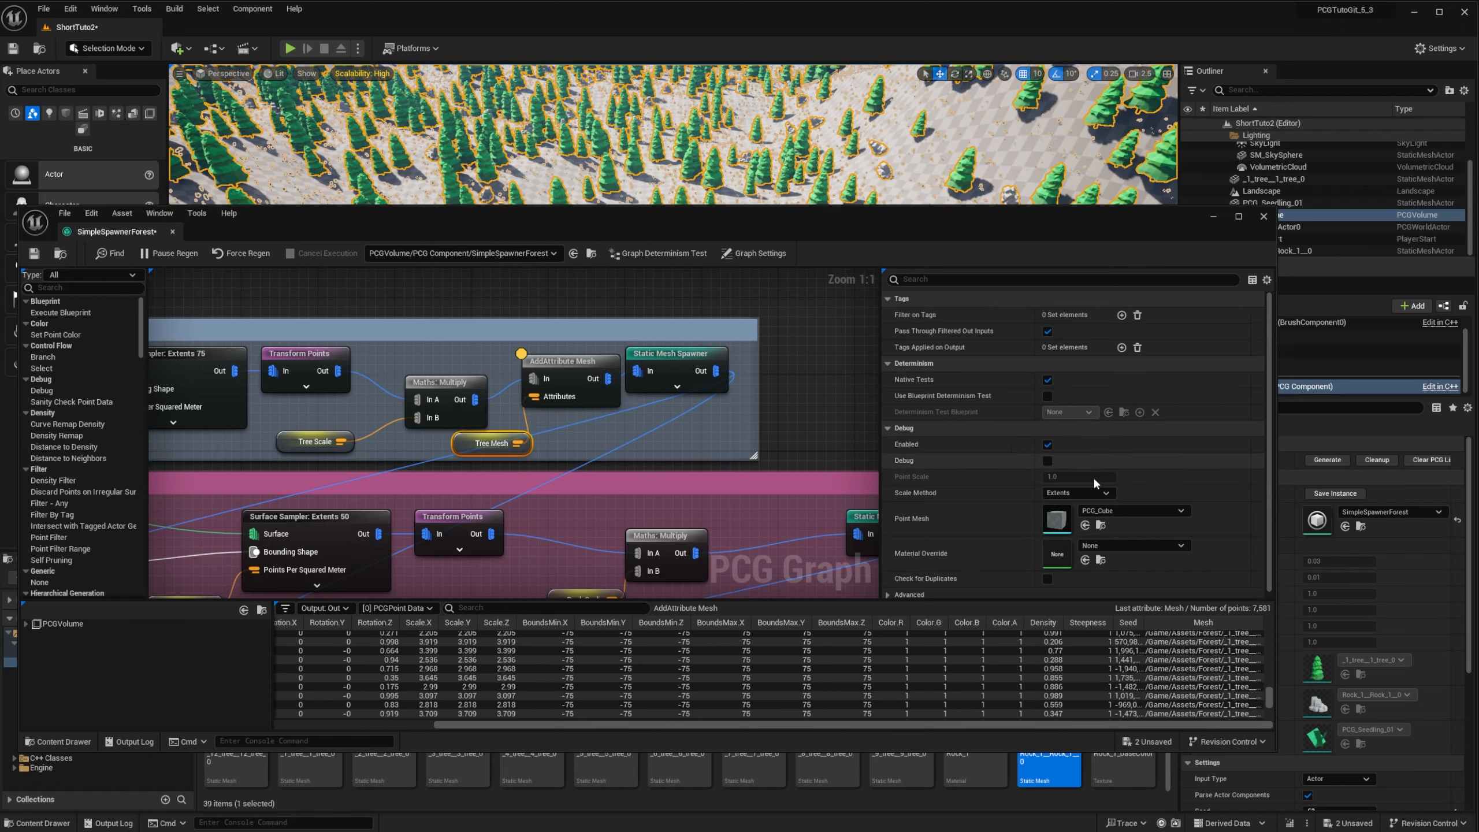
click(758, 253)
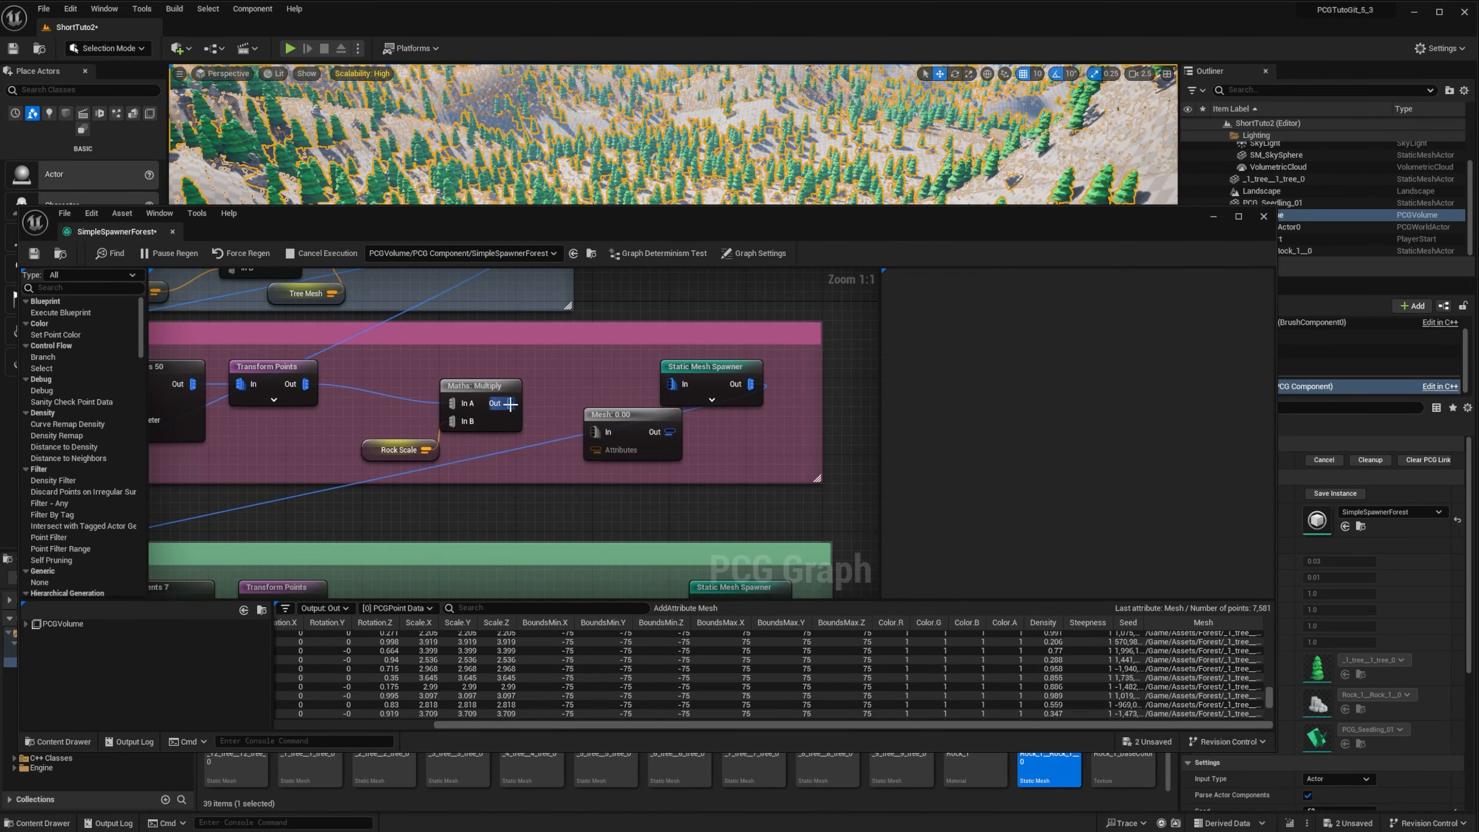
Show the rock spawner's mesh selector options and add the Grass Mesh parameter node
click(632, 432)
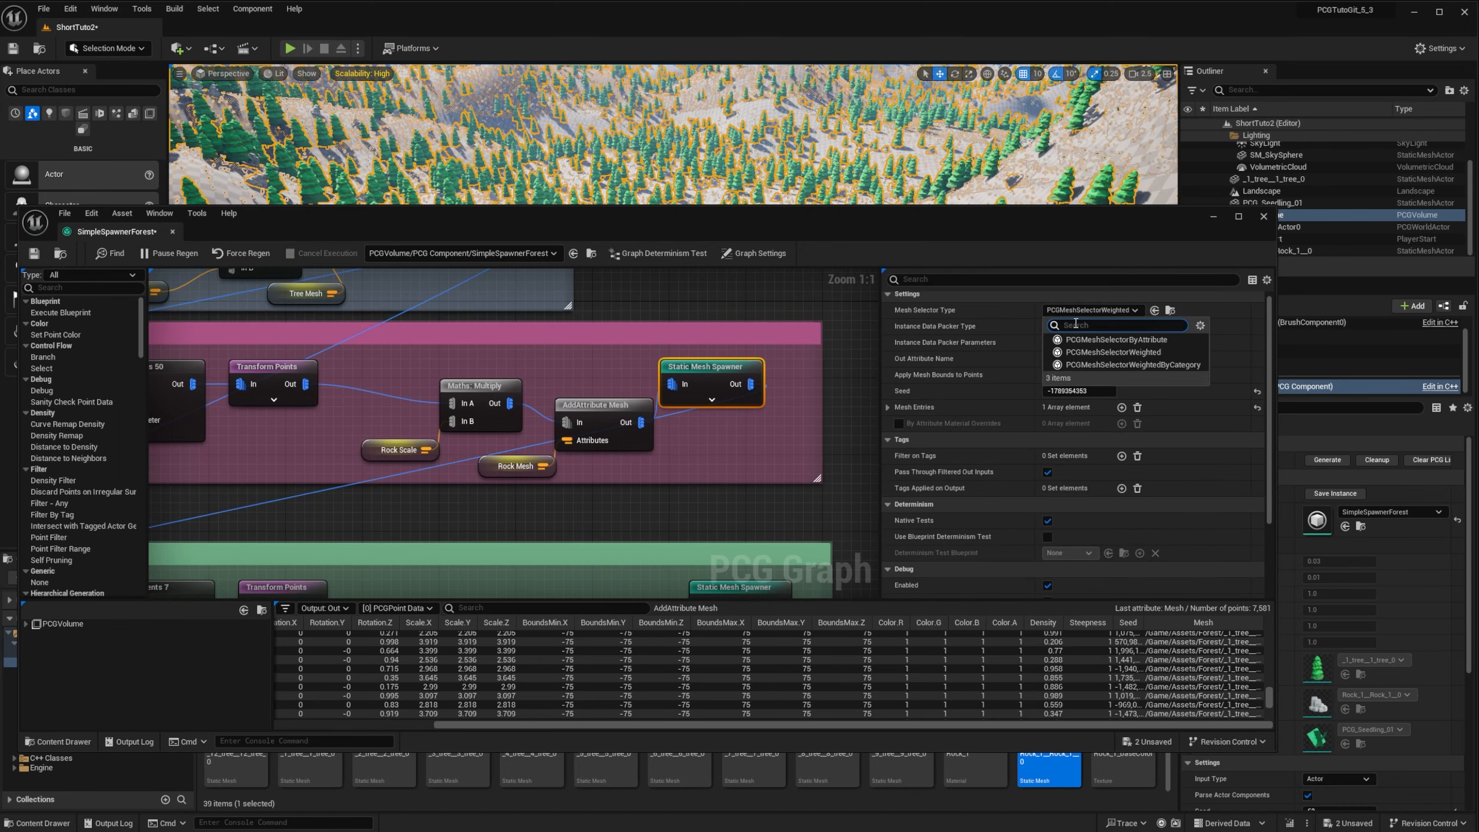
click(1129, 340)
text(Get GR)
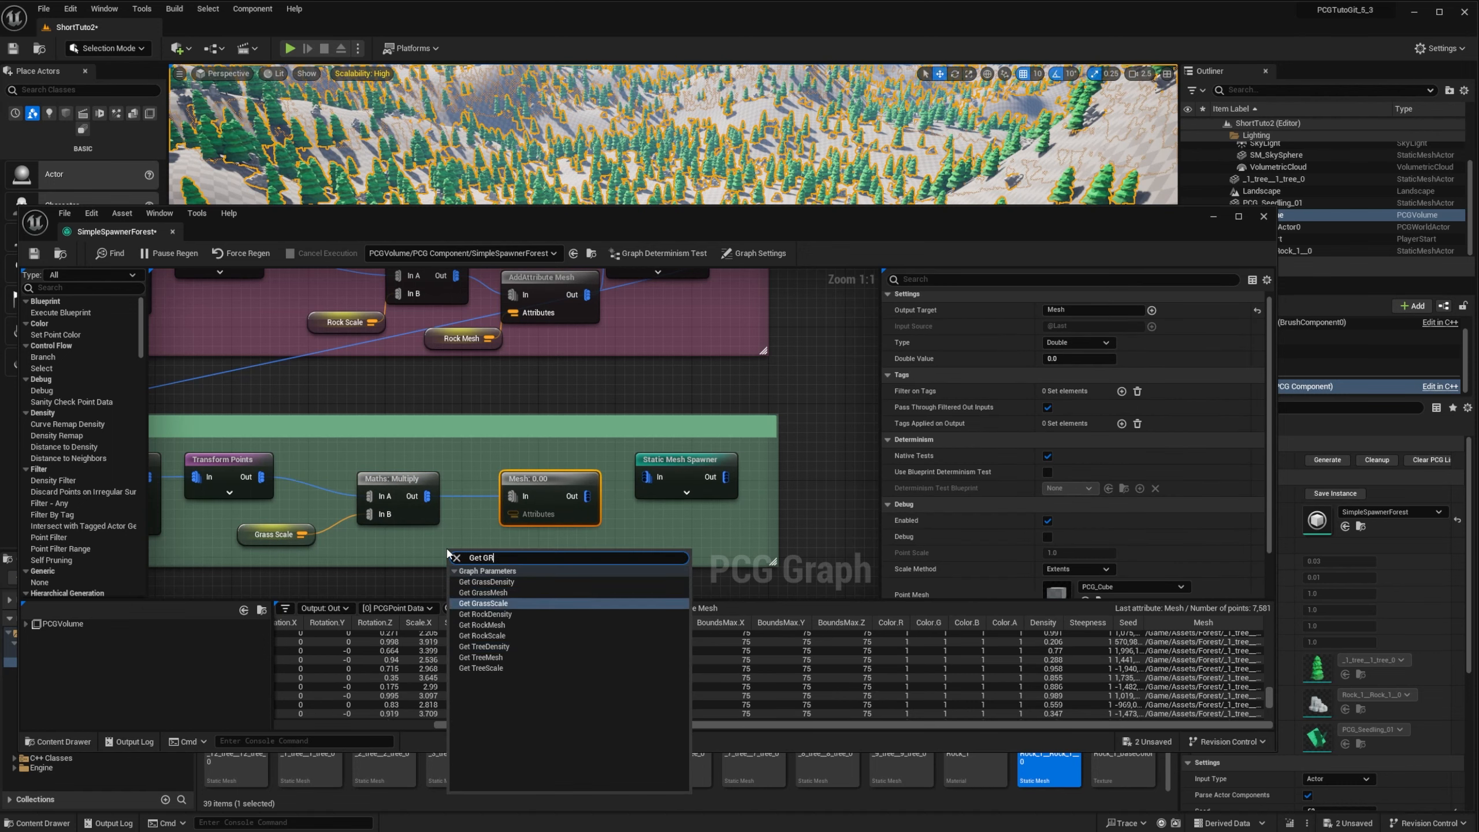
click(486, 603)
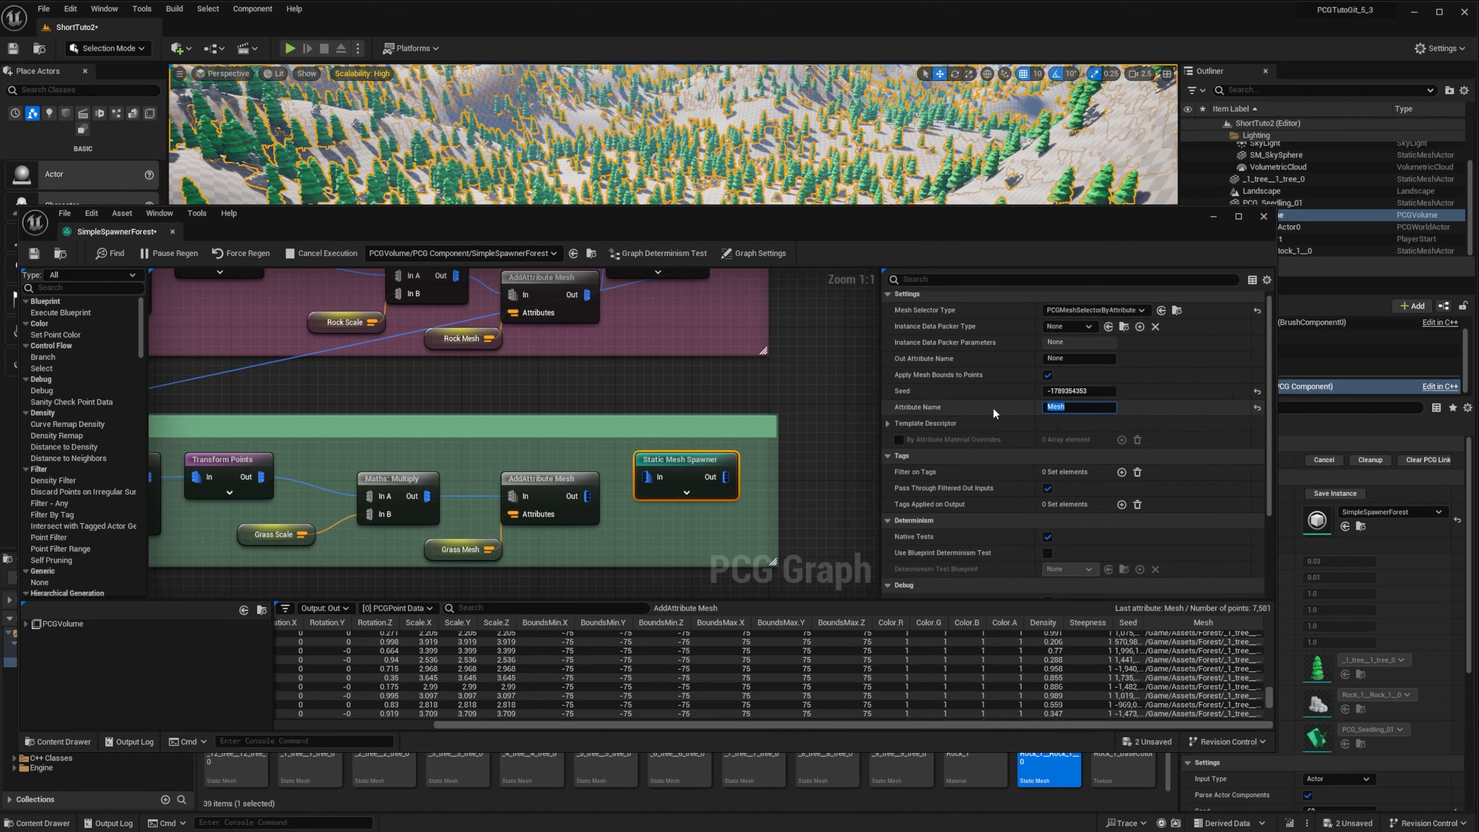
Change the grass spawner template's collision preset from BlockAllDynamic to a new preset
click(886, 423)
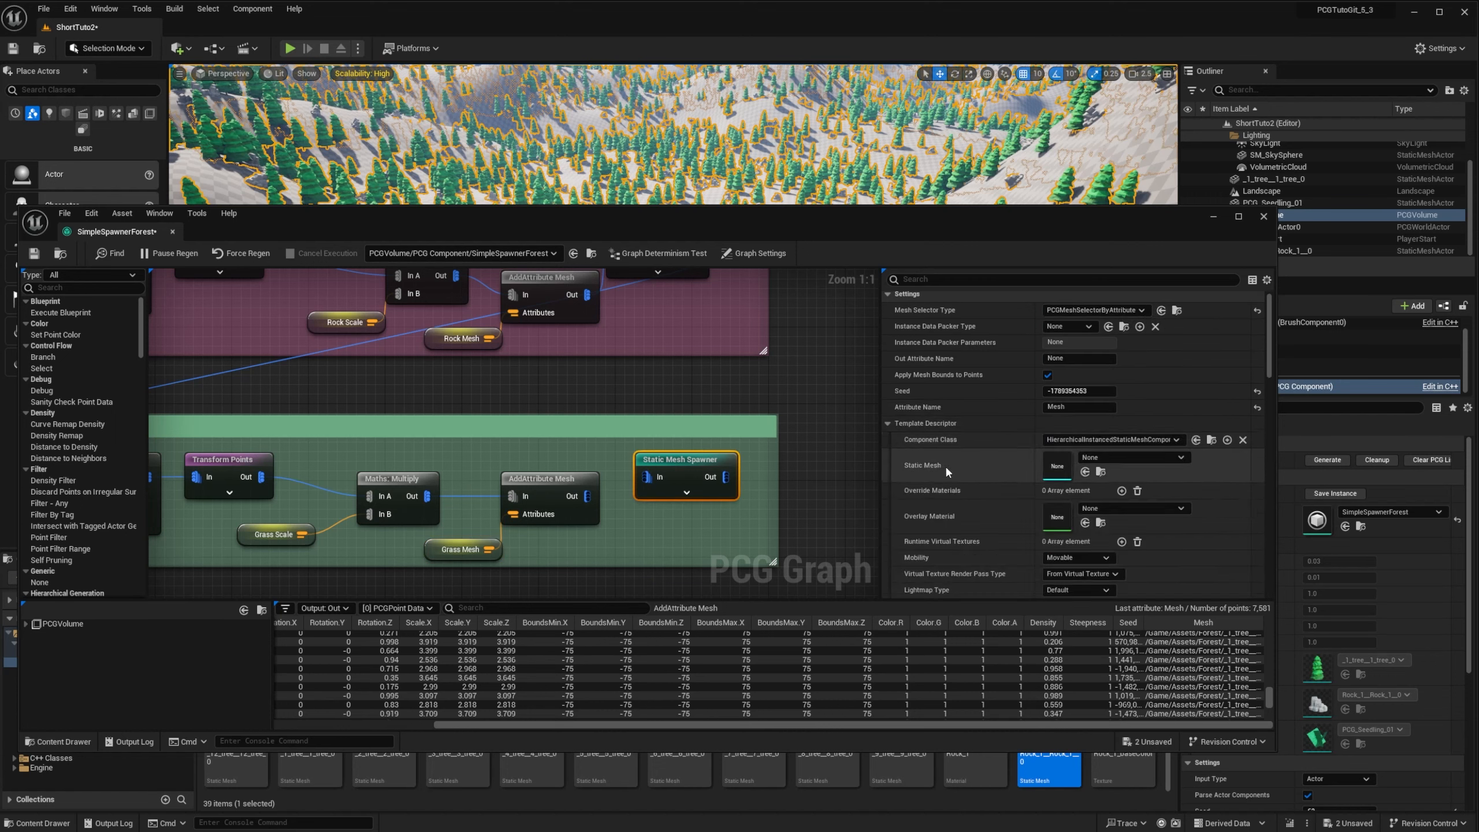
scroll(down, 3)
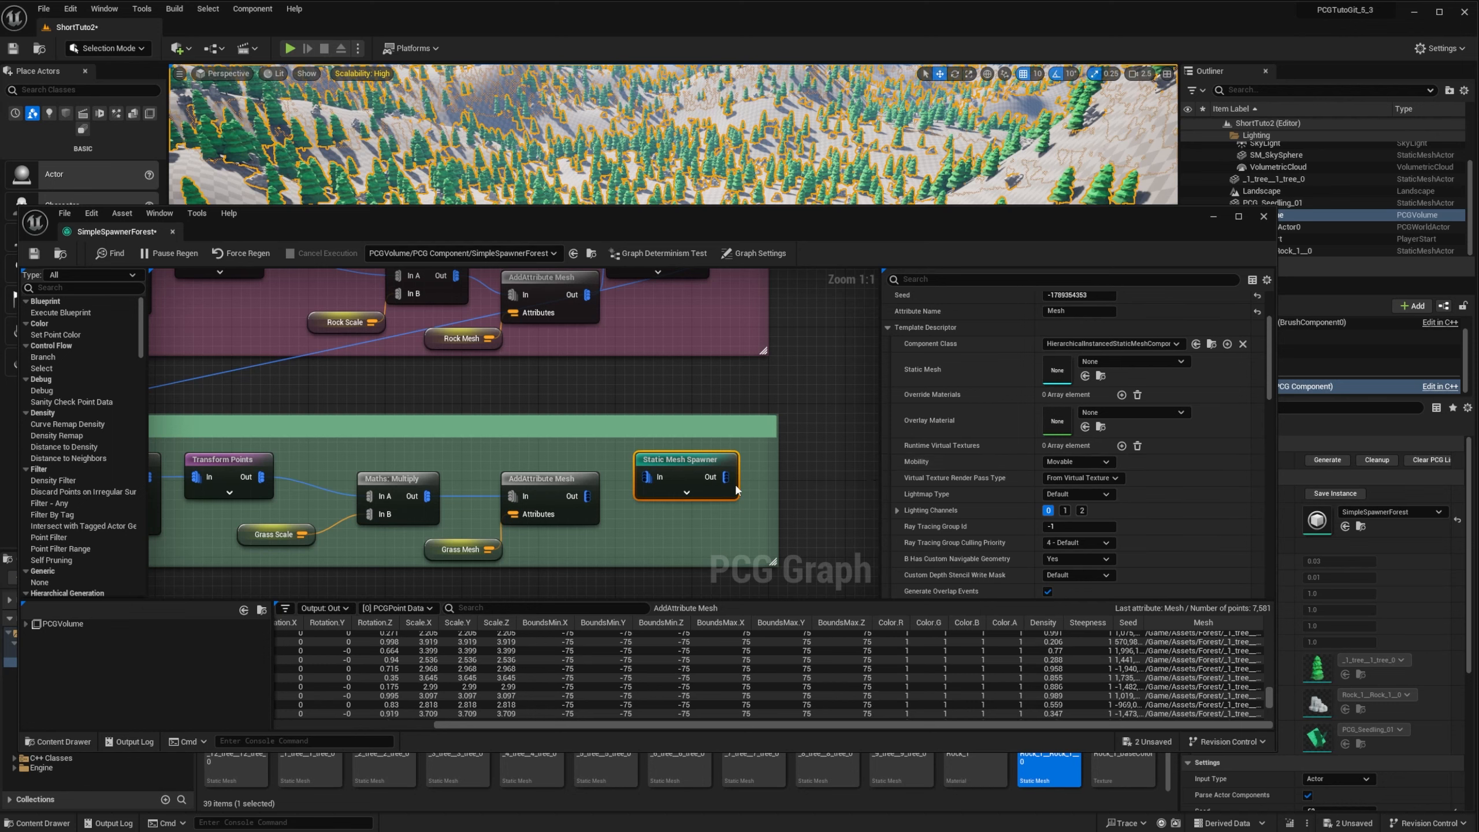
scroll(down, 3)
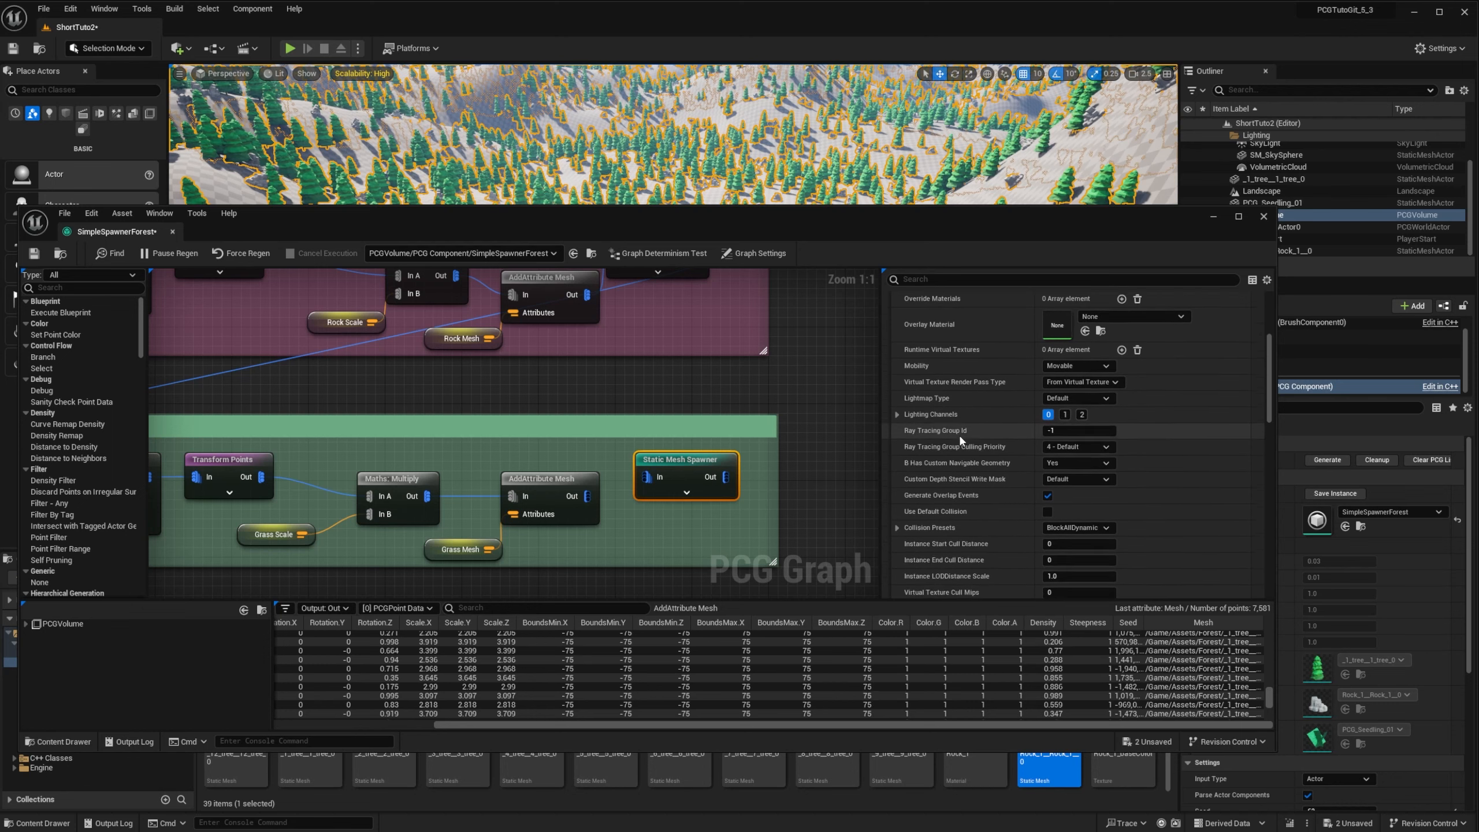
click(1078, 470)
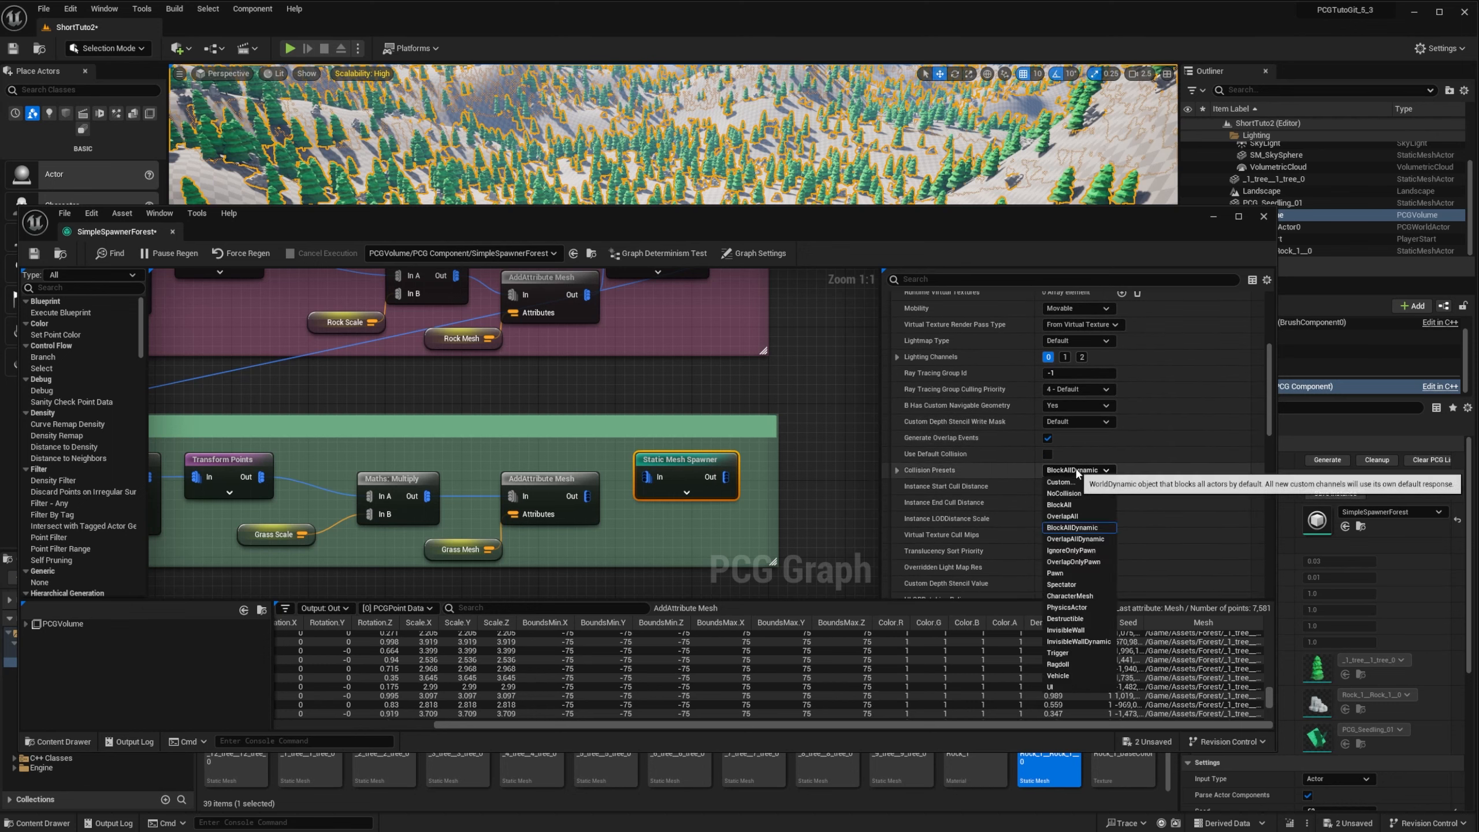
click(1065, 494)
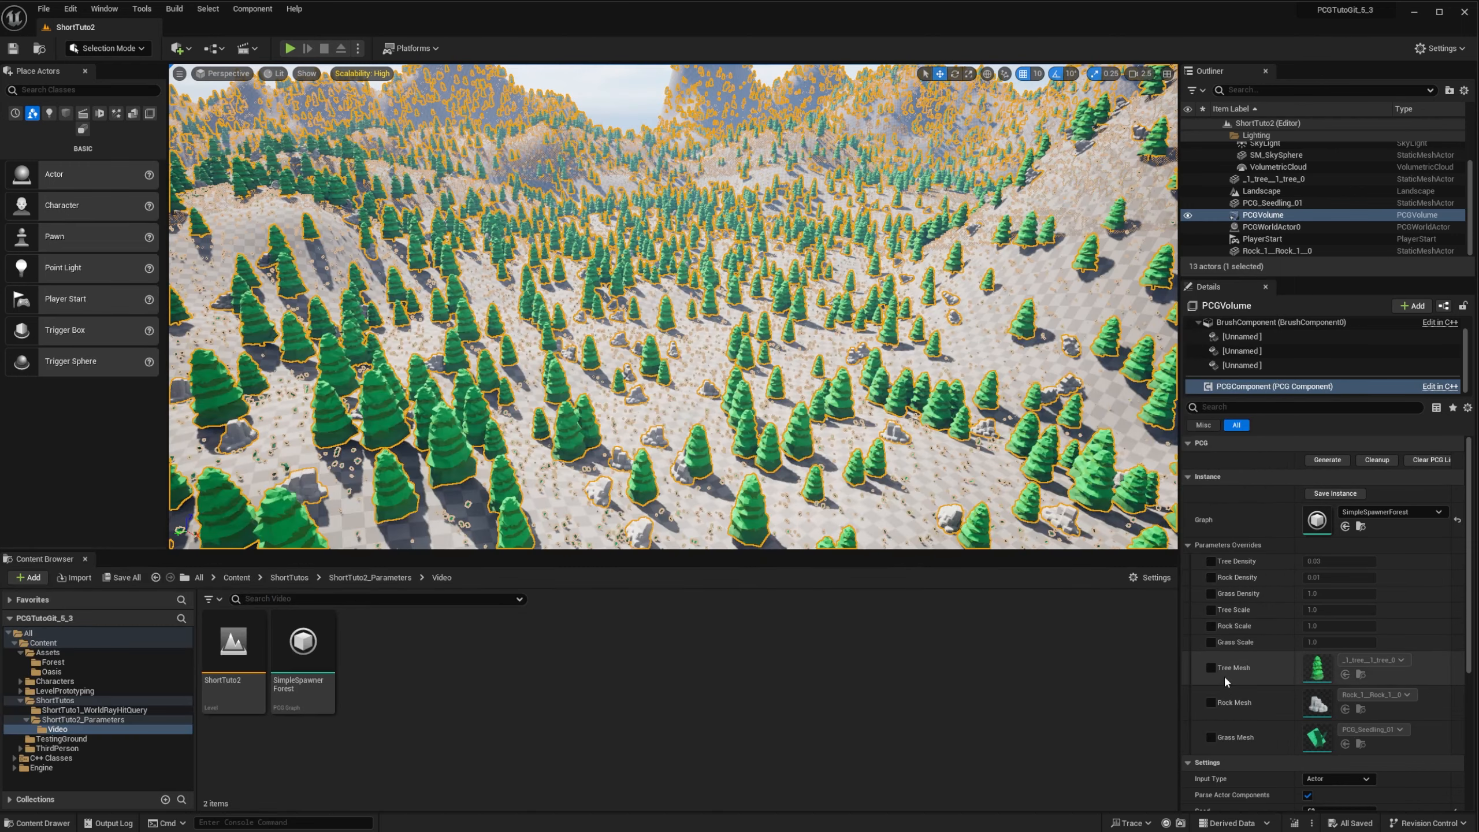
mouse_move(1175, 670)
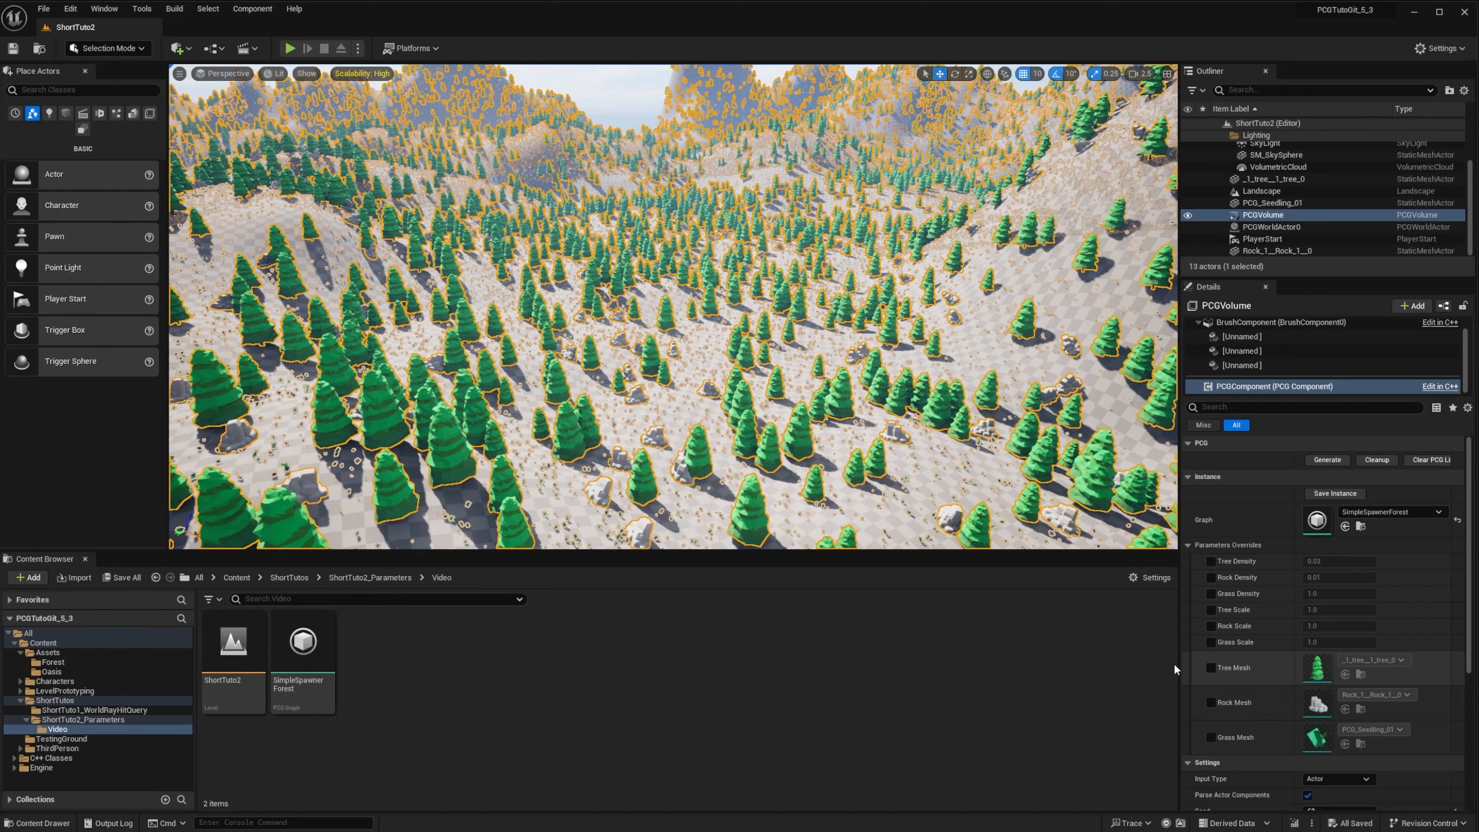
Override Tree, Rock and Grass Mesh with Cactus_001, Huesos-Craneo and Arbusto-P_001 at 0.01 scale
click(51, 672)
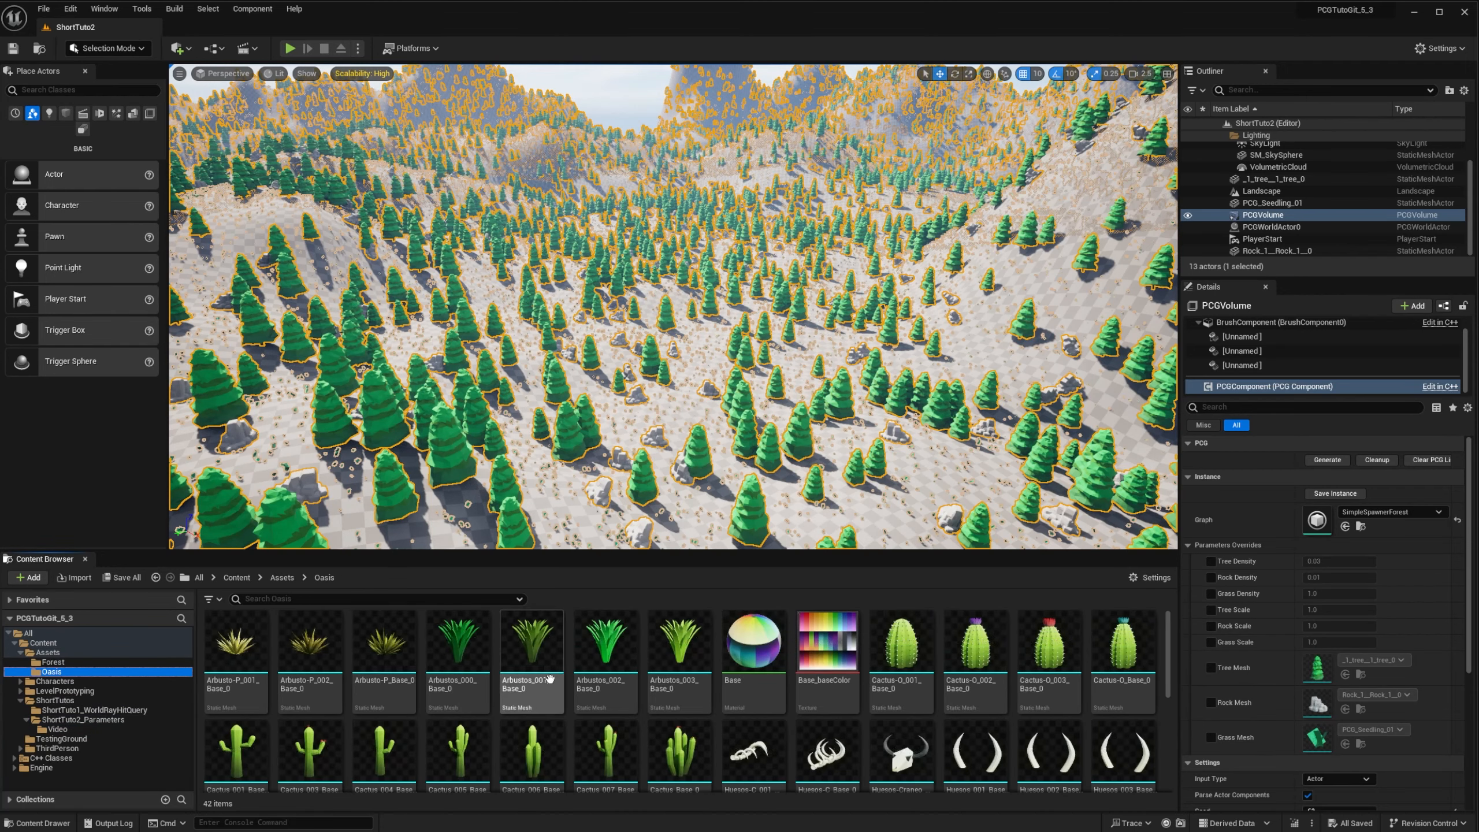
mouse_move(383, 753)
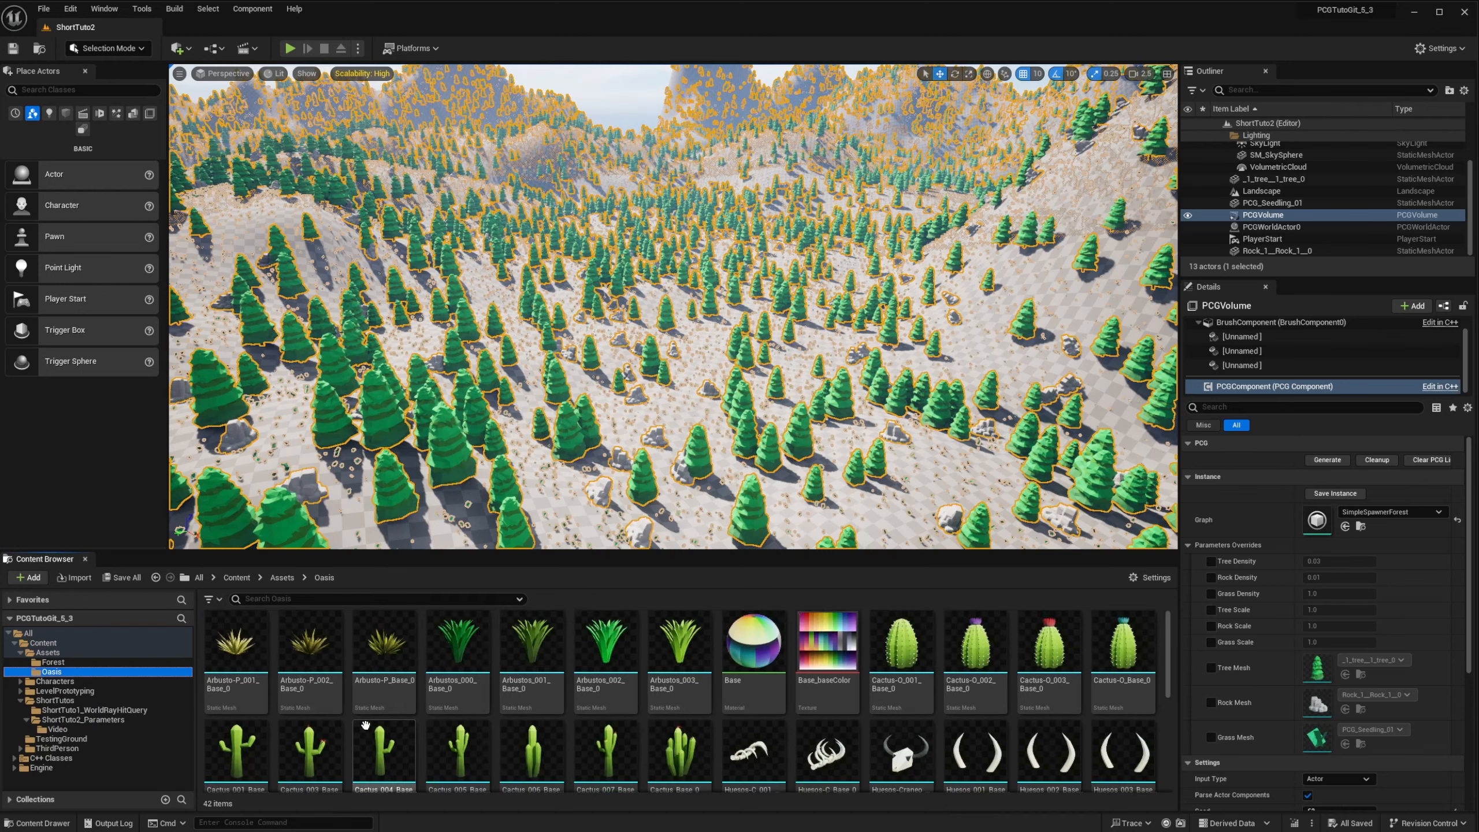
scroll(down, 3)
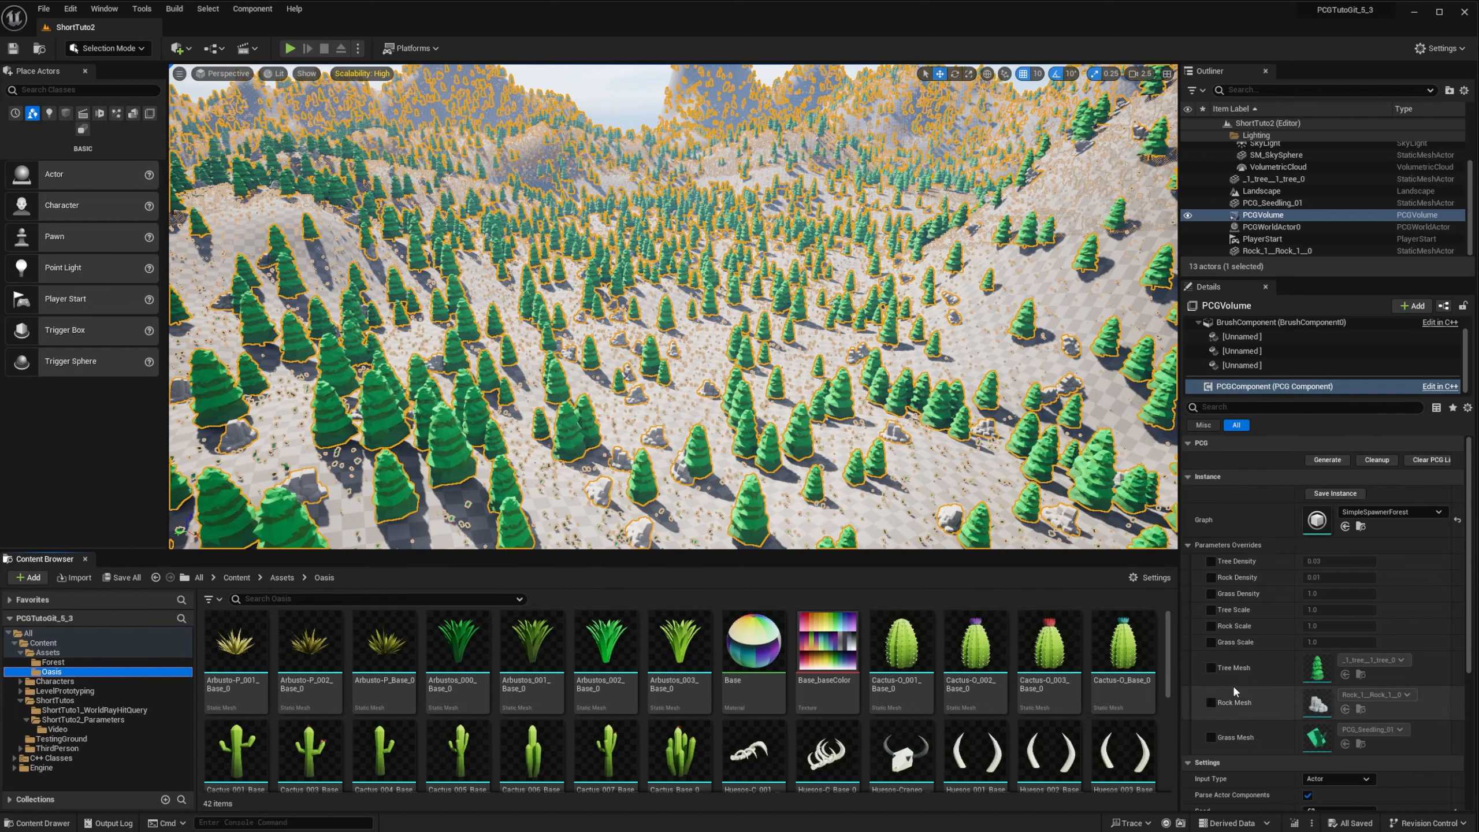
scroll(down, 3)
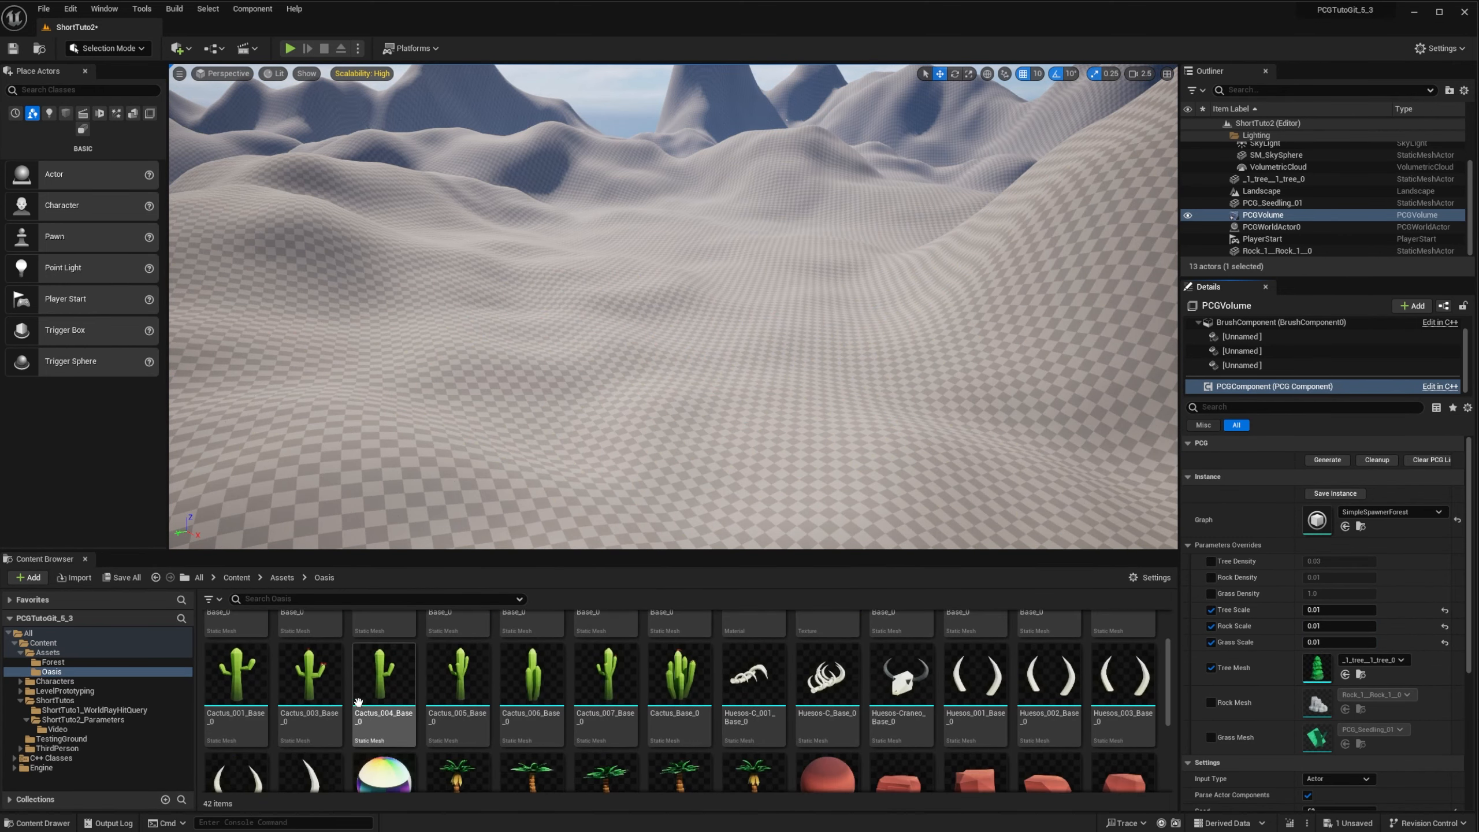
click(236, 750)
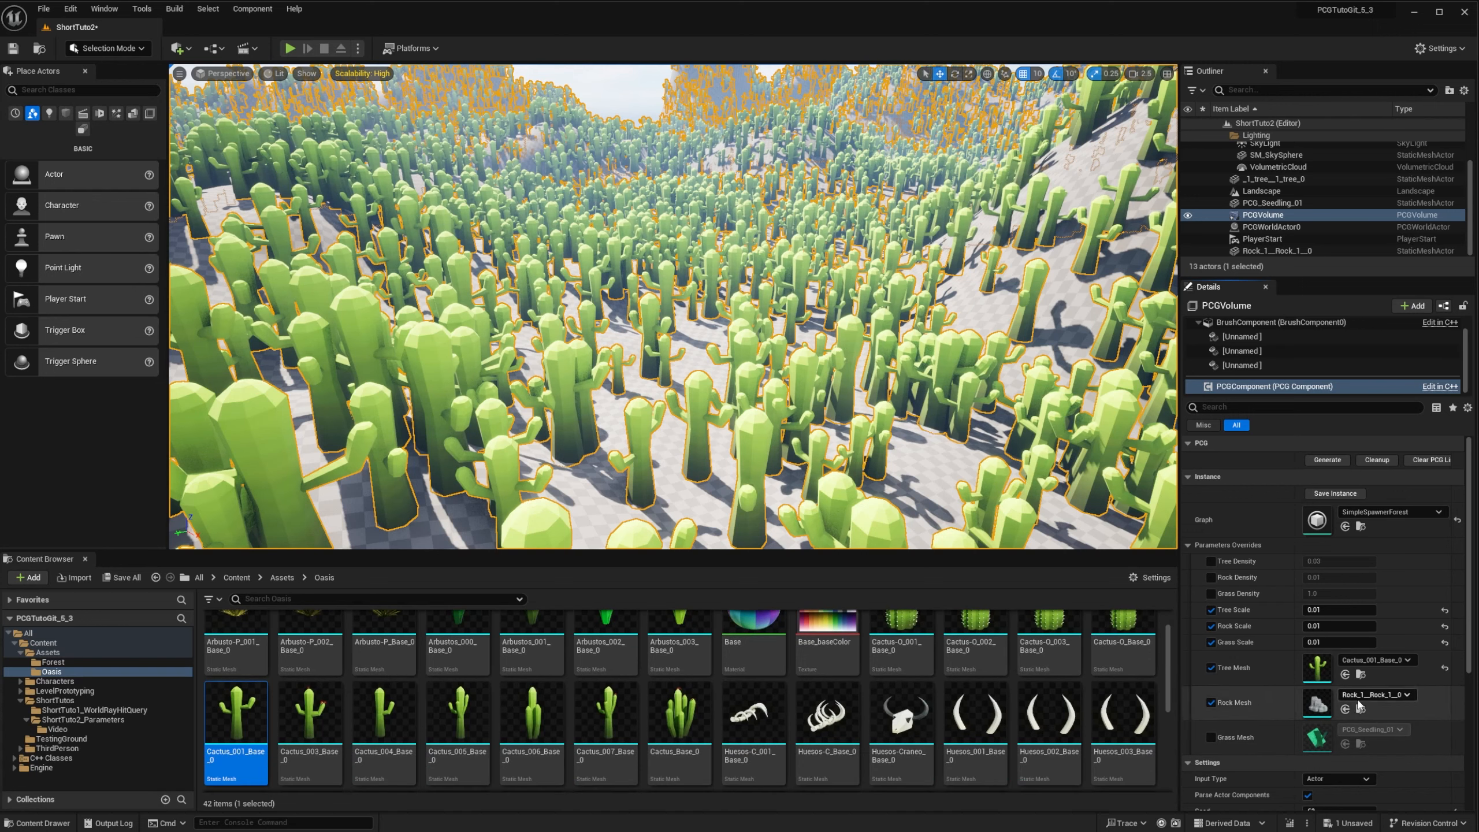
click(901, 718)
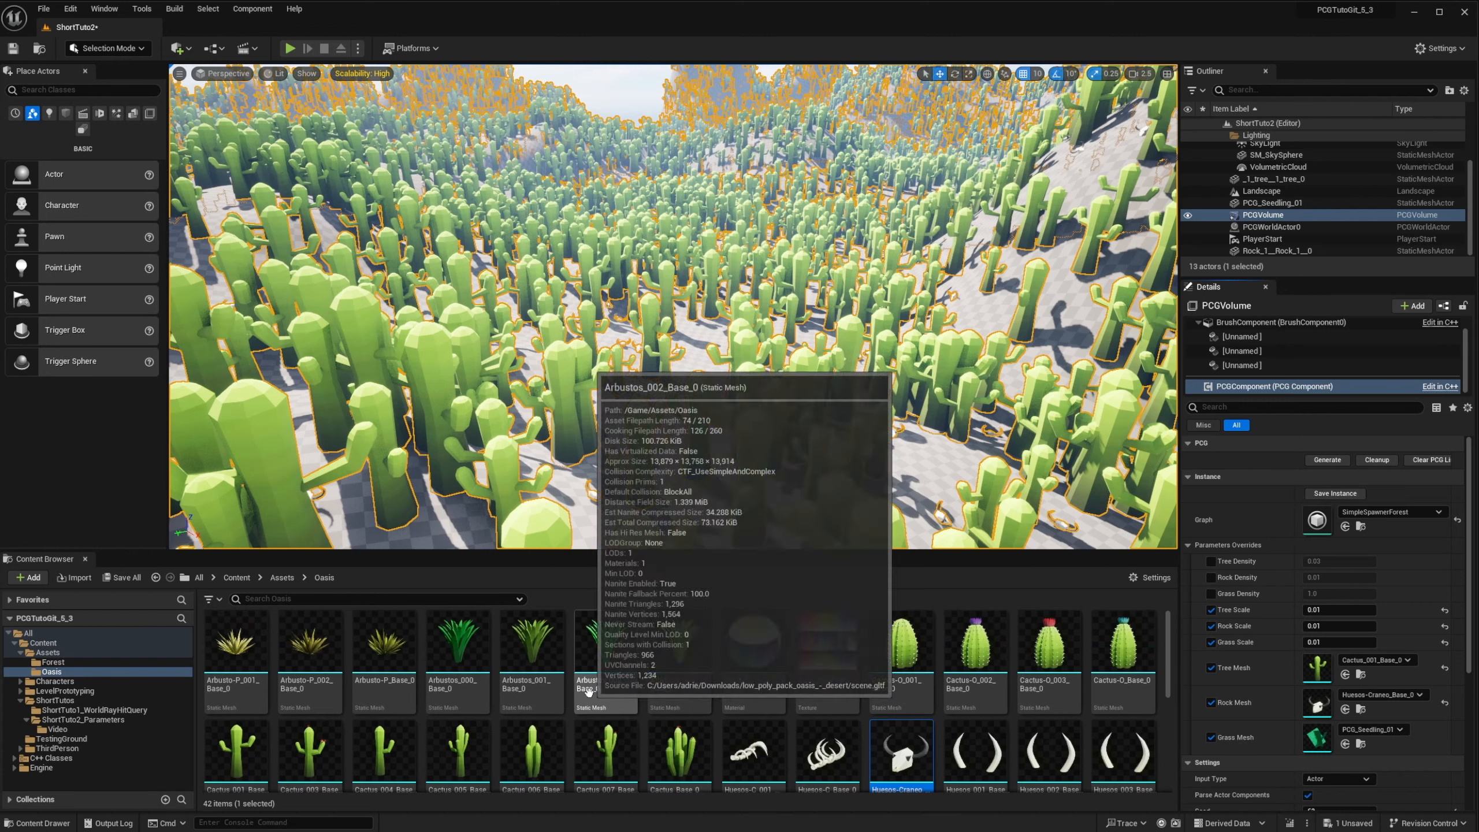
mouse_move(234, 652)
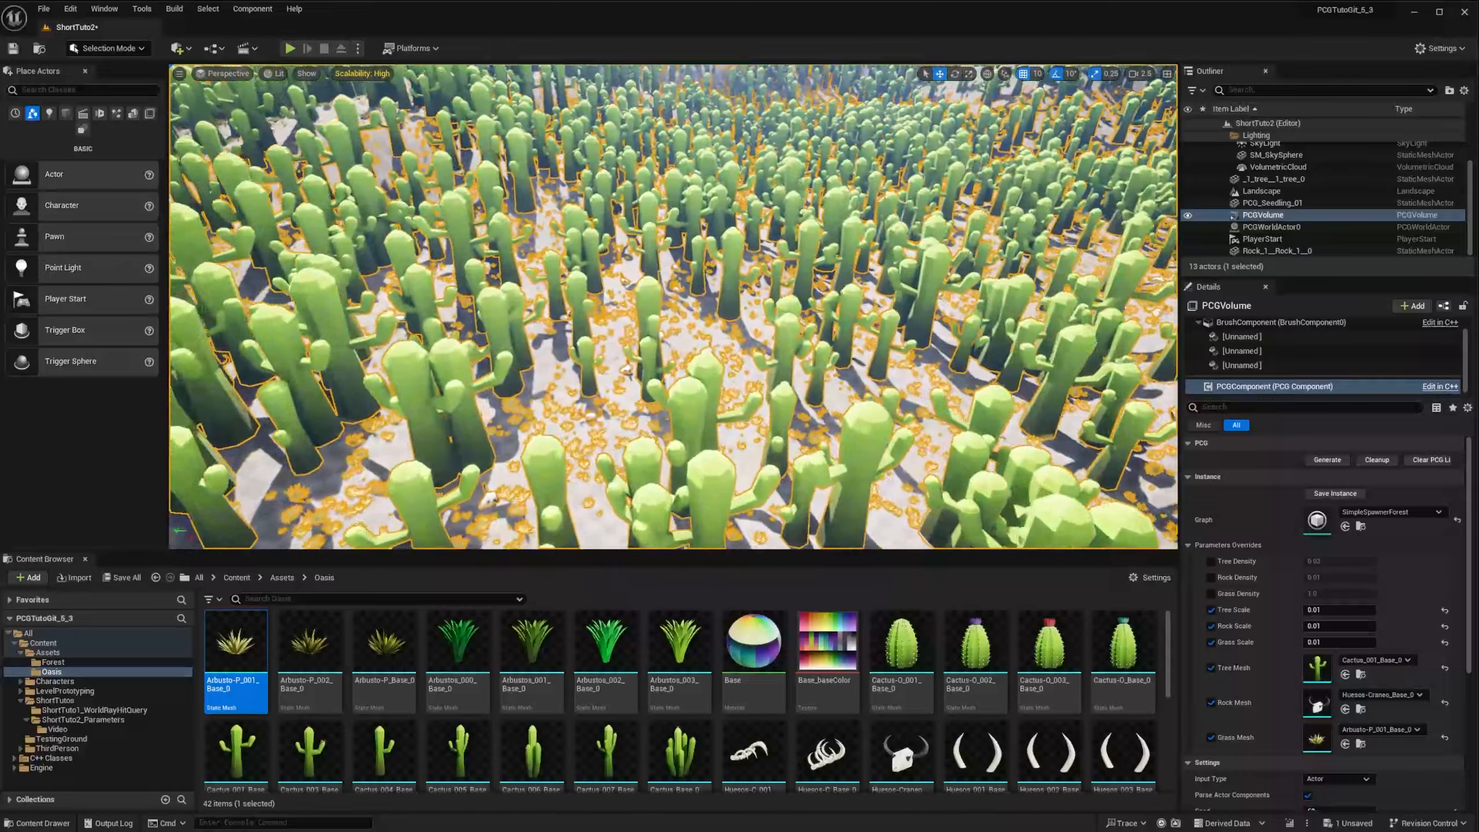
click(1272, 227)
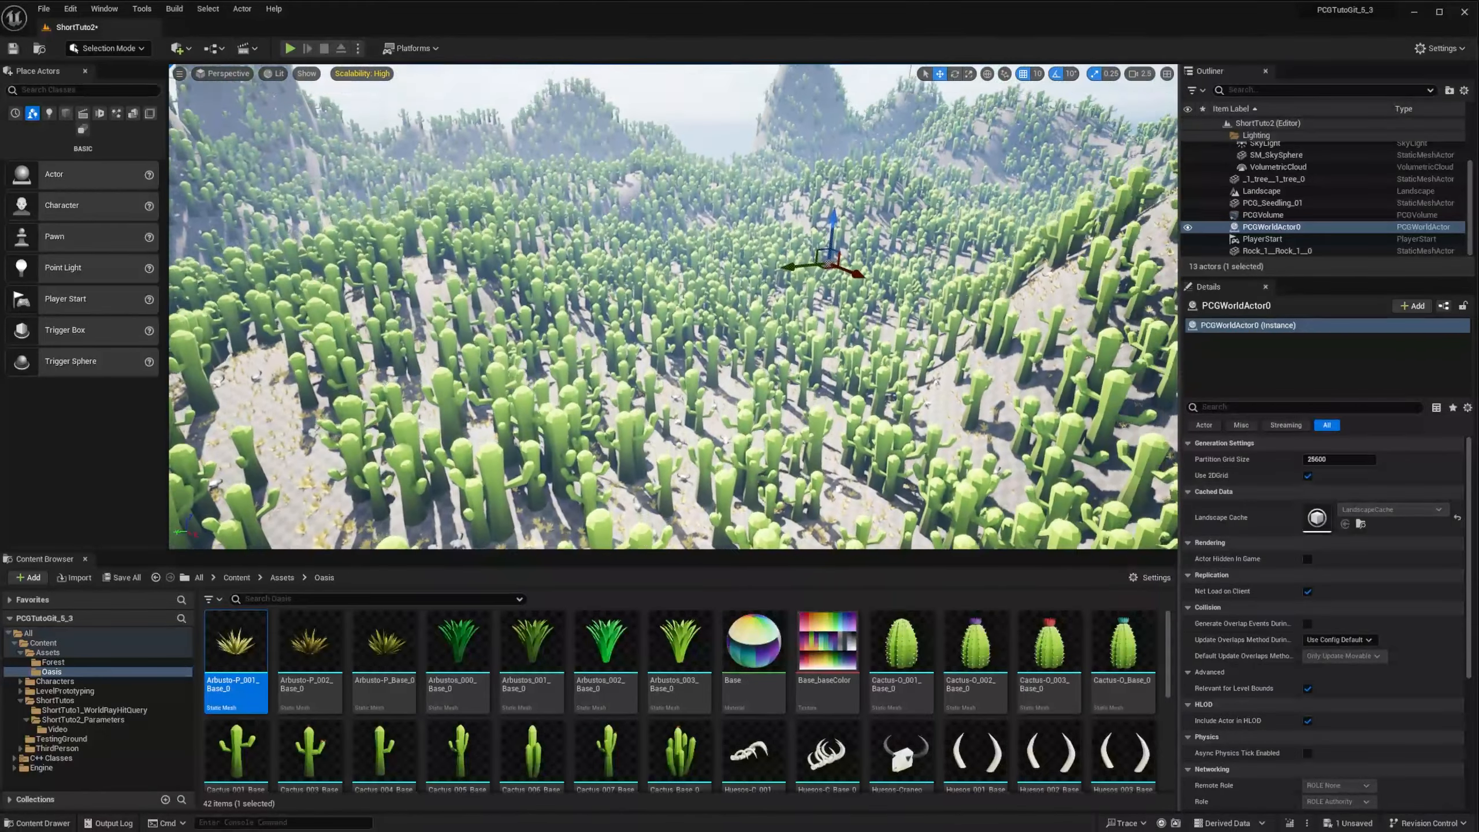
Save the PCGComponent overrides as graph instance 'SimpleSpawnerOasis' in the Video folder and open it
click(1262, 214)
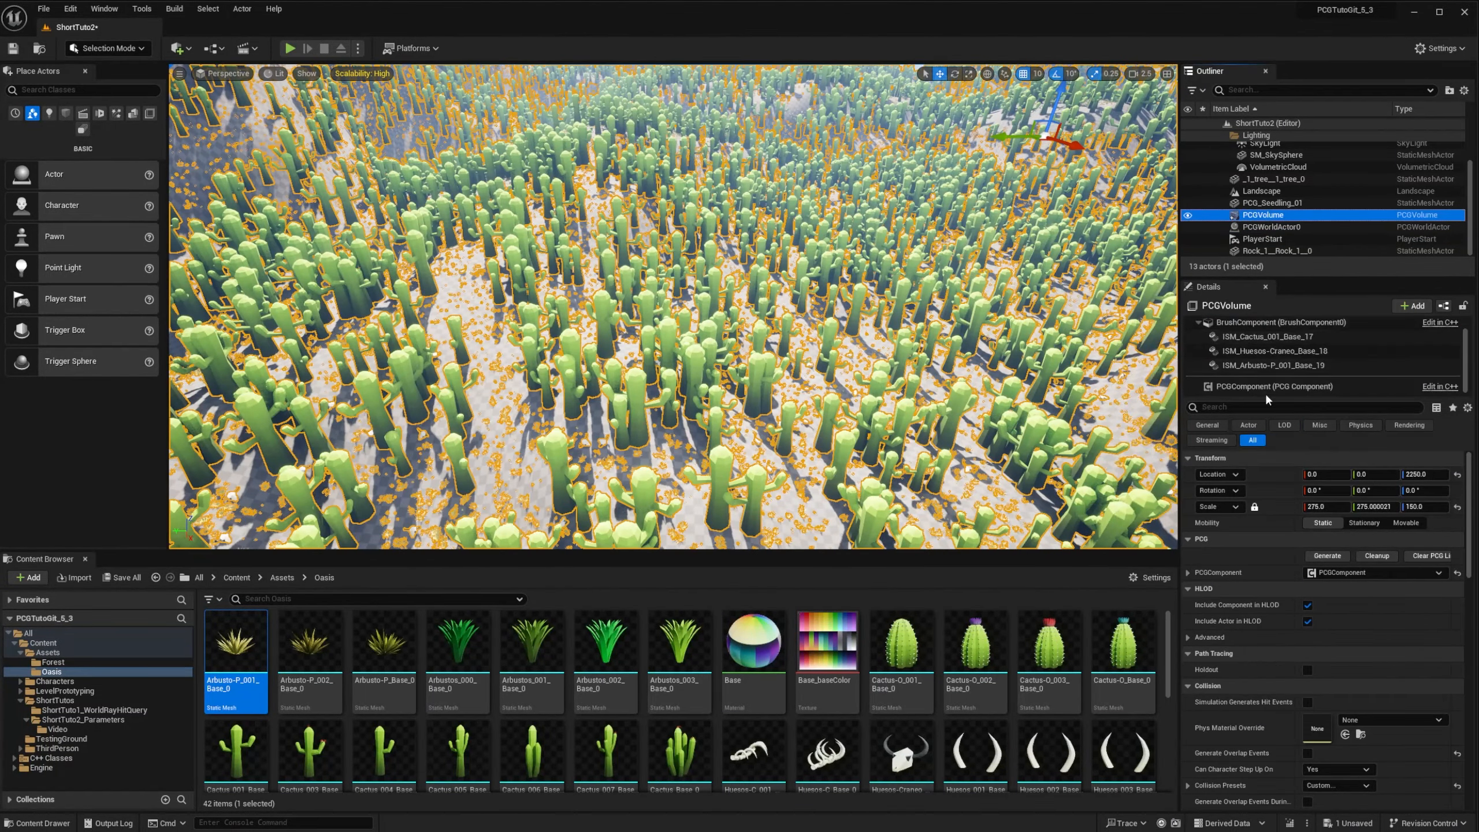
click(1275, 386)
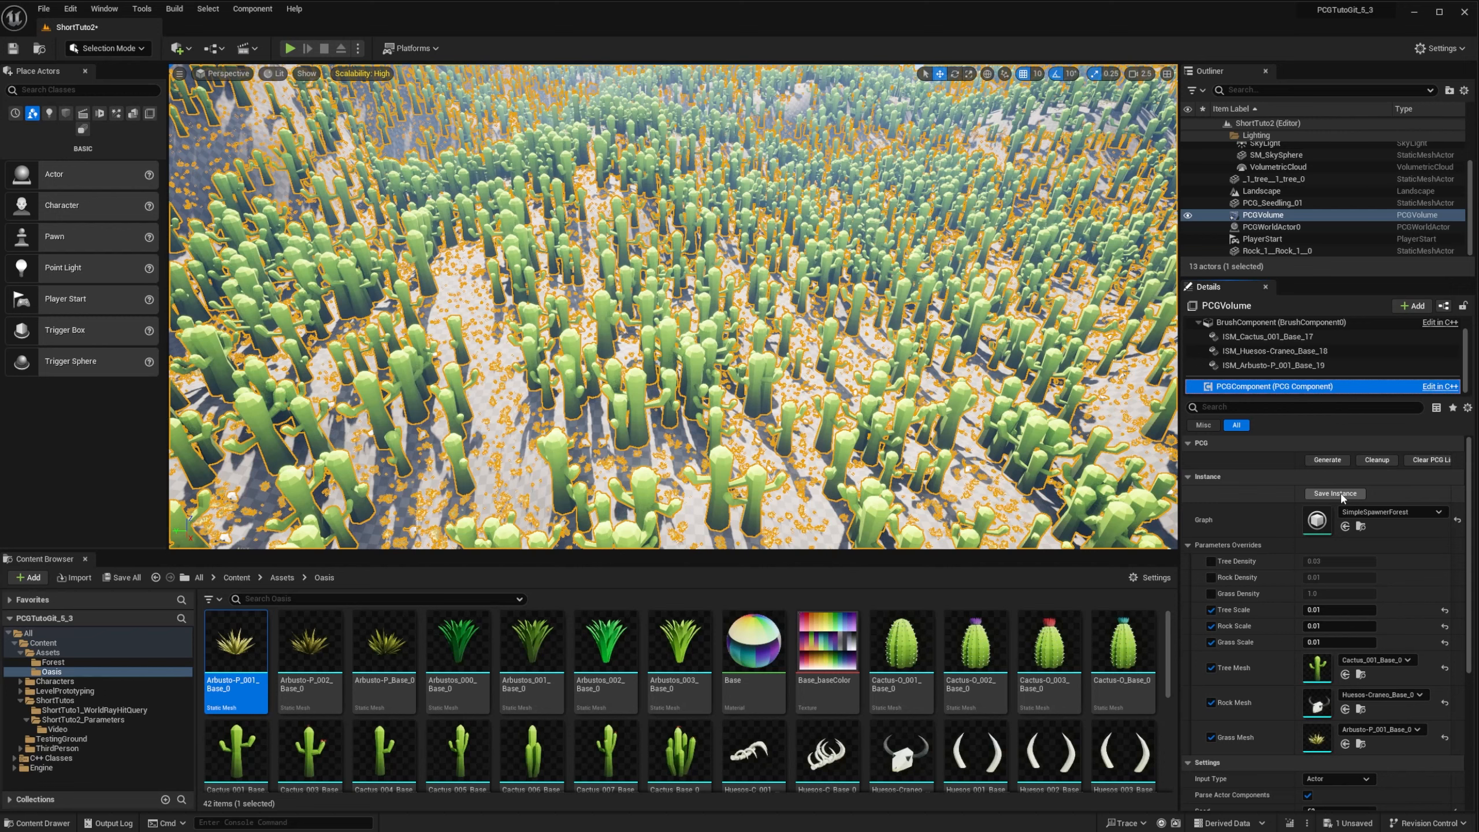
click(1334, 494)
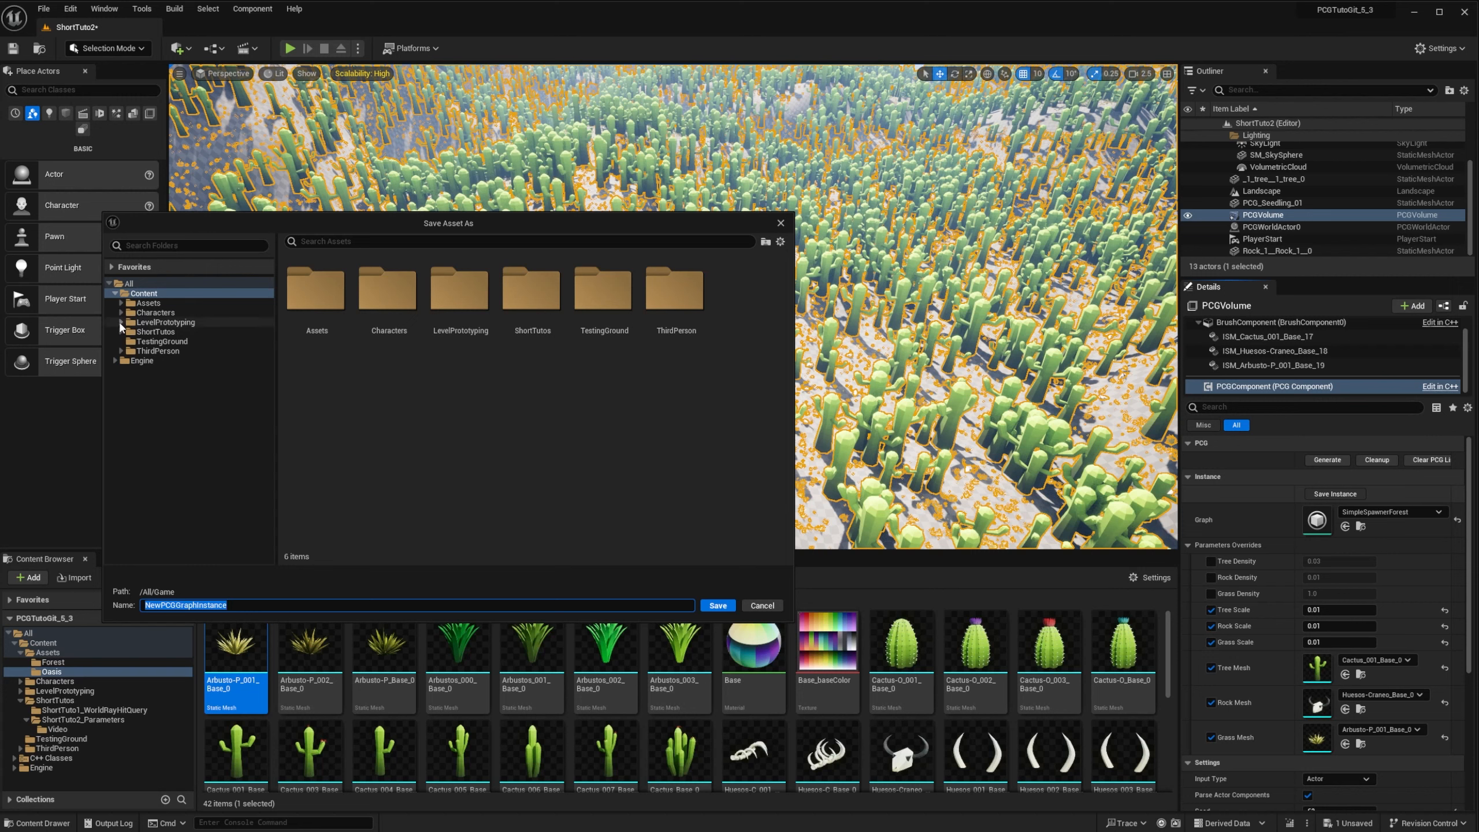
click(158, 361)
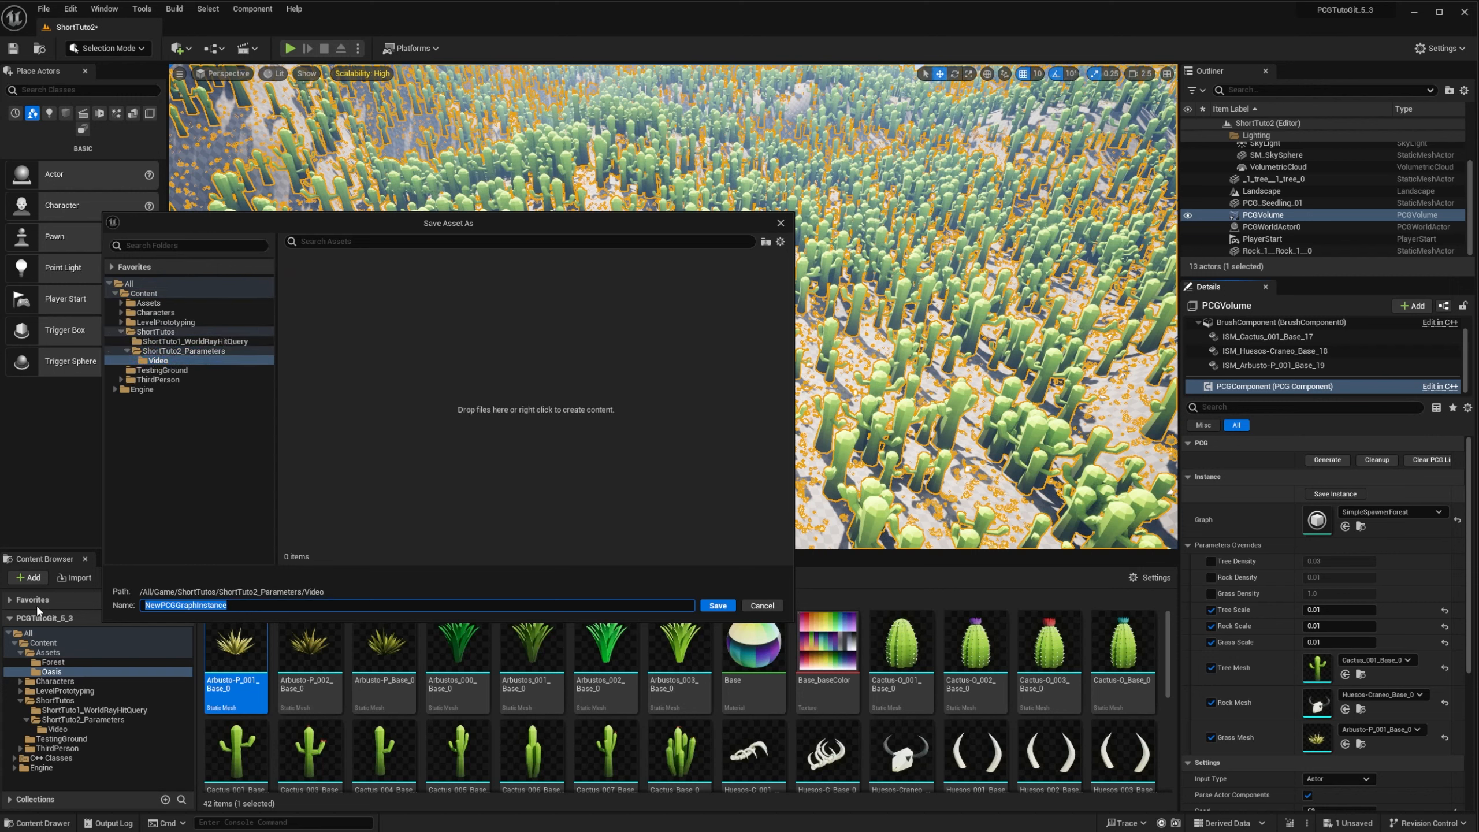
text(SimpleSpawnerOasis)
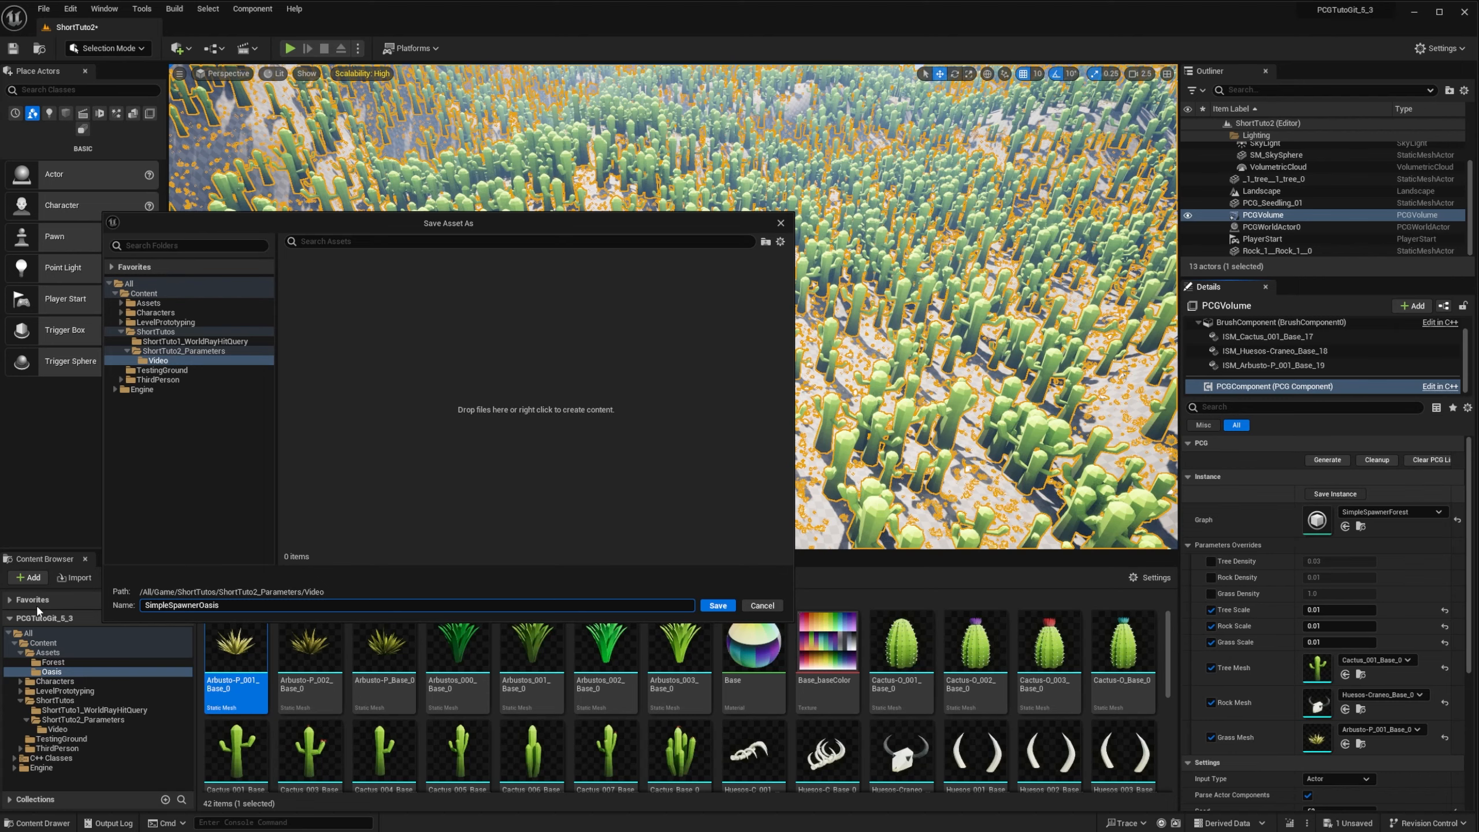
click(717, 605)
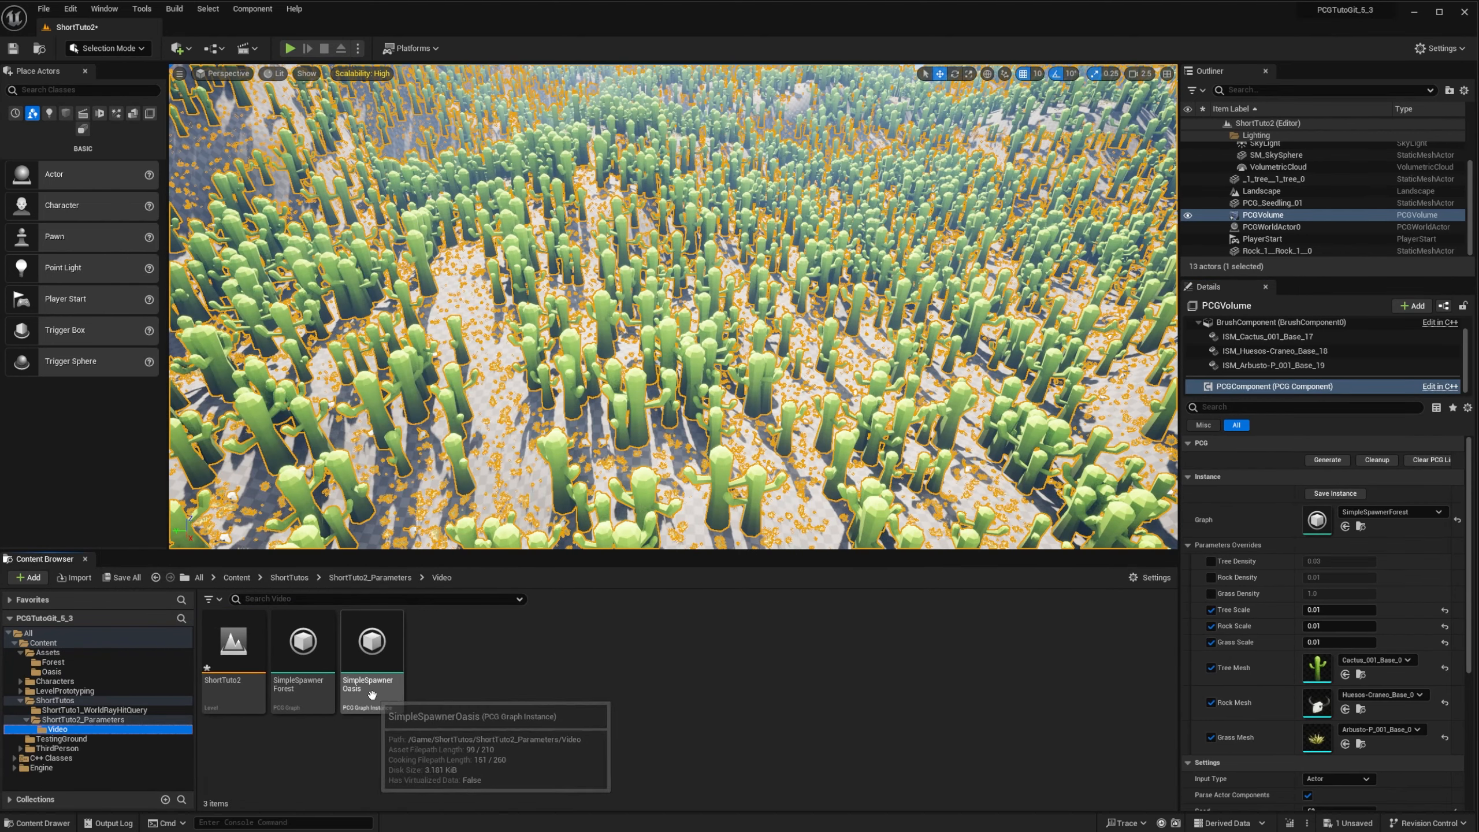
double_click(370, 641)
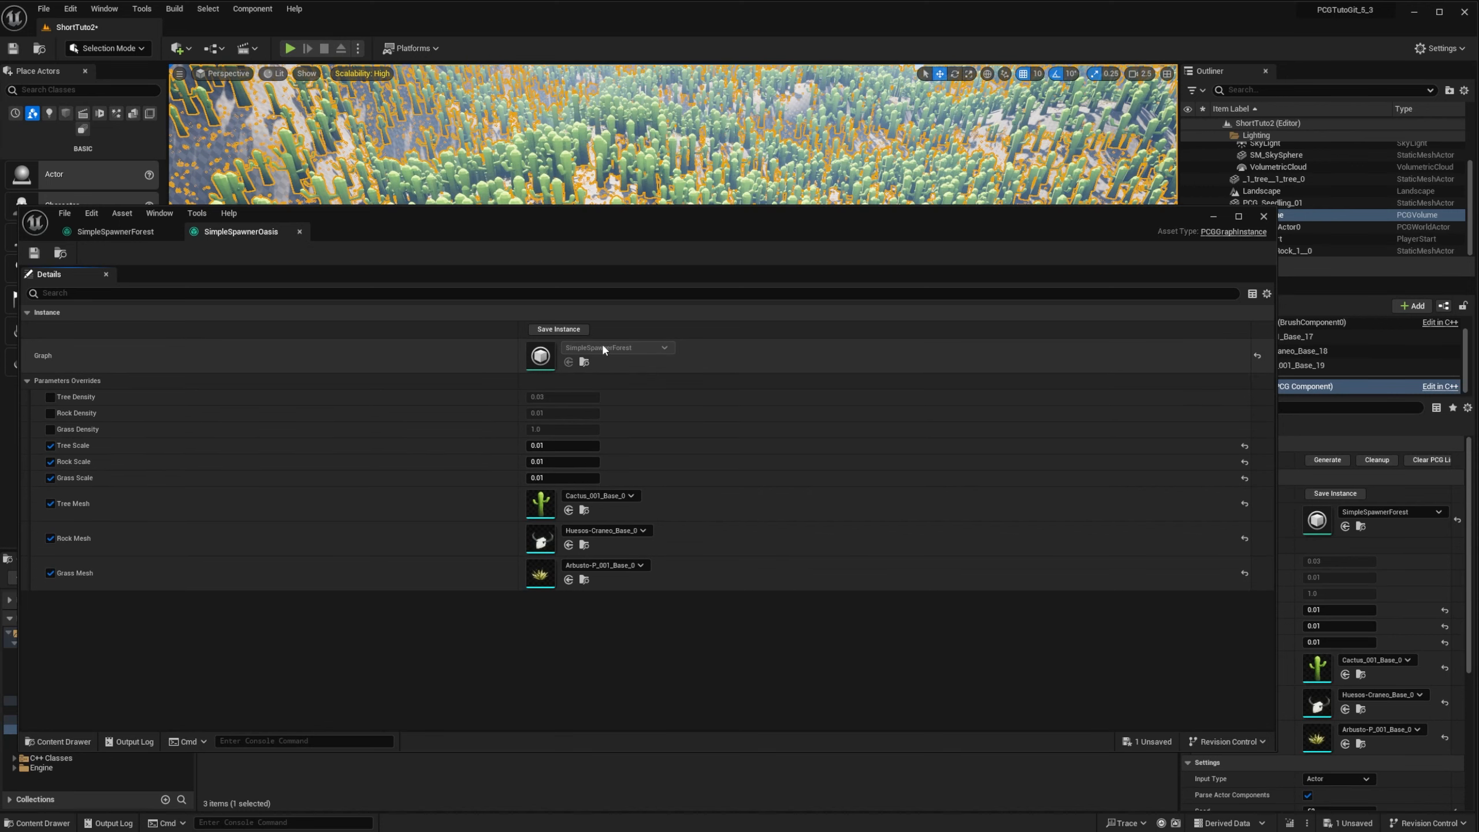
mouse_move(614, 351)
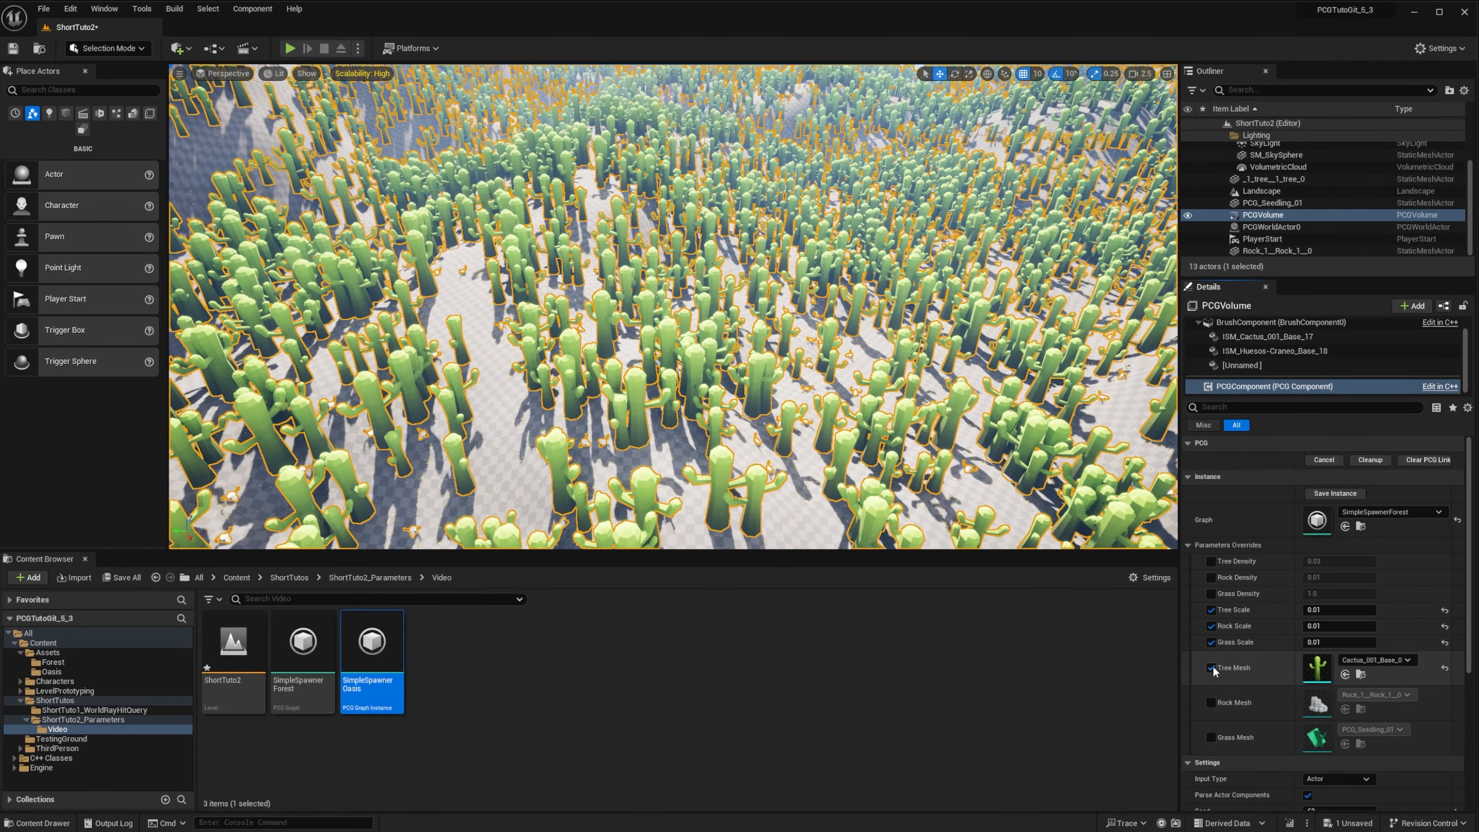
Turn off the PCG volume's Tree Mesh parameter override
click(1212, 668)
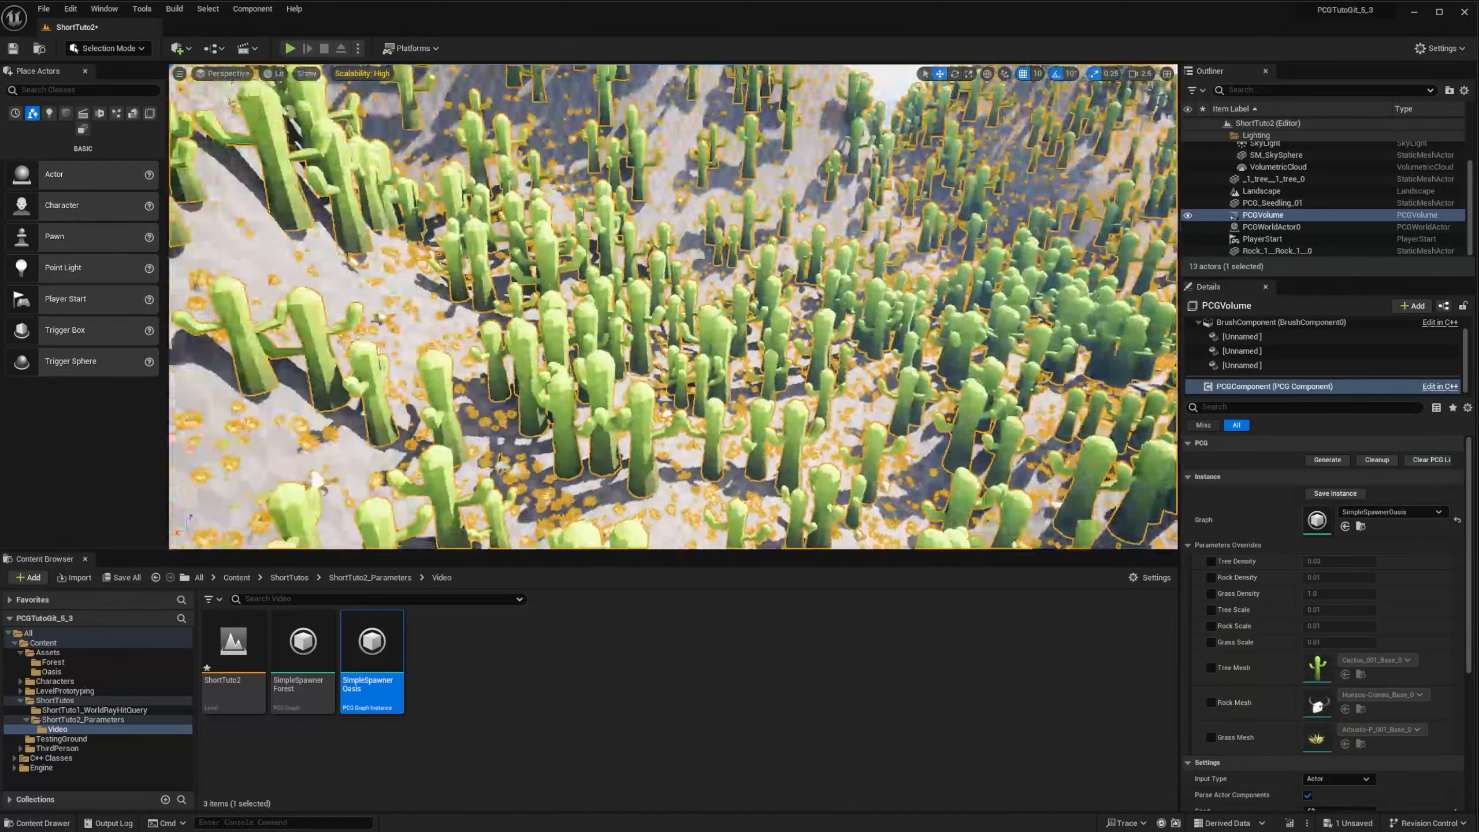
Clean up the generated cacti and remove the test Oasis and Forest volumes
click(1327, 459)
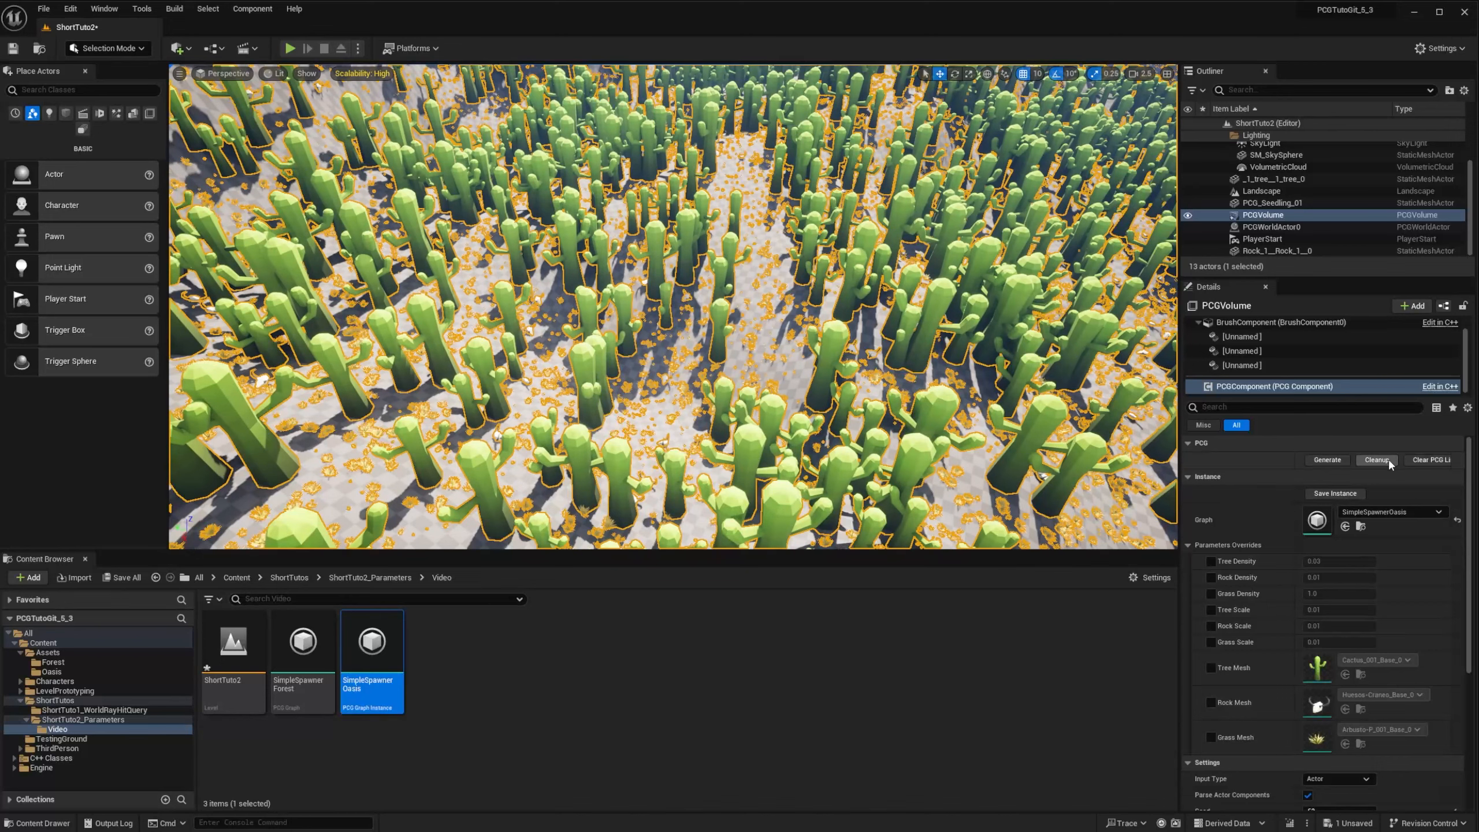
click(1376, 460)
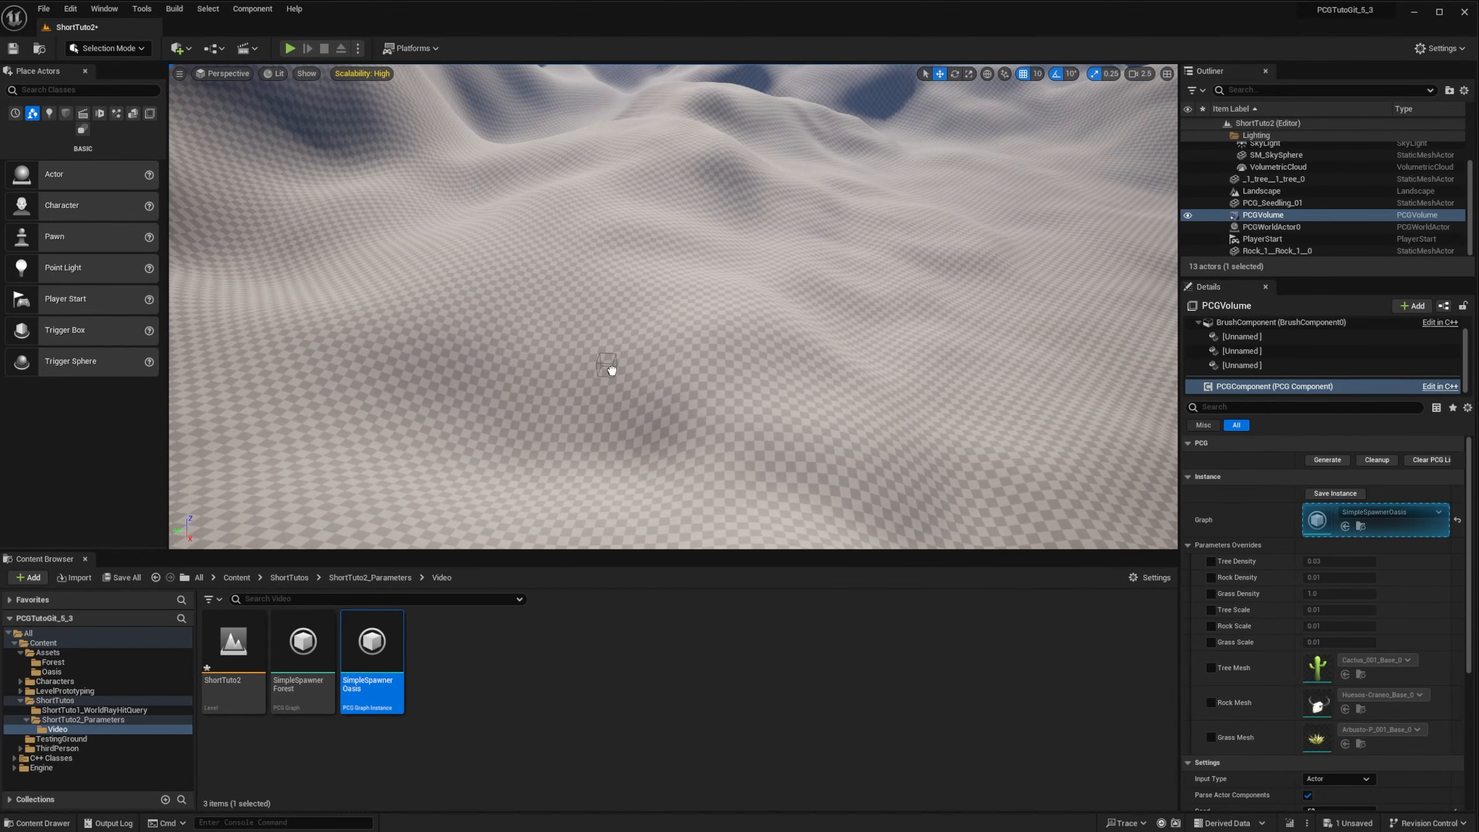
click(1327, 459)
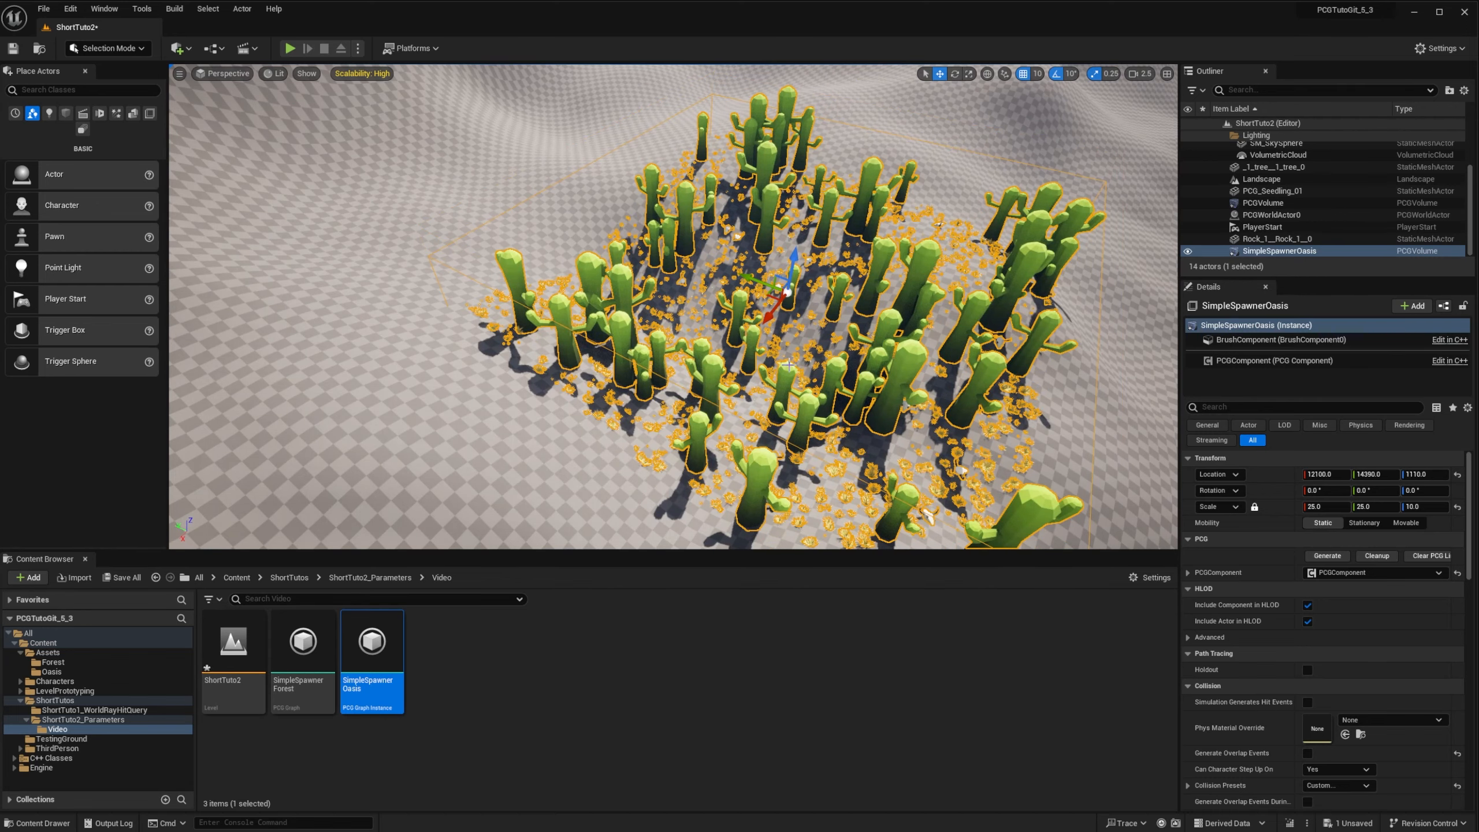
click(301, 641)
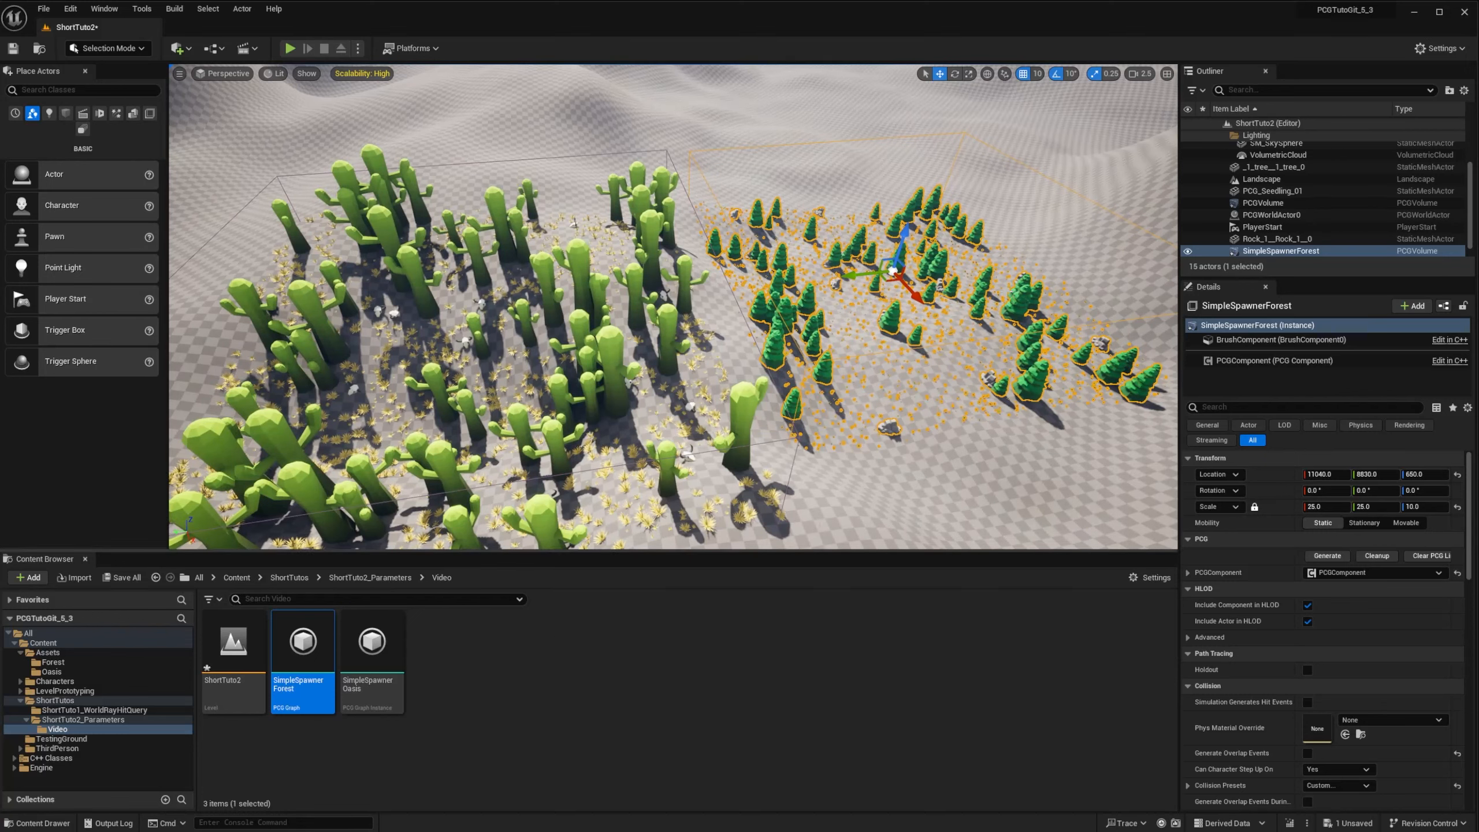
click(1283, 250)
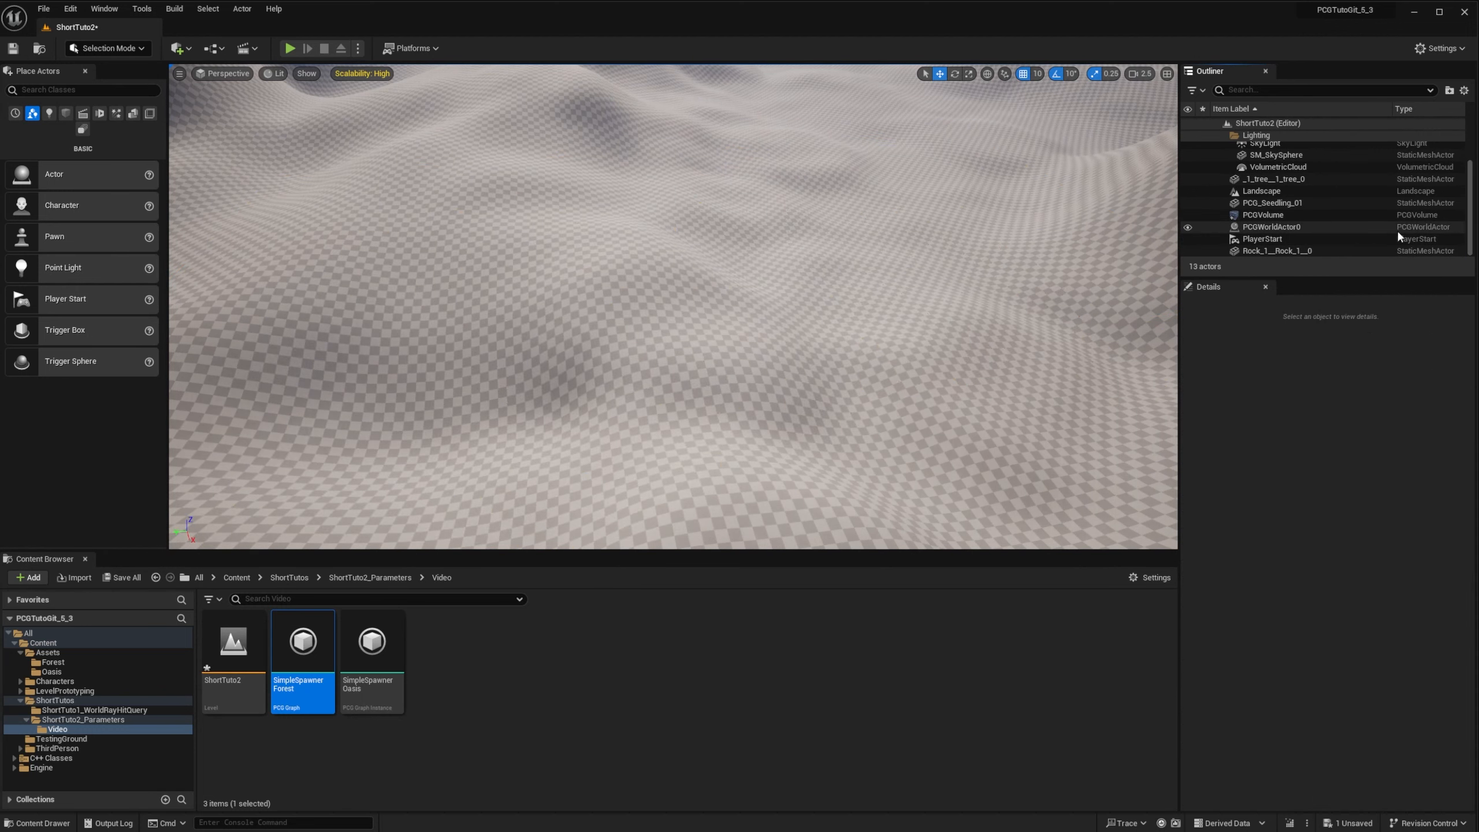
click(1262, 215)
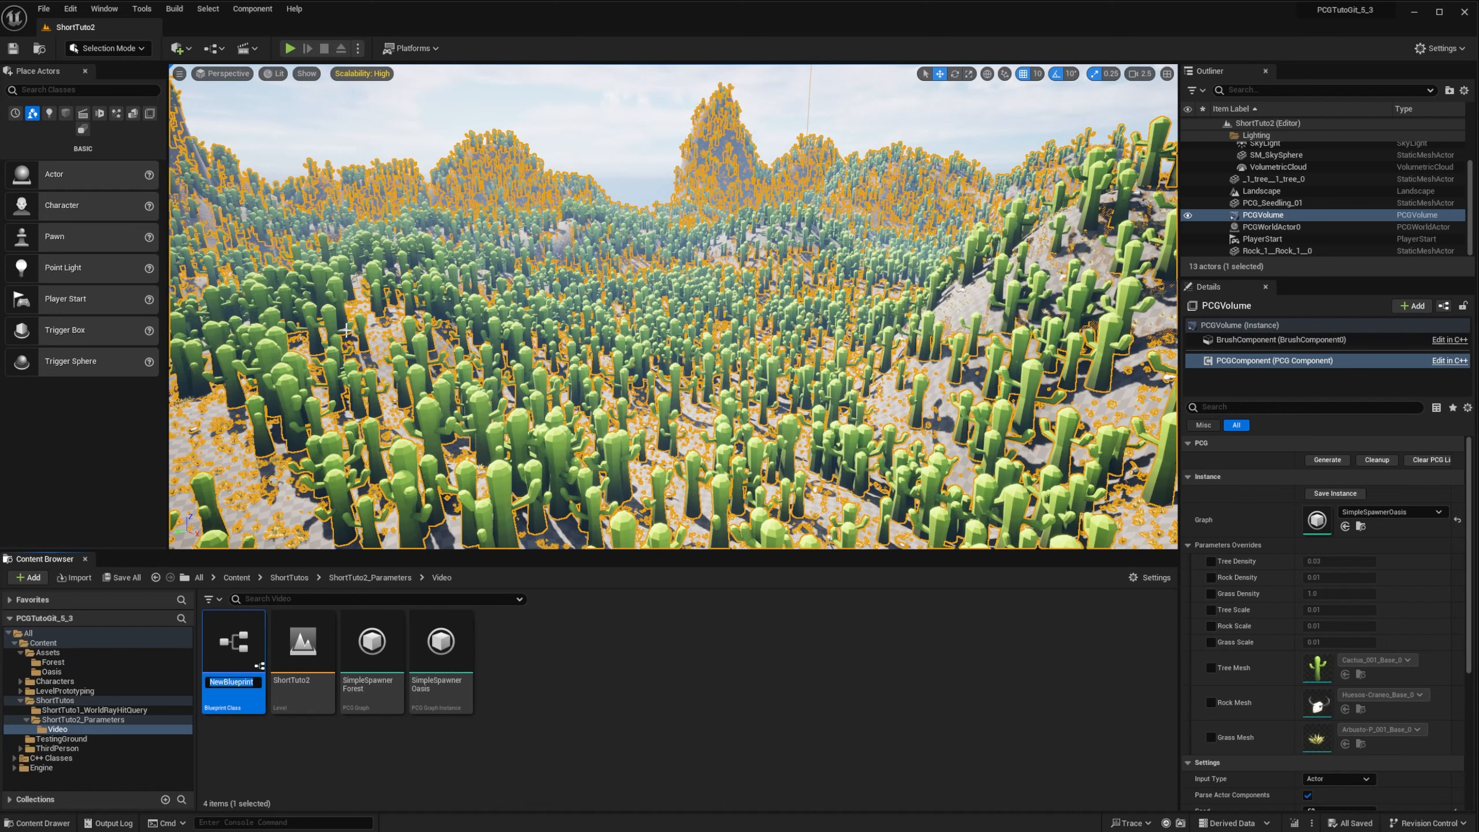
Name the new Blueprint class 'GraphSwapper' and open it in the Blueprint editor
text(GraphSwapper)
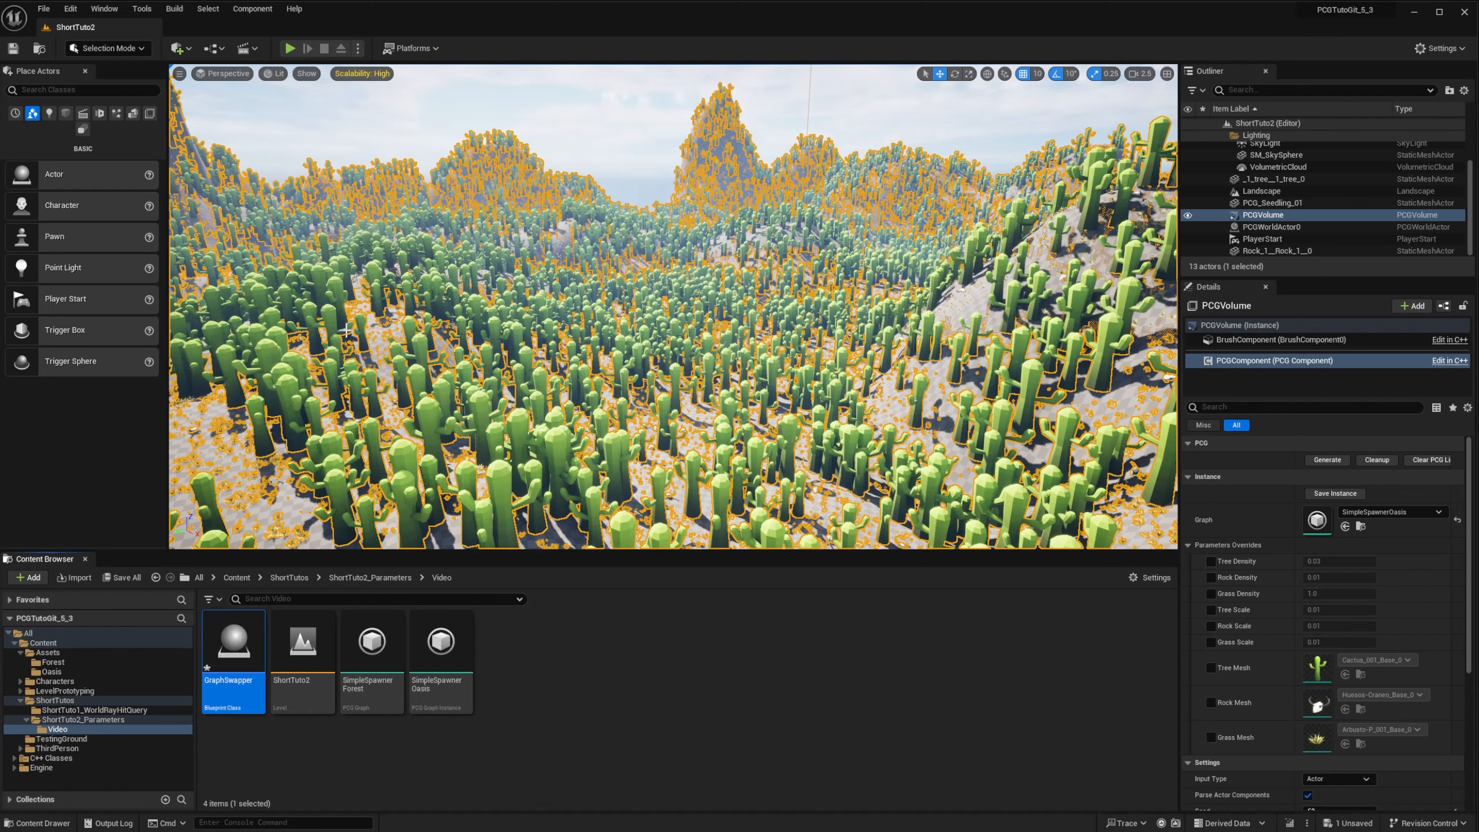
double_click(232, 642)
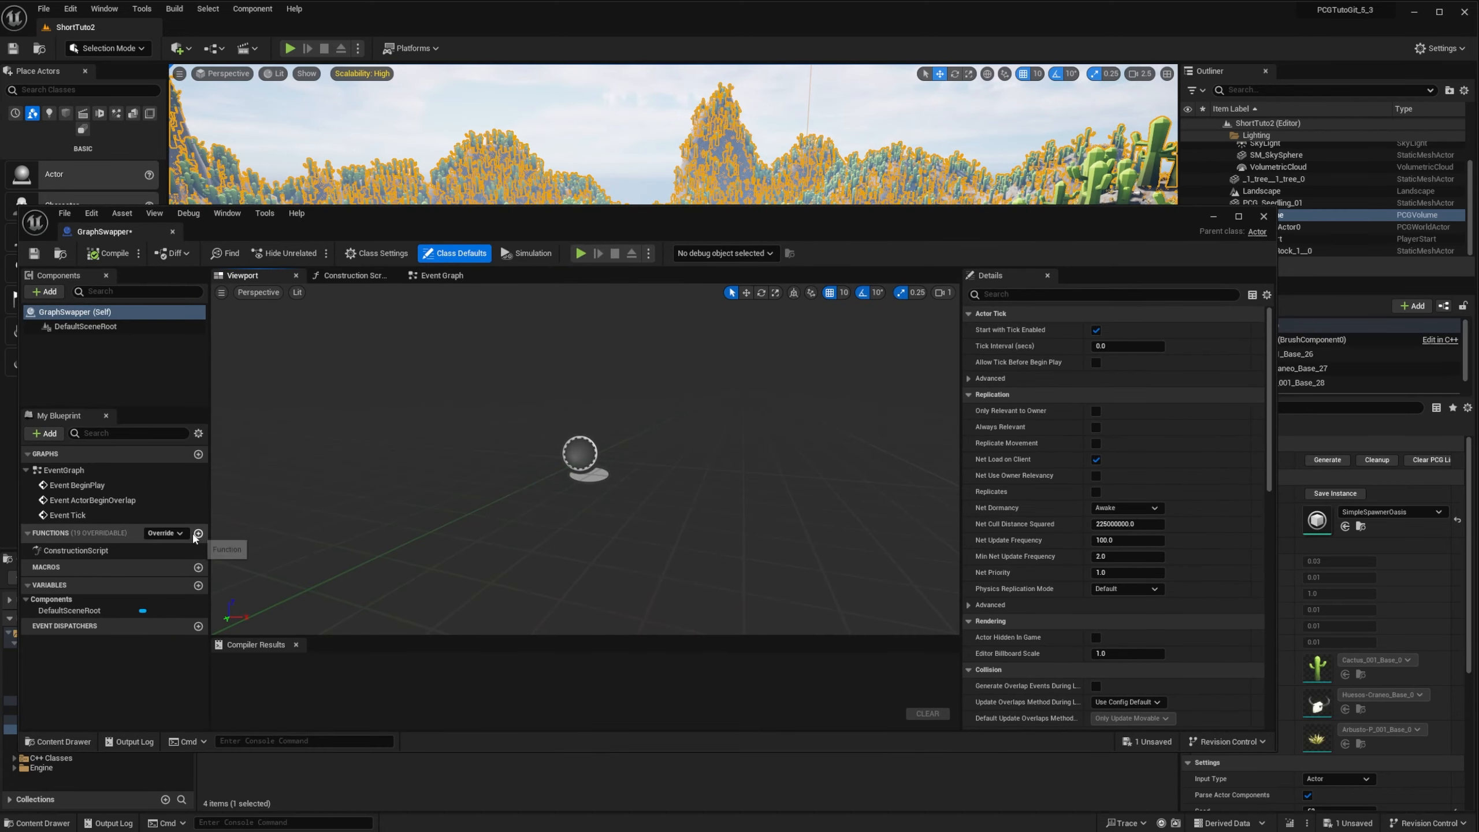
Add a SwapGraphInstances function and a PCG variable typed as PCGComponent object reference
click(198, 533)
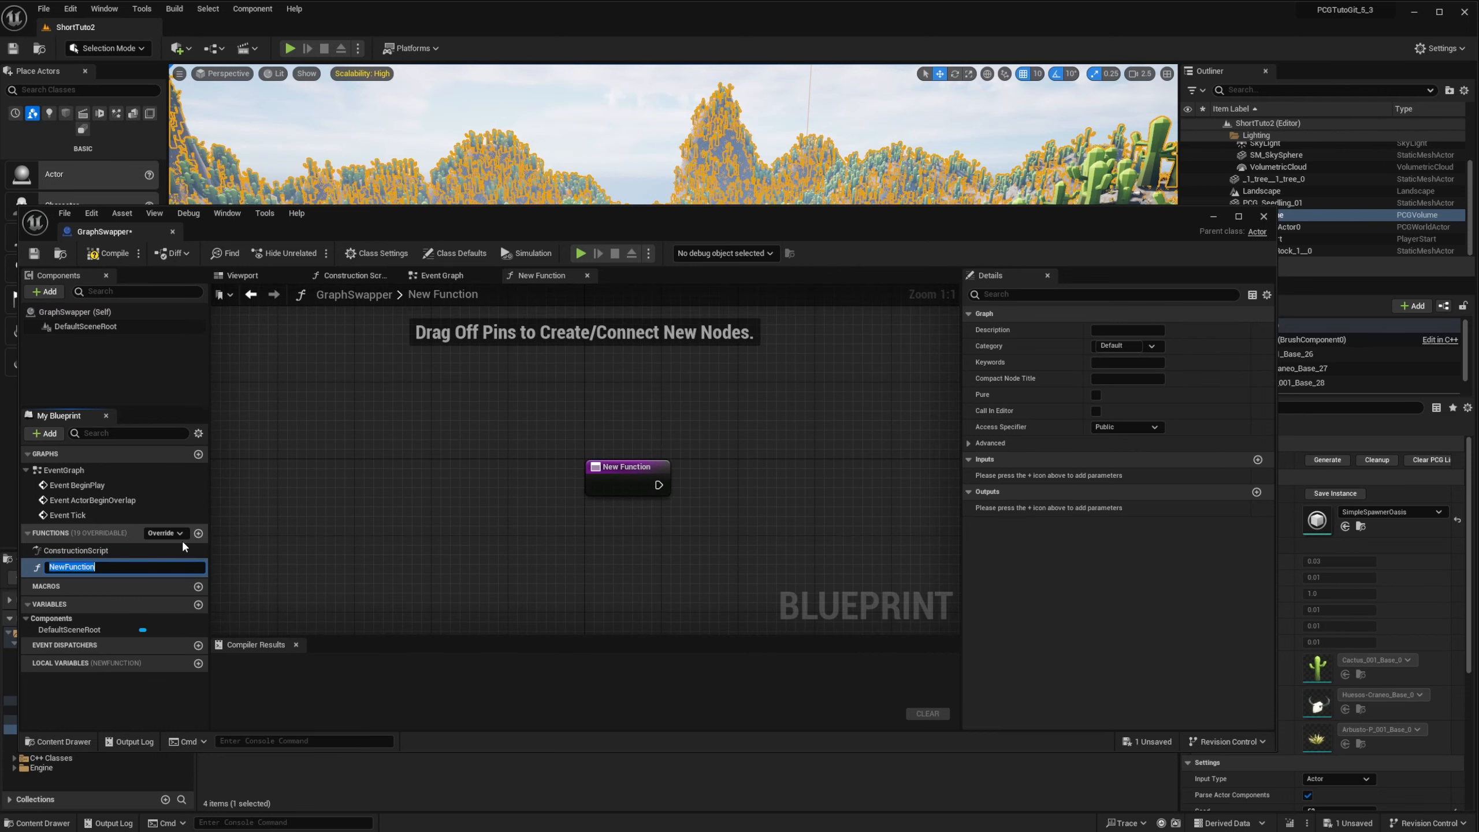
text(SwapGraphInstances)
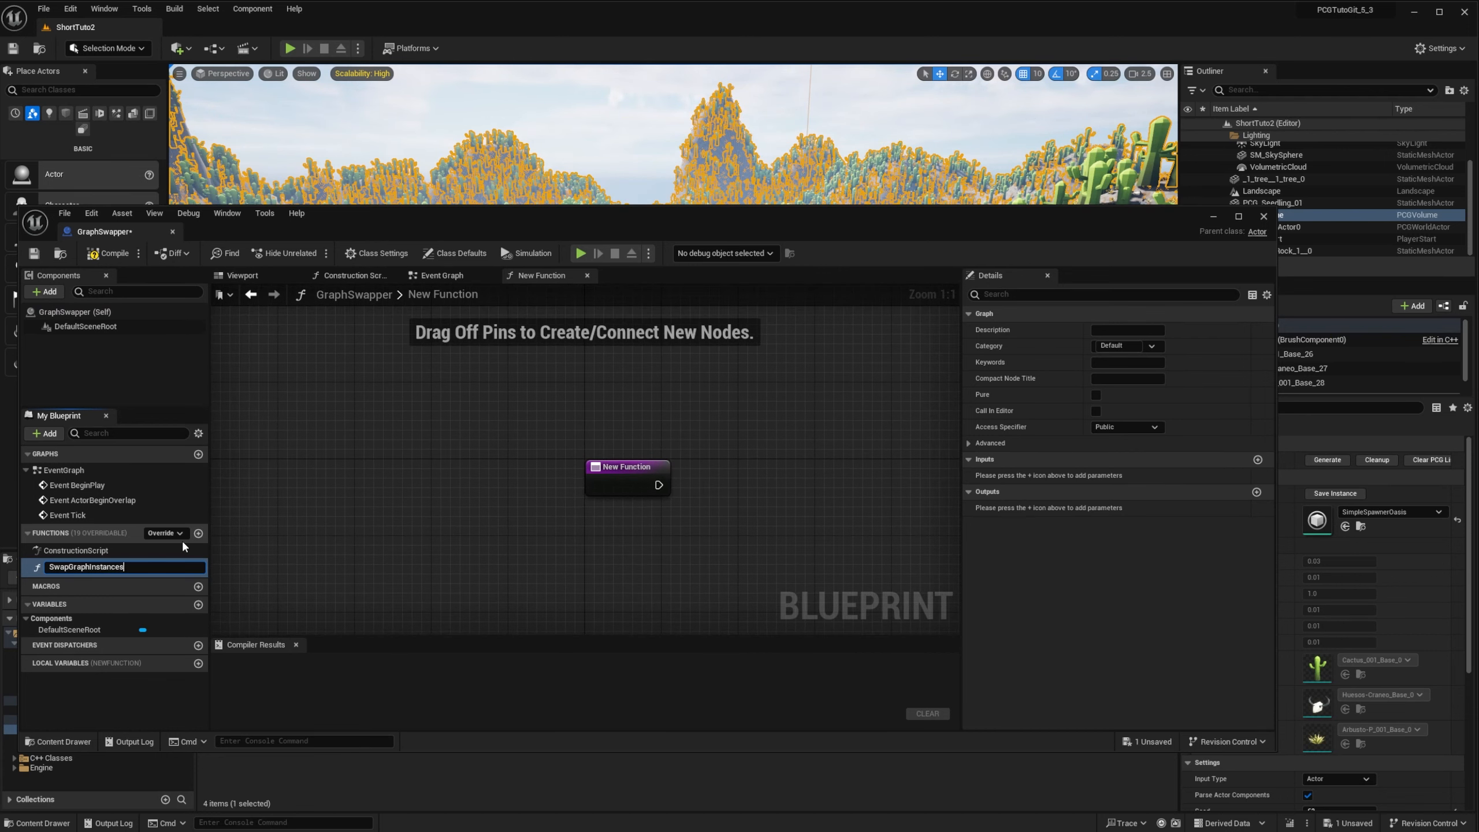
key(enter)
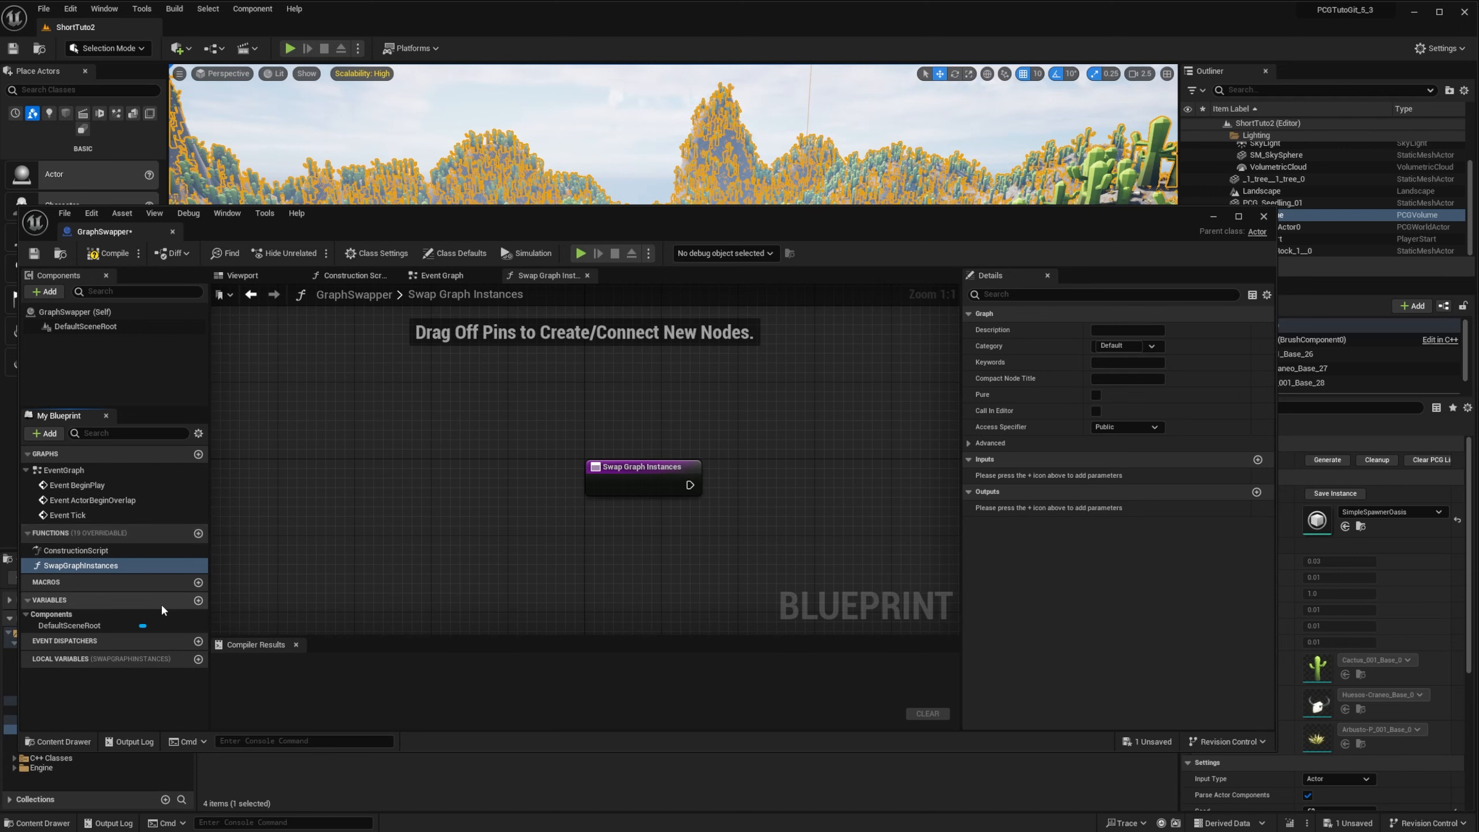
click(198, 601)
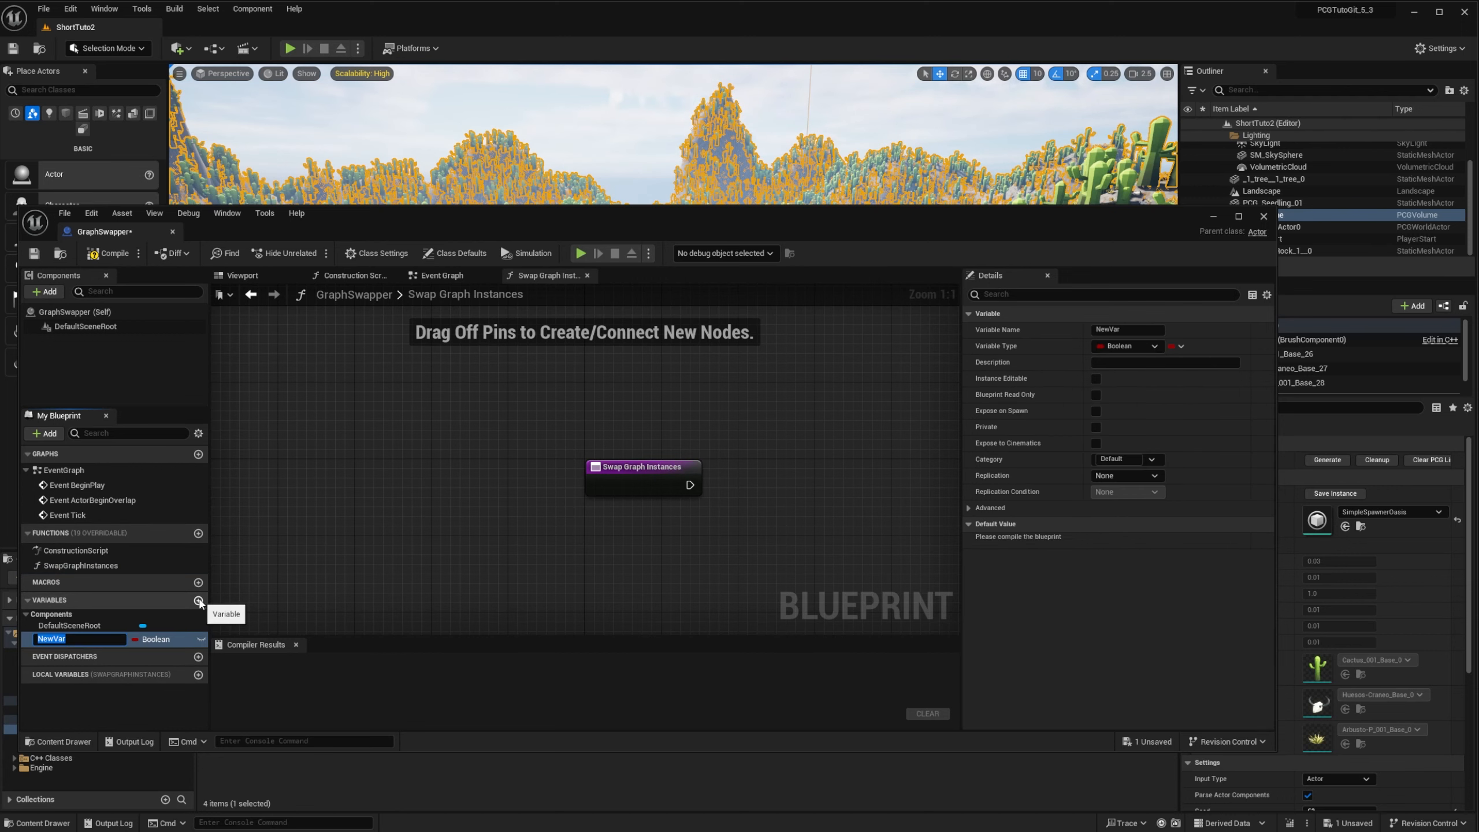
text(PCG)
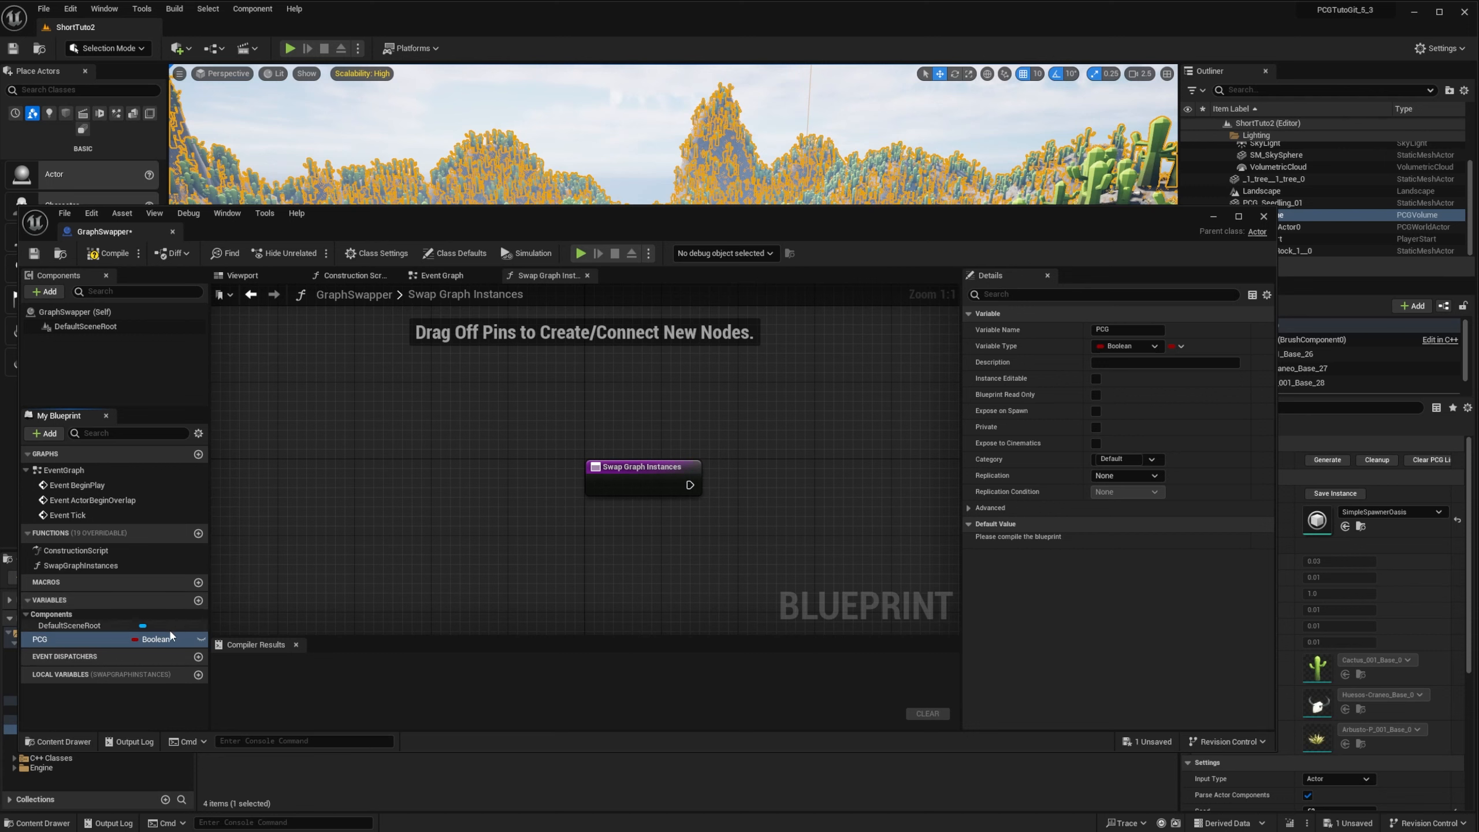
click(156, 638)
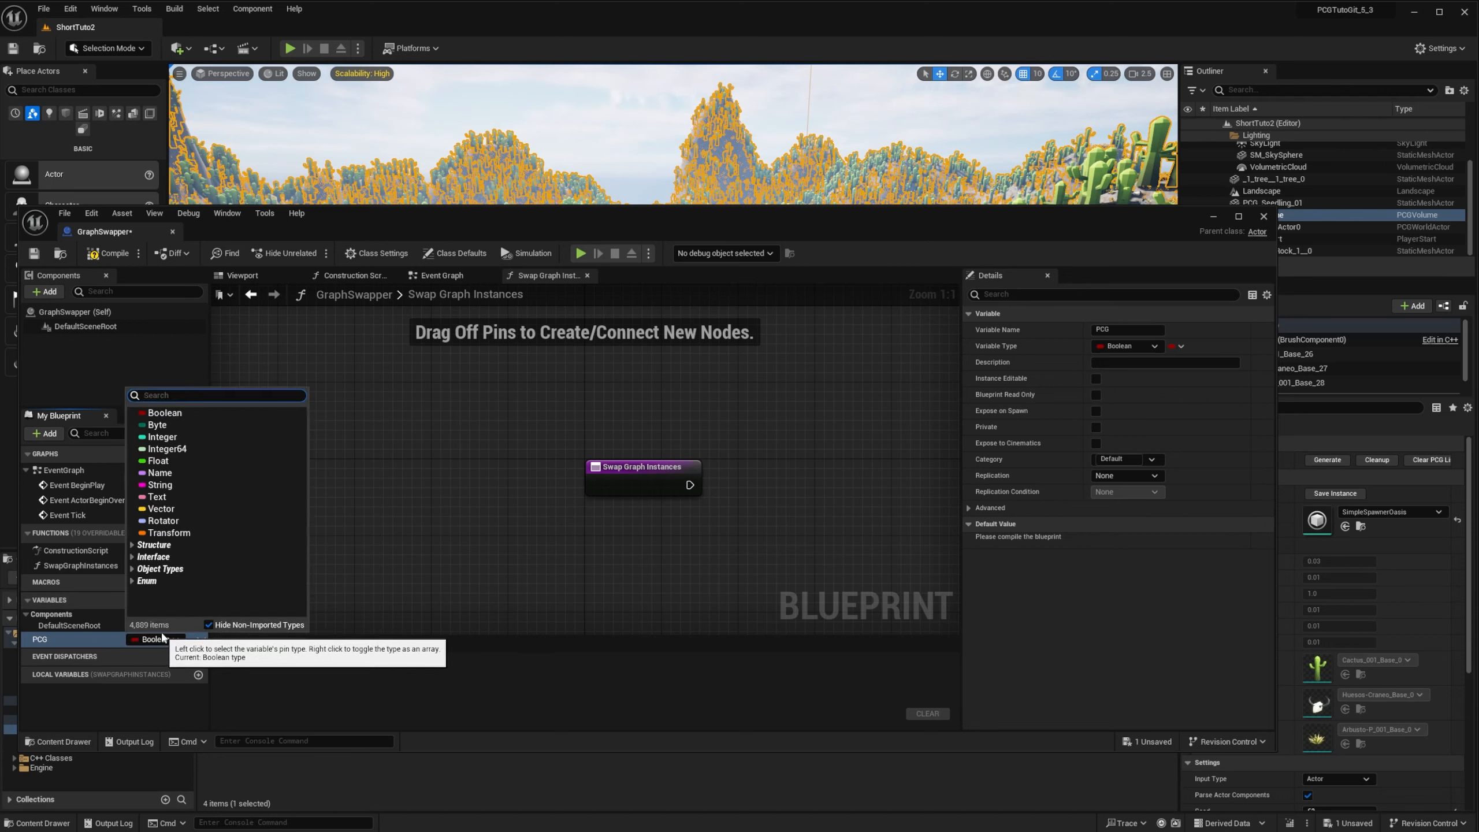
text(PCGCom)
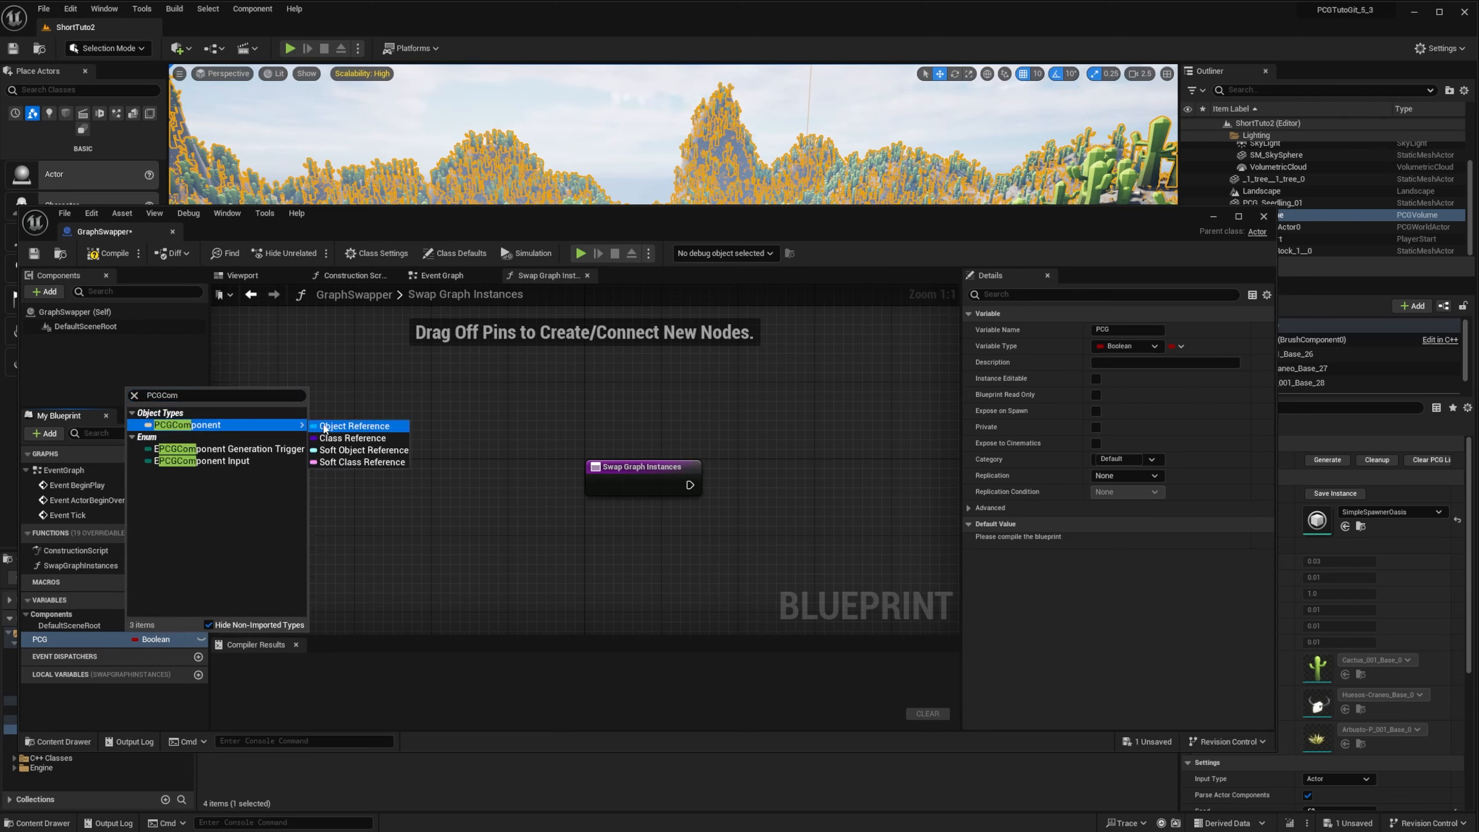
click(354, 426)
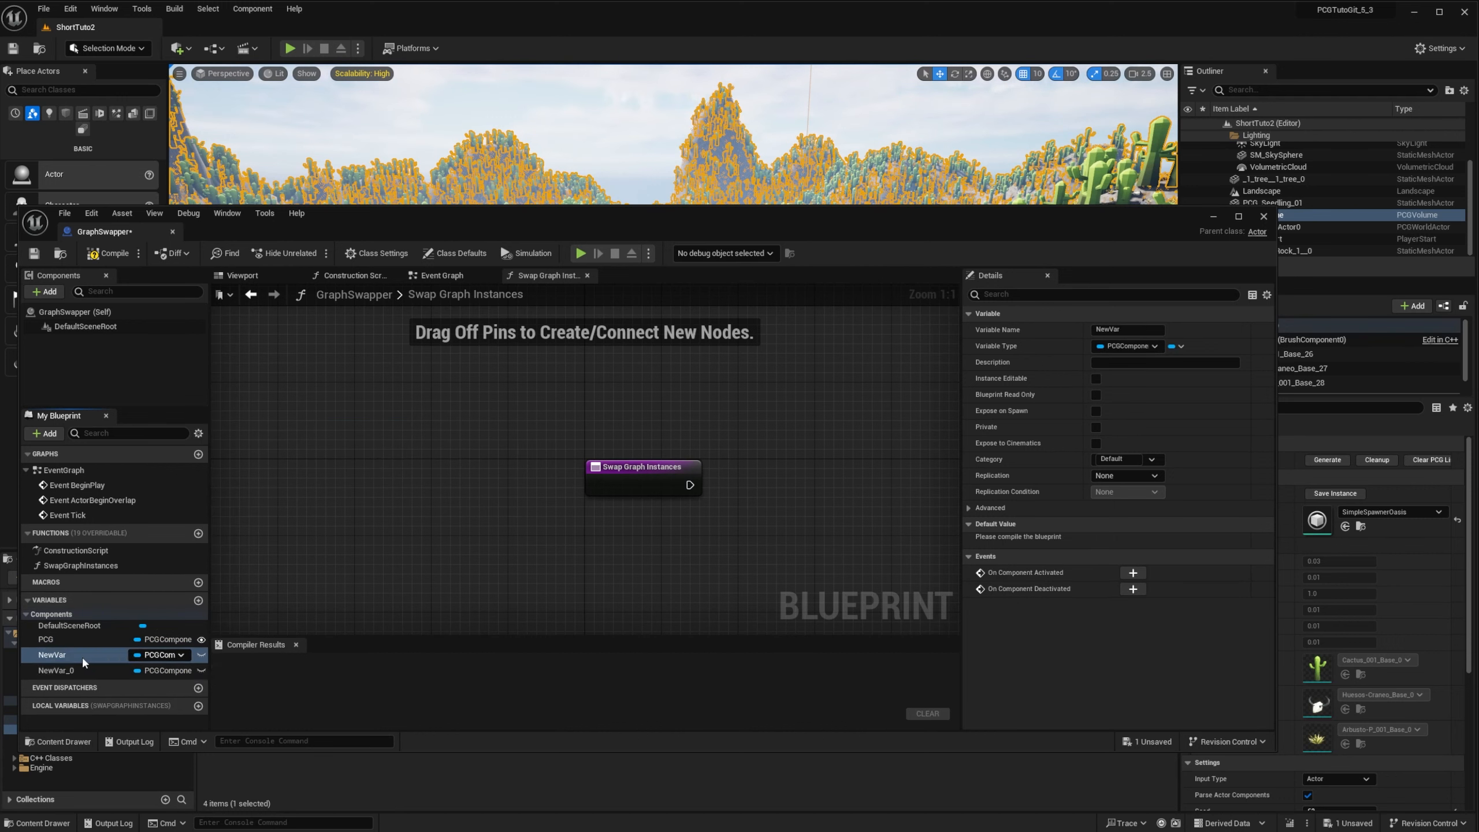
Add PCGGraph variables ForestGraph and OasisGraph, plus an integer Index variable
click(163, 655)
text(Forest)
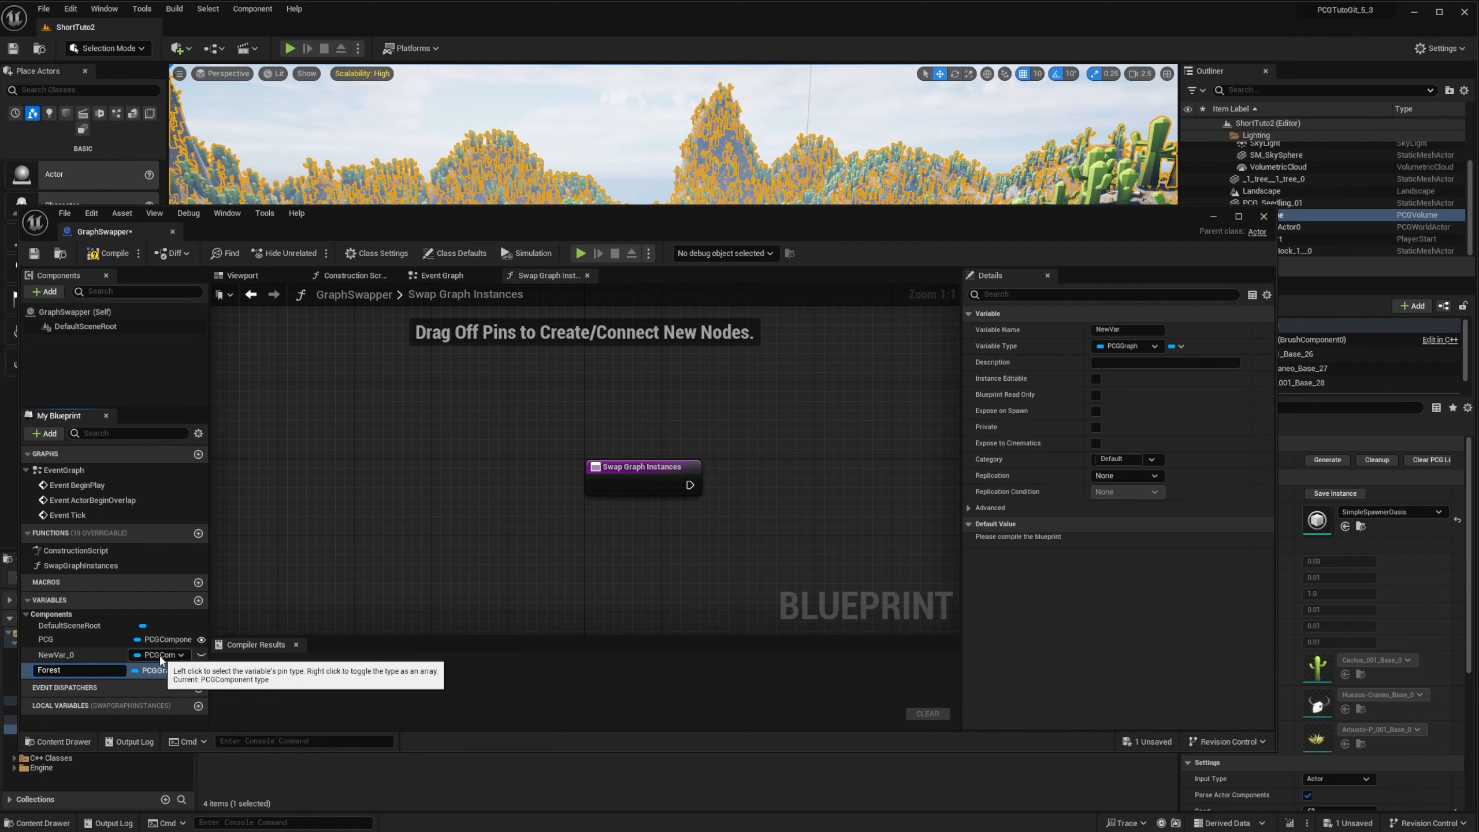
click(161, 655)
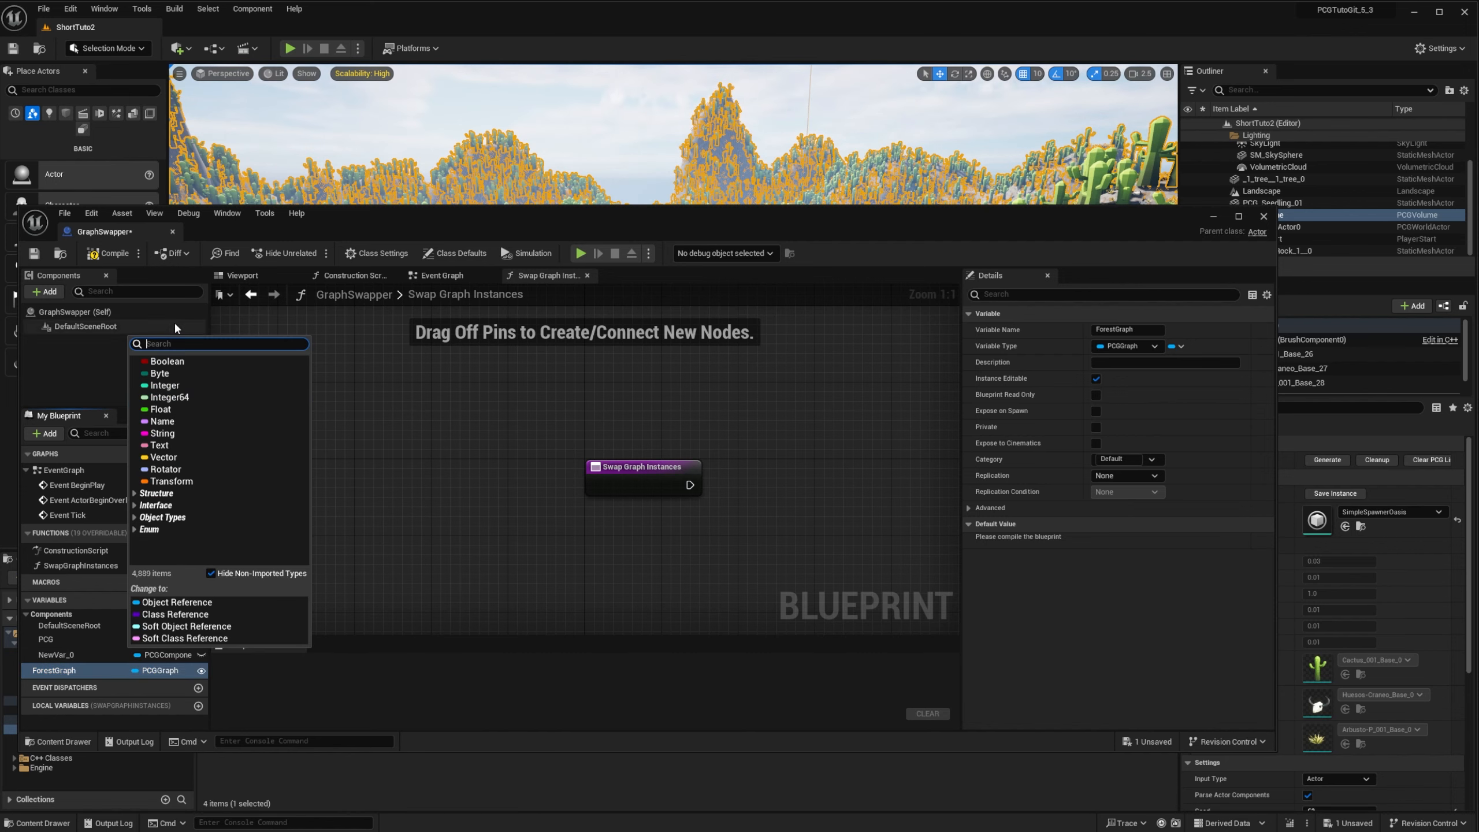
text(PCGGraph)
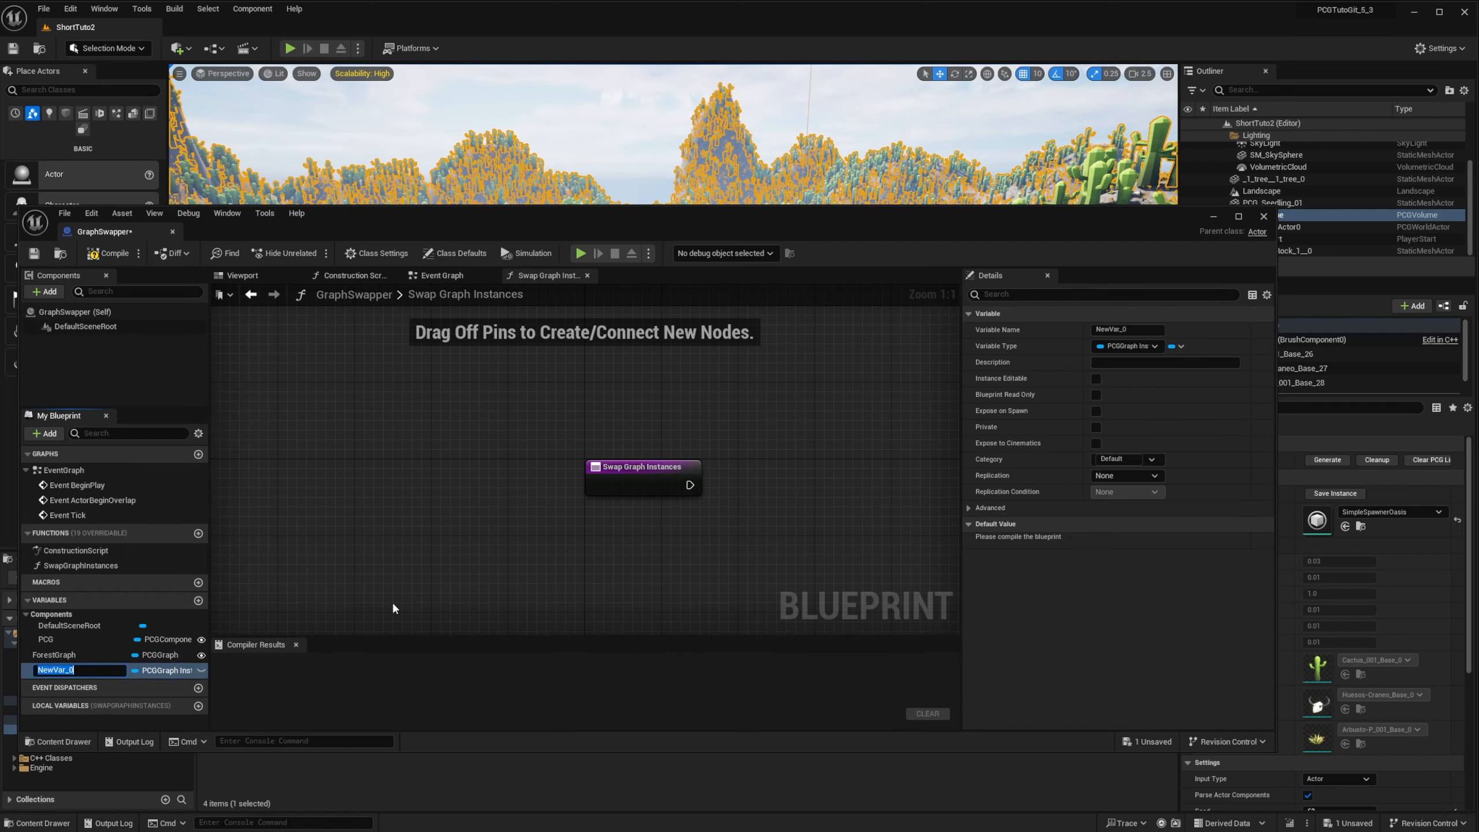
text(OasisGraps)
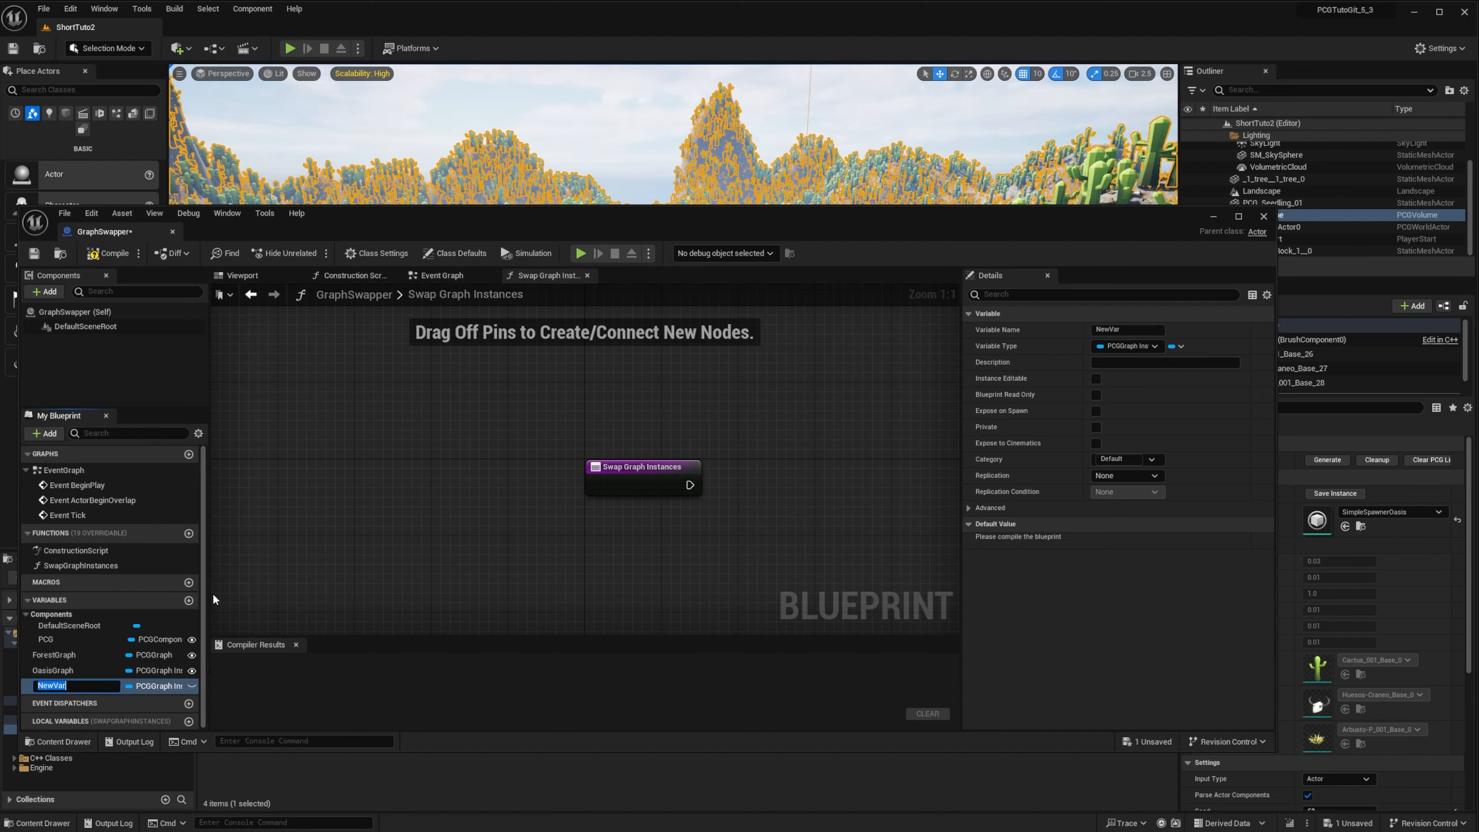
text(Index)
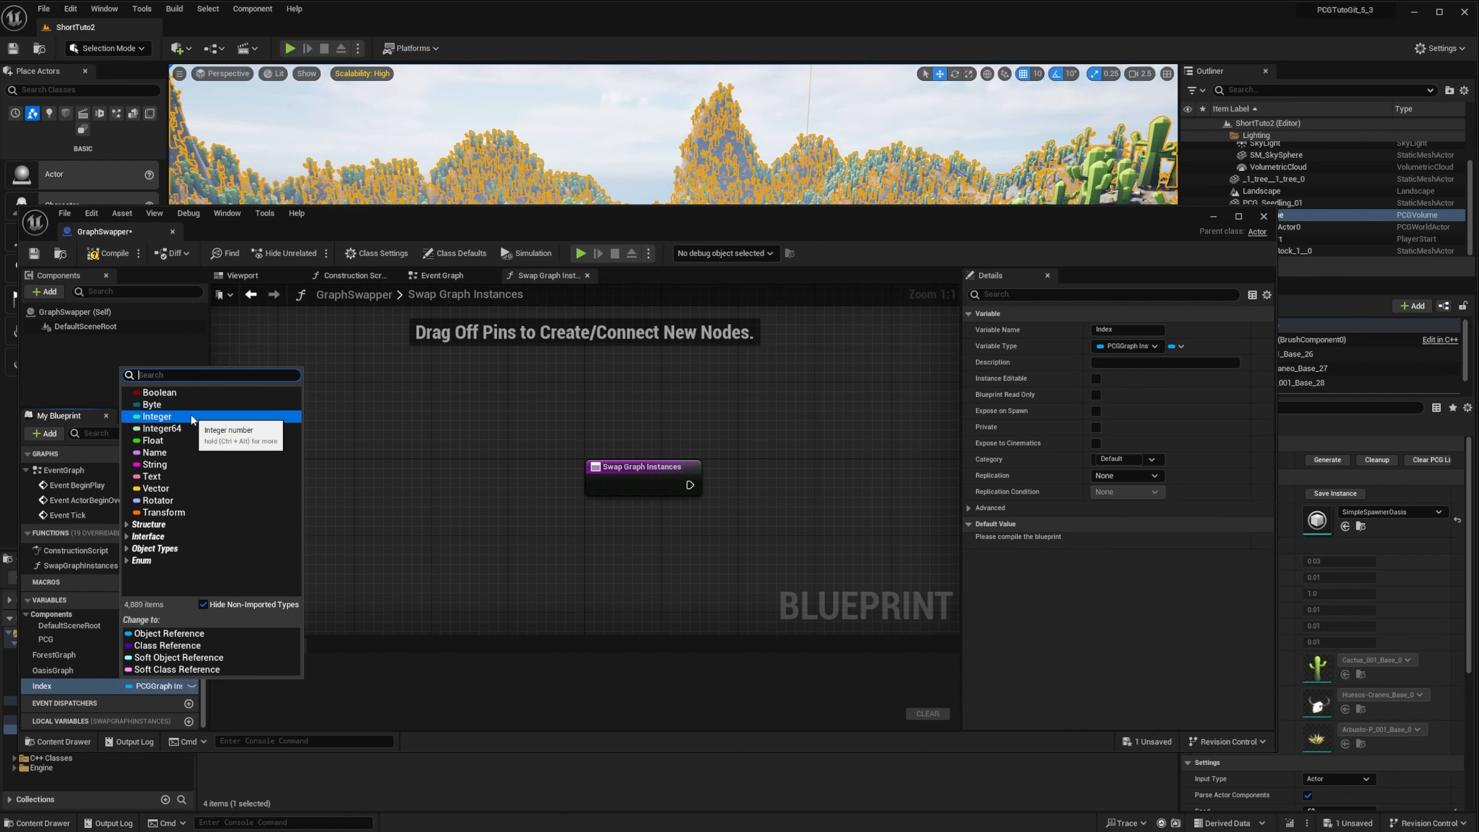
click(157, 416)
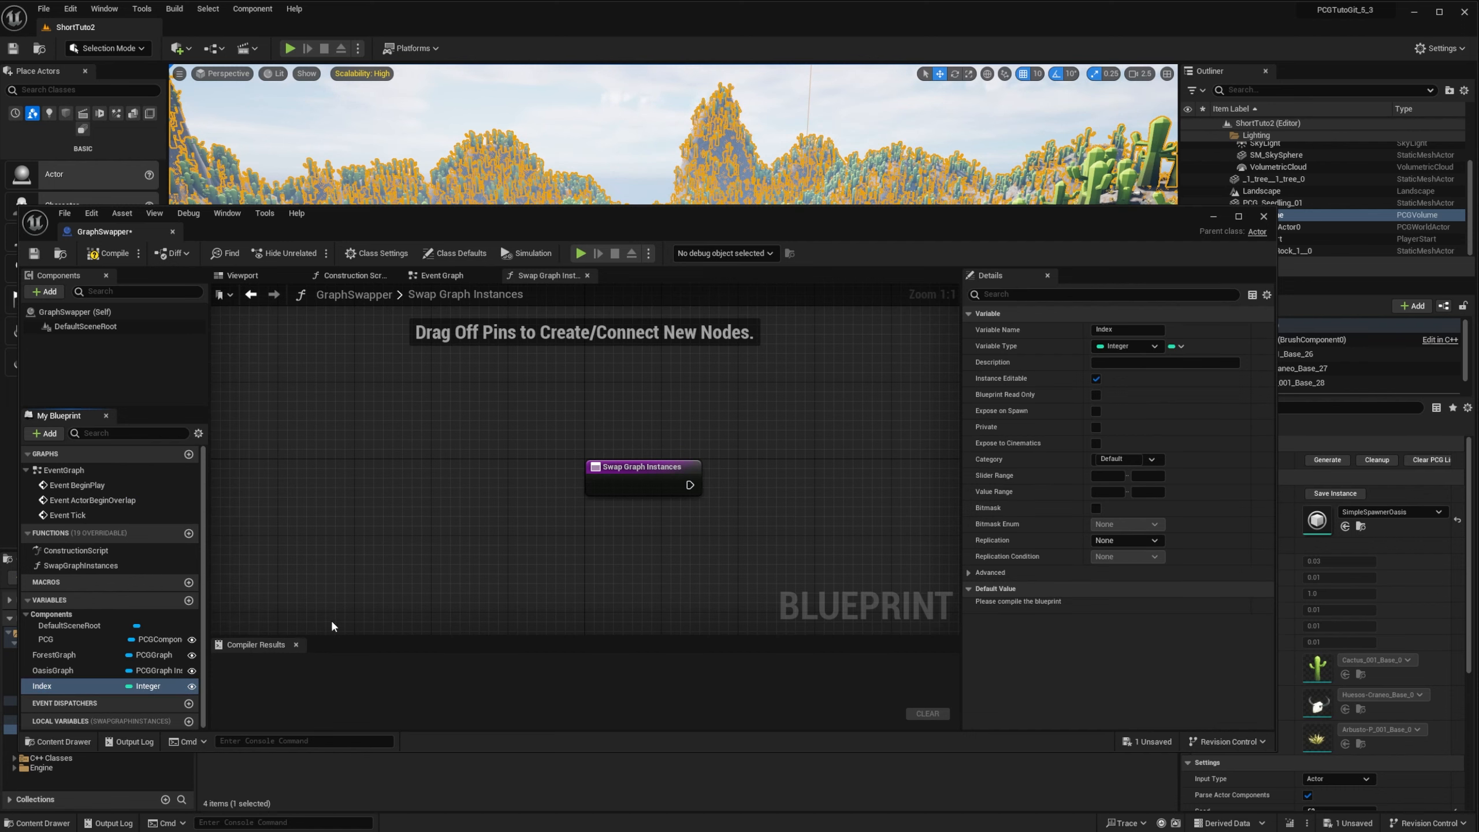
Compile and set ForestGraph's default value to SimpleSpawnerForest
click(106, 253)
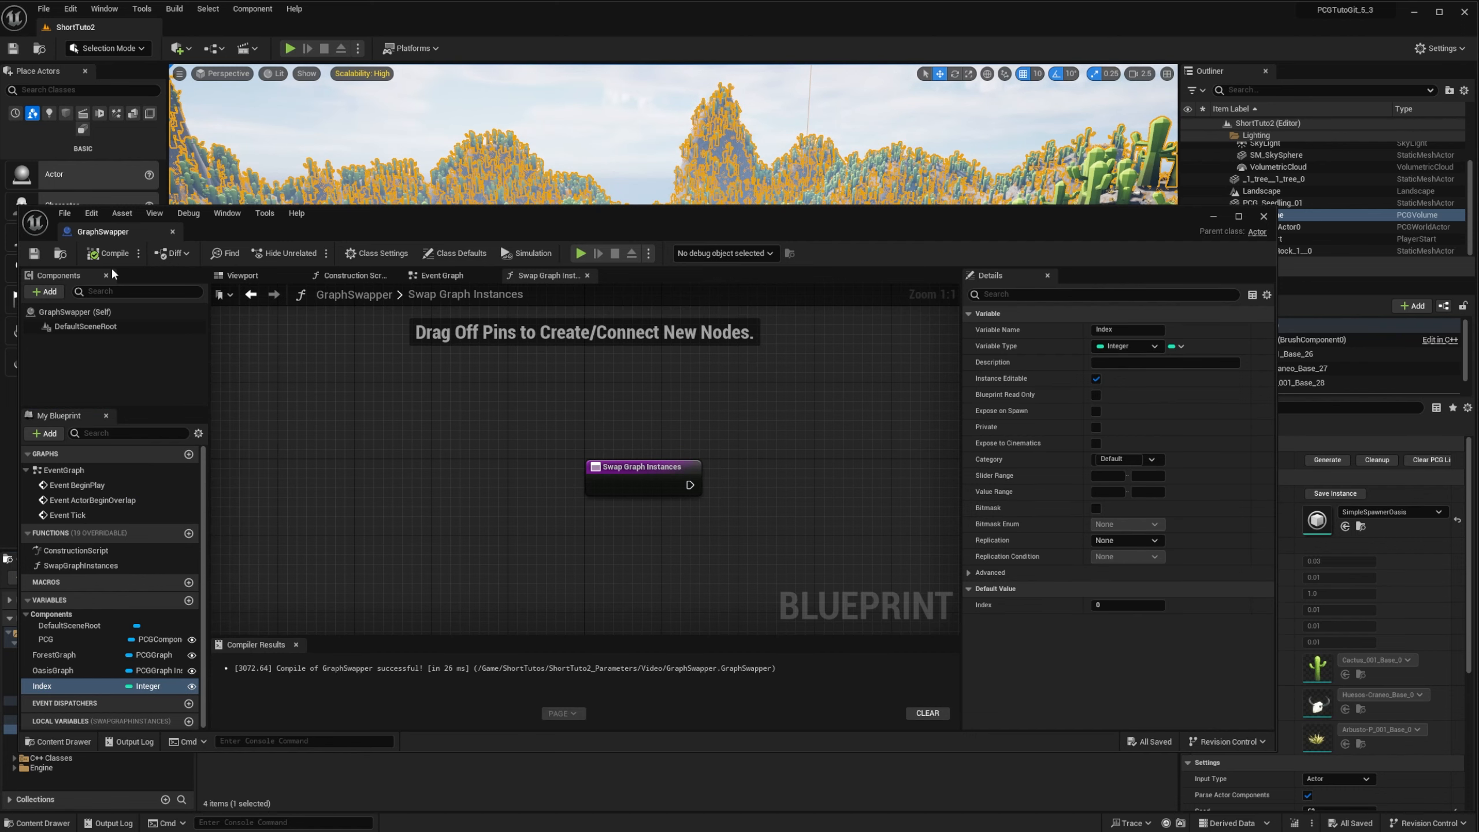
click(56, 654)
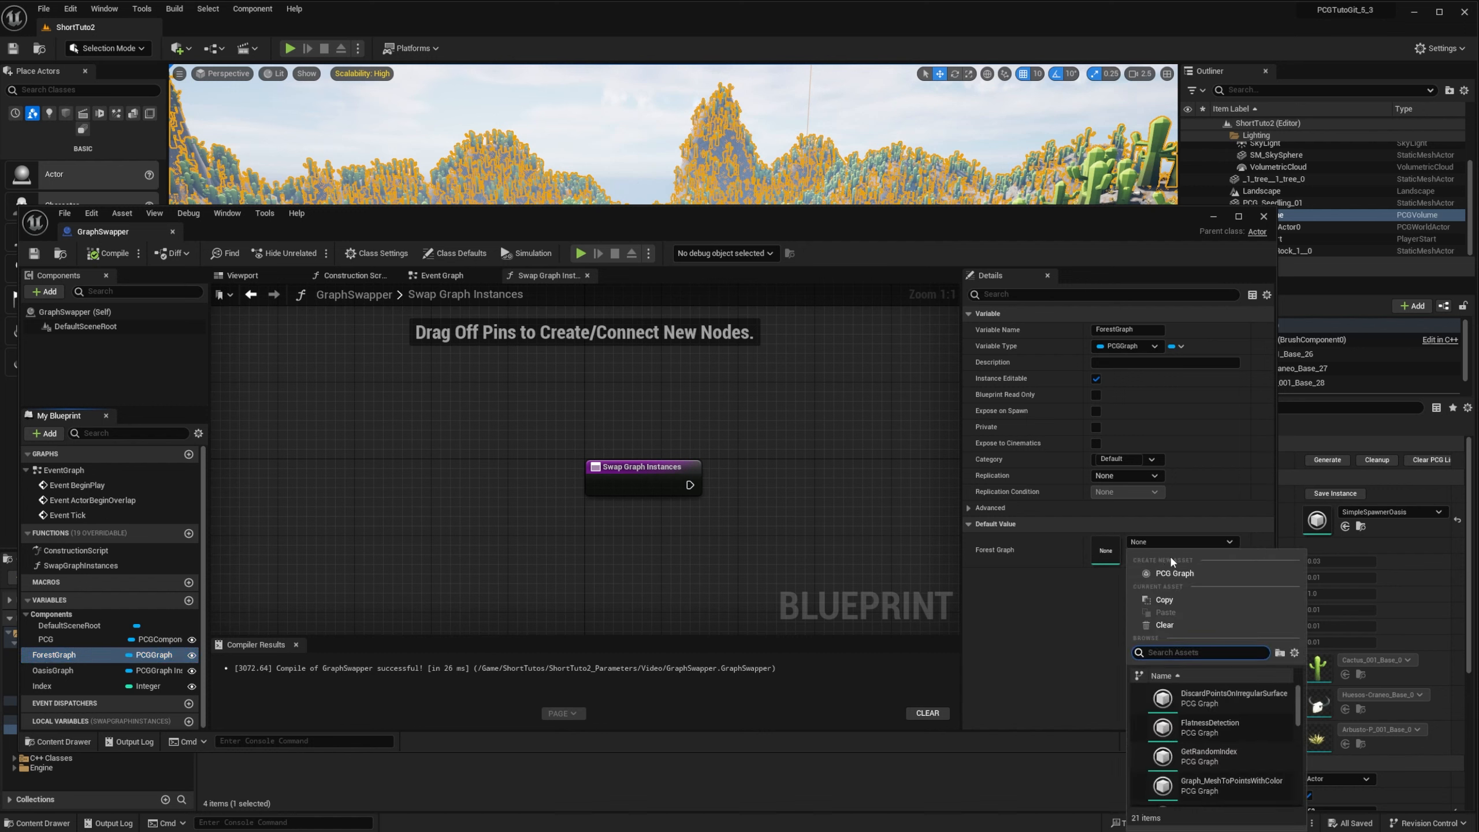
text(Forest)
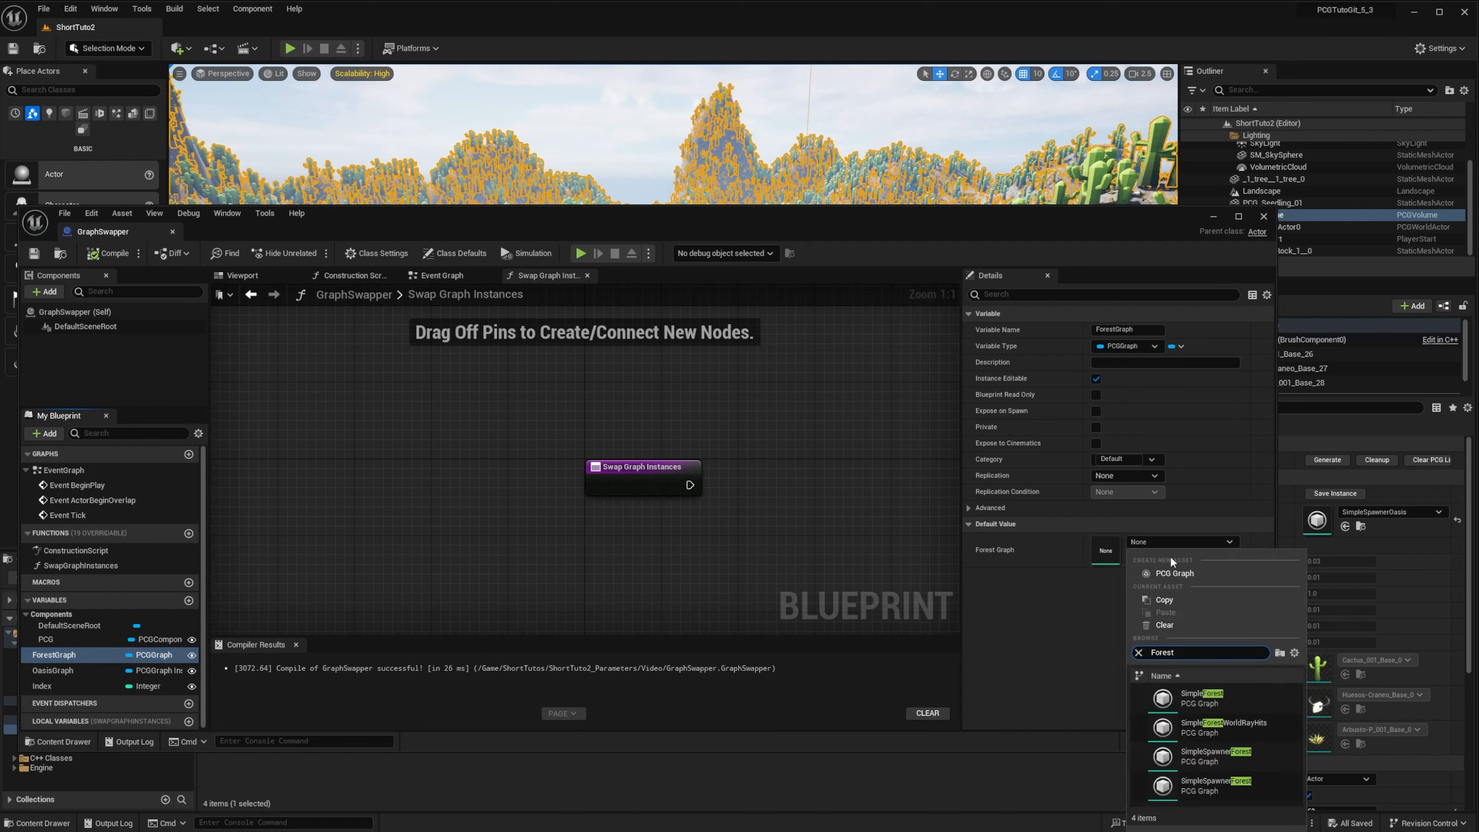
mouse_move(1215, 785)
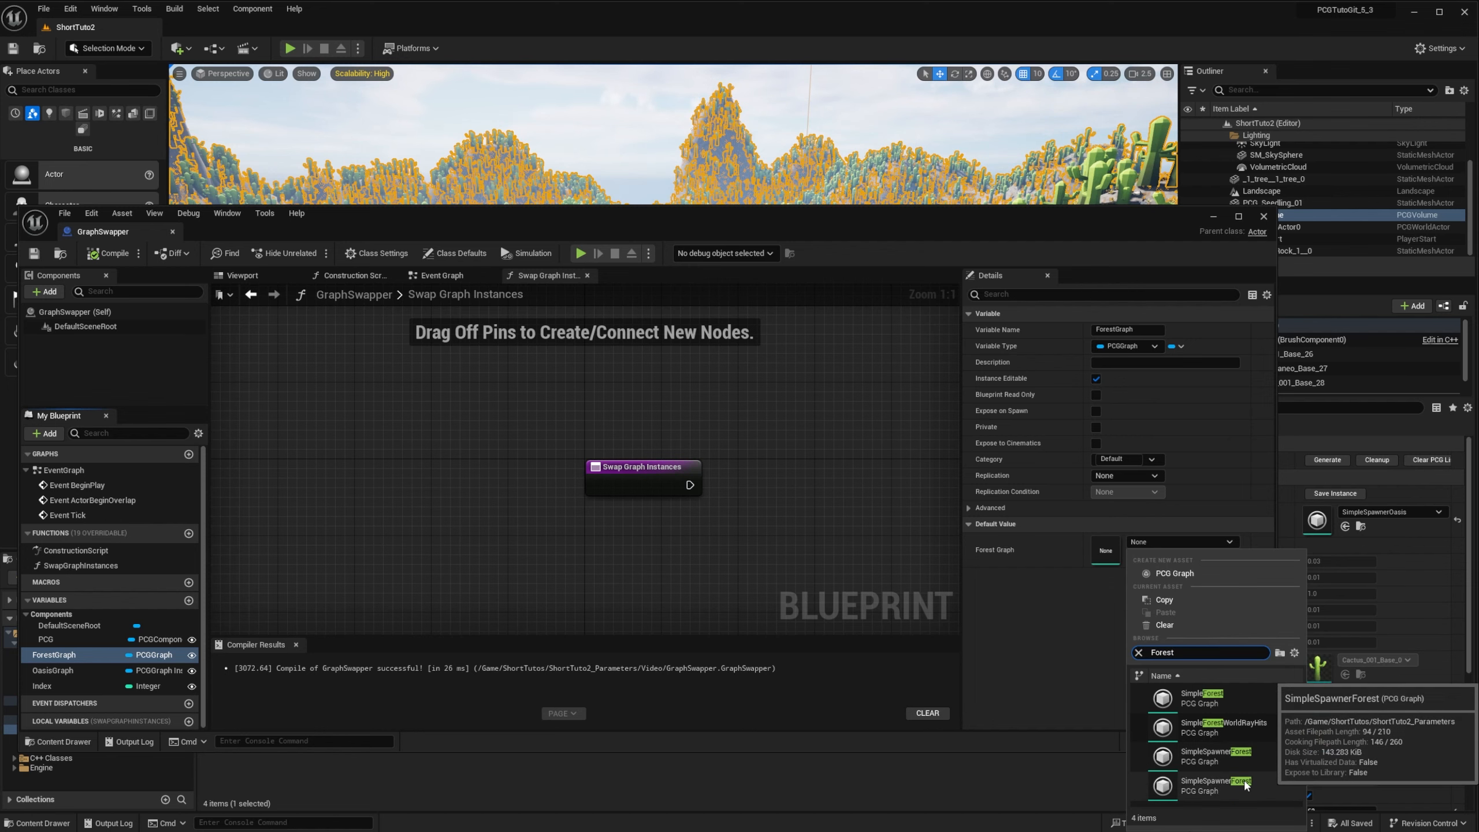
click(1216, 755)
text(Get)
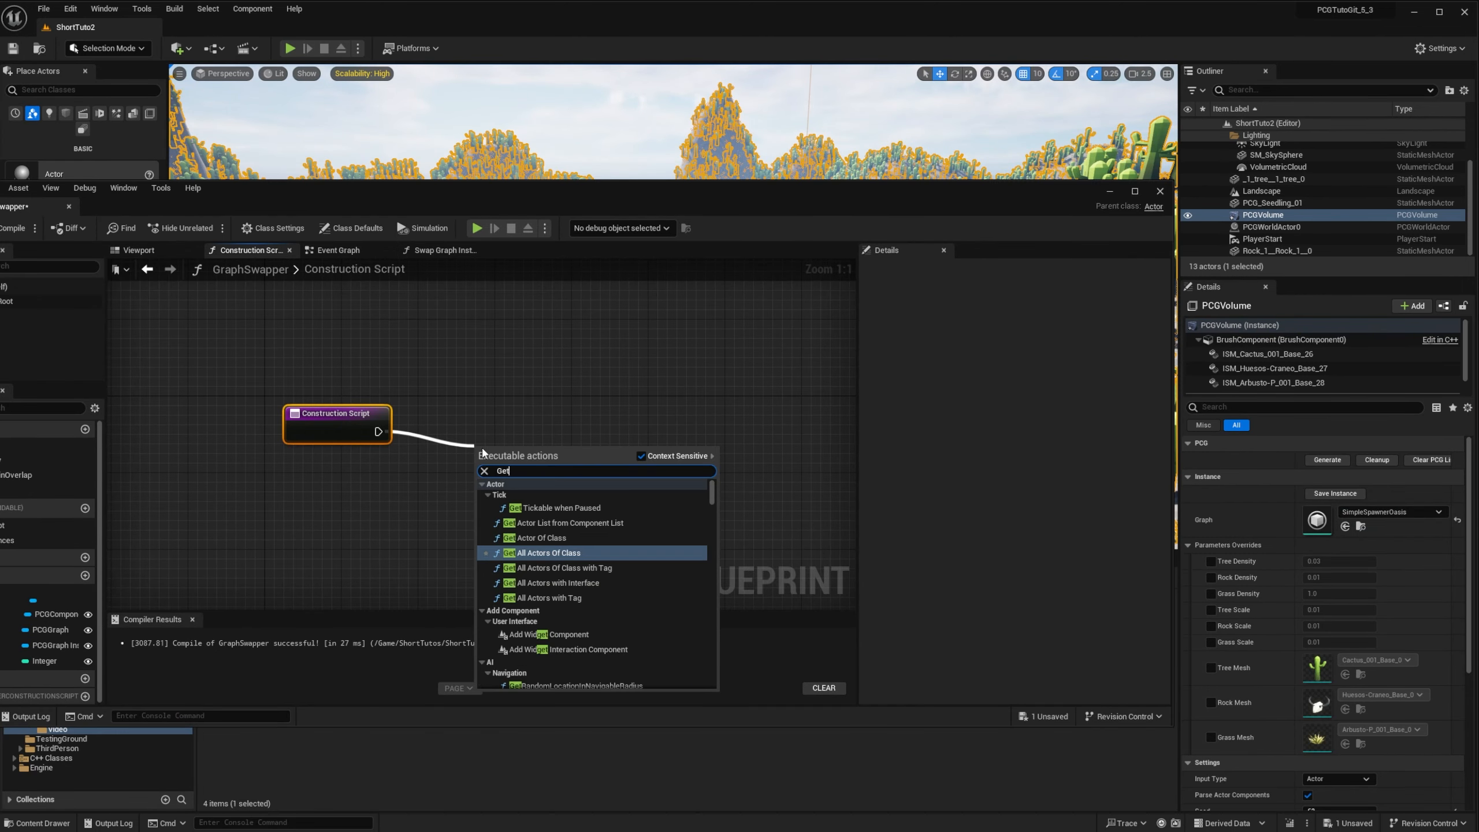
Add Get Actor Of Class for PCGVolume and chain Get PCGComponent from its Return Value
click(538, 538)
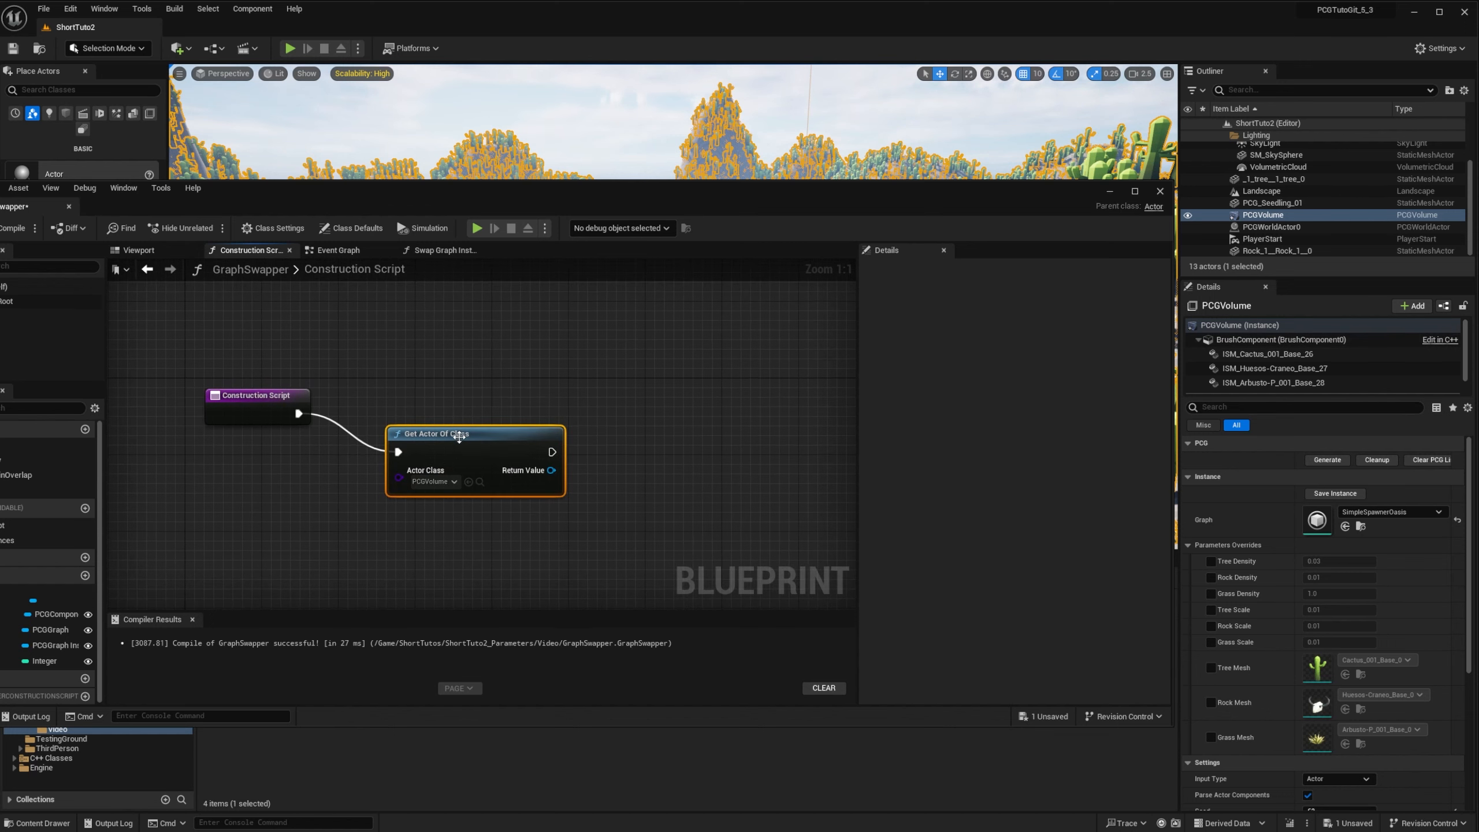
drag(477, 434, 446, 433)
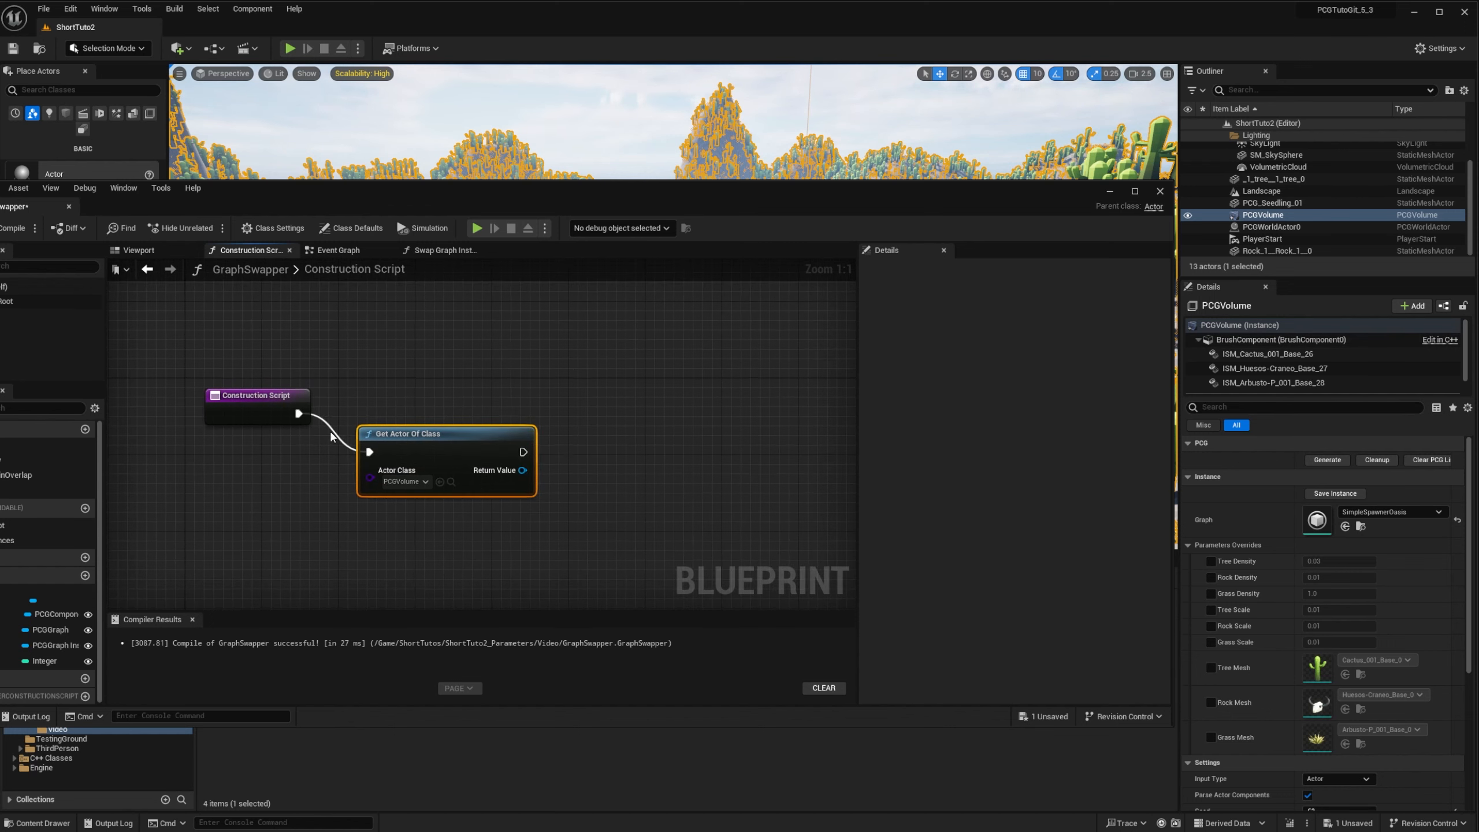
drag(525, 452, 547, 467)
text(Get)
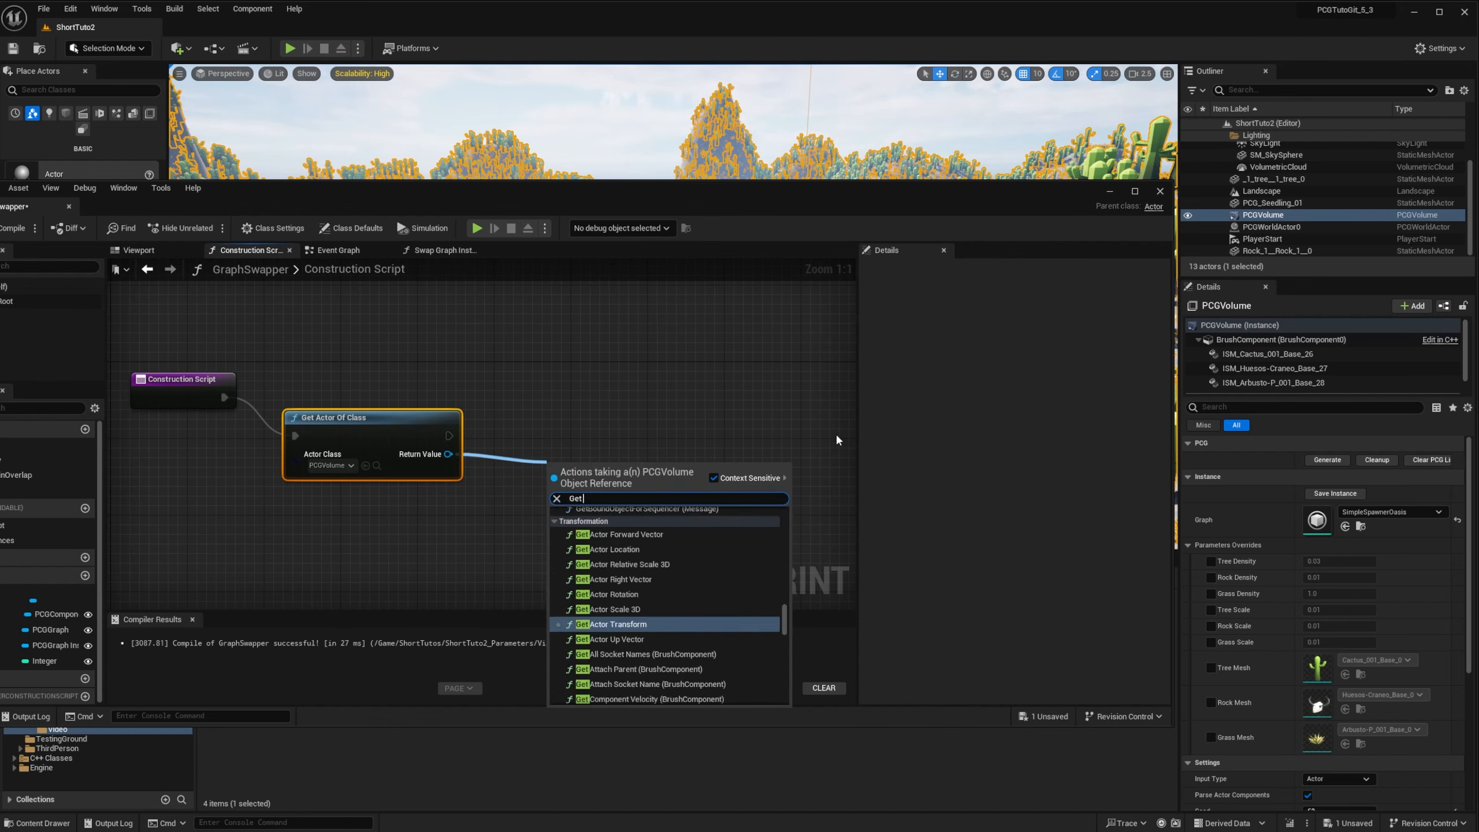
text(PCG)
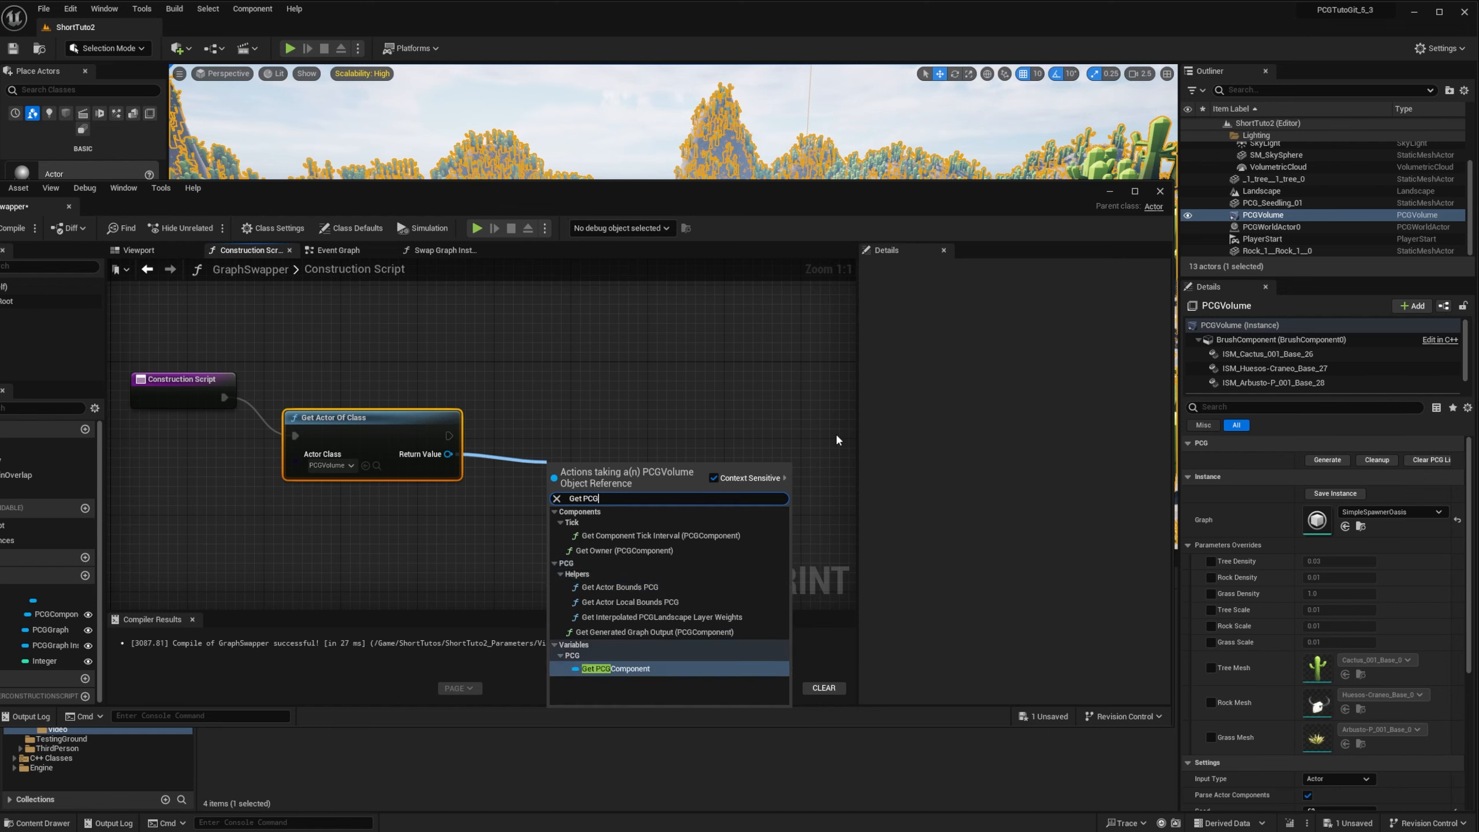
click(615, 668)
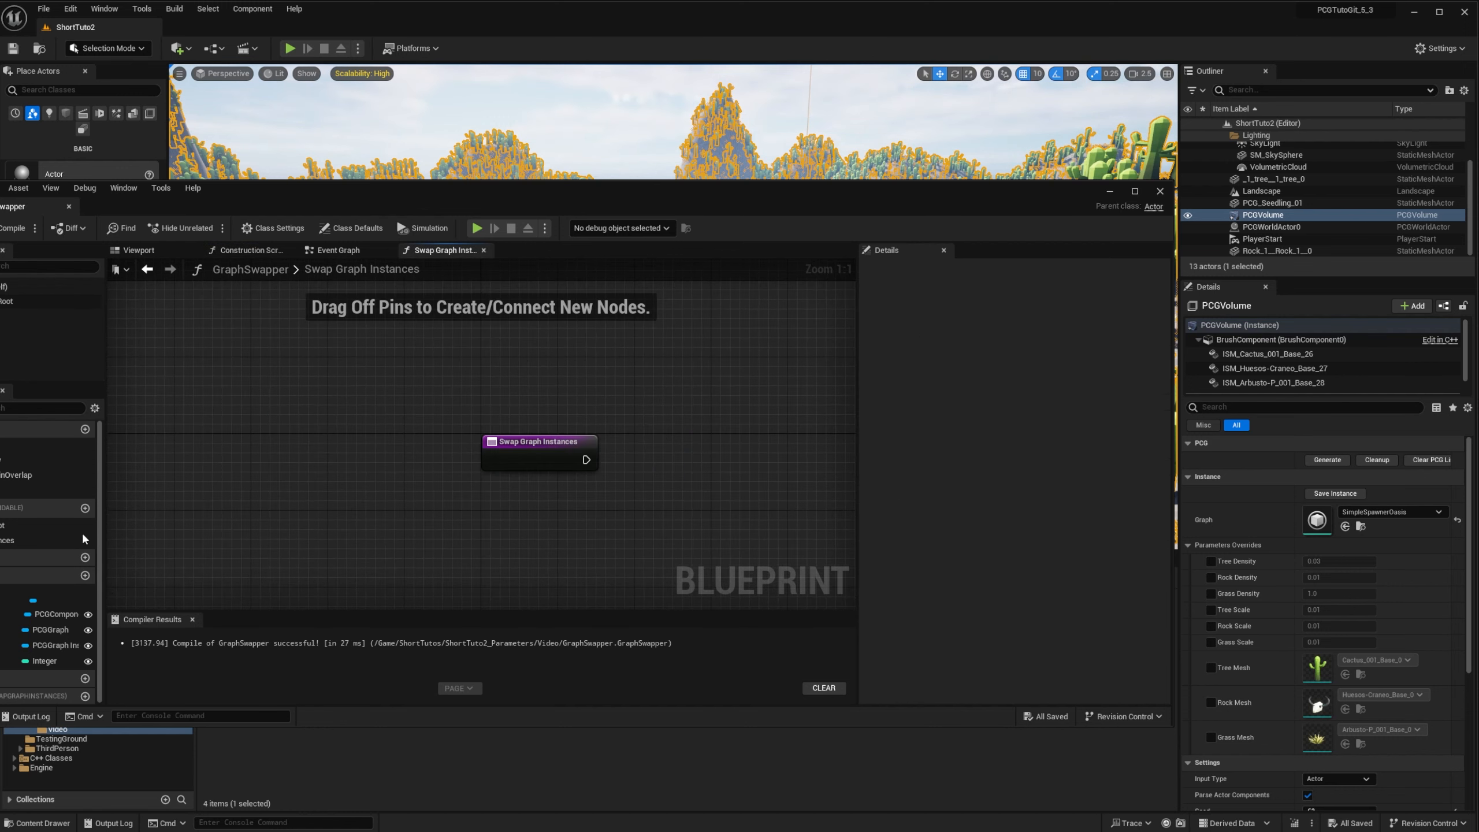
Mark Swap Graph Instances as Call In Editor and add a Set Graph node on the PCG component
click(538, 440)
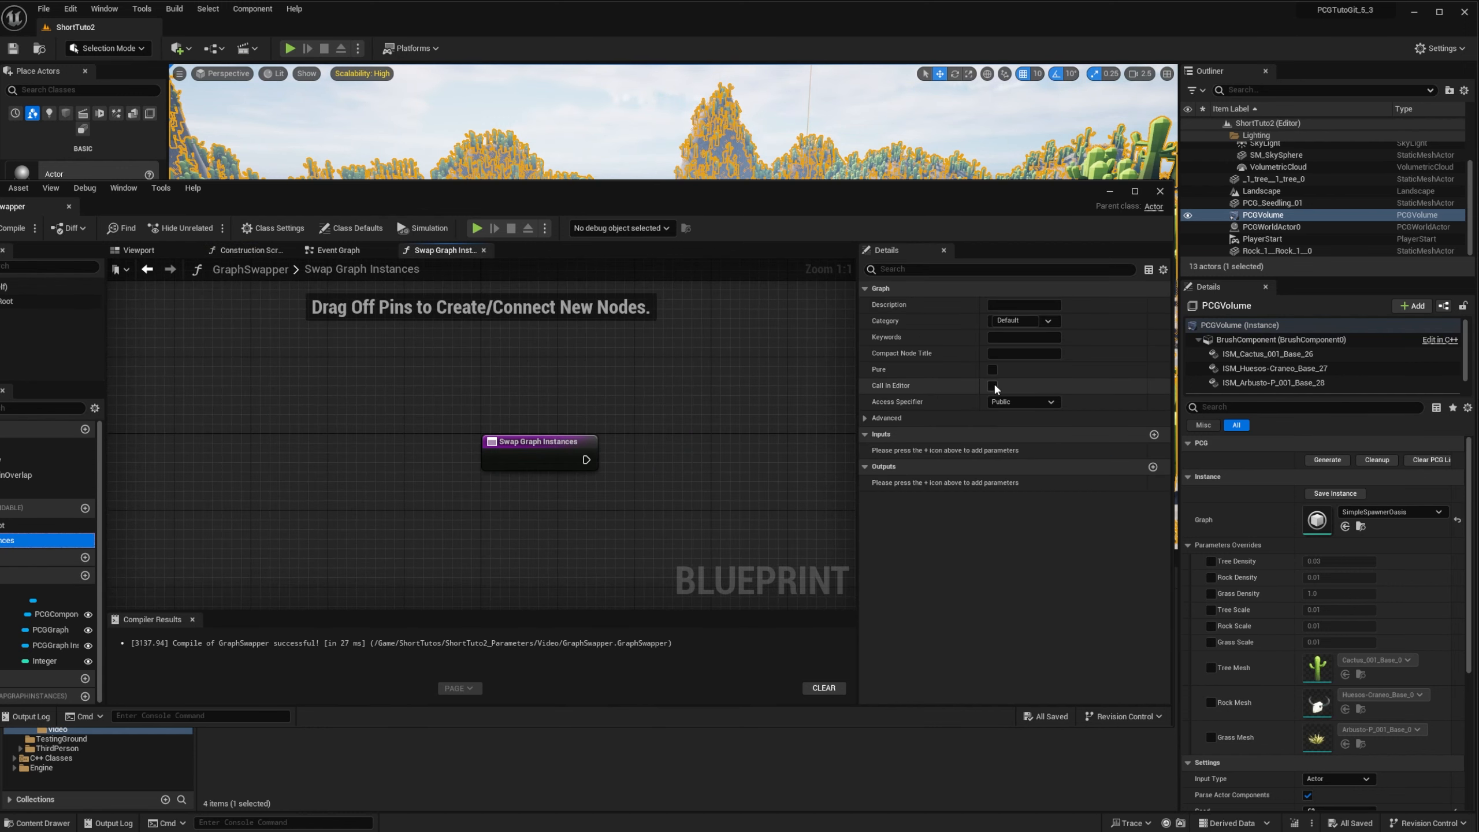
click(991, 385)
text(In)
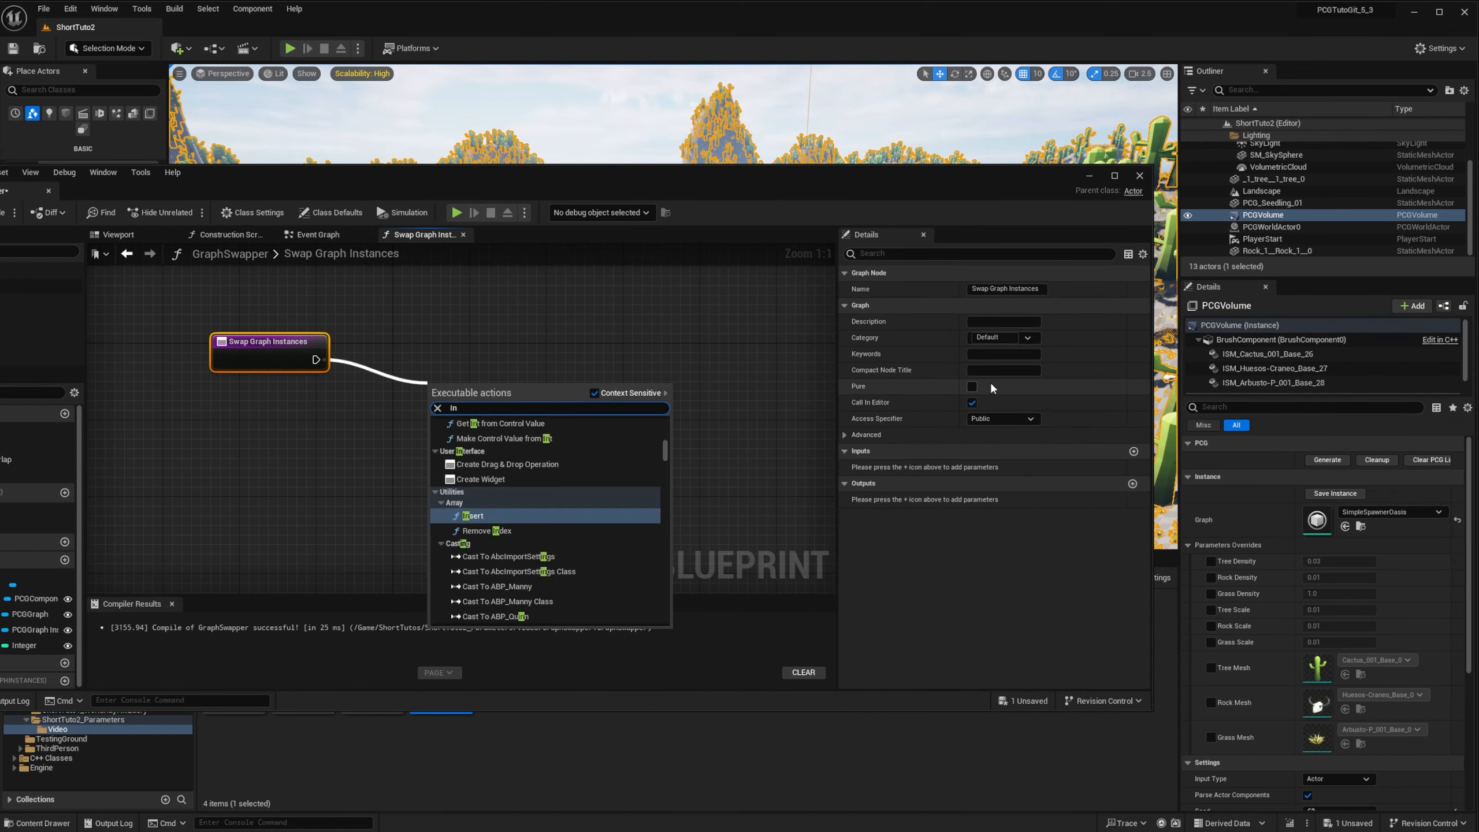
click(462, 403)
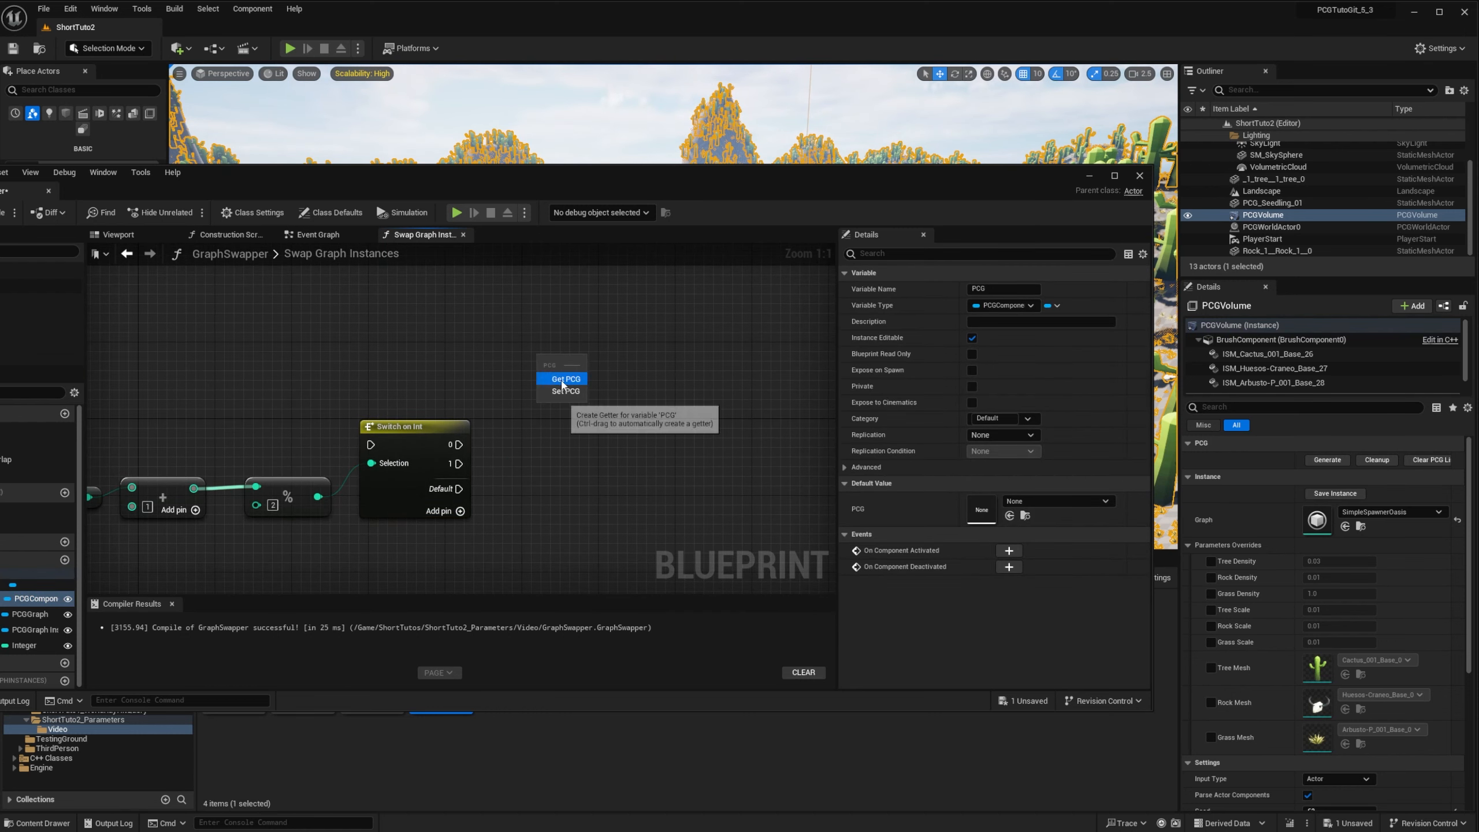
click(564, 379)
text(Set G)
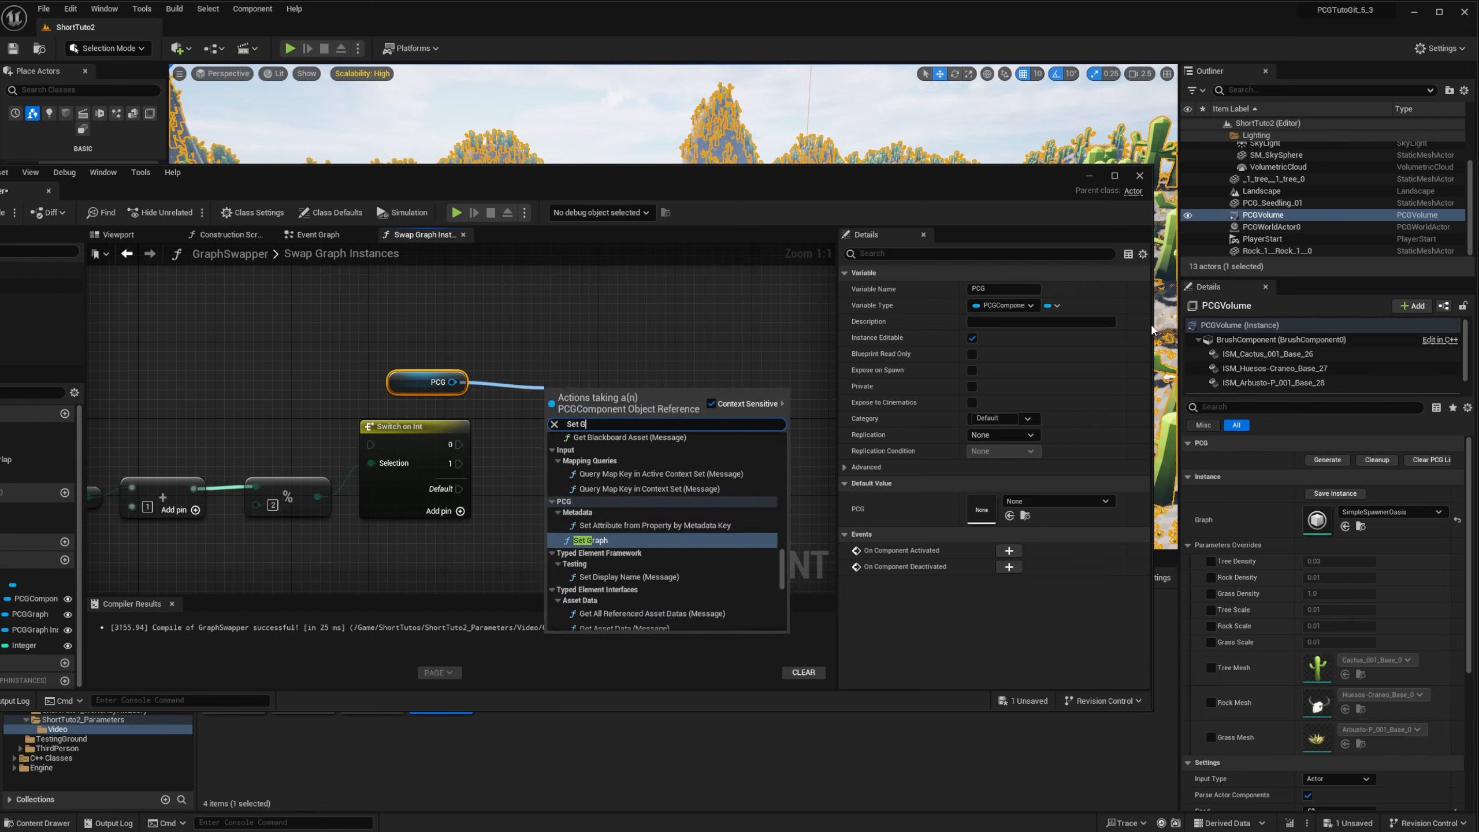
click(591, 539)
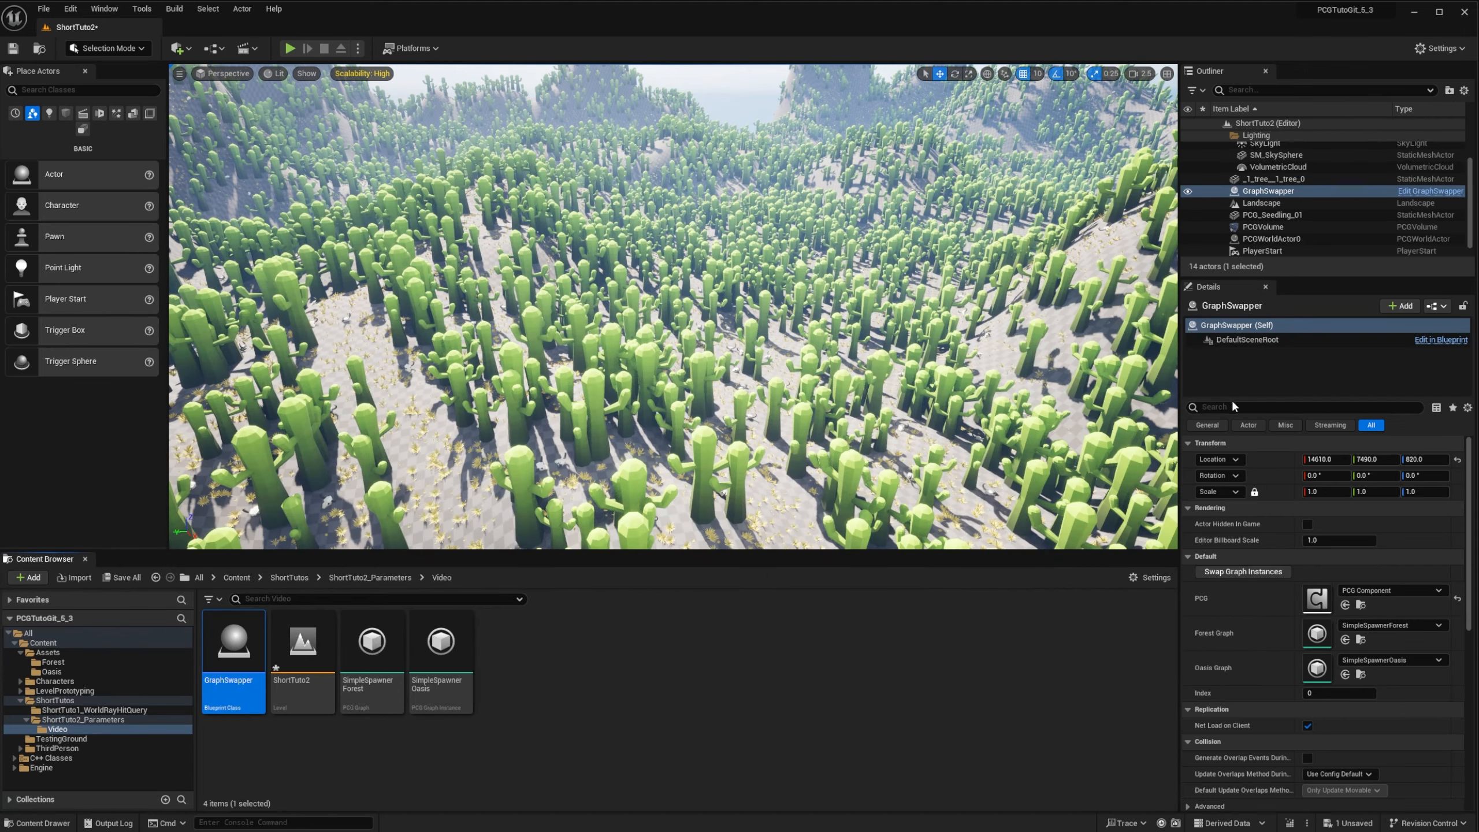
Run Swap Graph Instances four times, toggling pine forest and cactus oasis, ending on cacti
click(1243, 572)
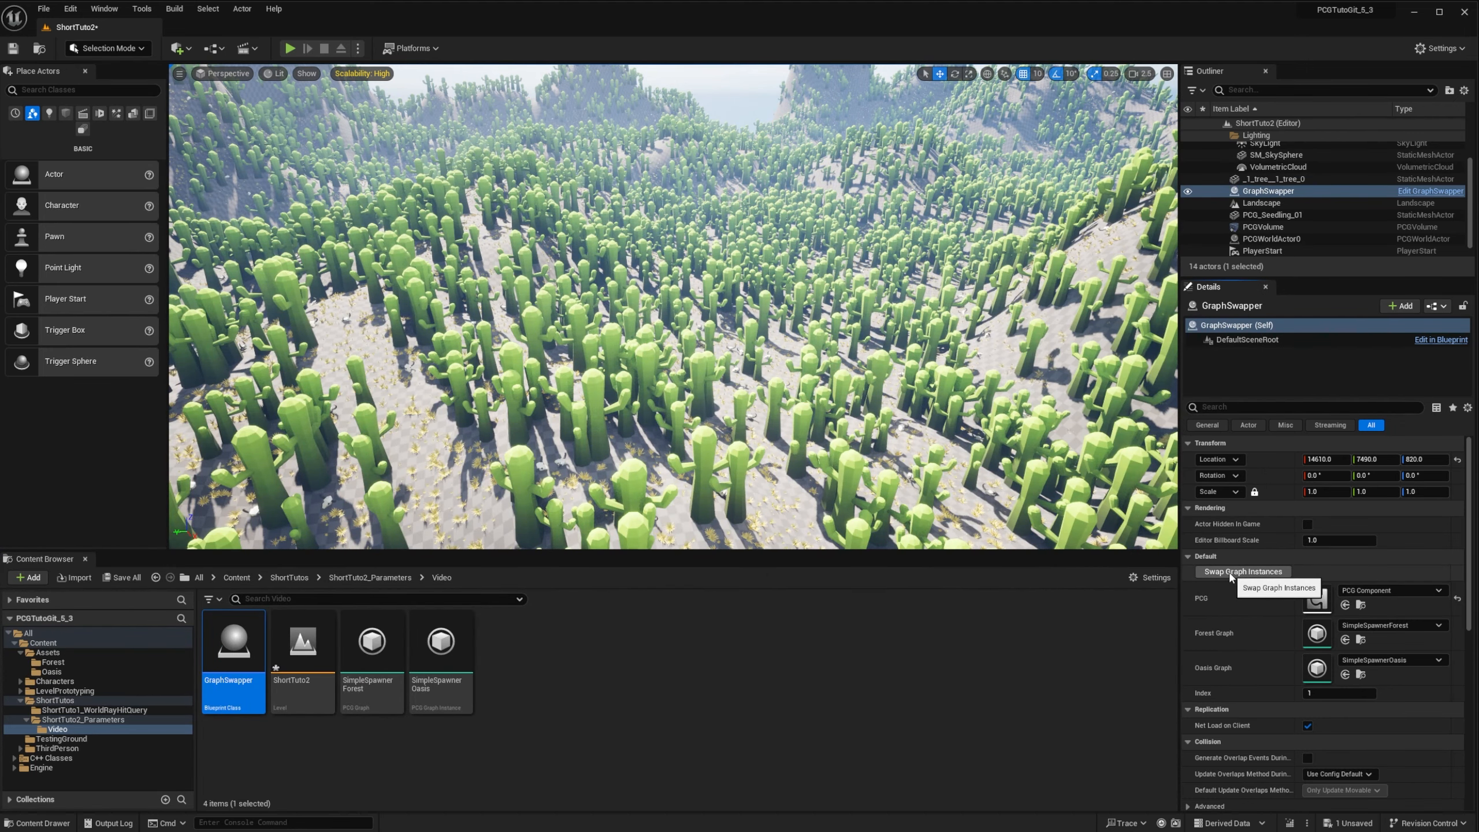
click(1244, 571)
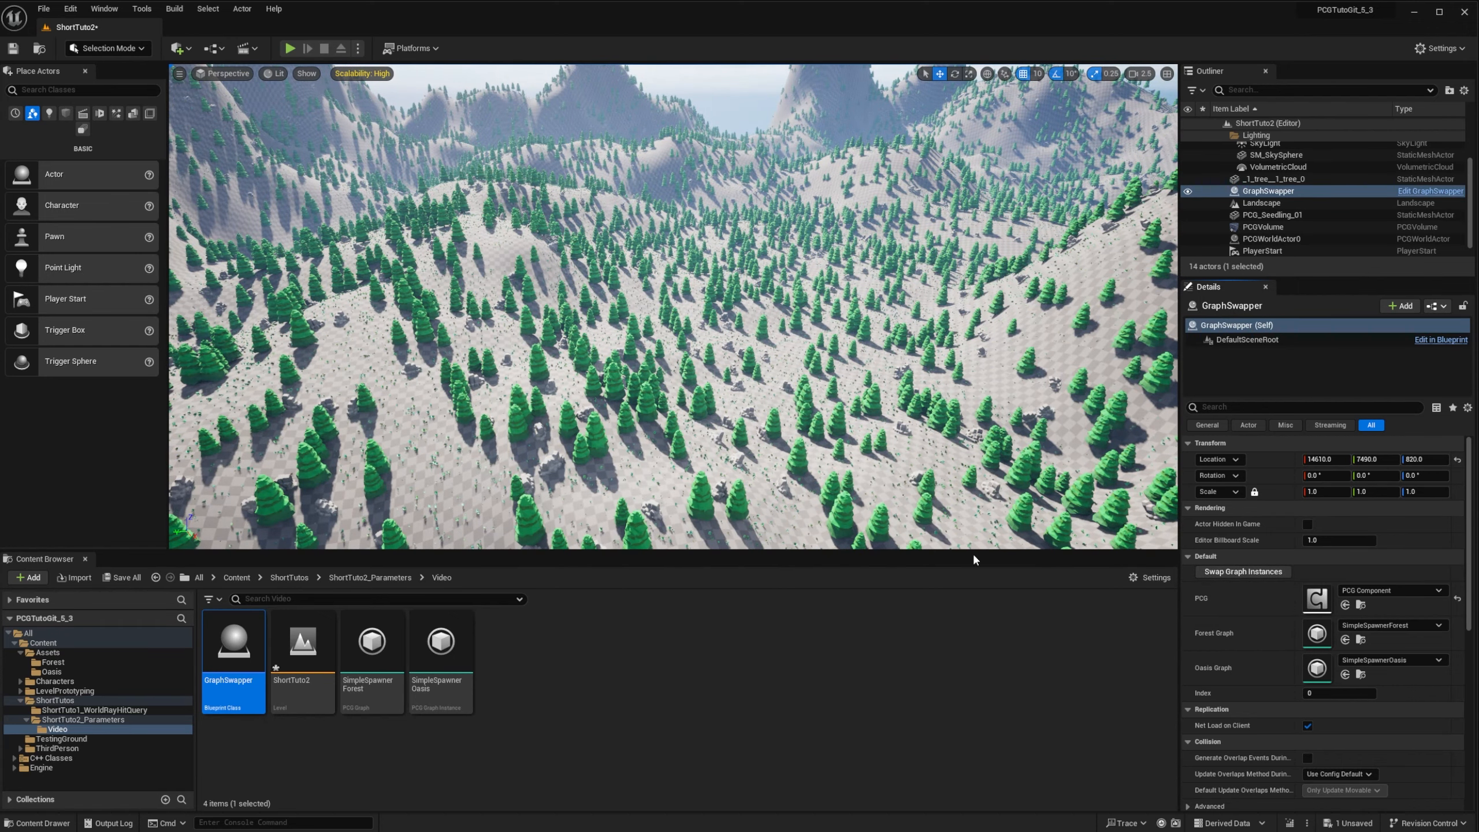
click(1244, 572)
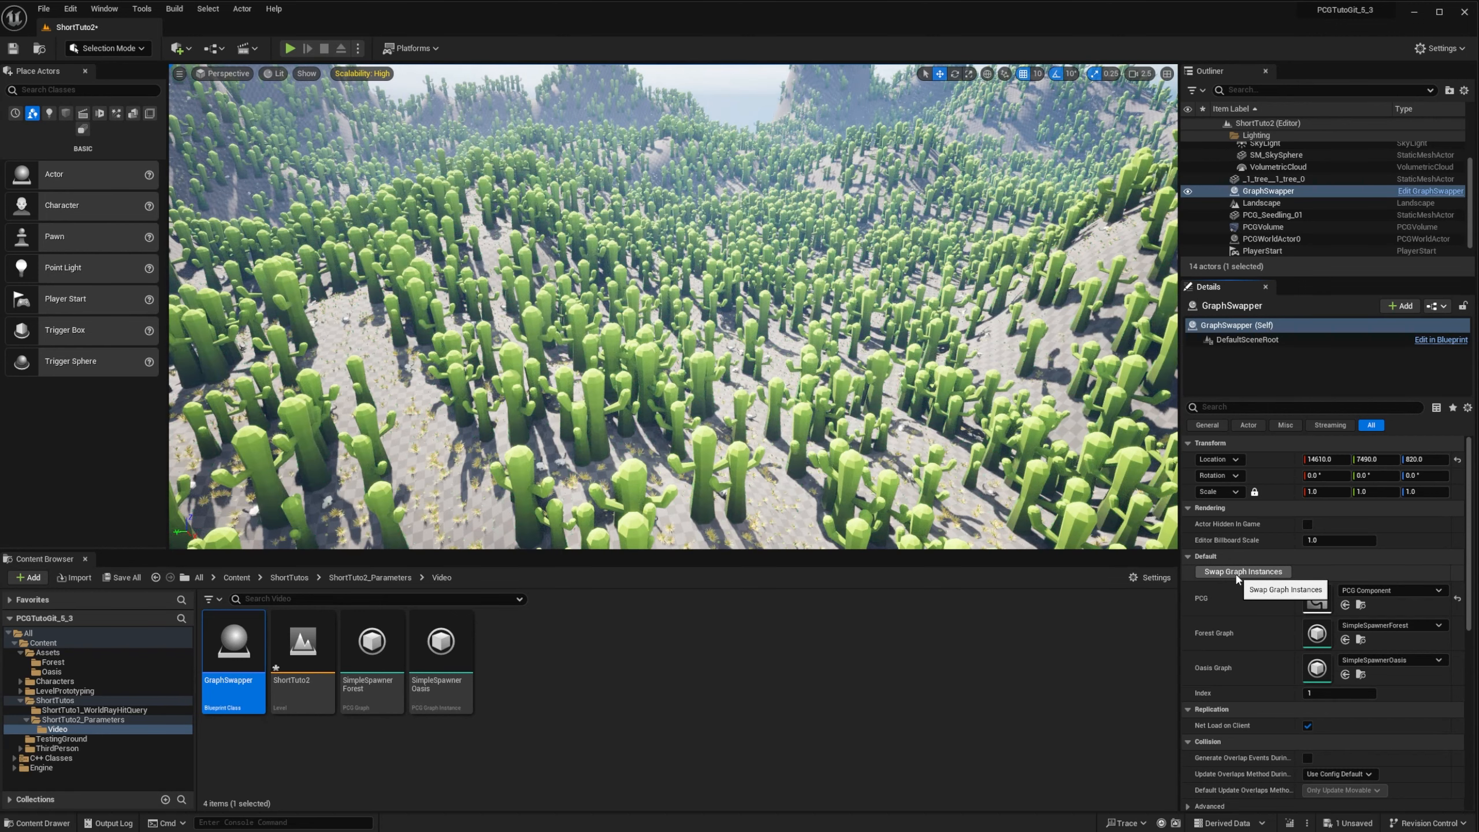
click(1244, 571)
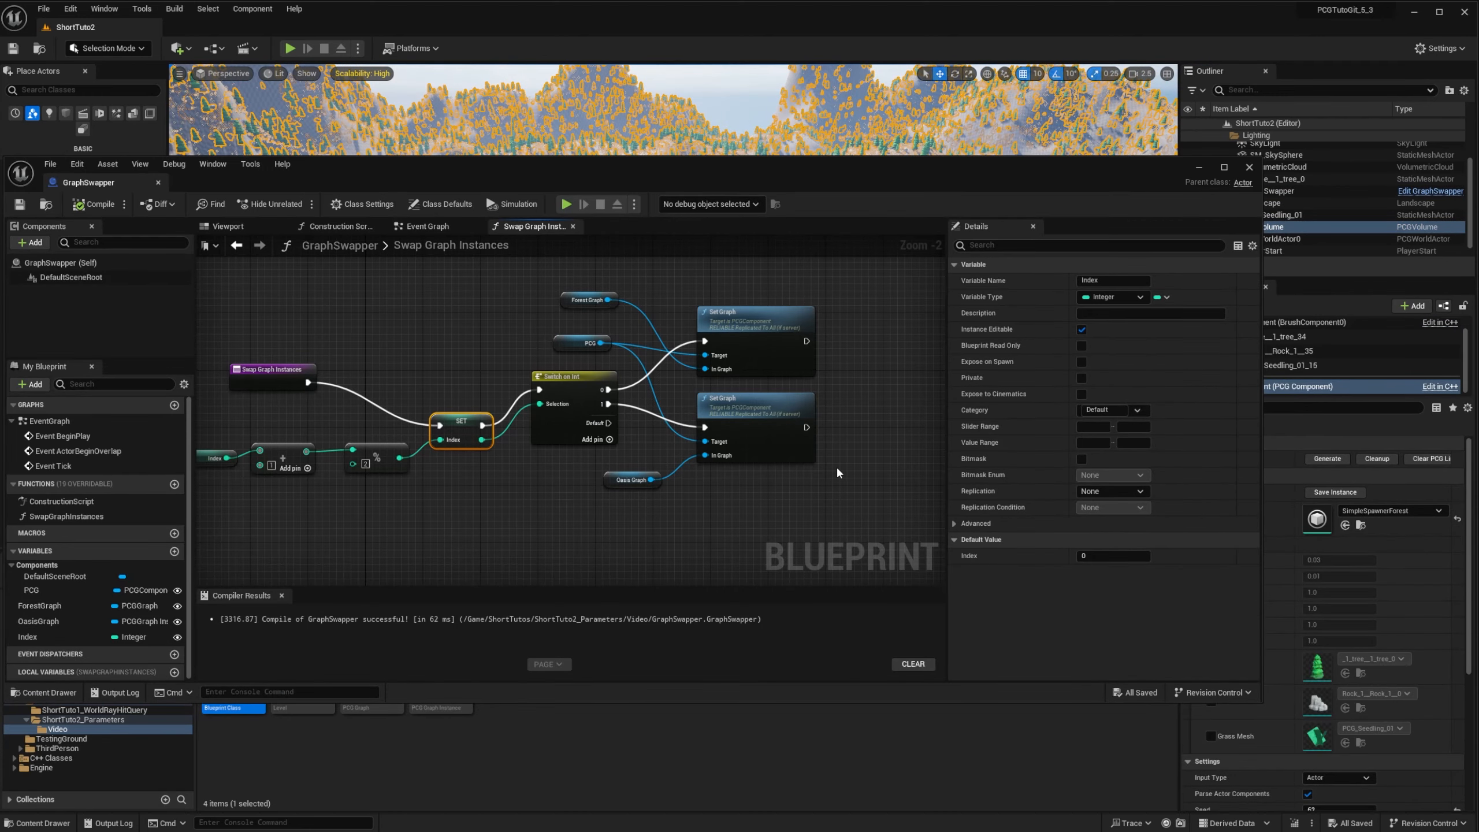
mouse_move(846, 430)
text(G)
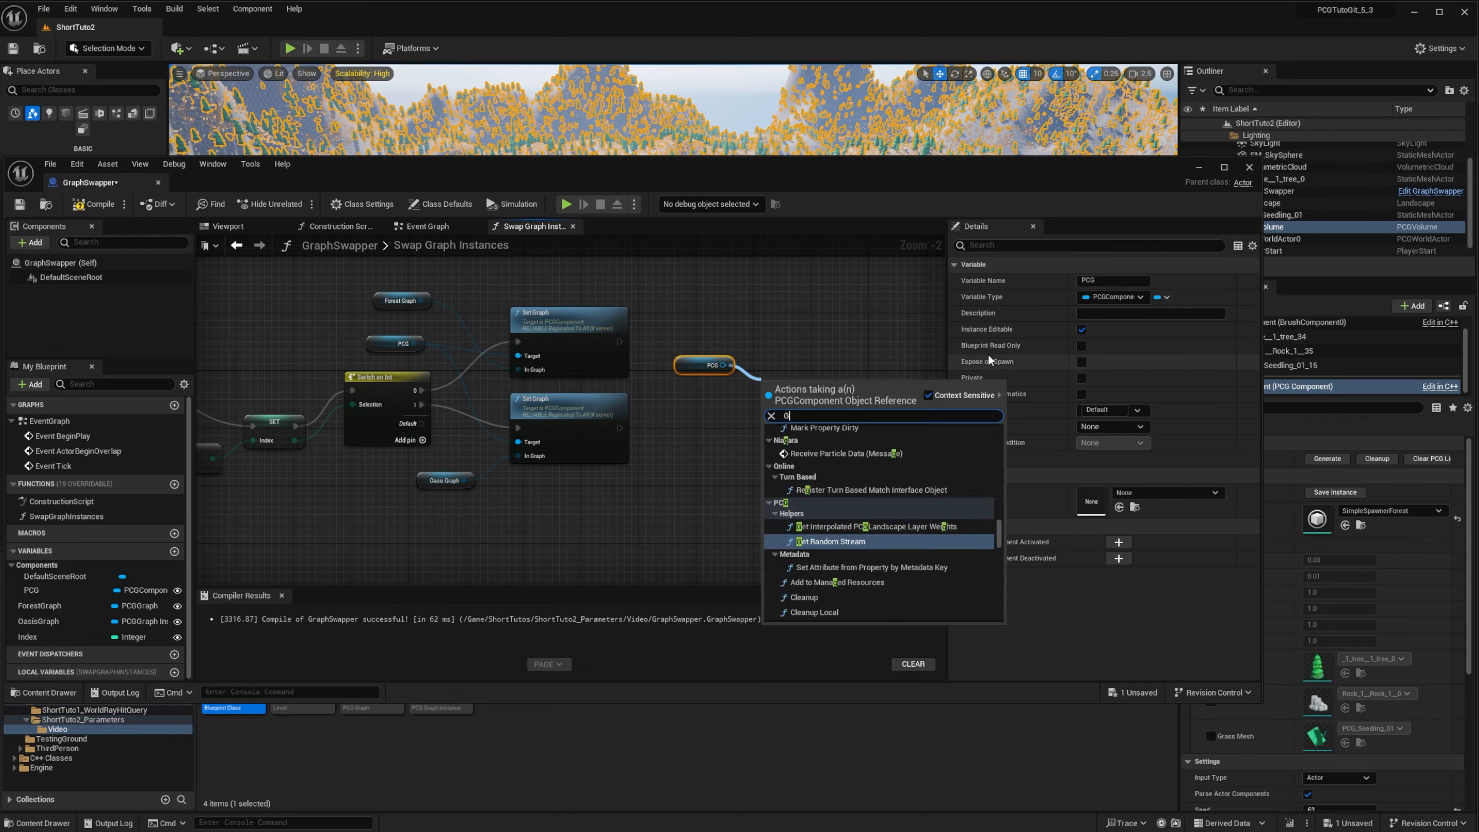
Add Generate Local targeting the PCG component with Force ticked
text(ener)
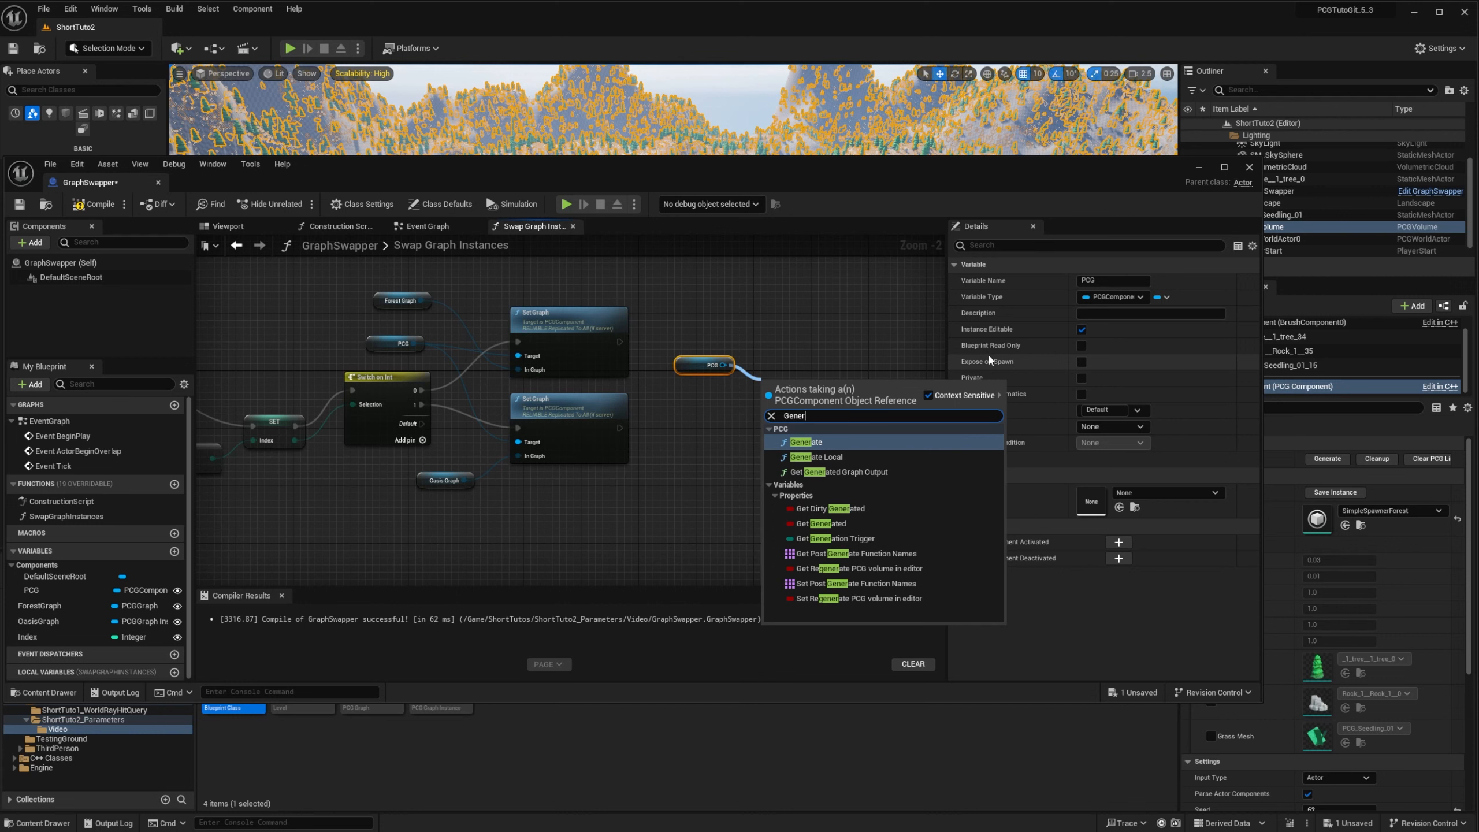
click(817, 457)
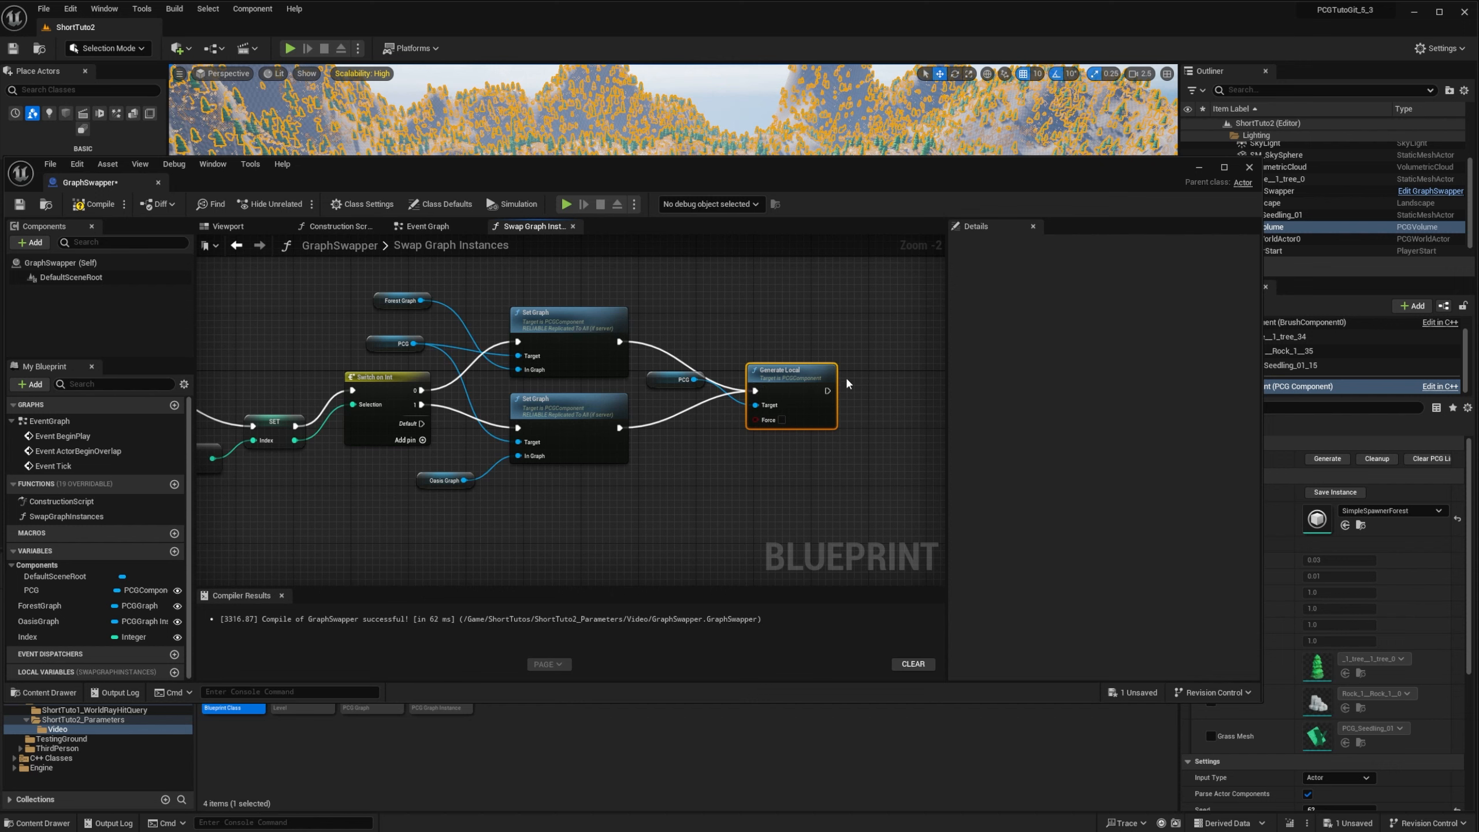
click(677, 392)
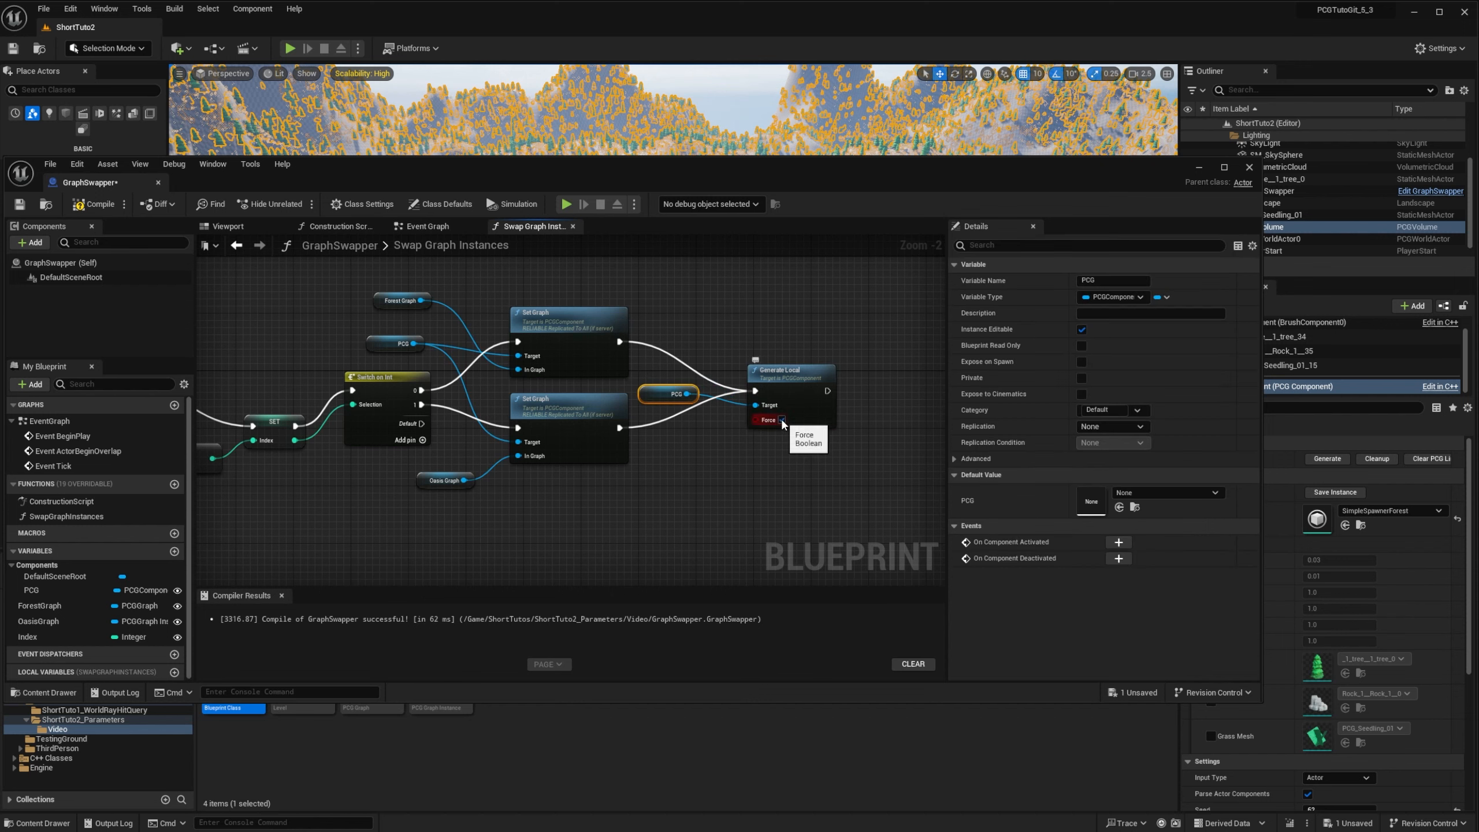
click(782, 420)
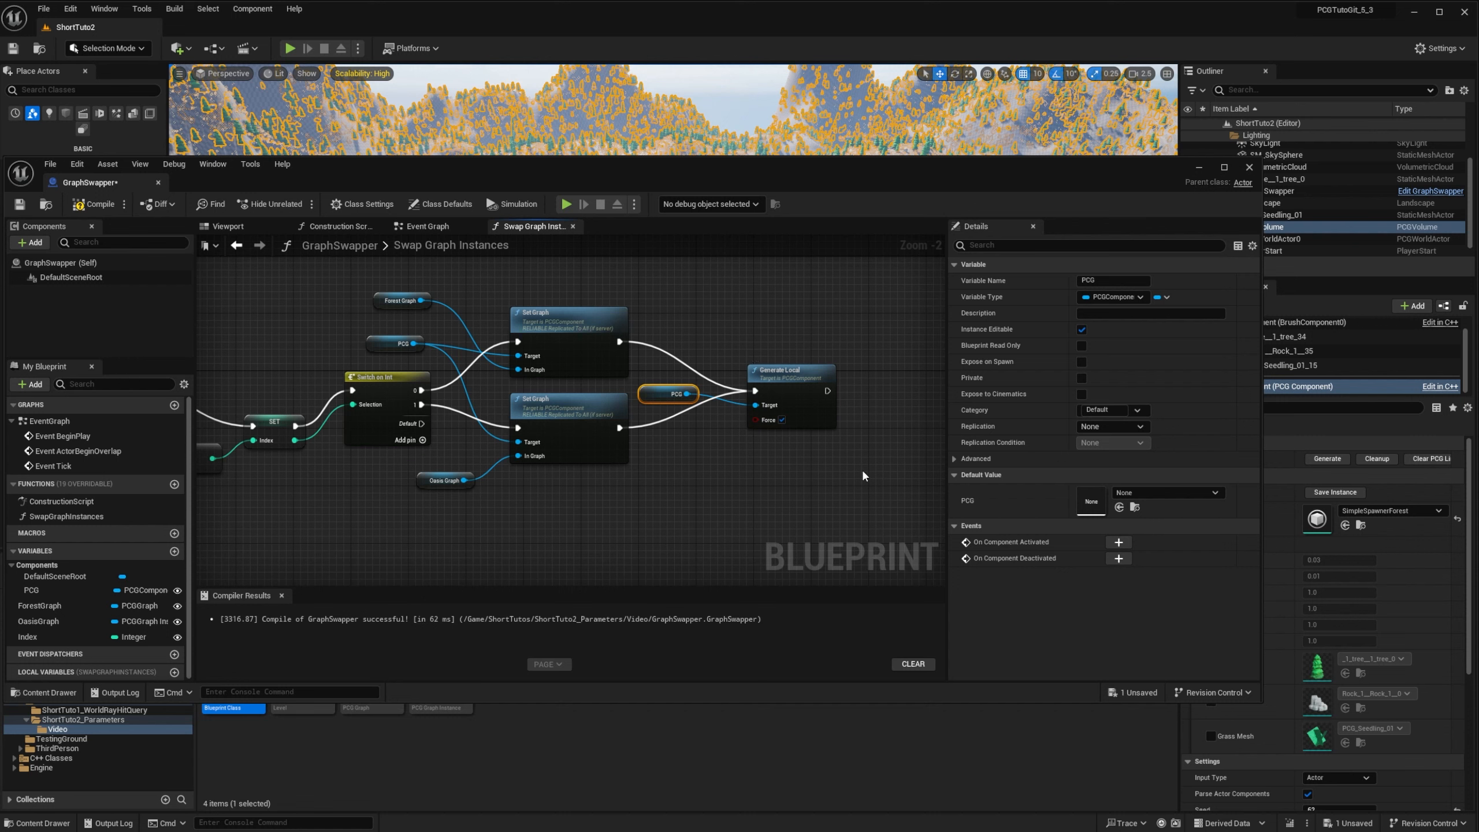
mouse_move(816, 427)
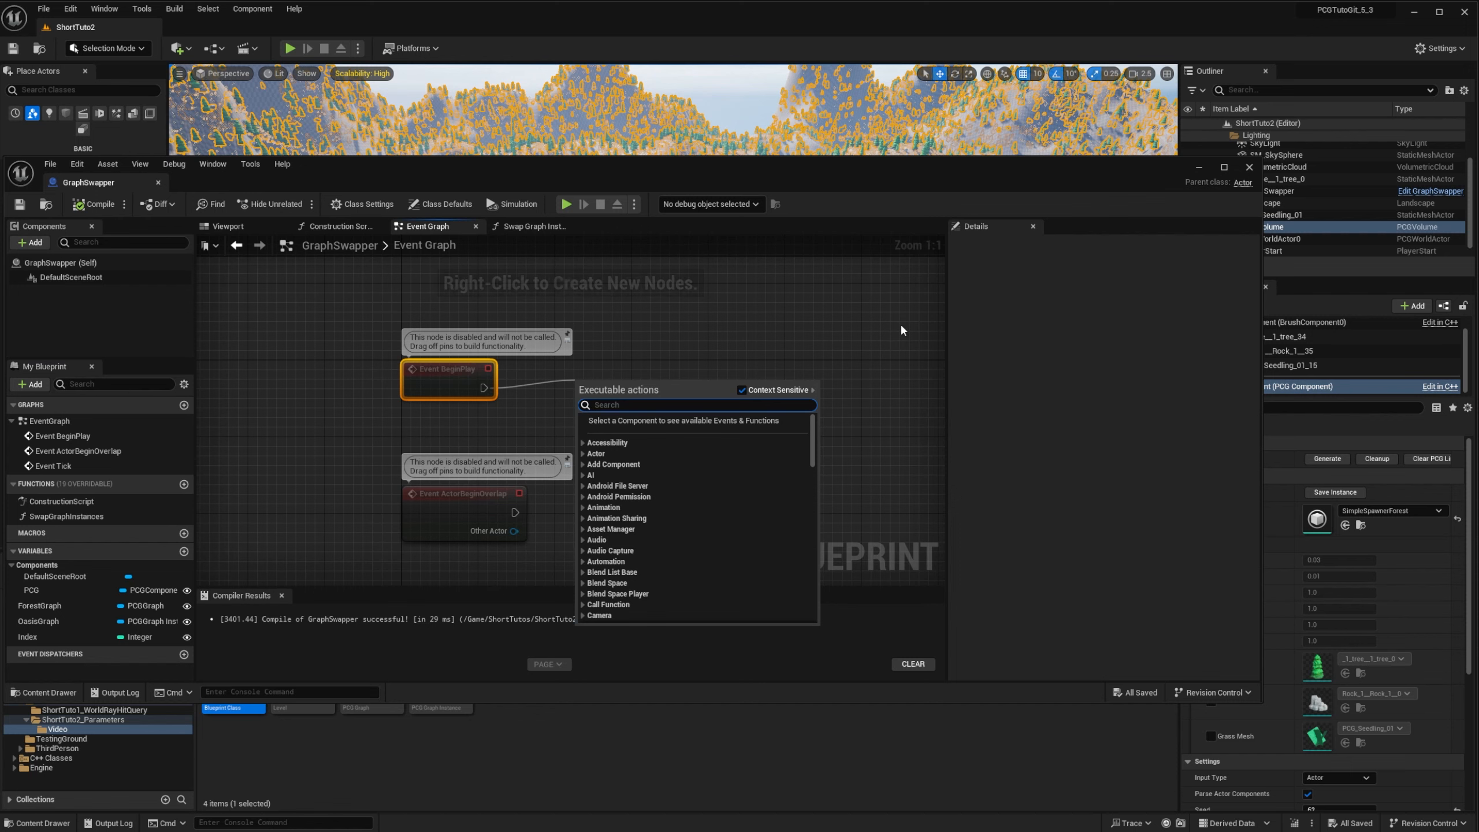
Enable player input on BeginPlay and wire a 0-key Pressed event to Swap Graph Instances
text(ene)
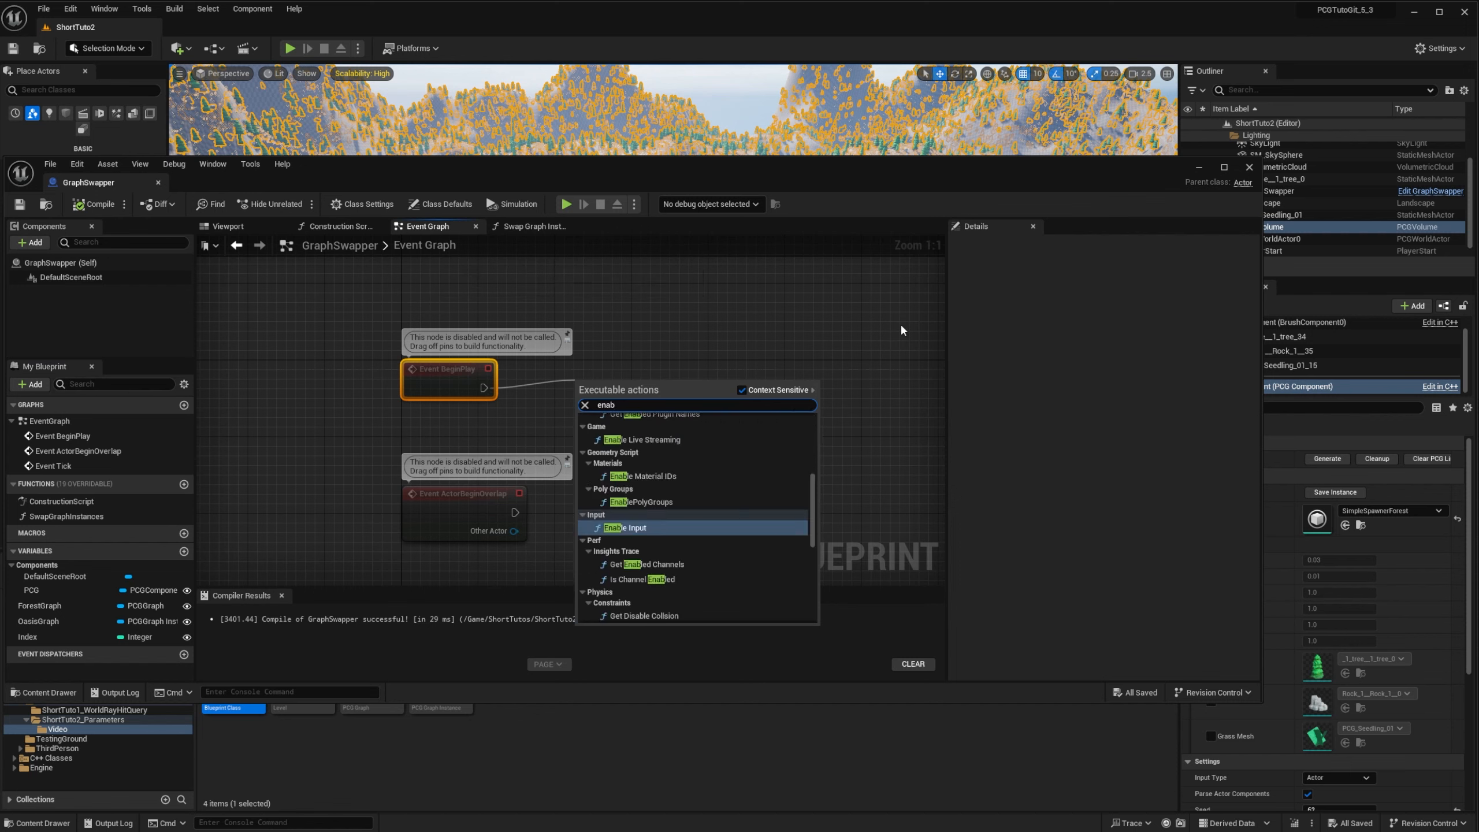
click(624, 528)
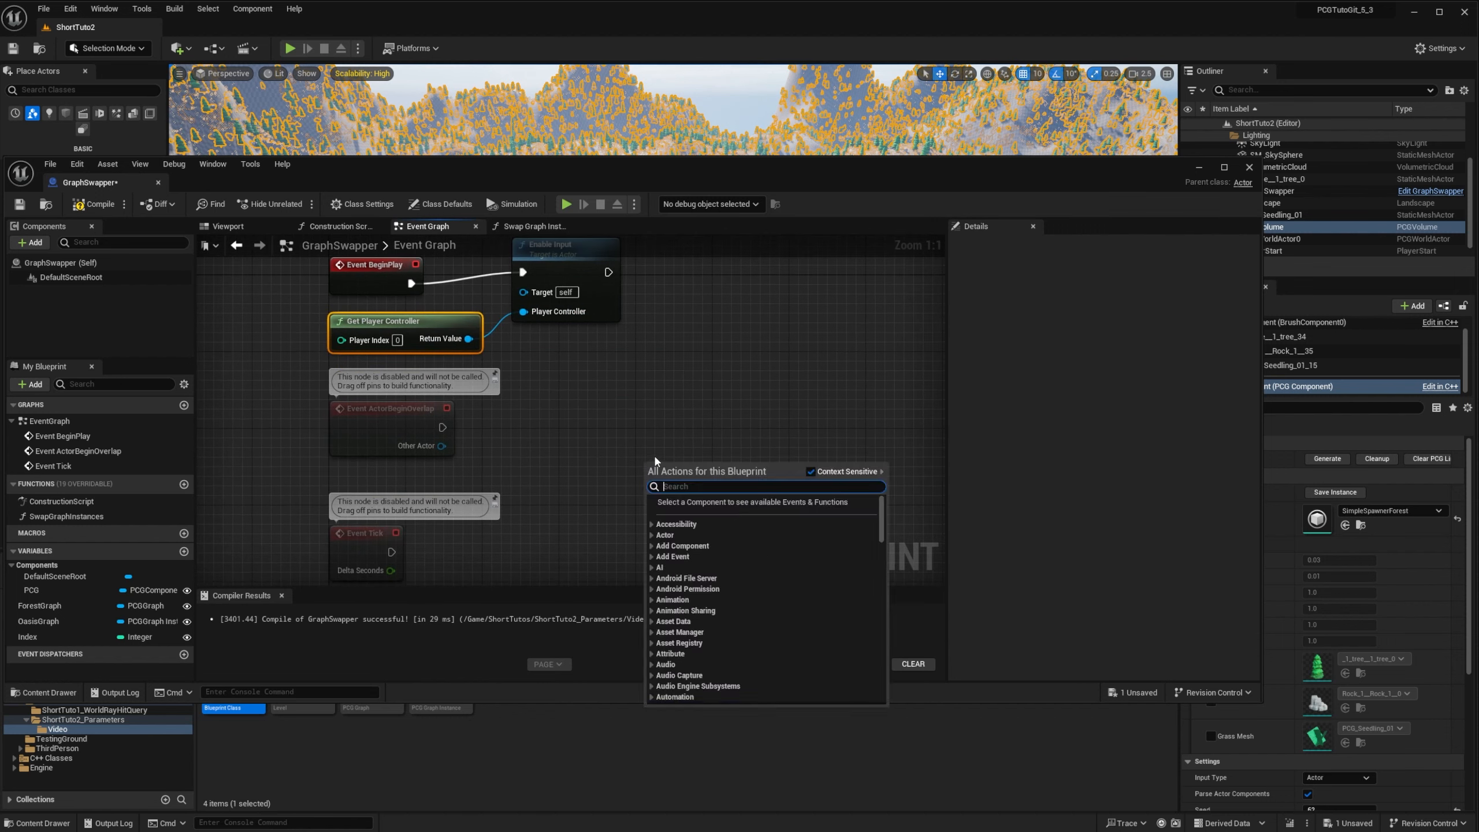
text(0)
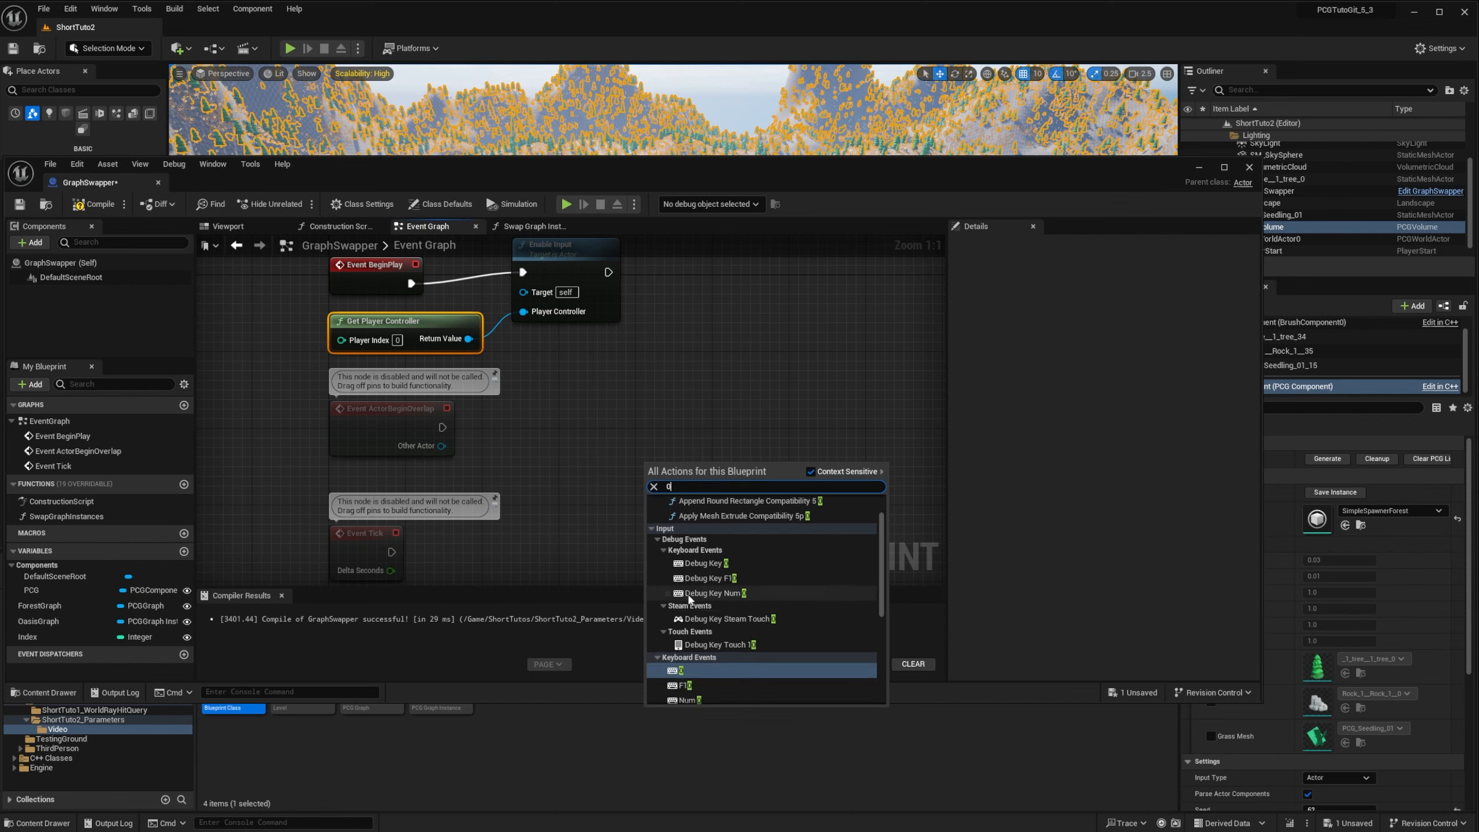
click(680, 671)
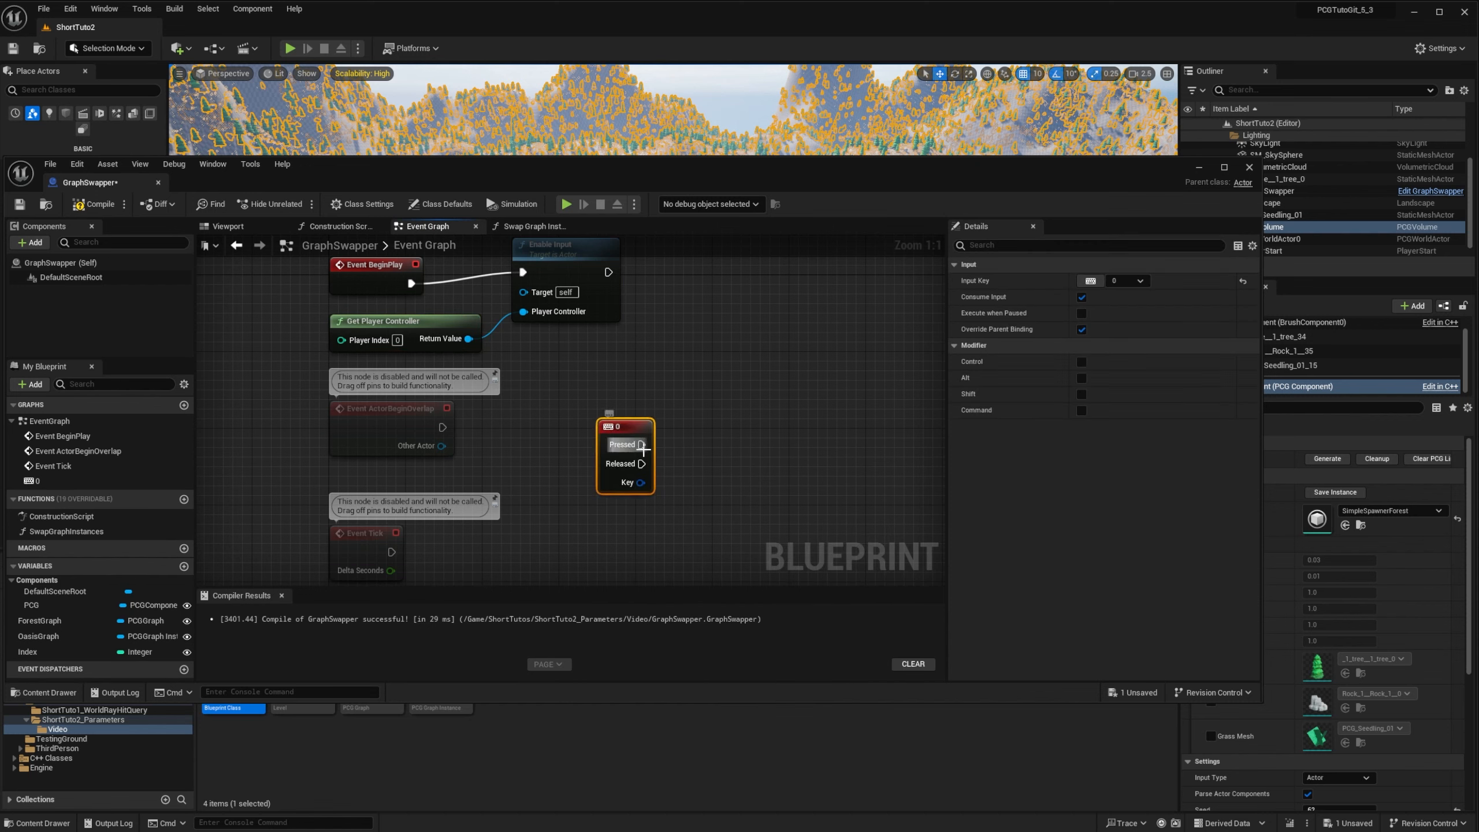
drag(643, 443, 736, 438)
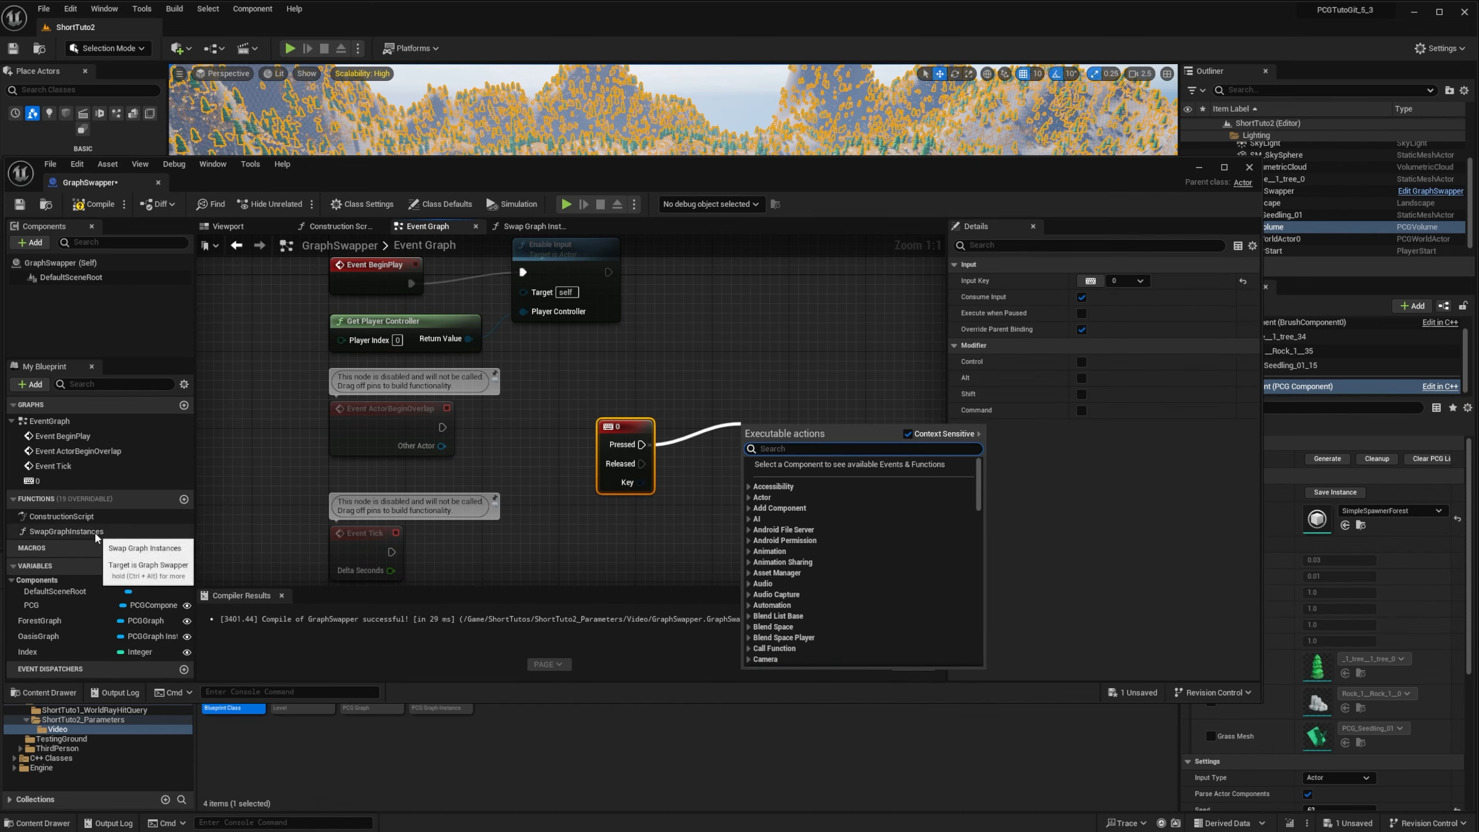
click(65, 531)
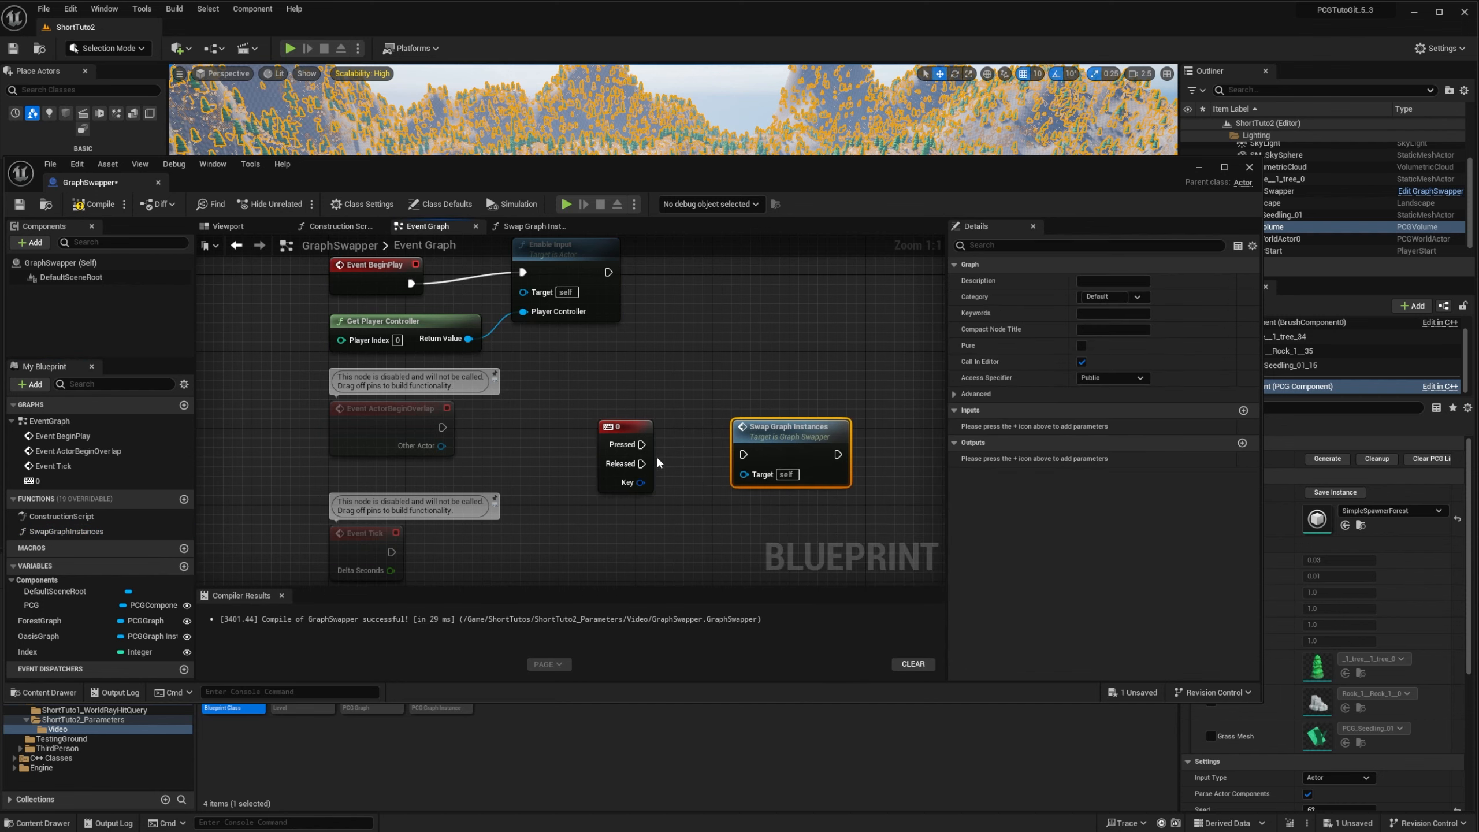
drag(641, 463, 743, 455)
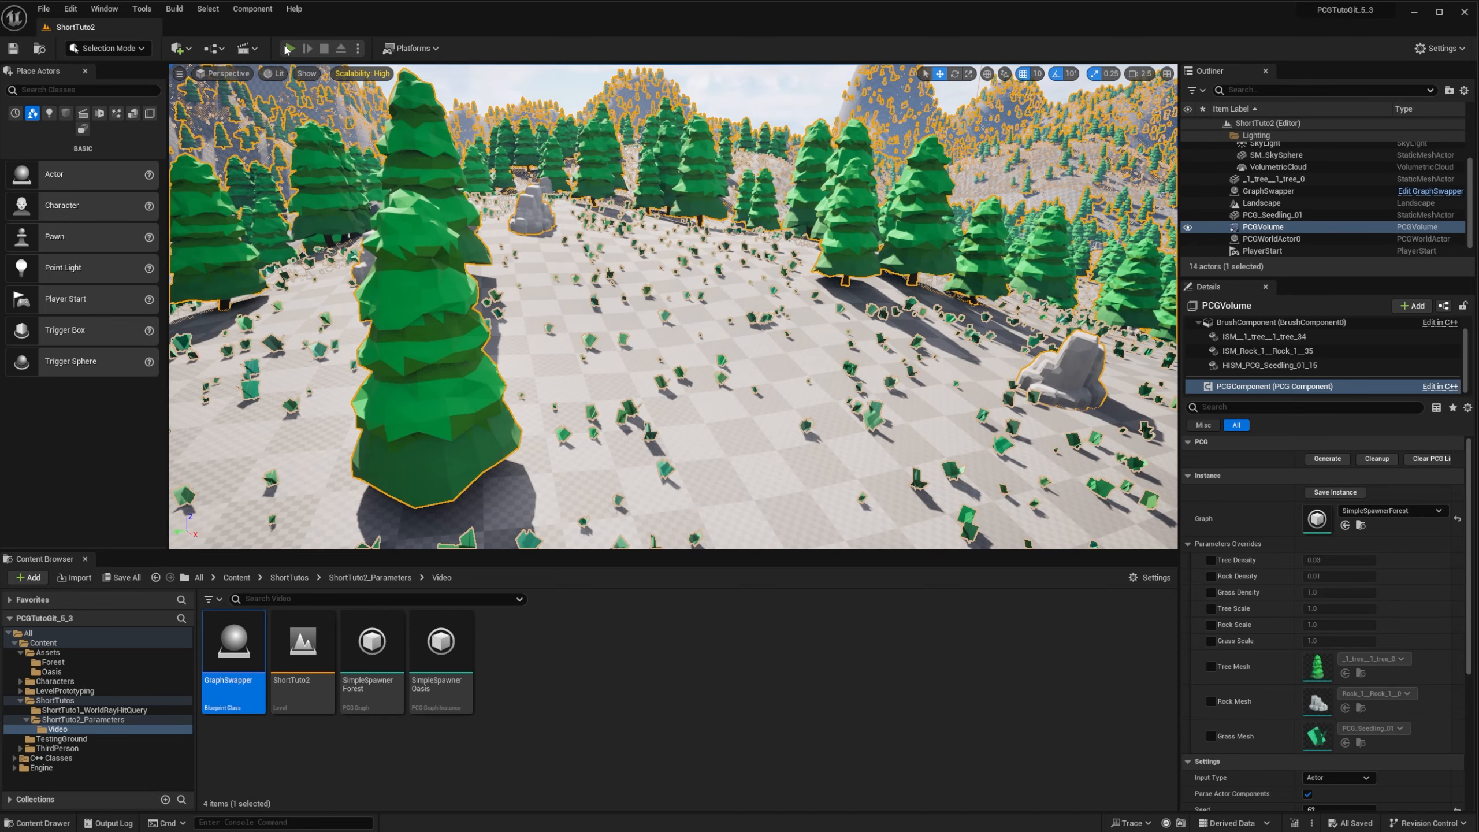
Play-test the level, stop it, and Quick Launch a build on the Windows device
click(289, 48)
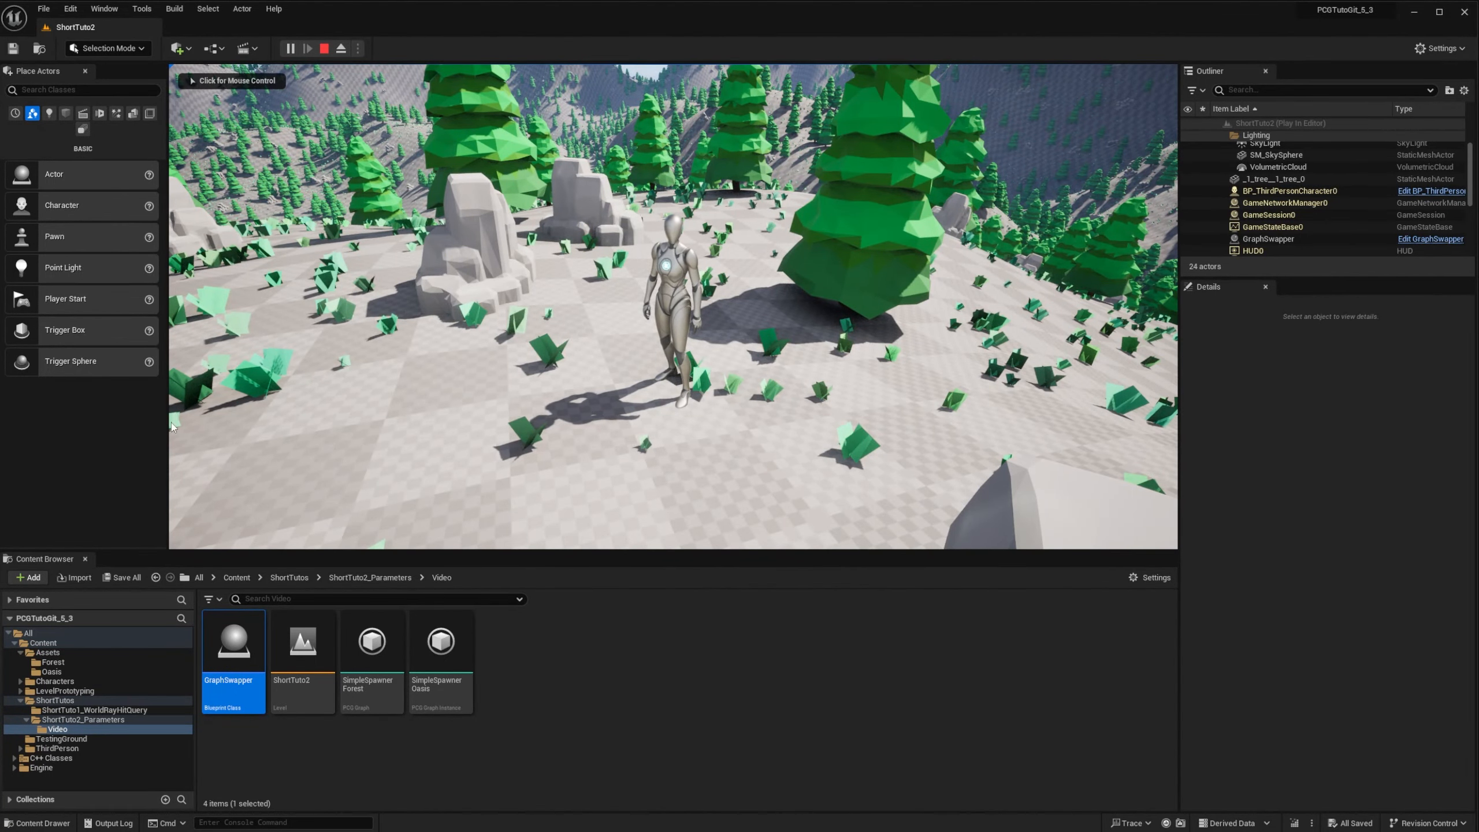
click(340, 48)
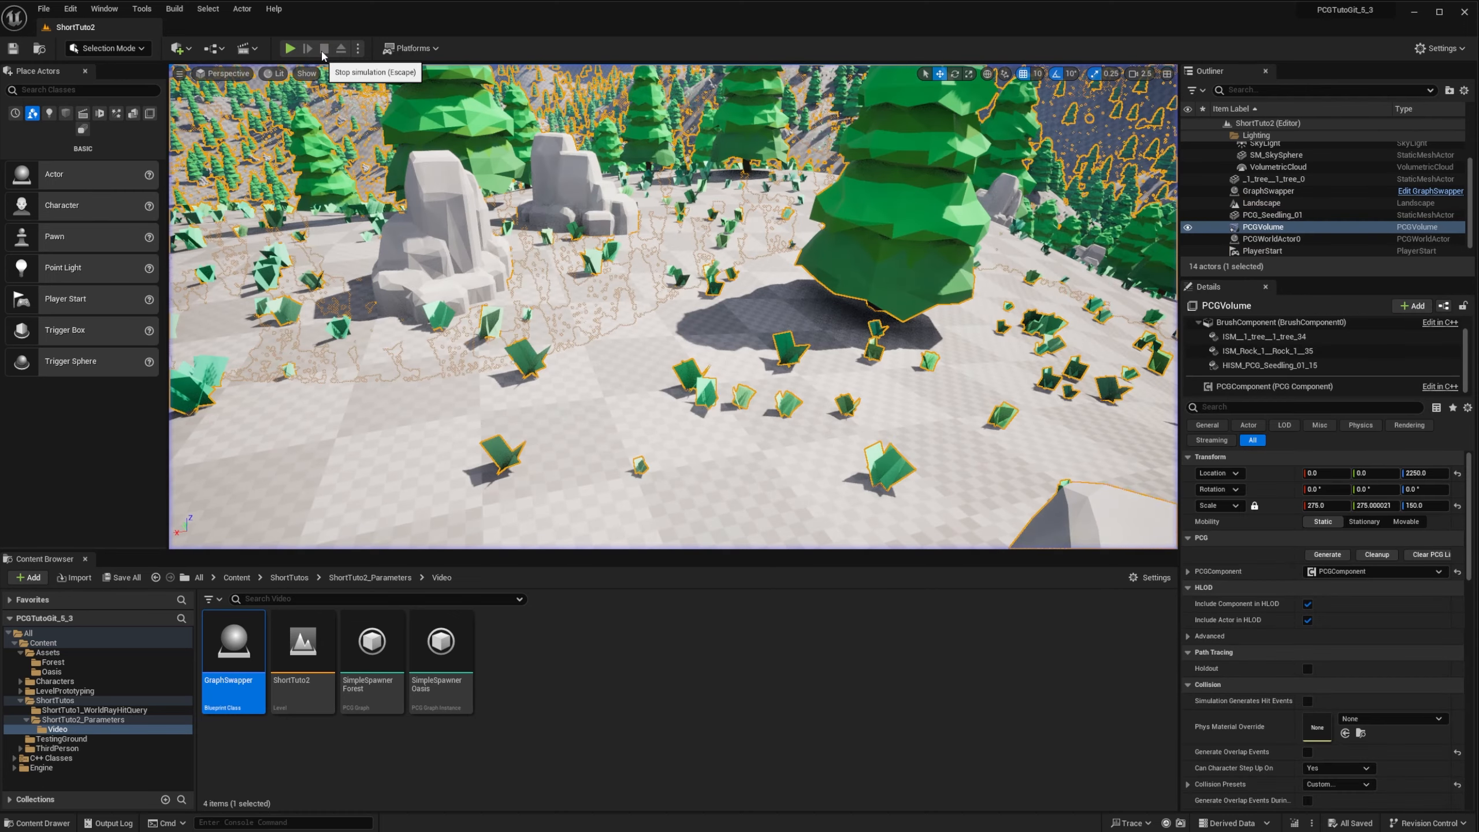
click(357, 48)
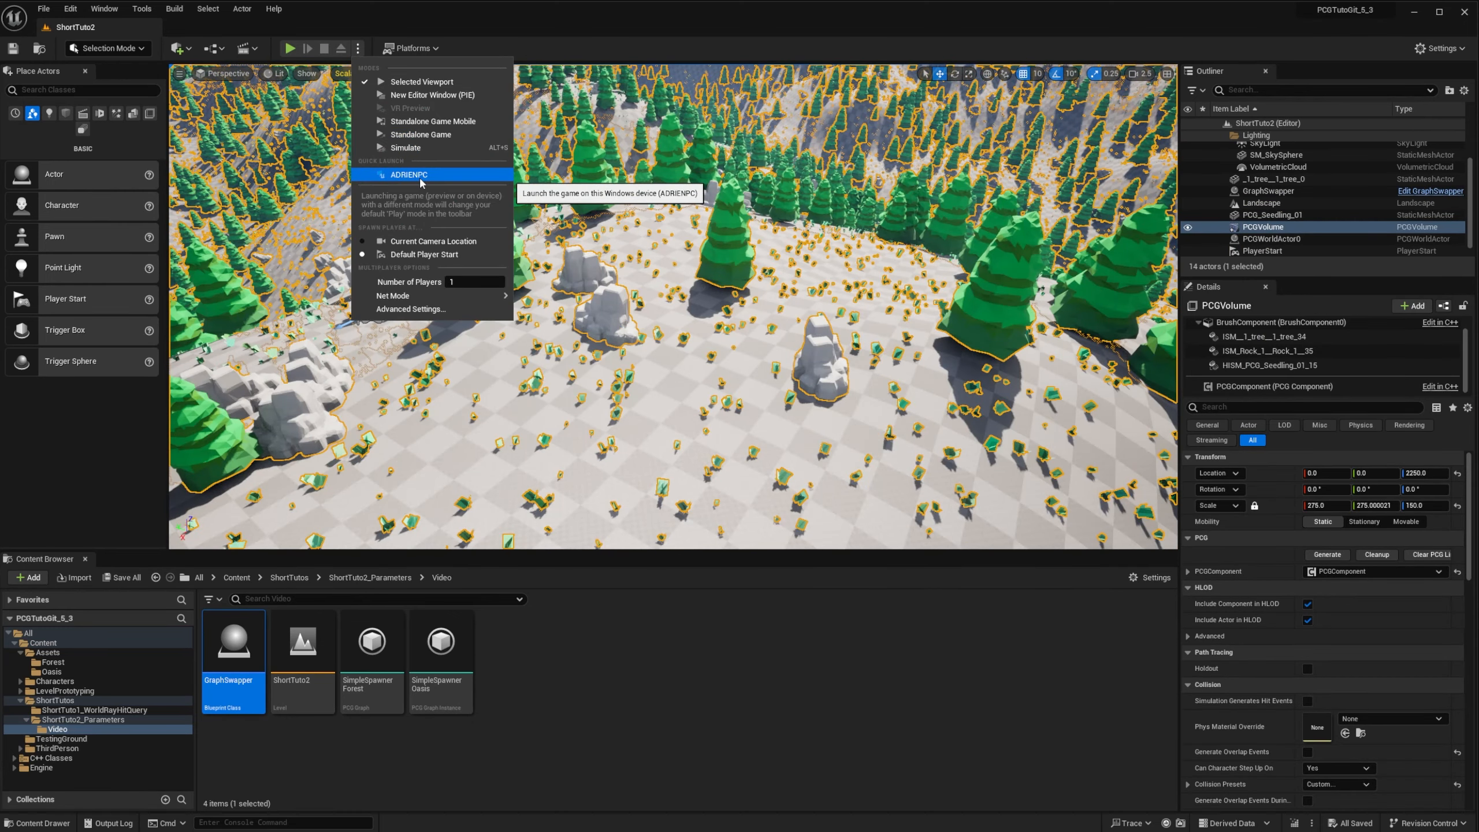
click(410, 175)
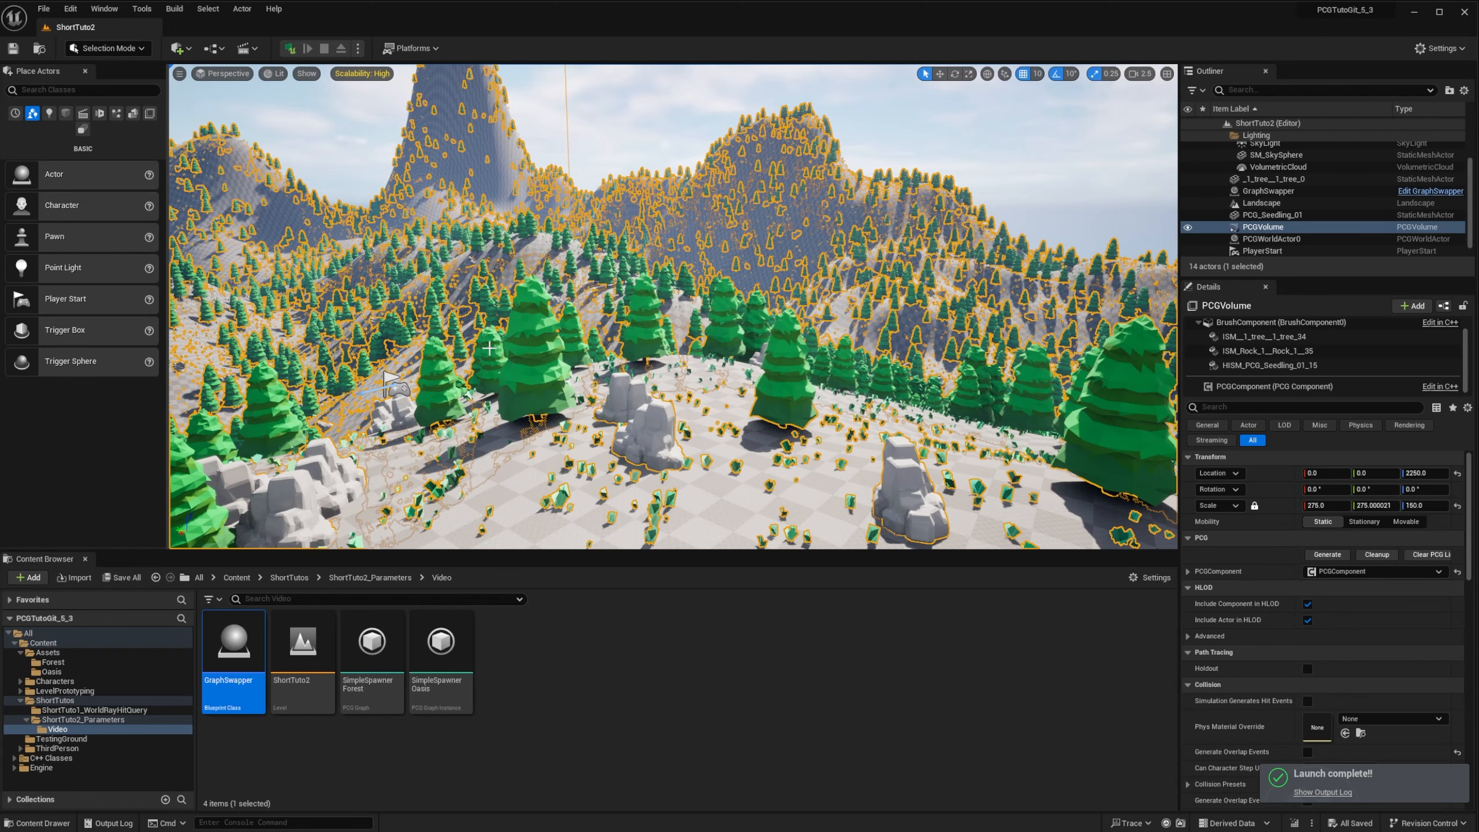
double_click(233, 642)
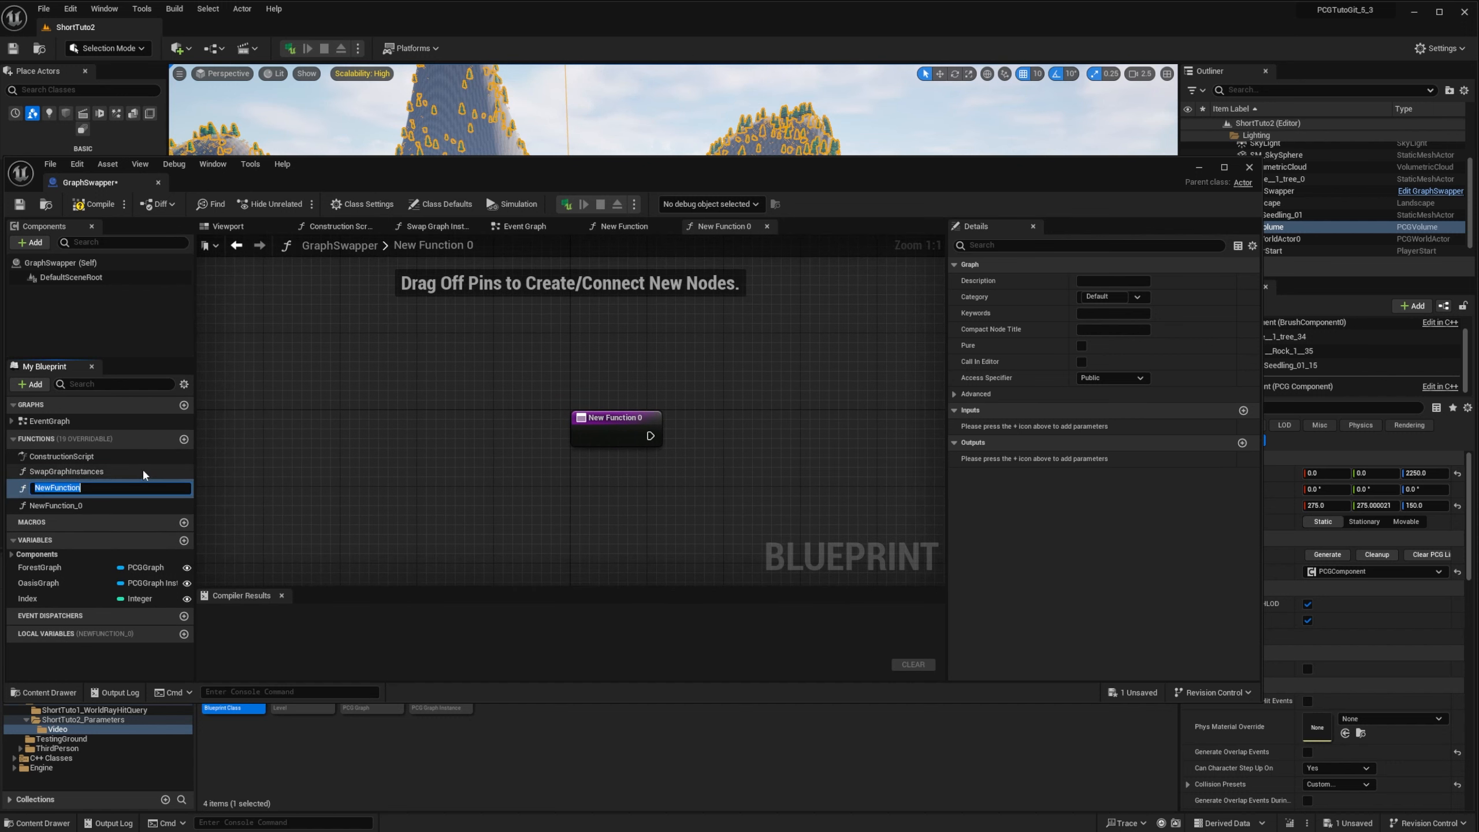
Create GenerateForest and GenerateOasis functions; in GenerateForest add a TreeScale Set Float Parameter on PCG
text(GenerateForest)
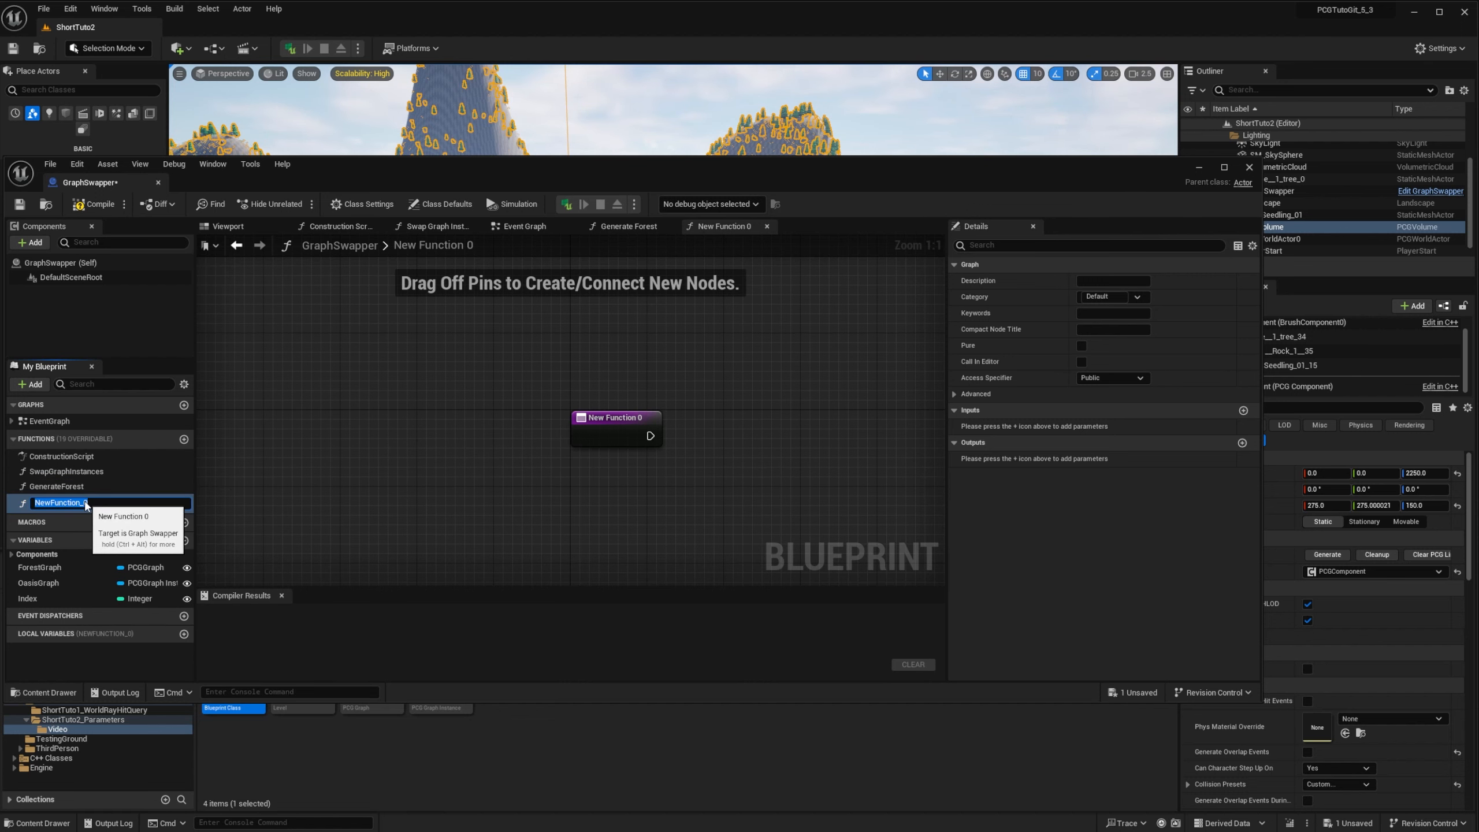
text(GenerateOasis)
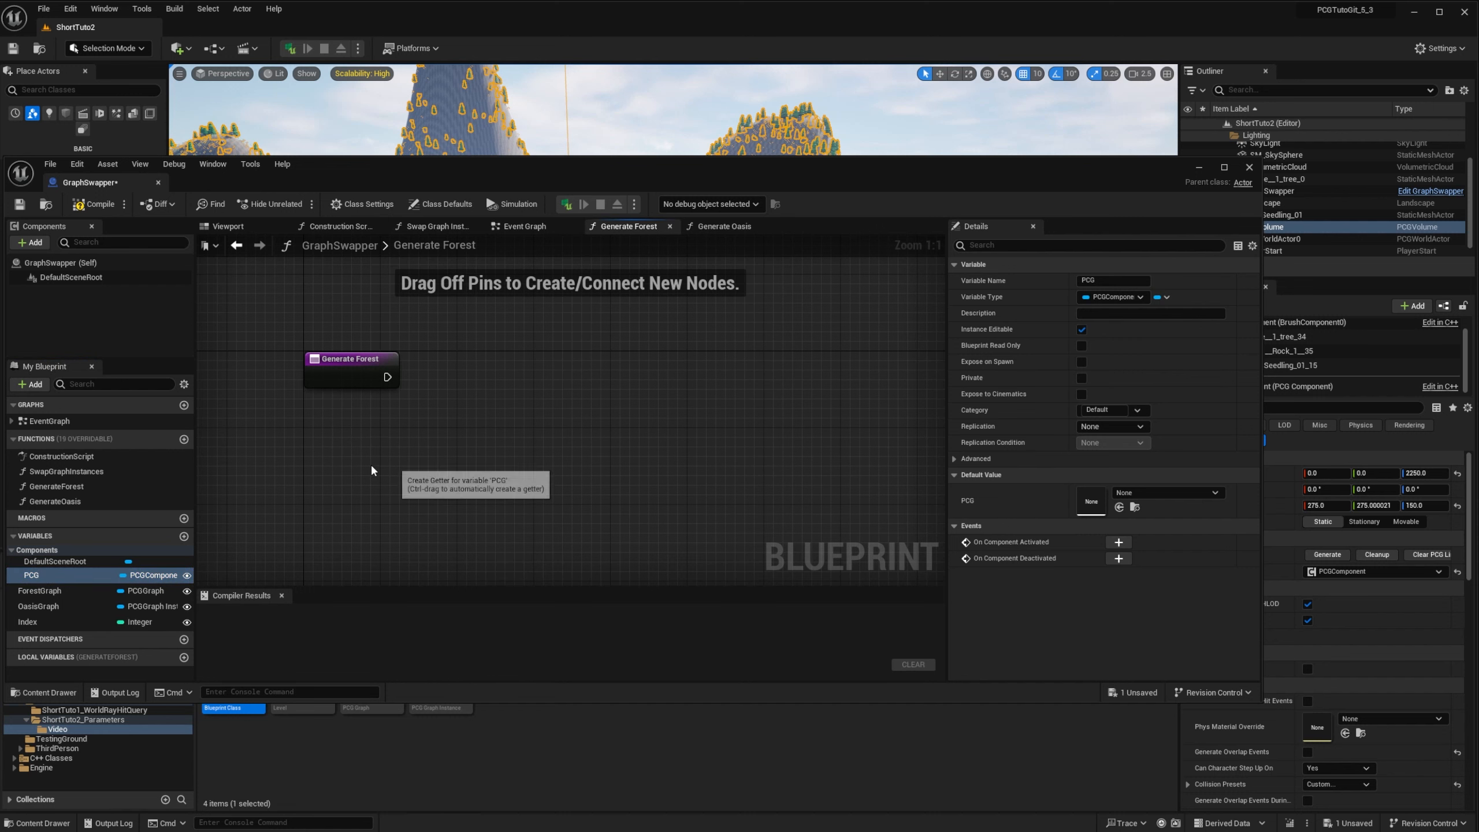
drag(32, 574, 373, 448)
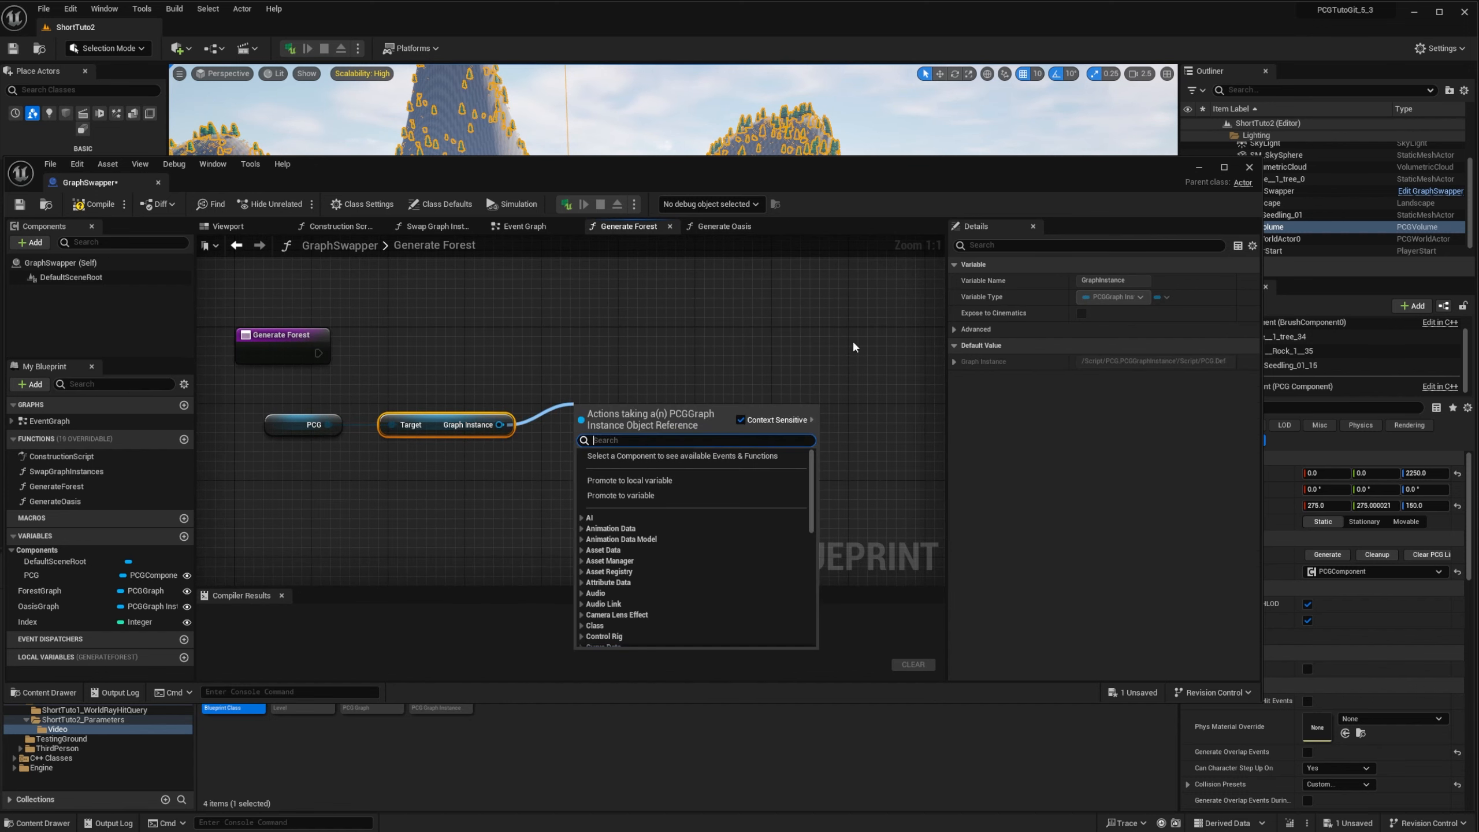
text(Set)
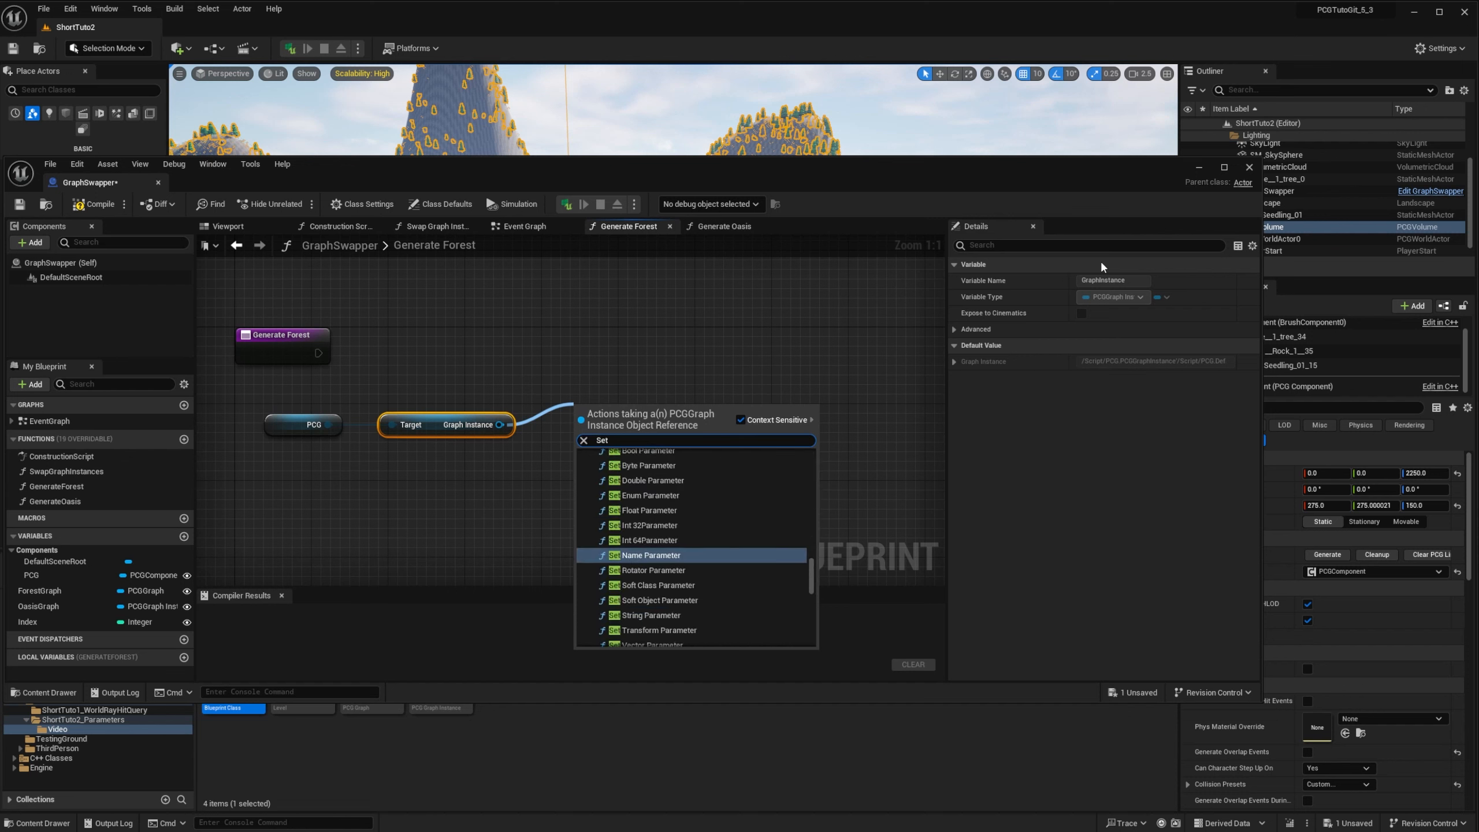
mouse_move(648, 525)
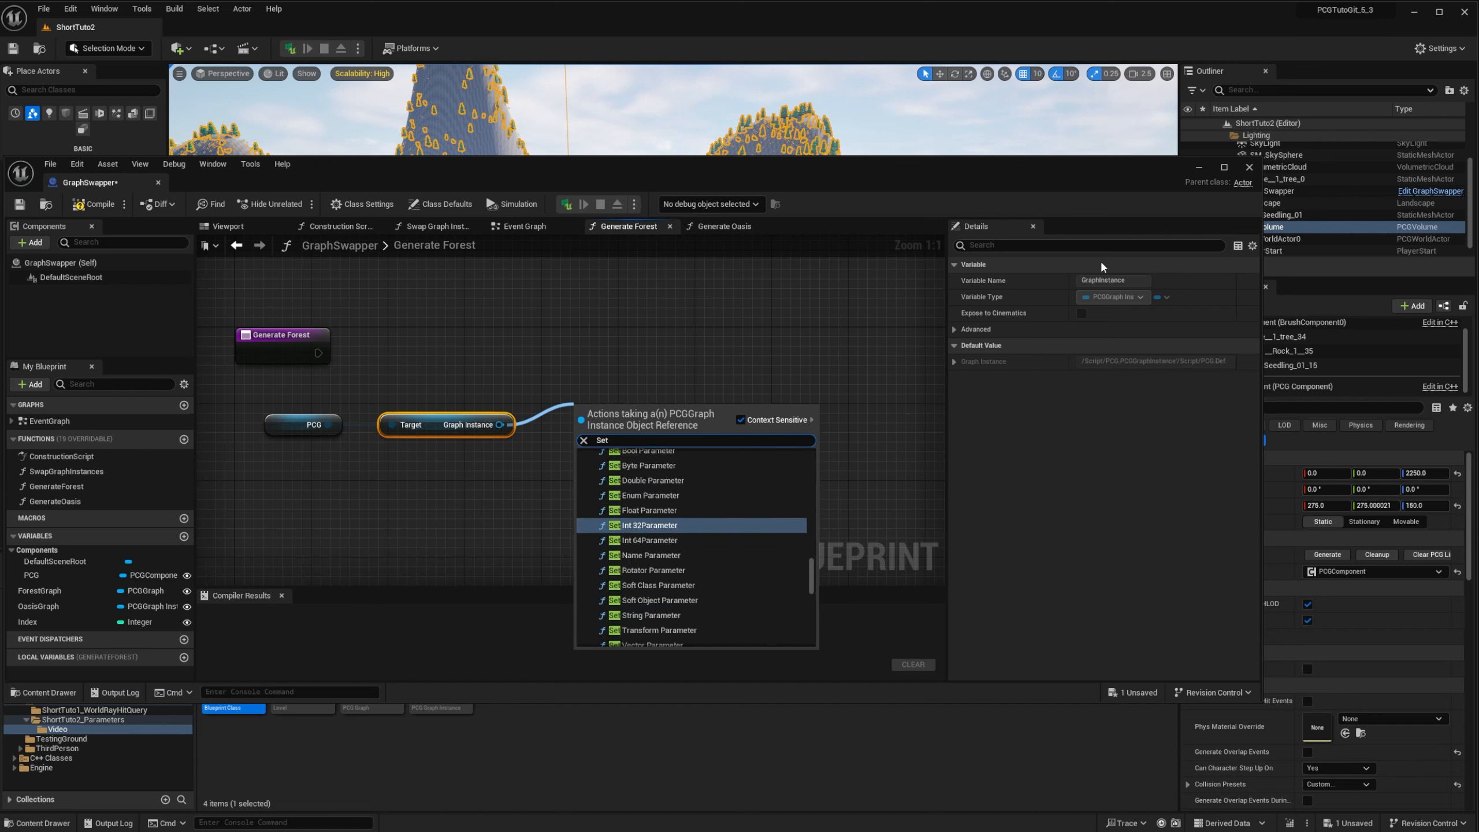
click(651, 509)
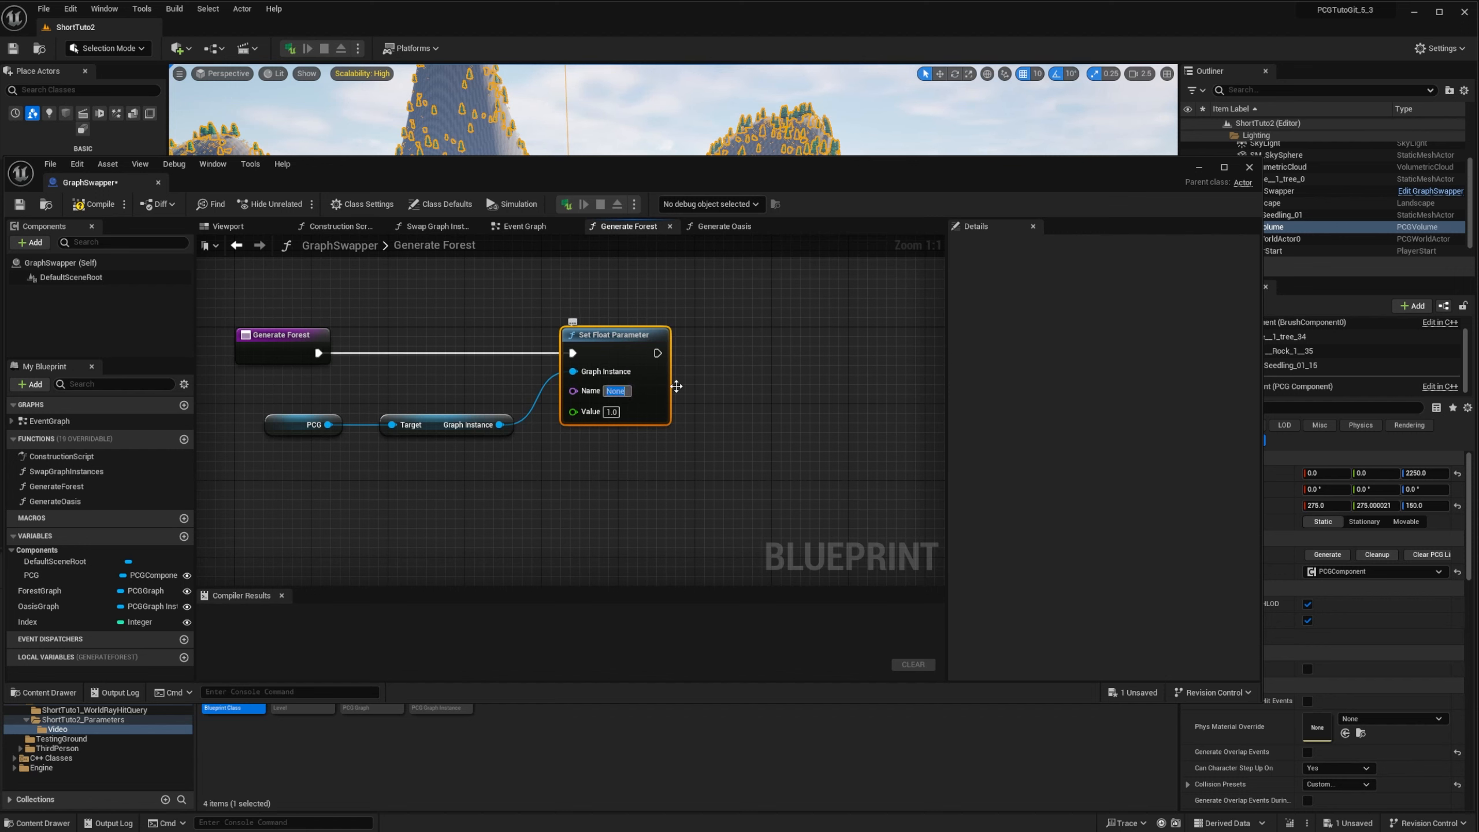
text(TreeScale)
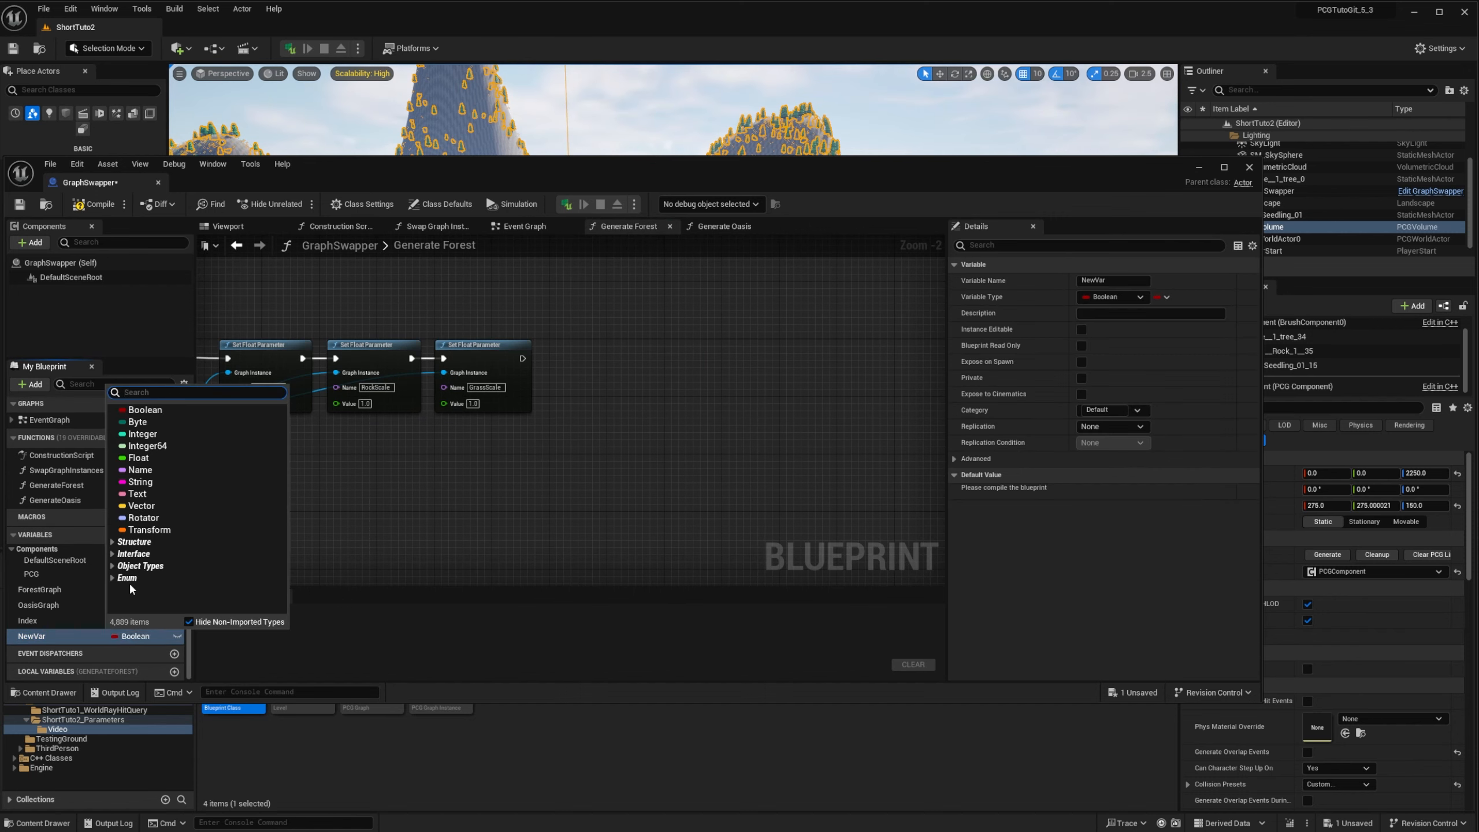
Add a Static Mesh array variable named Meshes and fill in its default elements
text(Static)
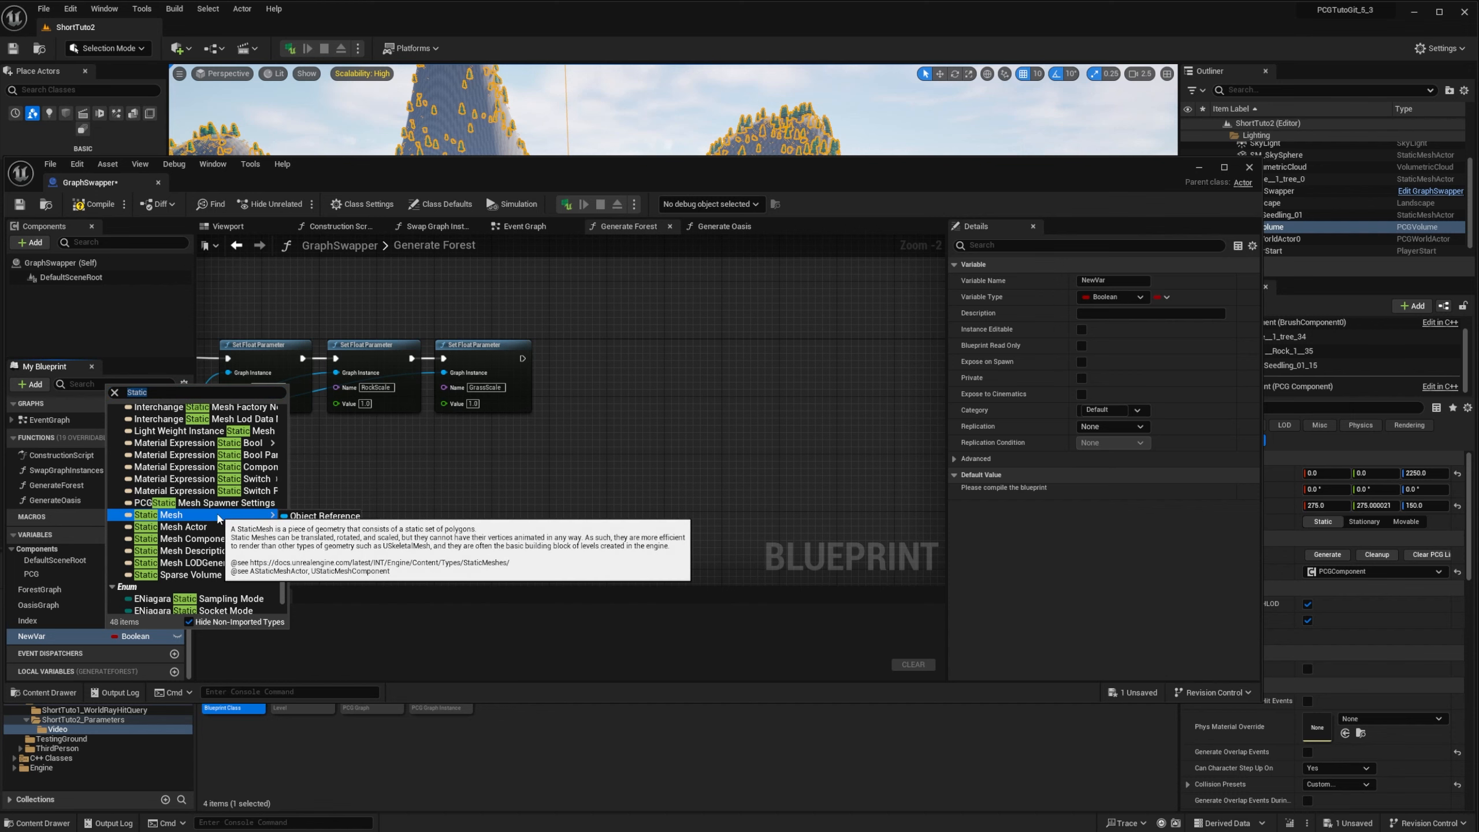
click(157, 514)
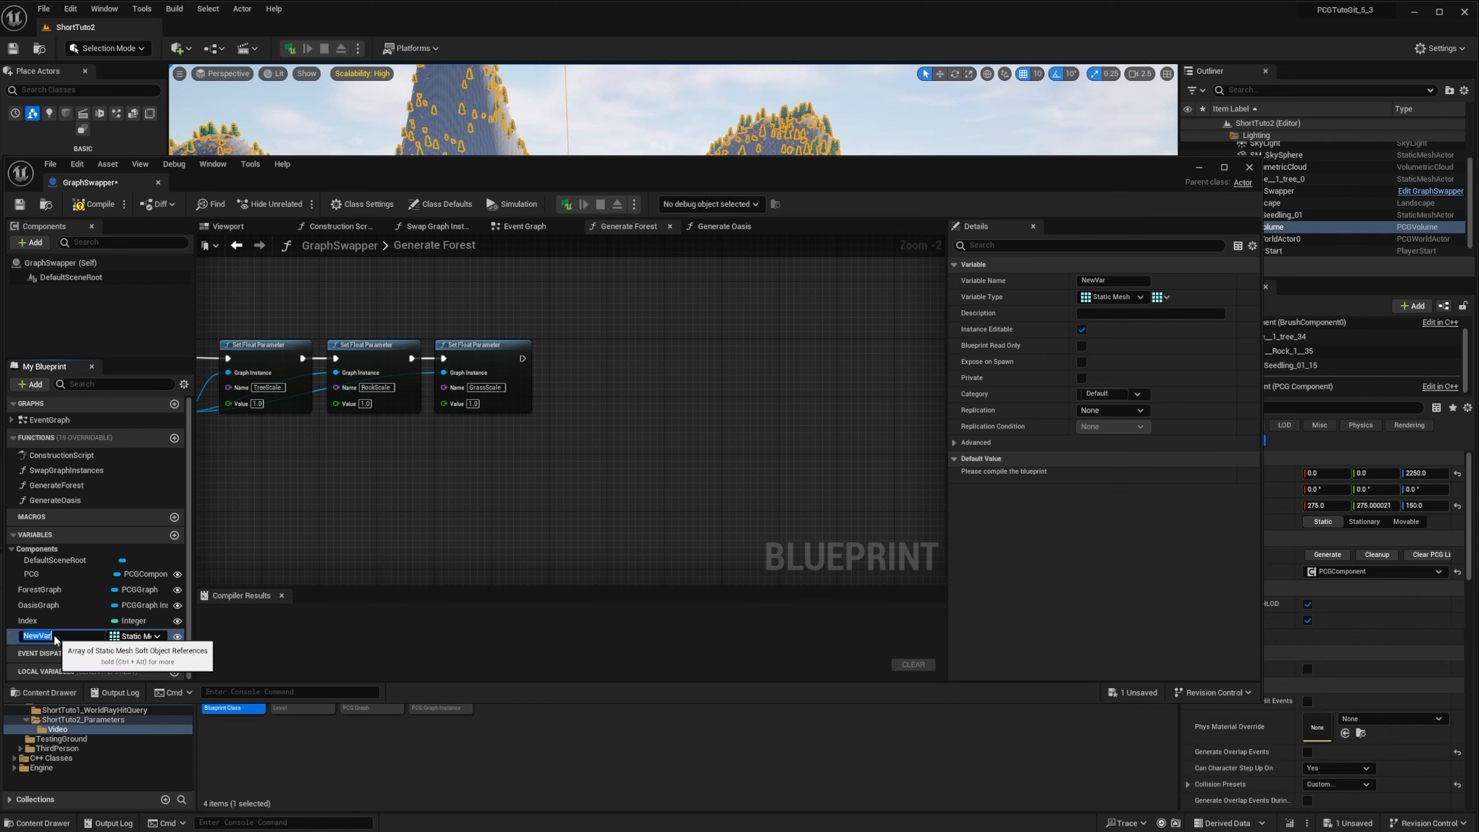
text(Meshes)
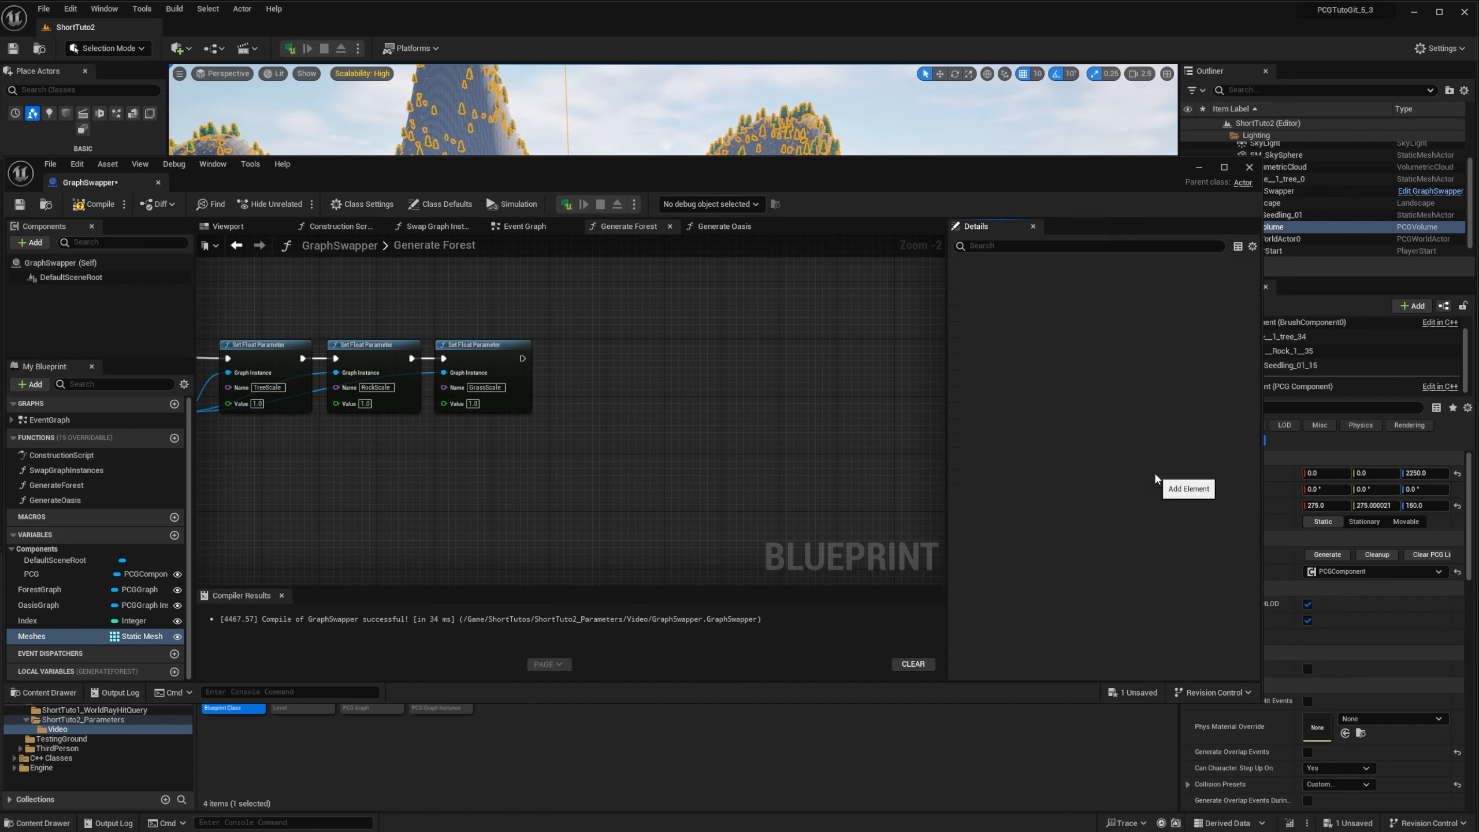
click(31, 636)
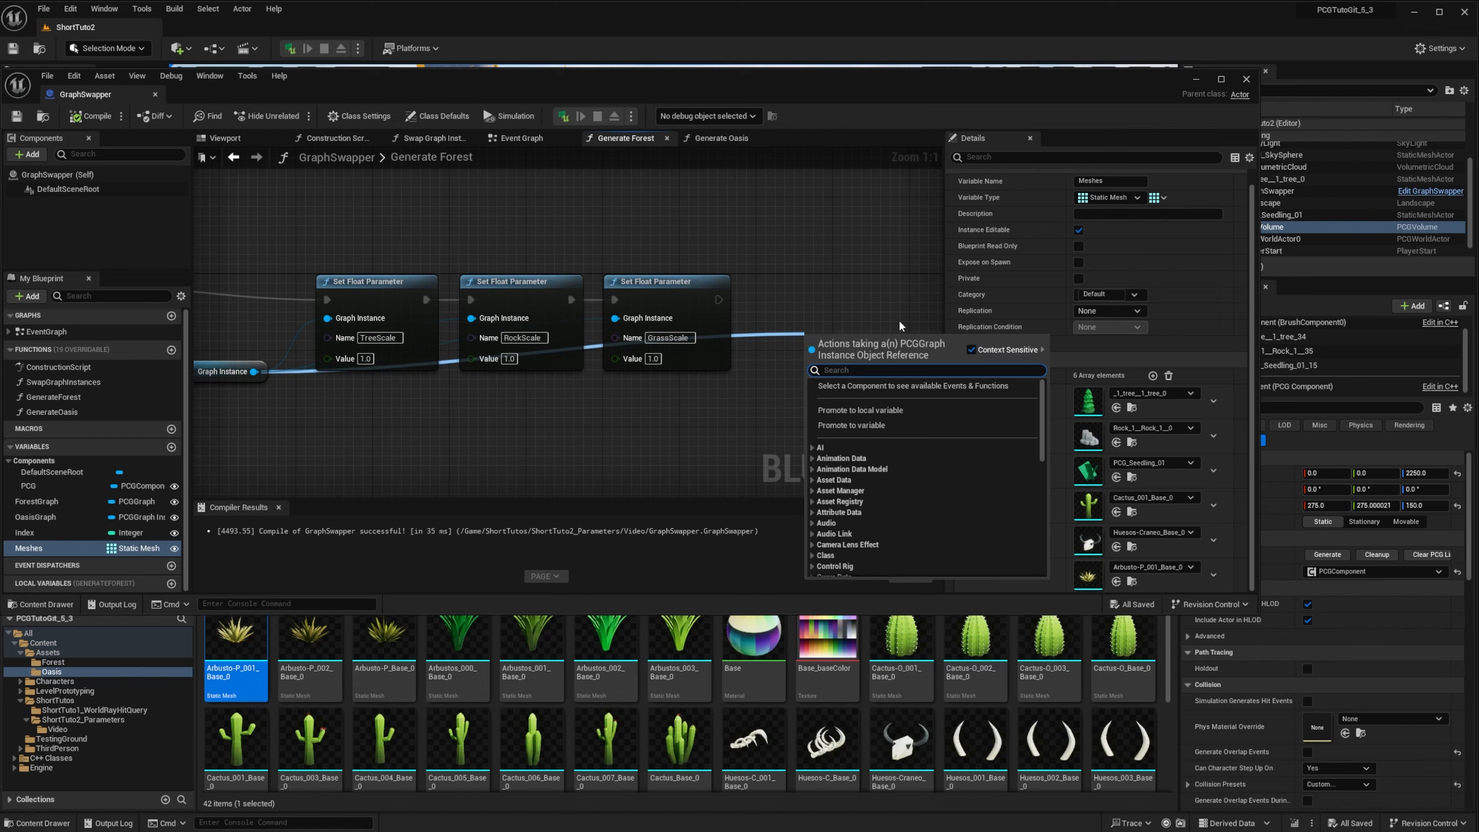
Add Set Soft Object Parameter nodes for TreeMesh, RockMesh and GrassMesh from Meshes entries
text(Set Sof)
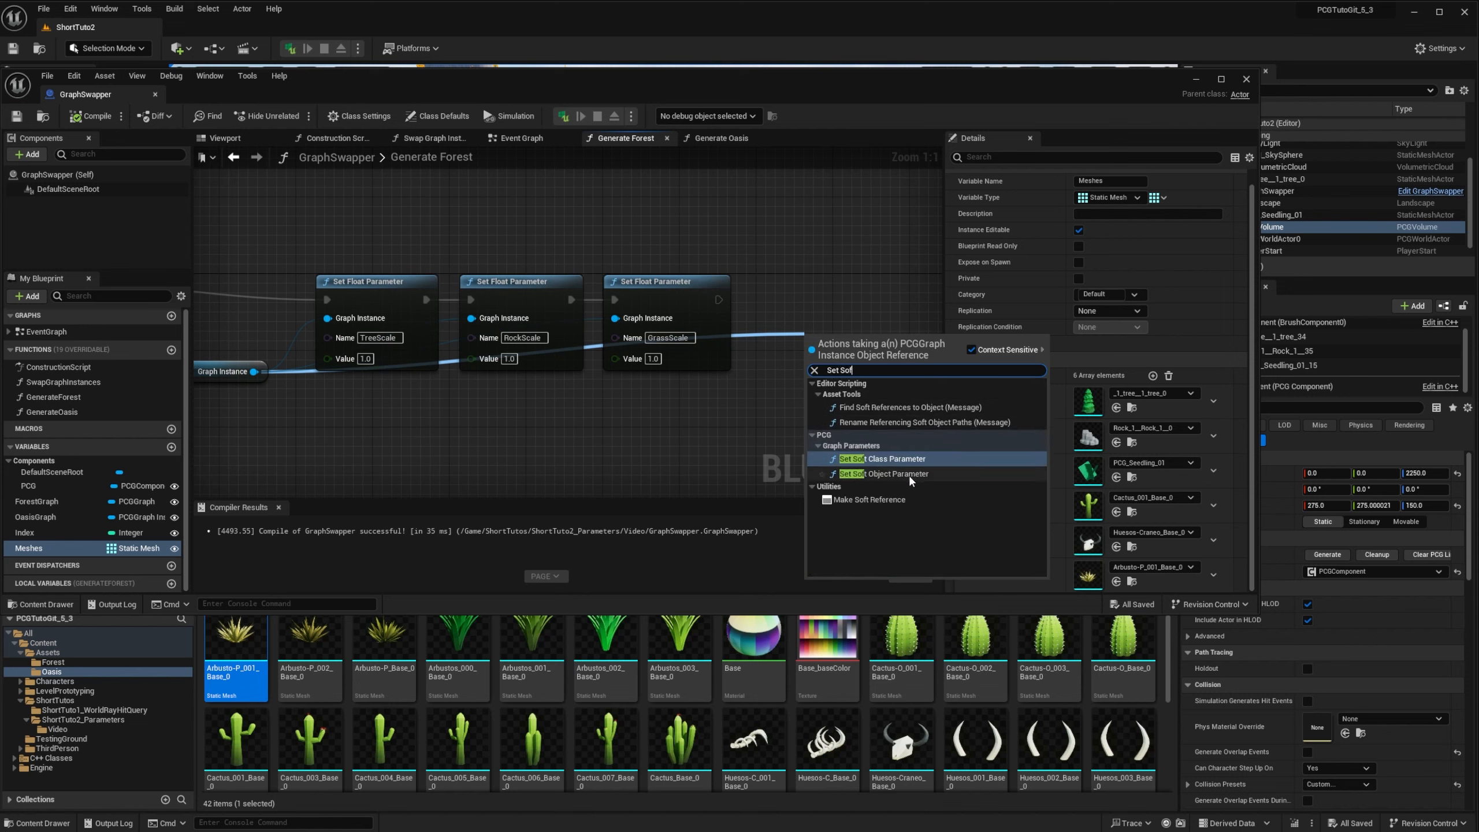
click(885, 474)
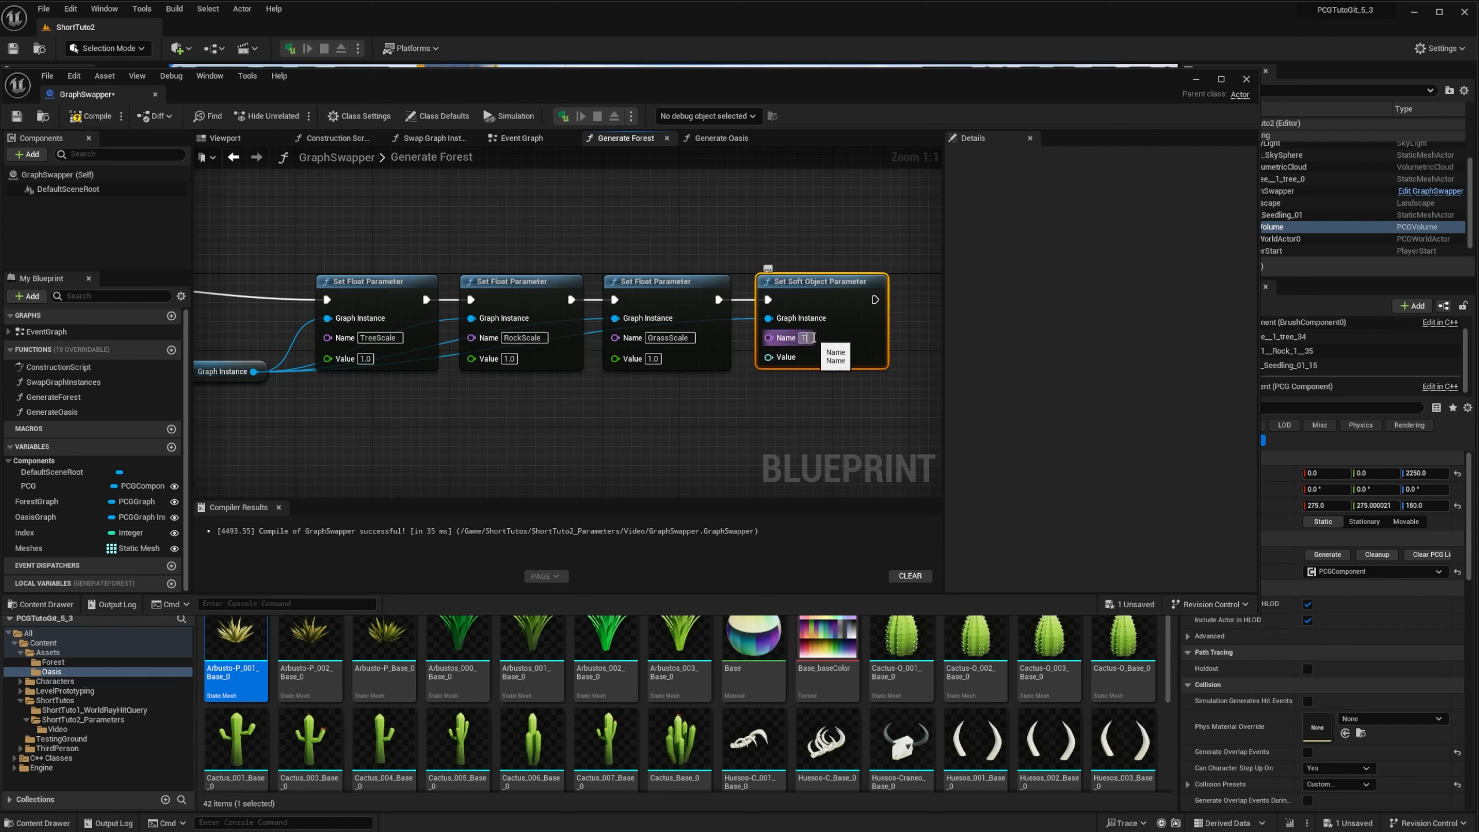
text(TreeMesh)
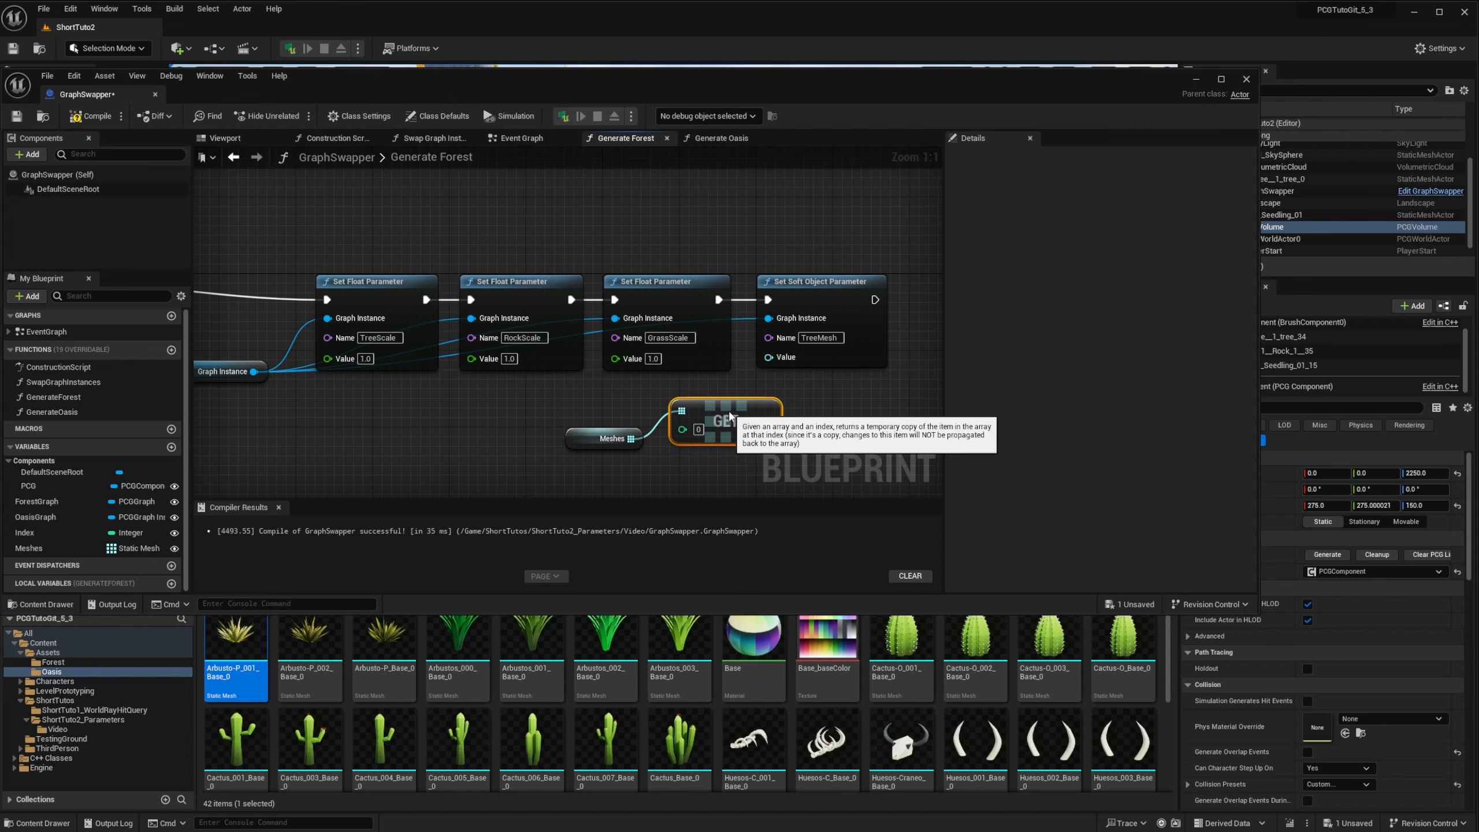
scroll(down, 3)
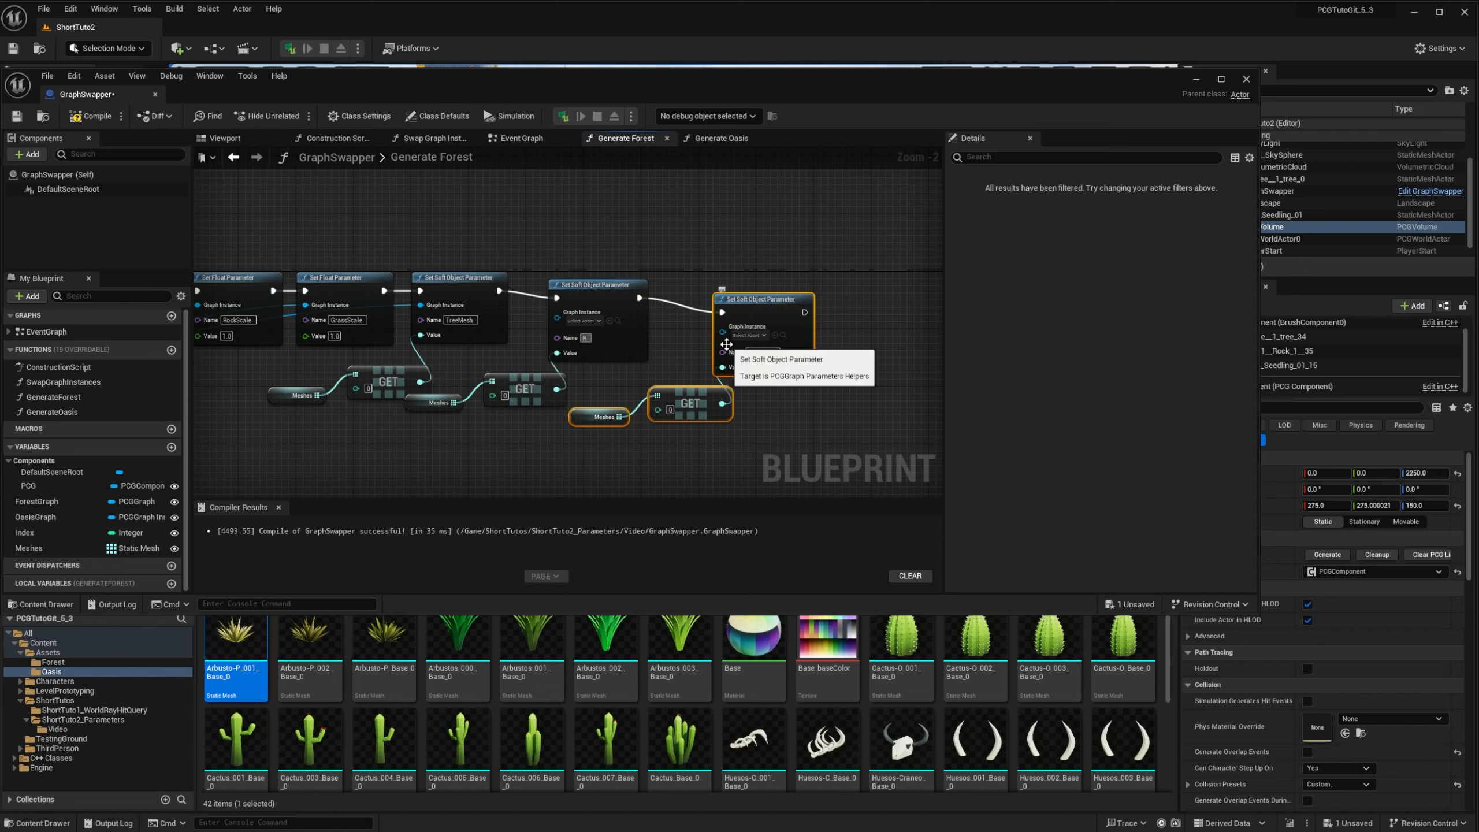
click(755, 351)
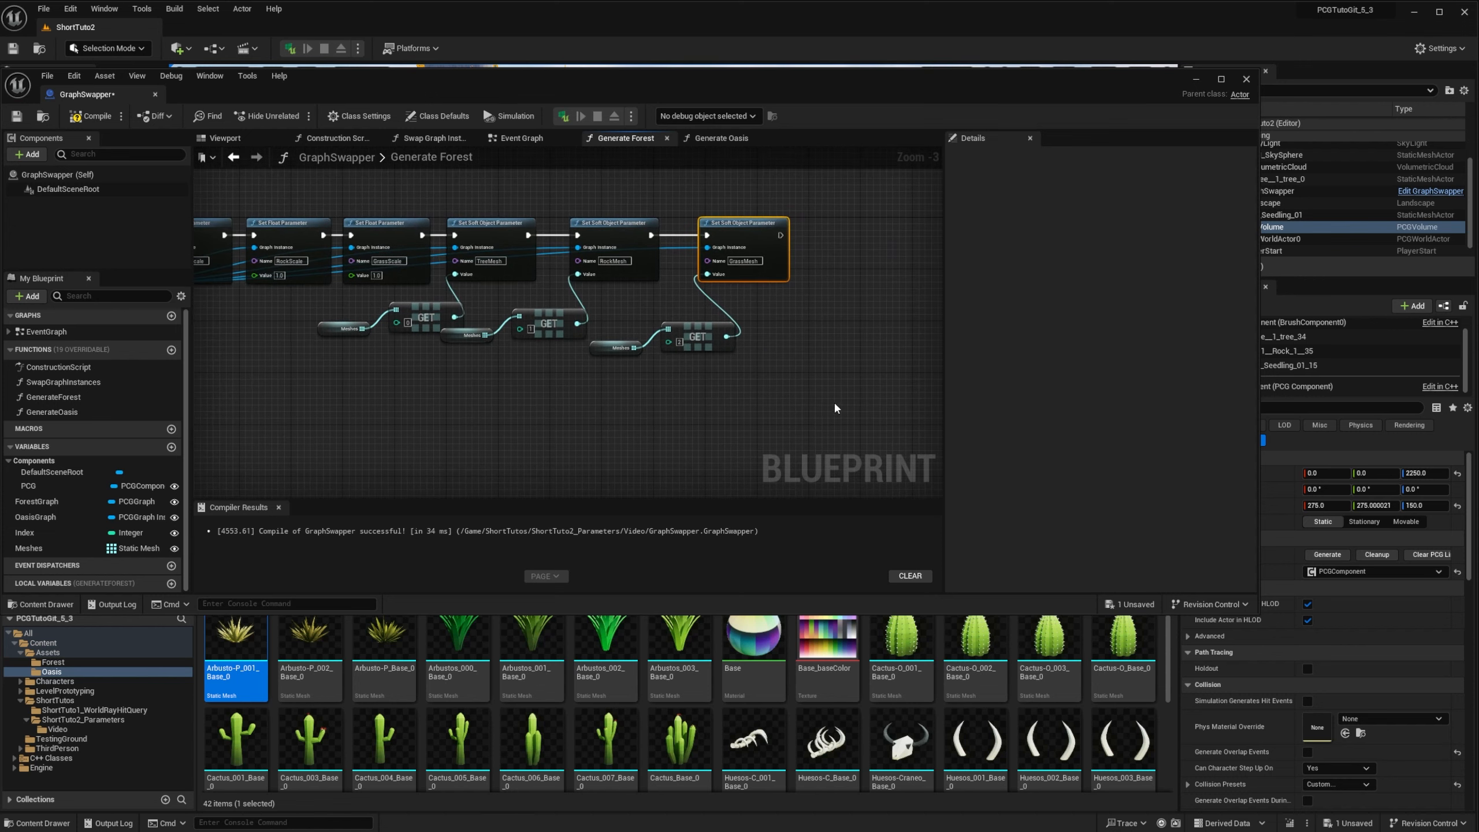
End Generate Forest with a Generate Local call on the PCG component
click(28, 484)
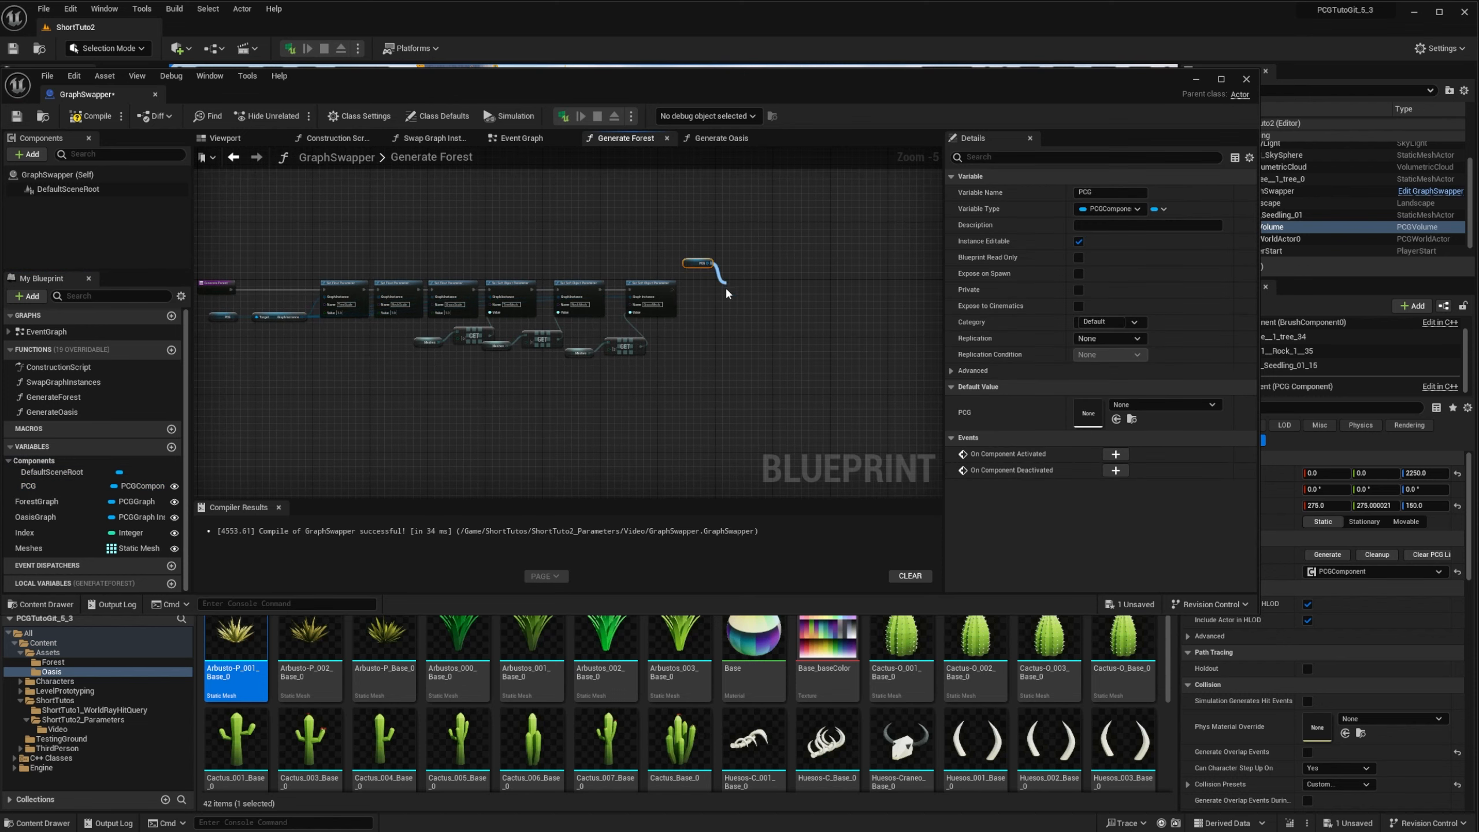
text(Gene)
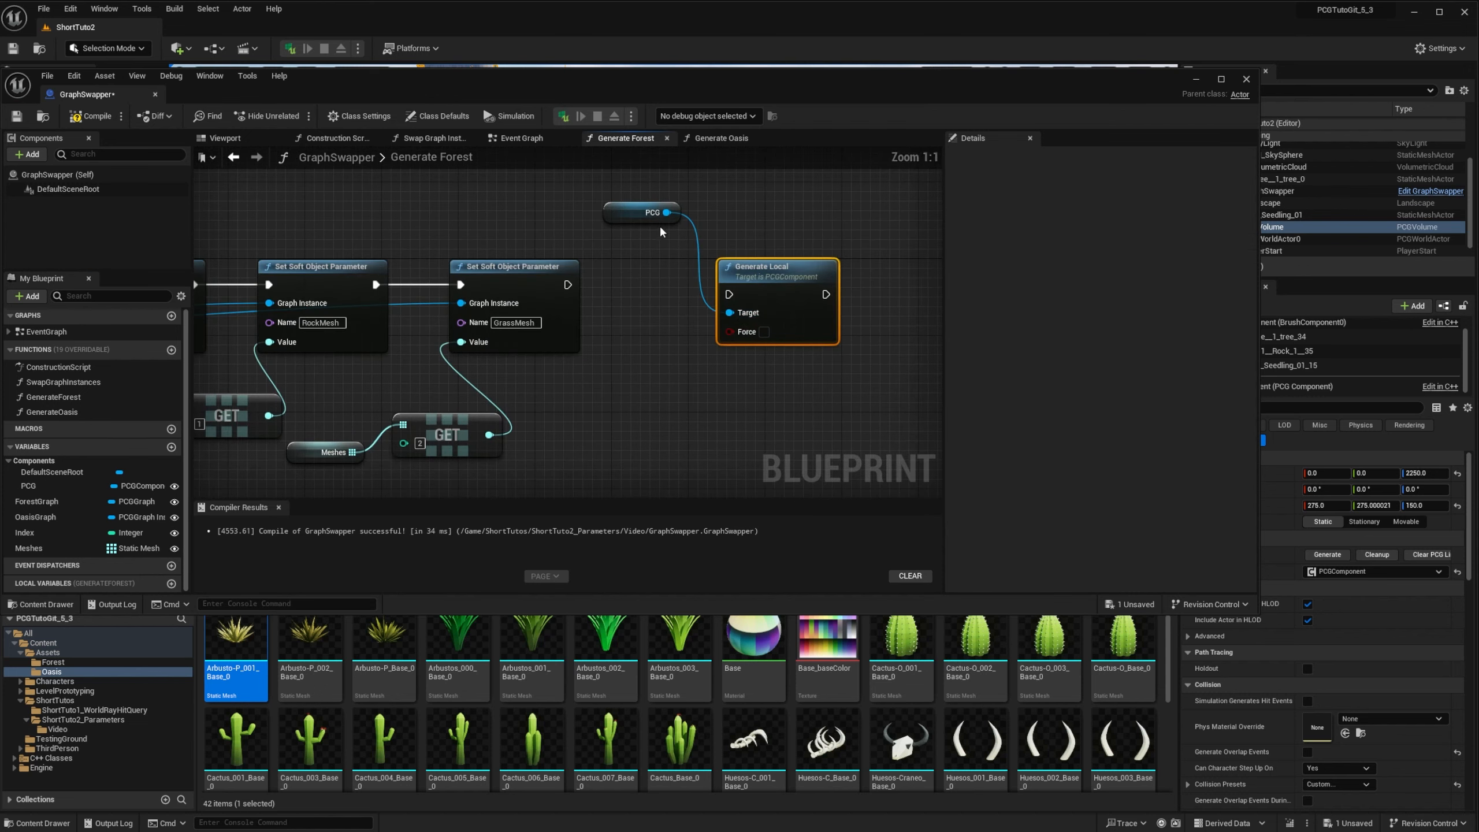
click(764, 332)
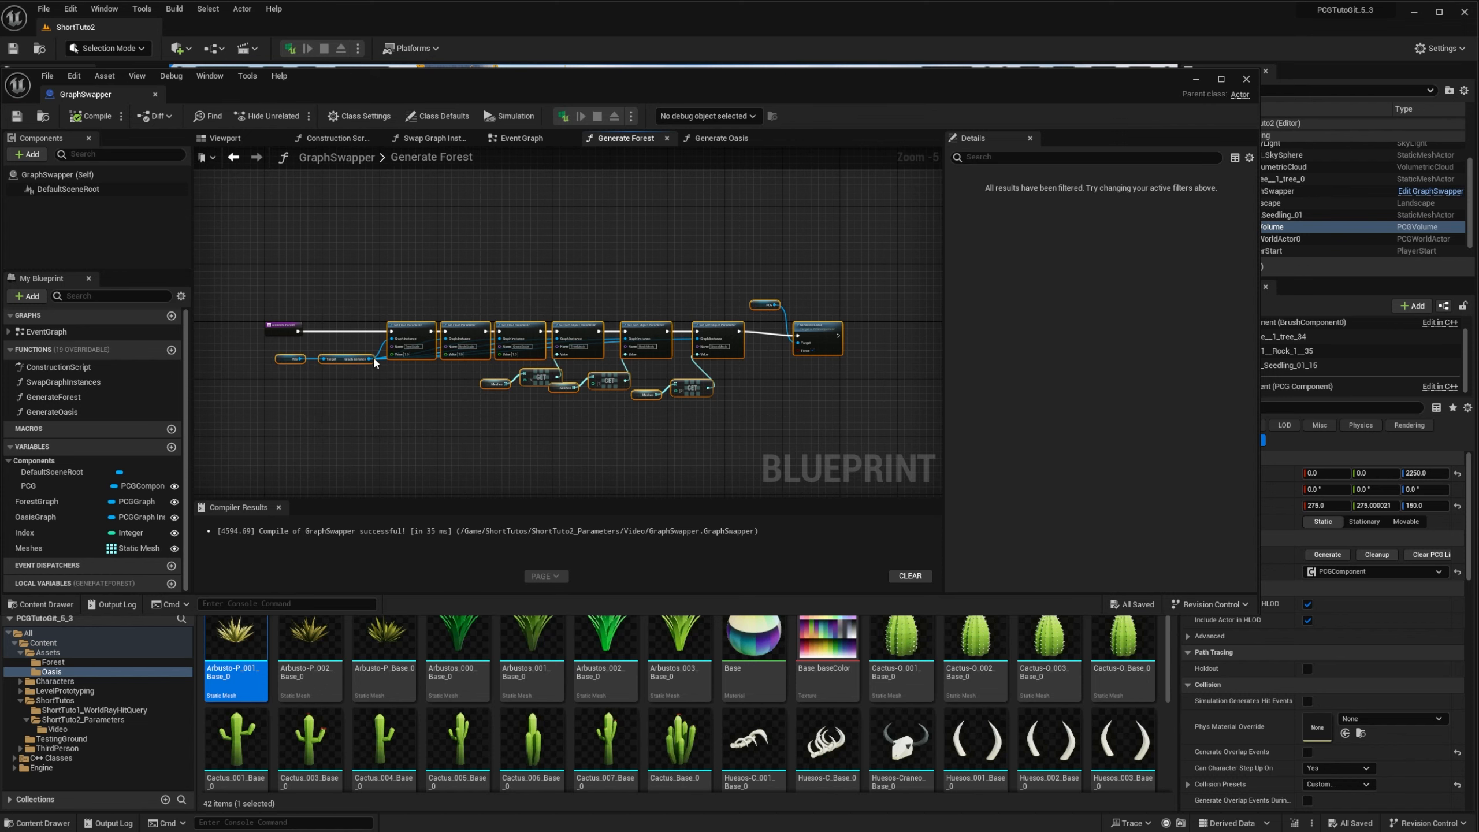
Open the Generate Oasis function from the My Blueprint panel's function list
click(52, 412)
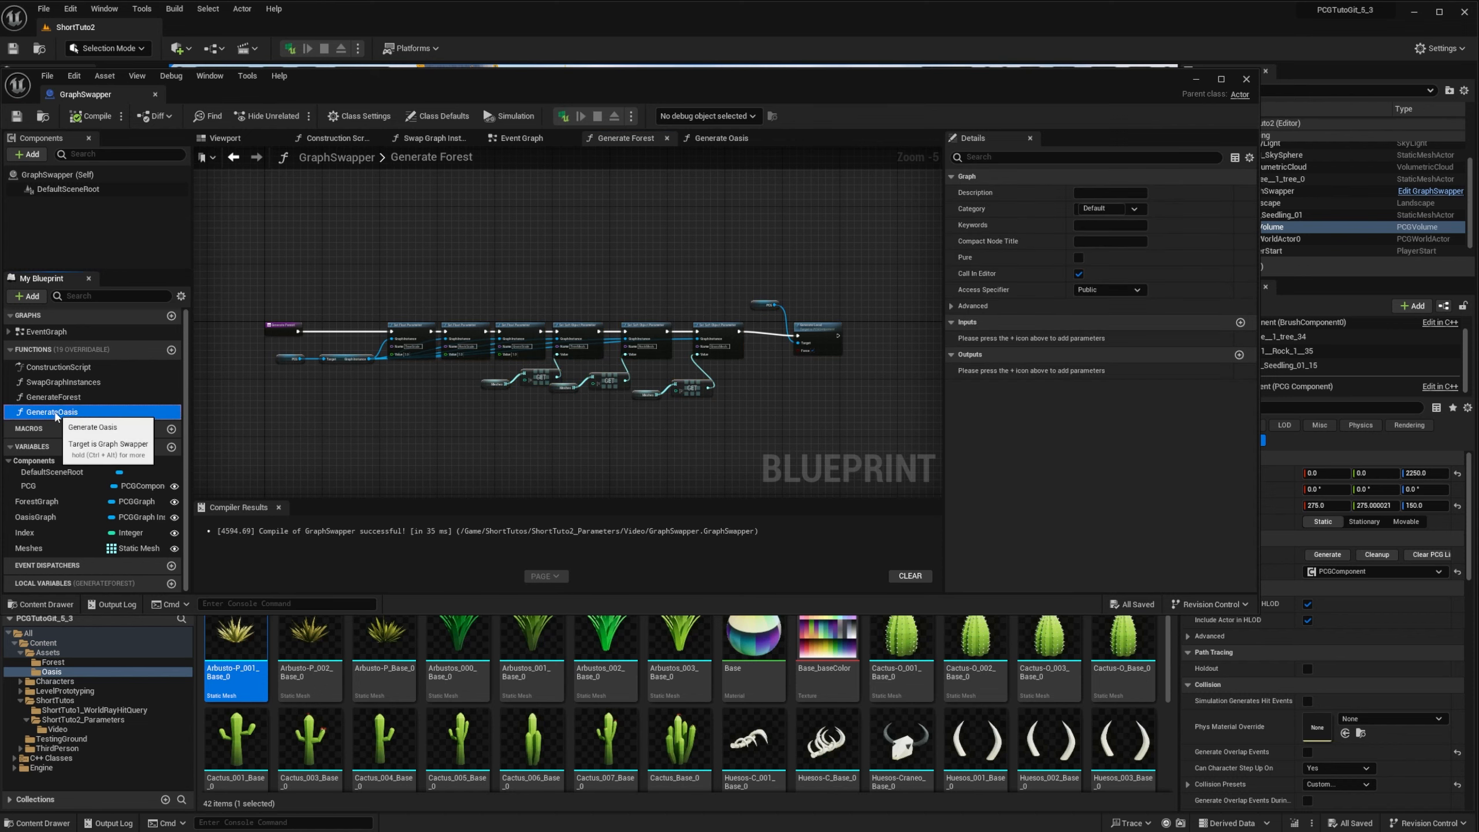
click(93, 428)
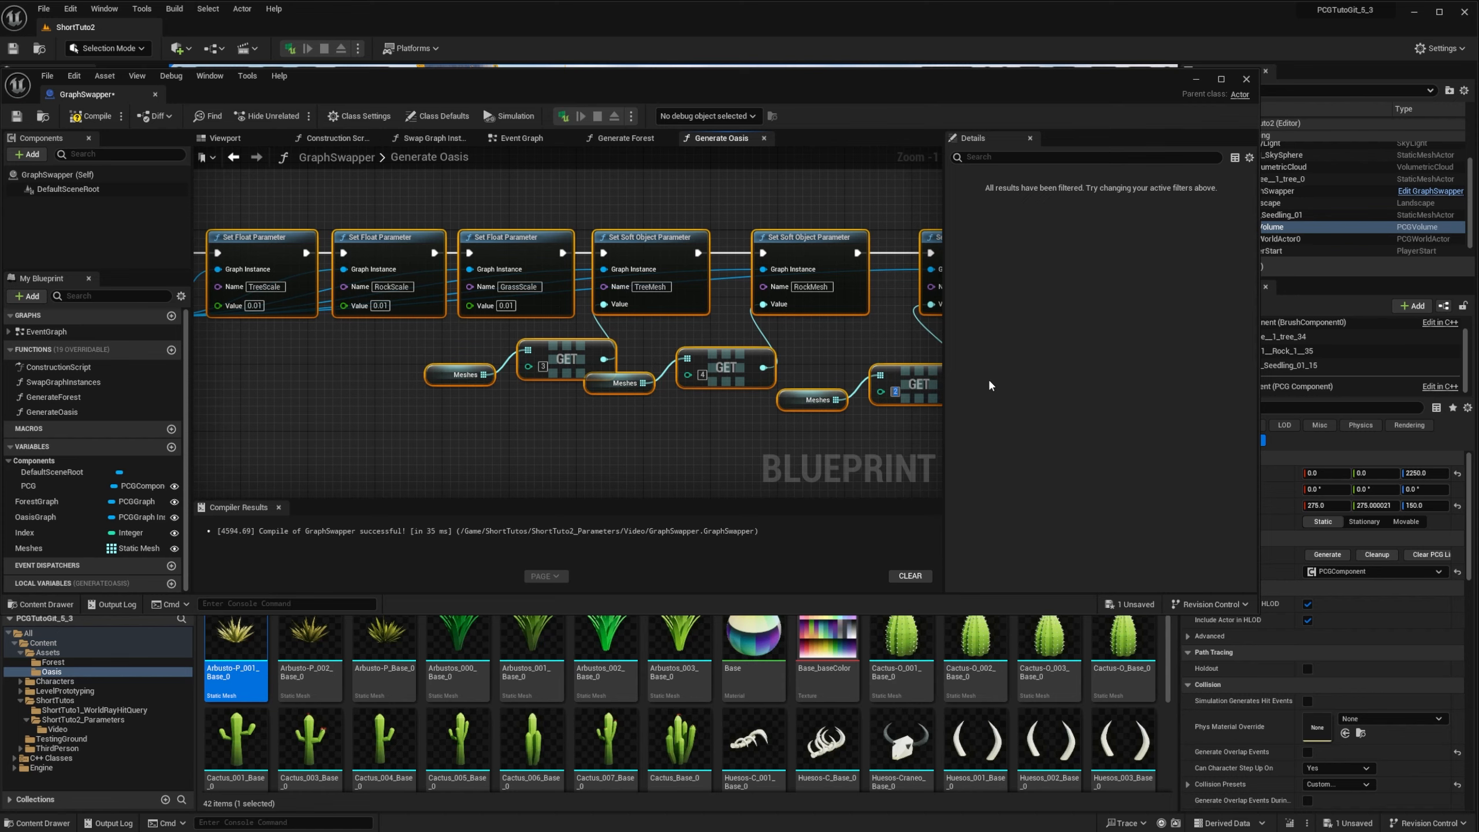
Save GraphSwapper and run Generate Oasis from its Details to spawn cacti
click(1245, 80)
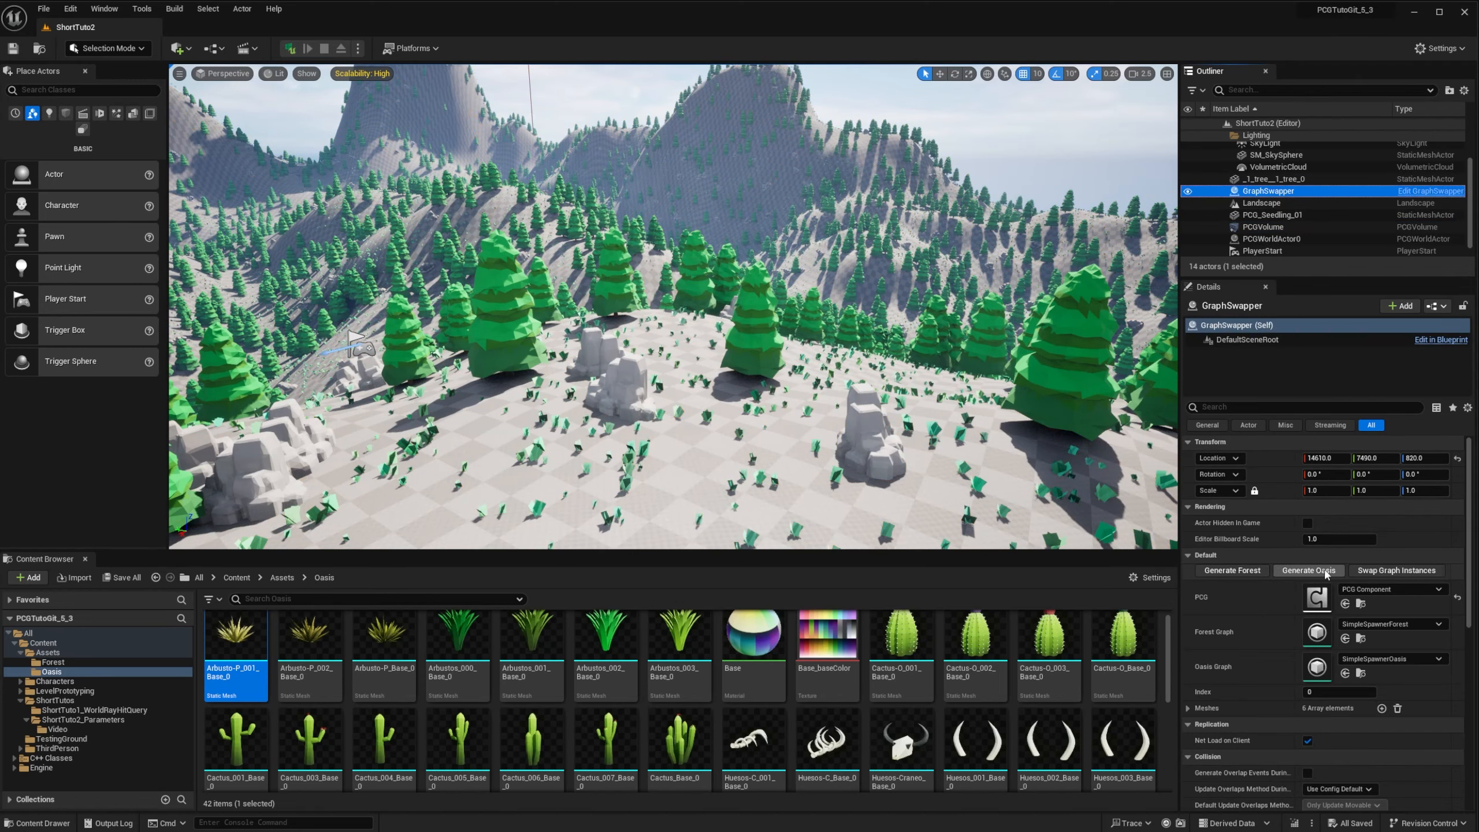
click(1308, 570)
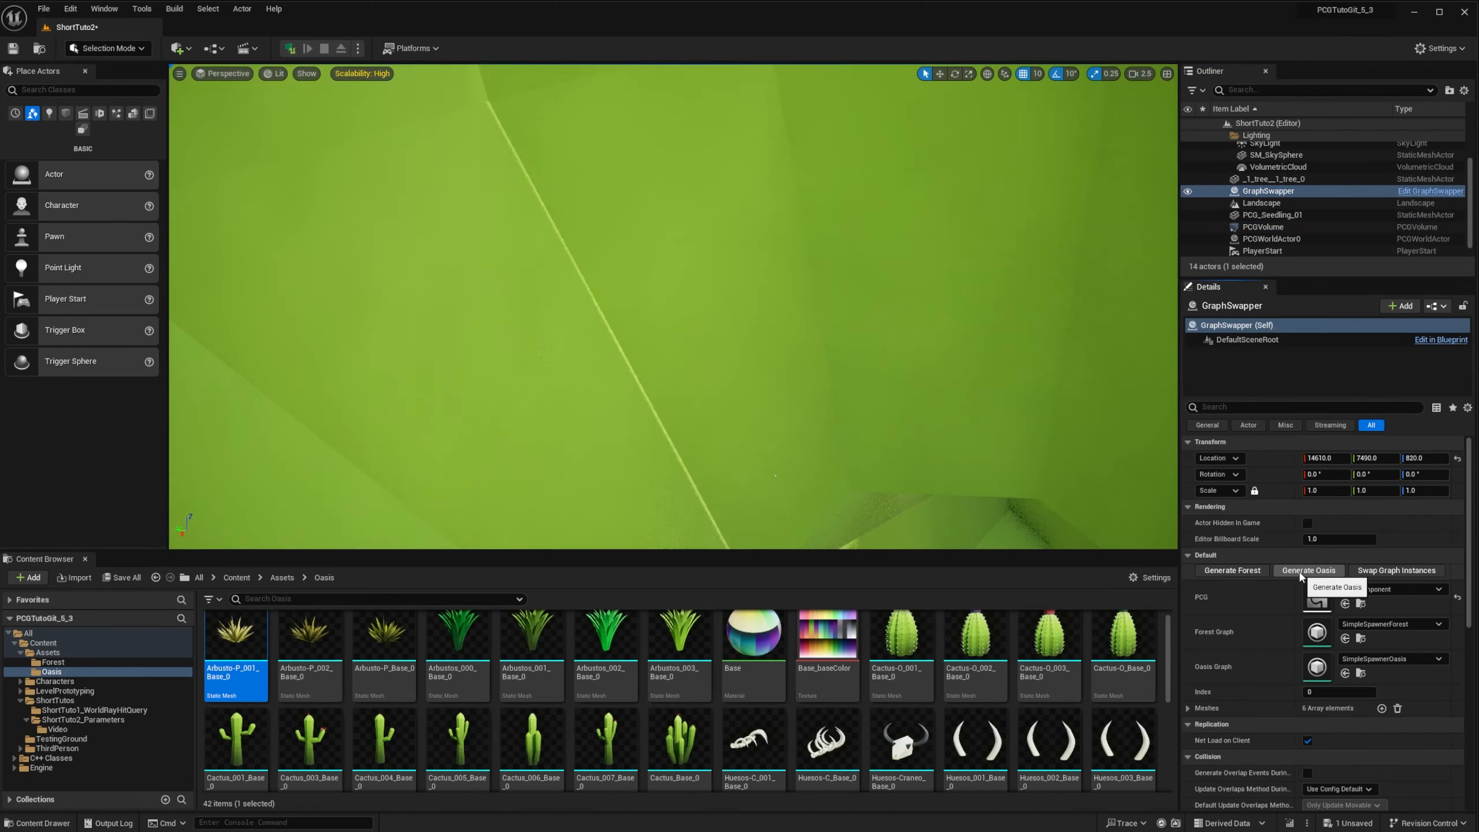
click(1308, 571)
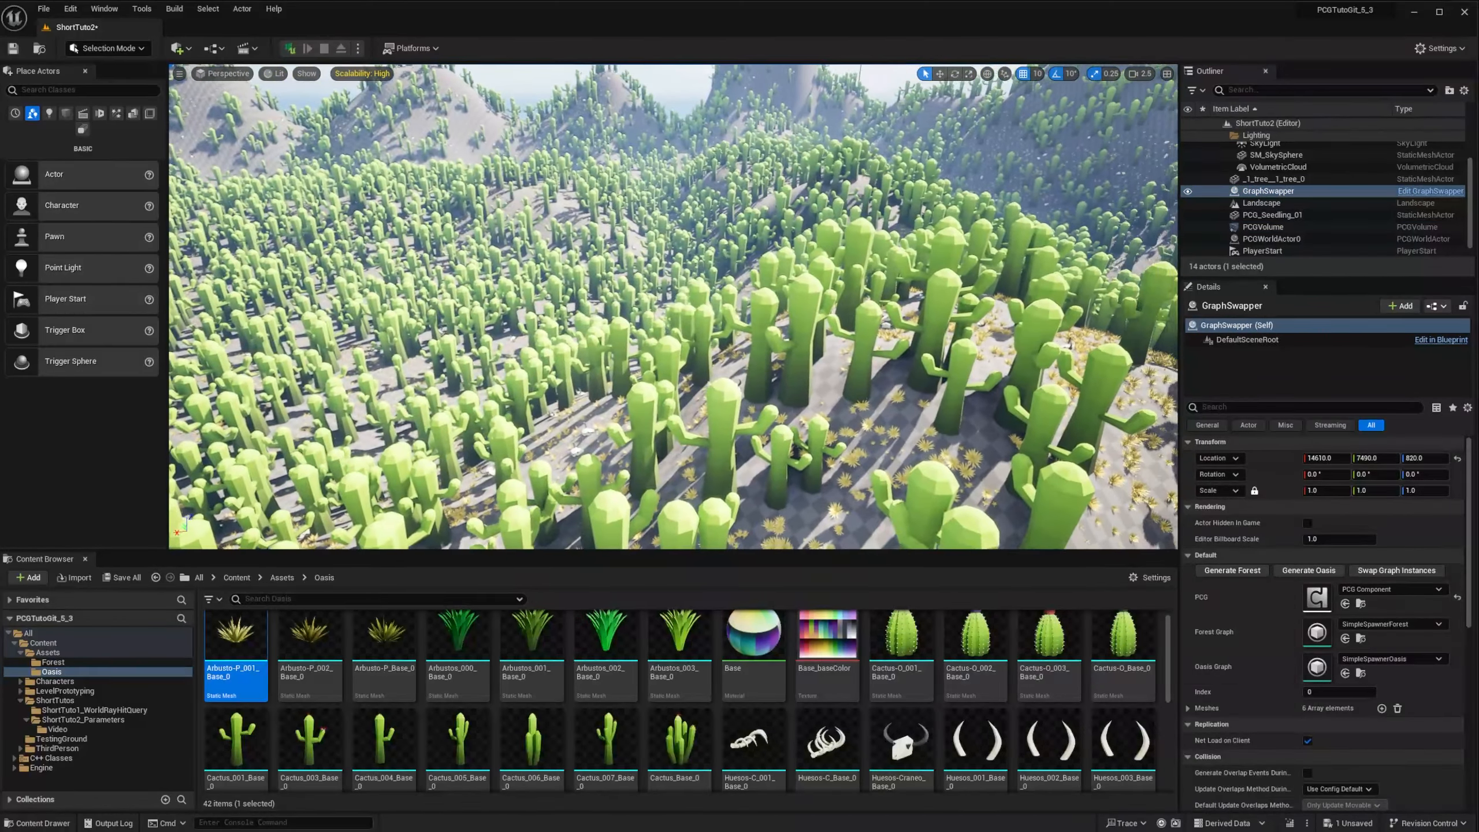
Run Generate Forest to turn the landscape back into pine forest
click(1231, 569)
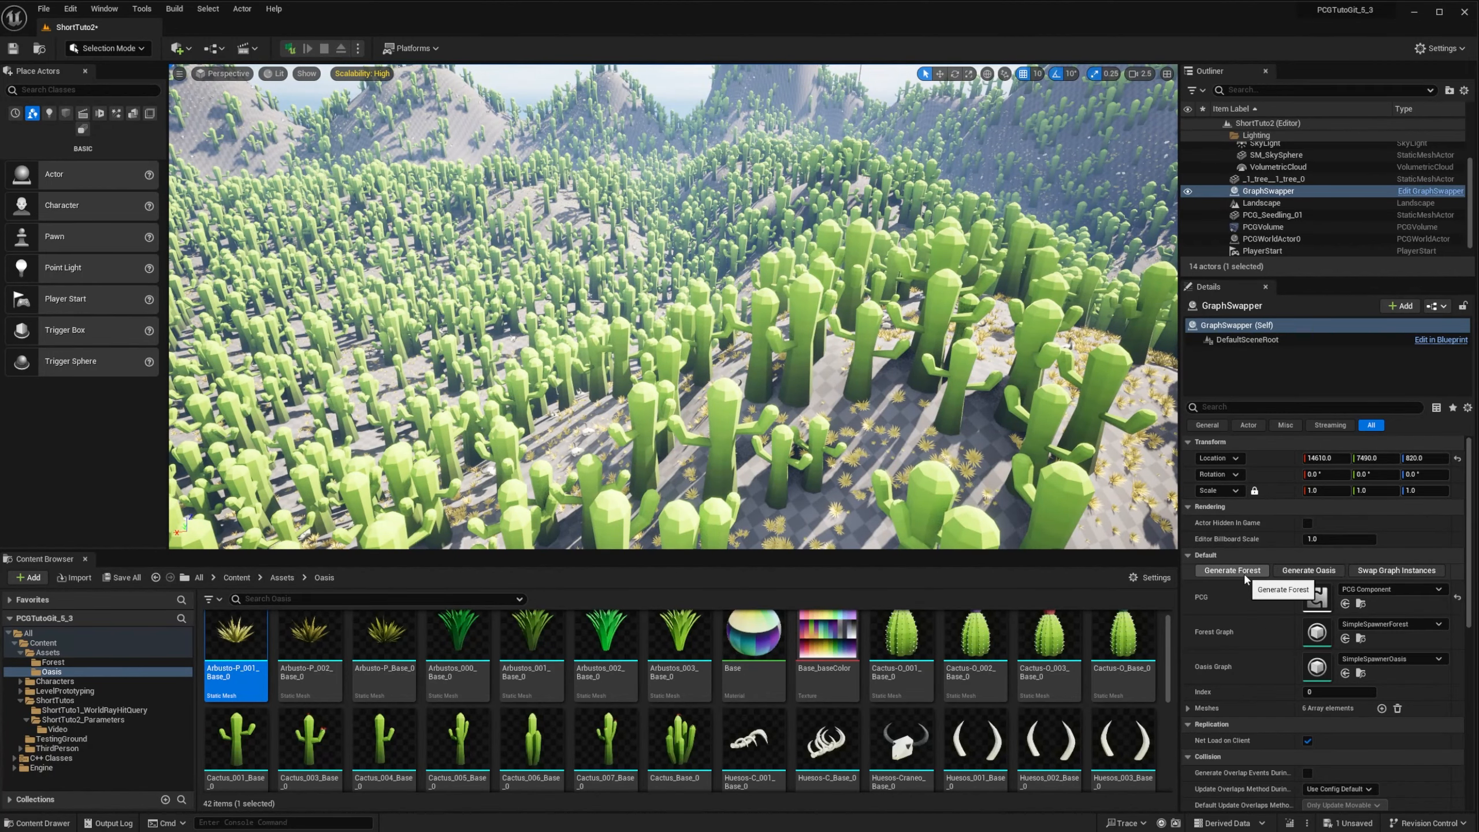
click(1232, 570)
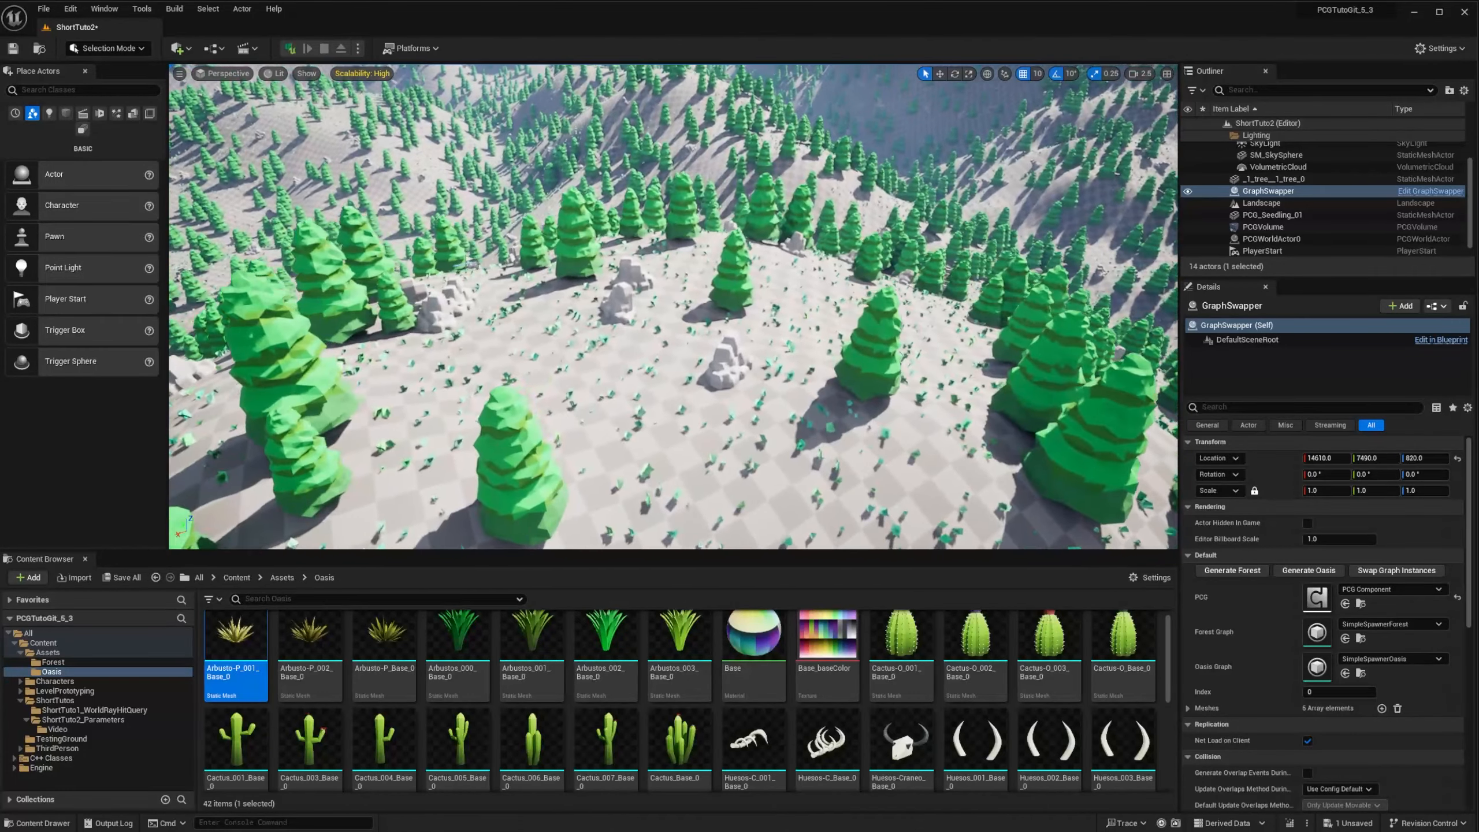
click(1440, 340)
text(1)
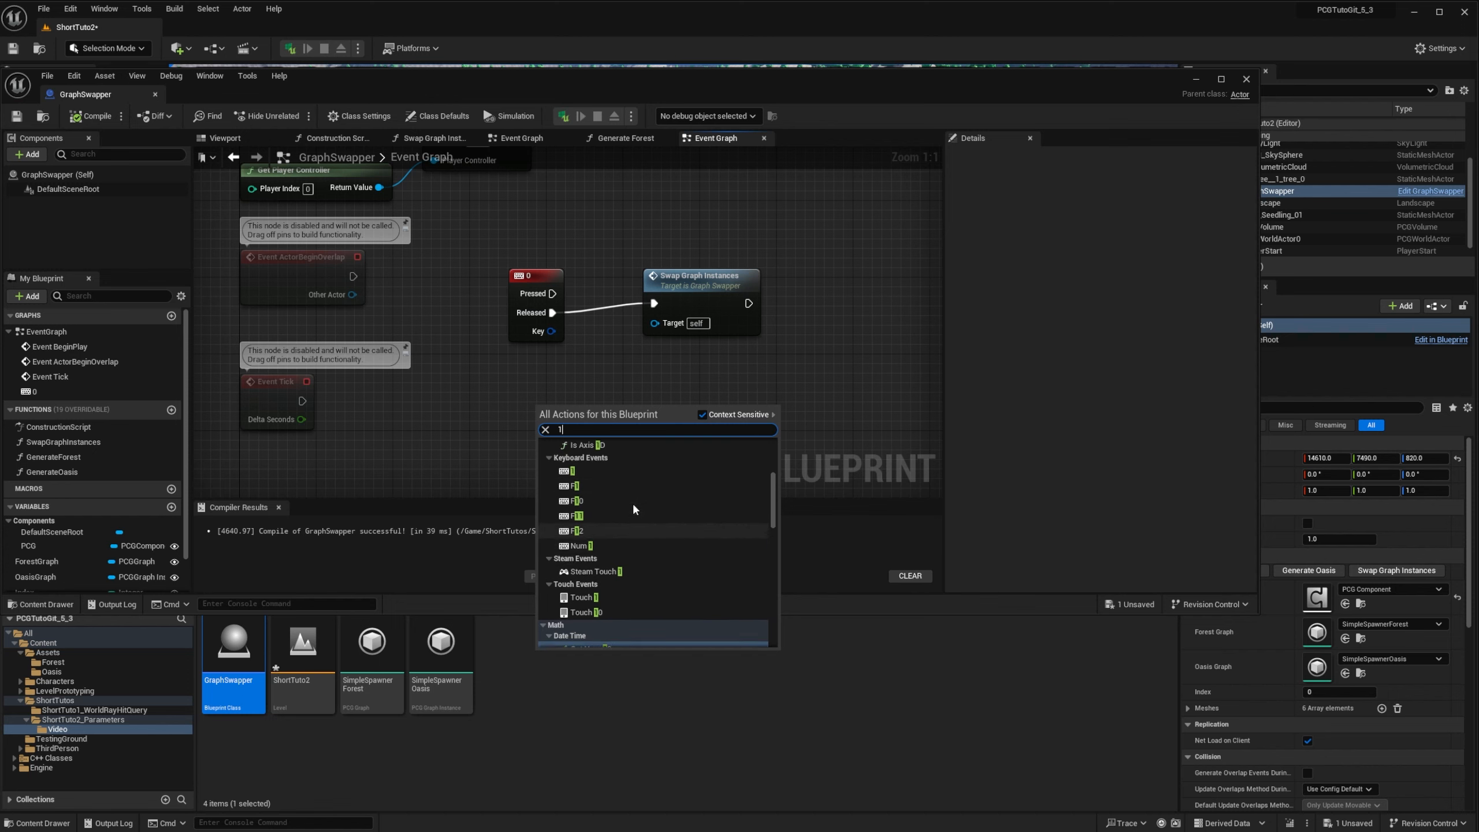
Add a key 1 event whose Released pin calls Generate Forest
click(572, 485)
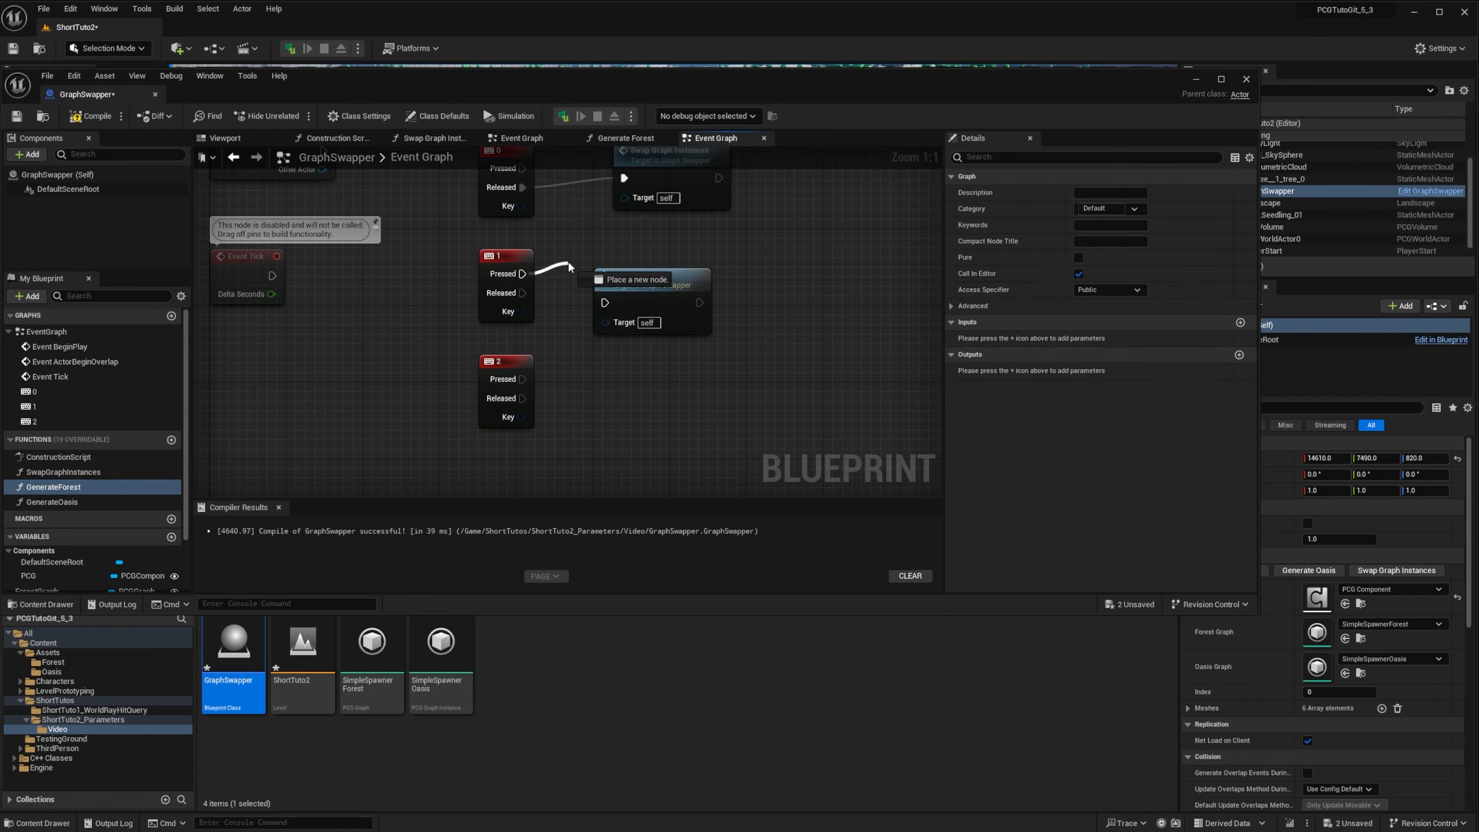
click(638, 279)
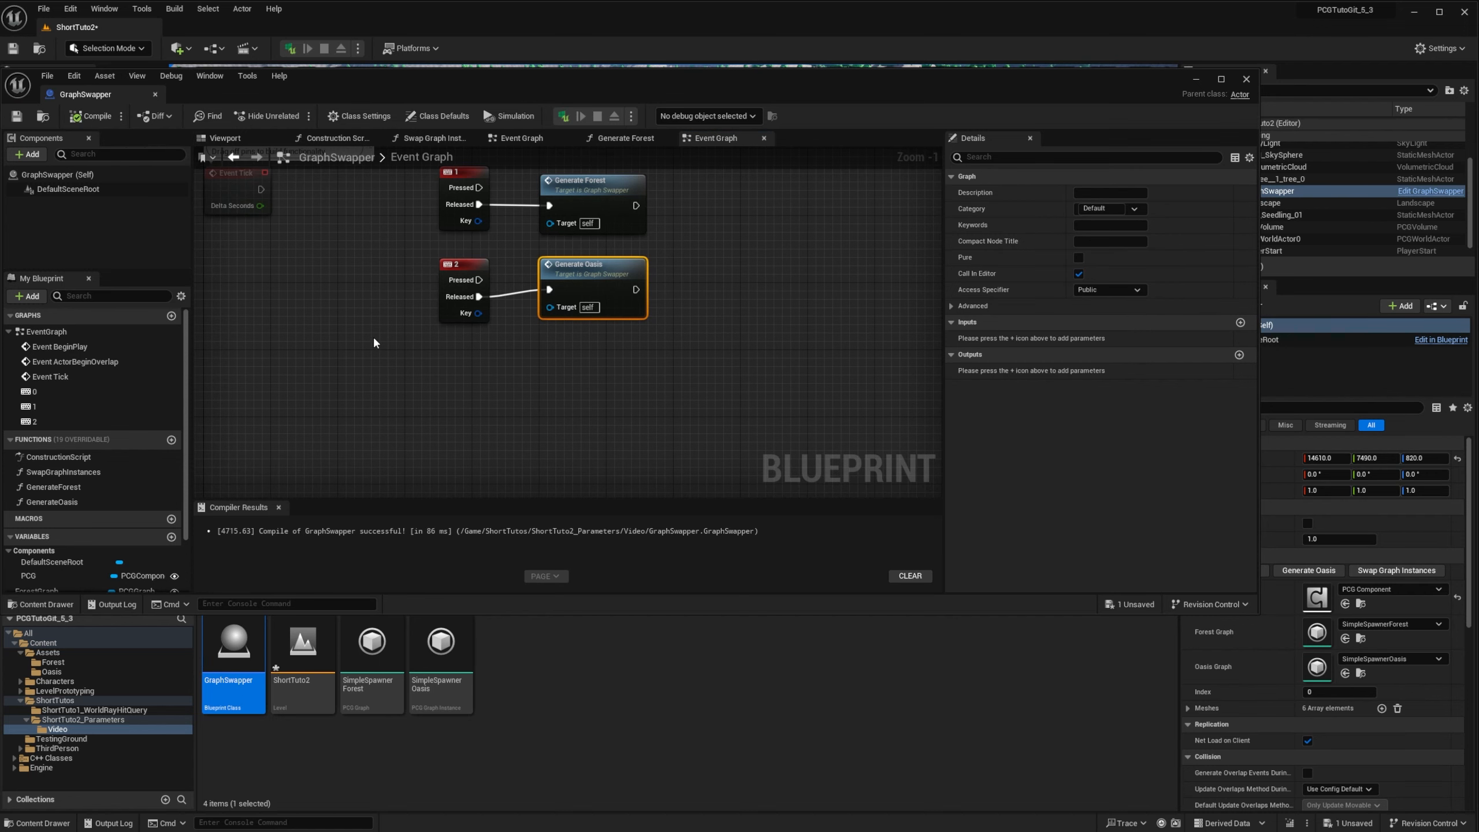
mouse_move(227, 409)
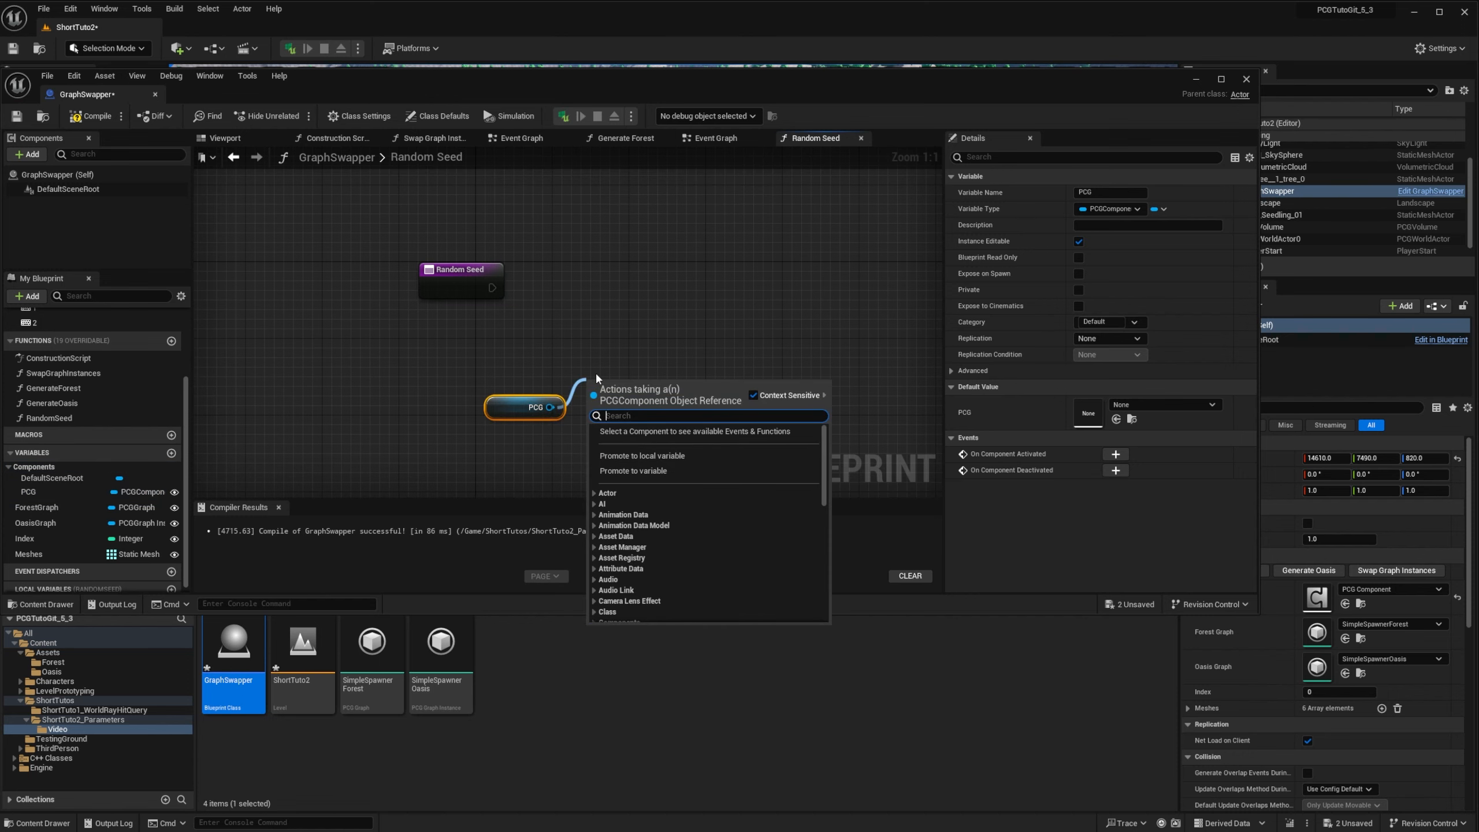
Set the PCG component's seed from a Random Integer node with Max 99999
text(see)
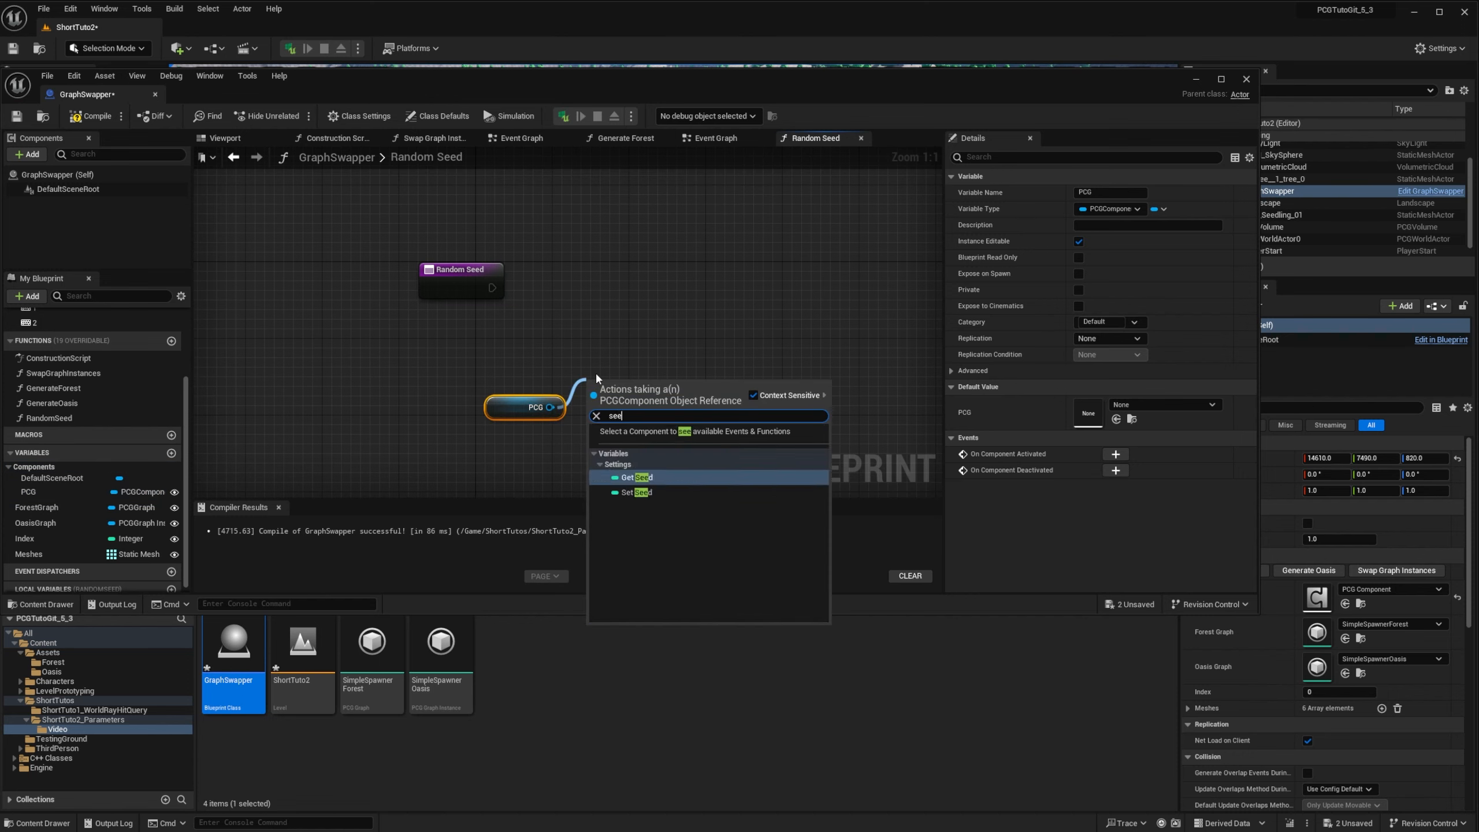
click(637, 491)
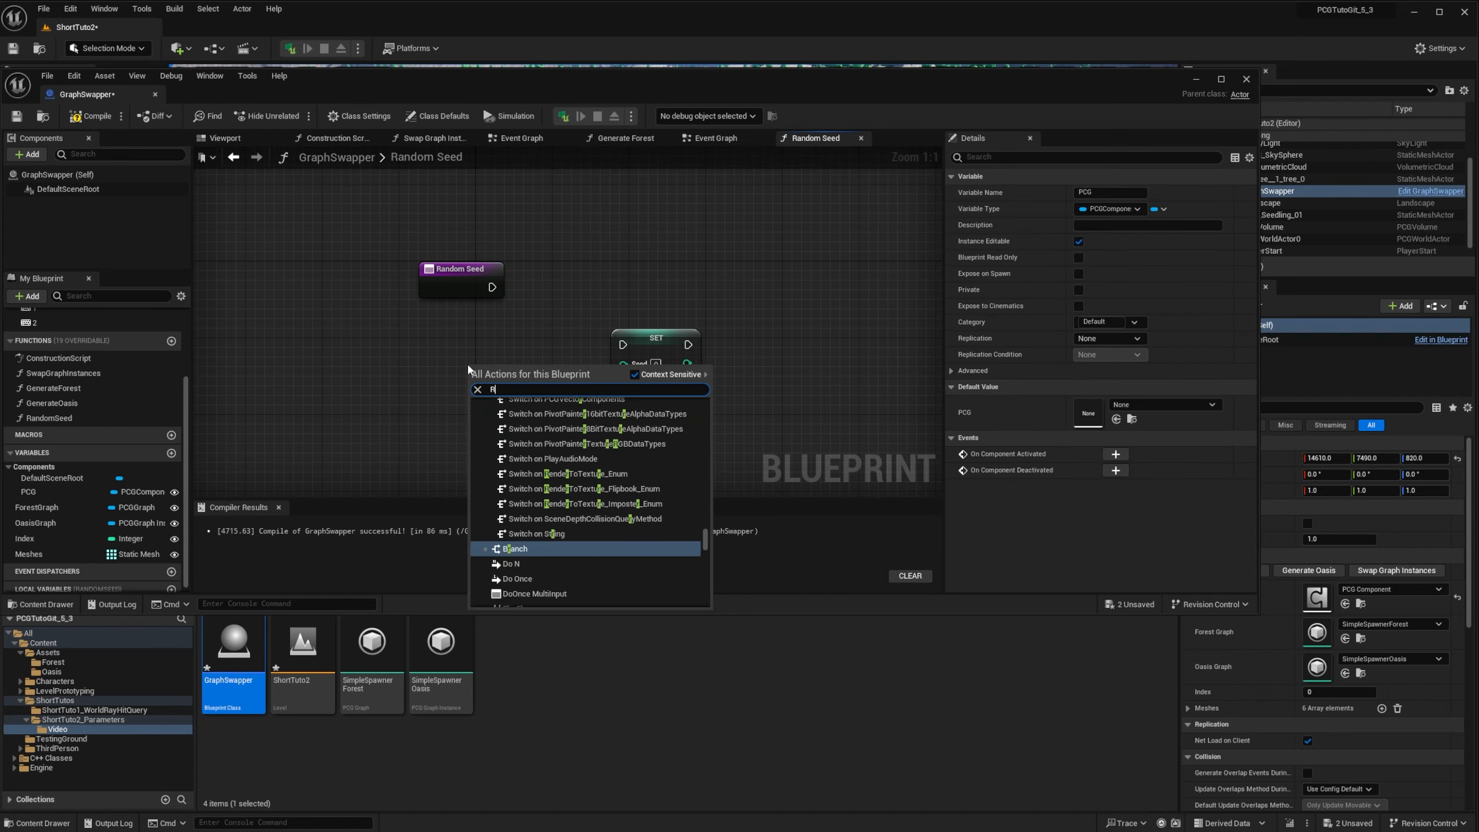
text(Random in)
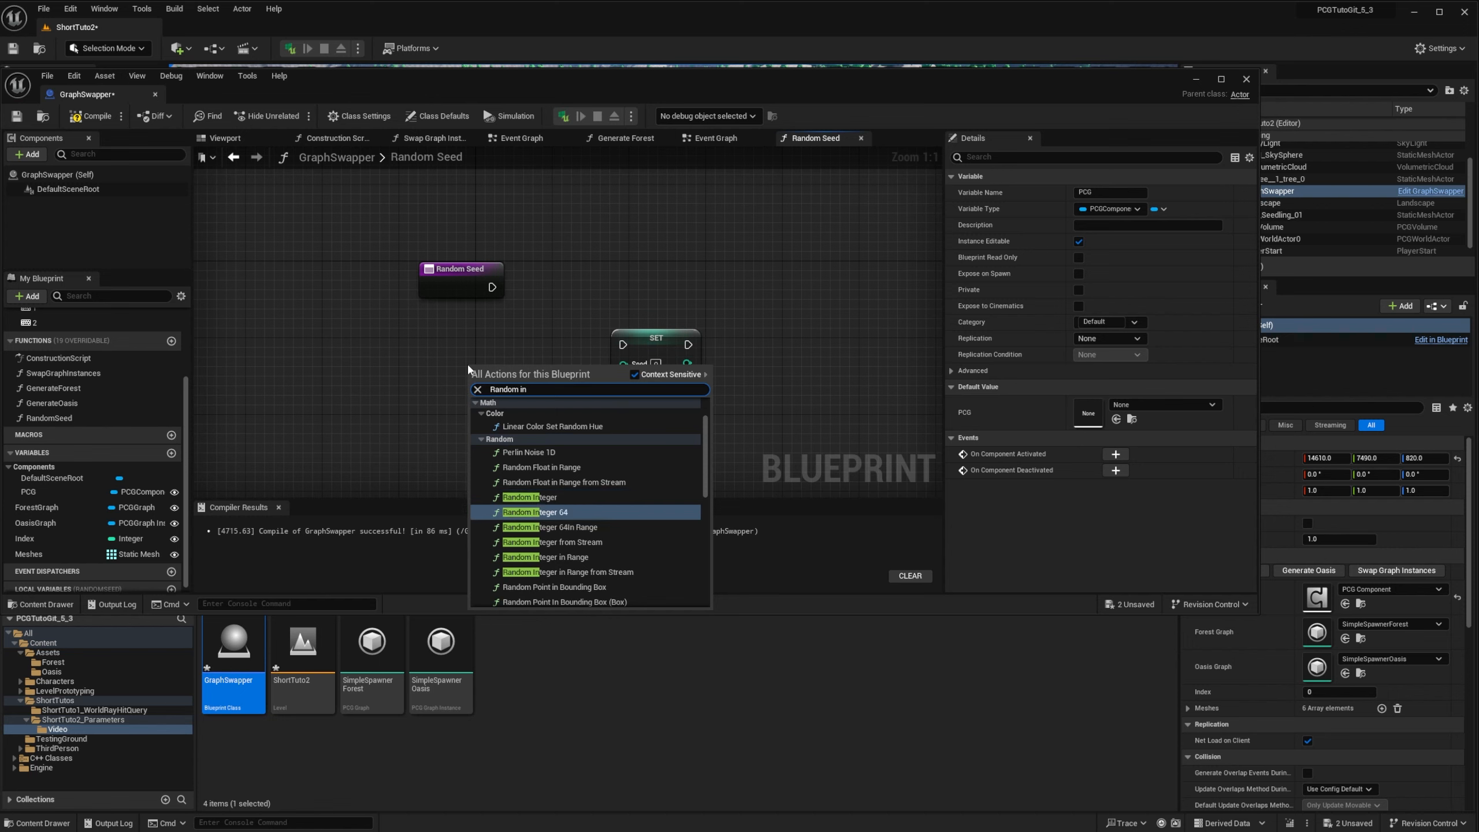
click(531, 496)
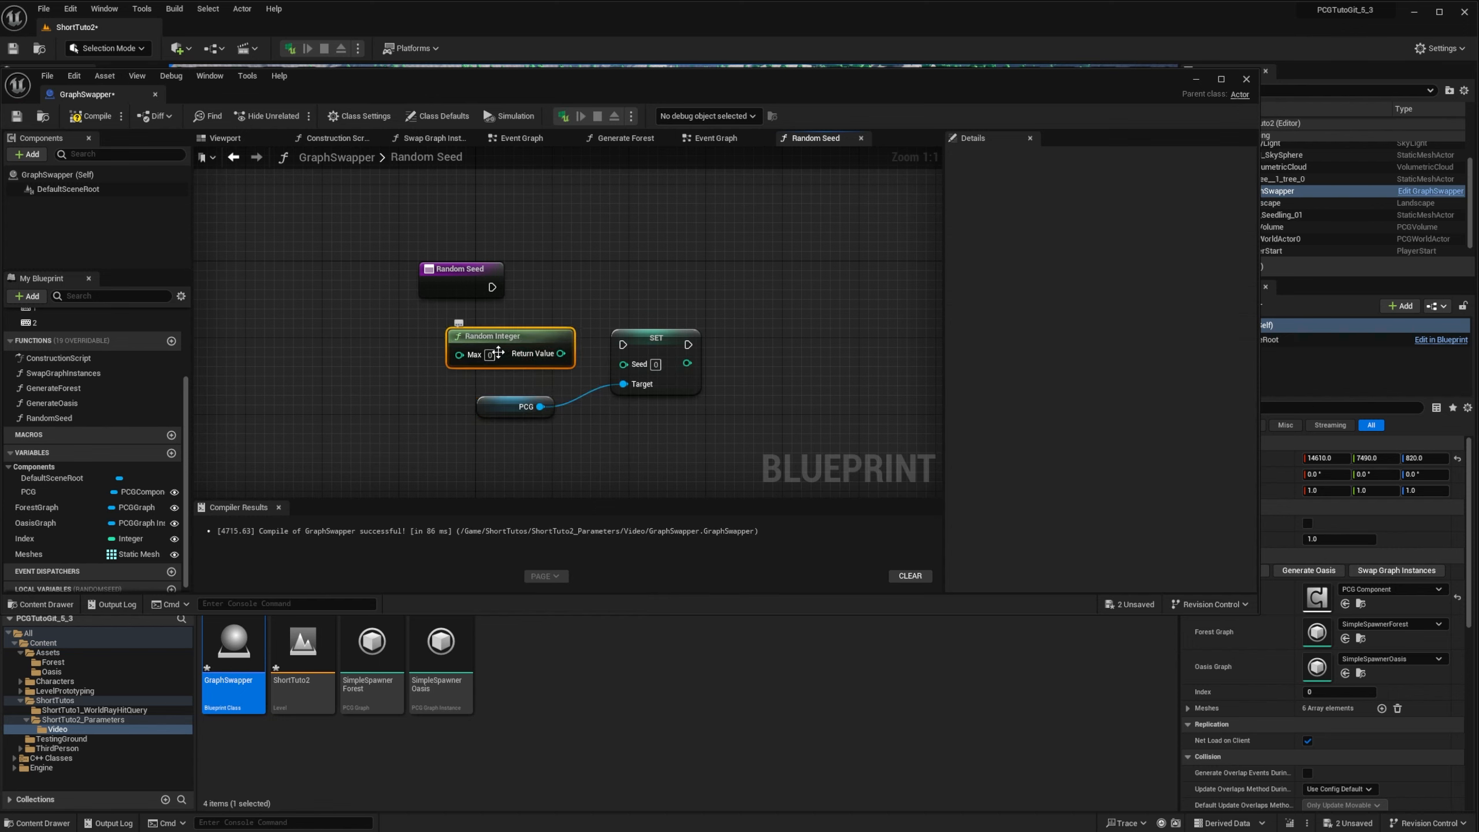
text(99999)
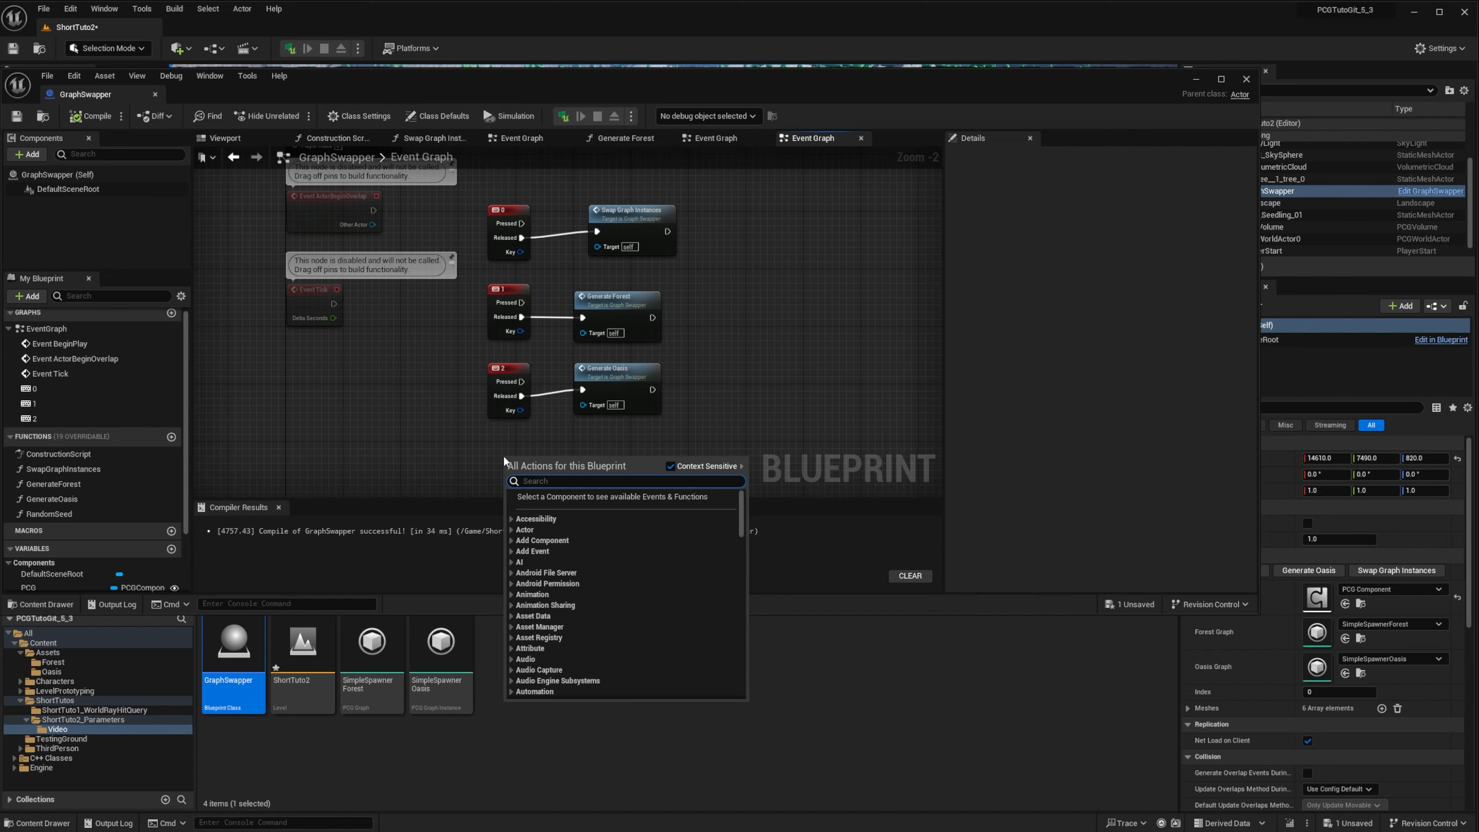
Add a keyboard 3 event and attach an action to its Released pin
text(3)
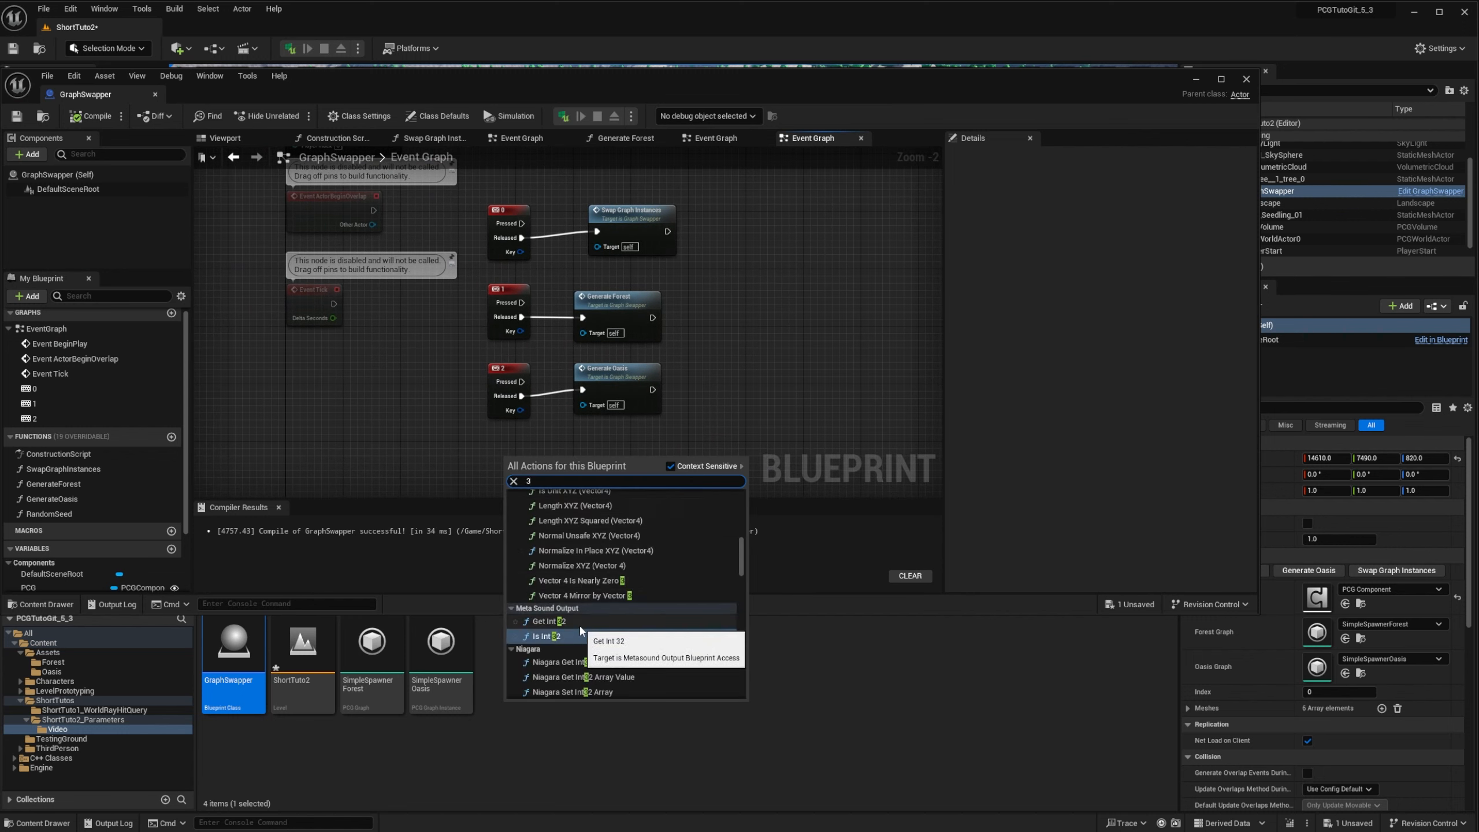
text(ke)
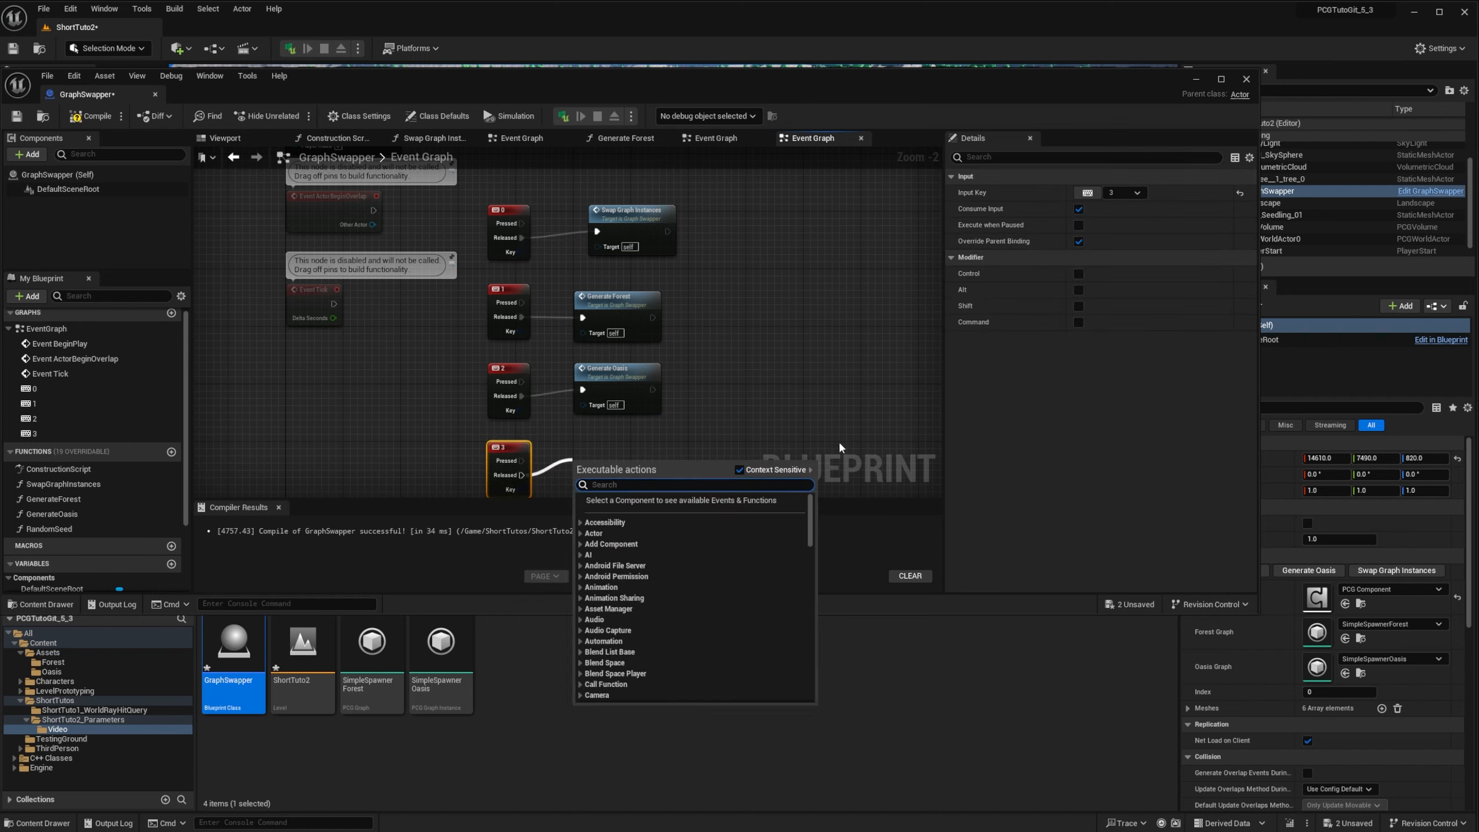
click(840, 447)
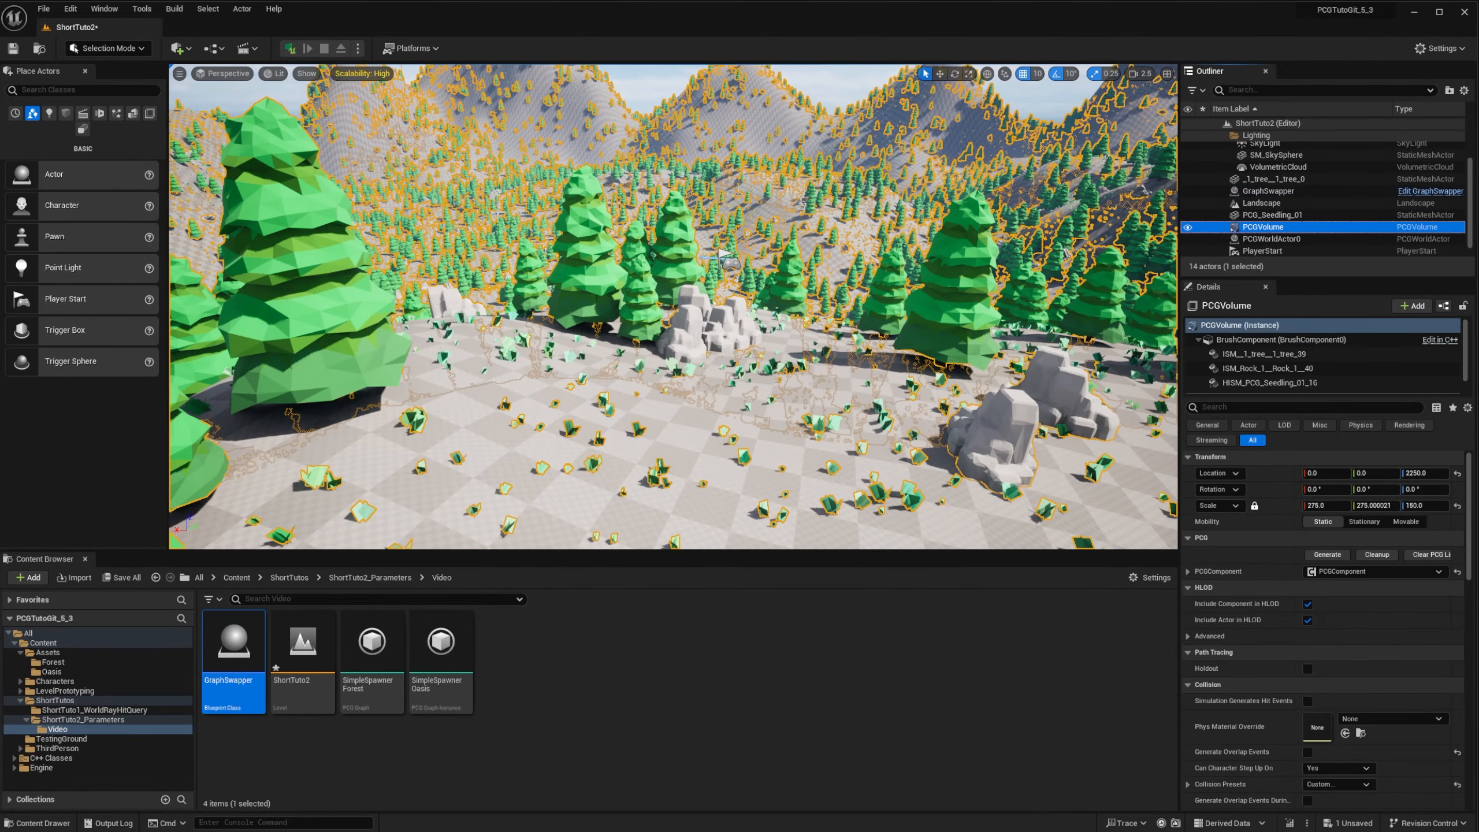
Play the level in the selected viewport, stop the session, and save the level
click(316, 48)
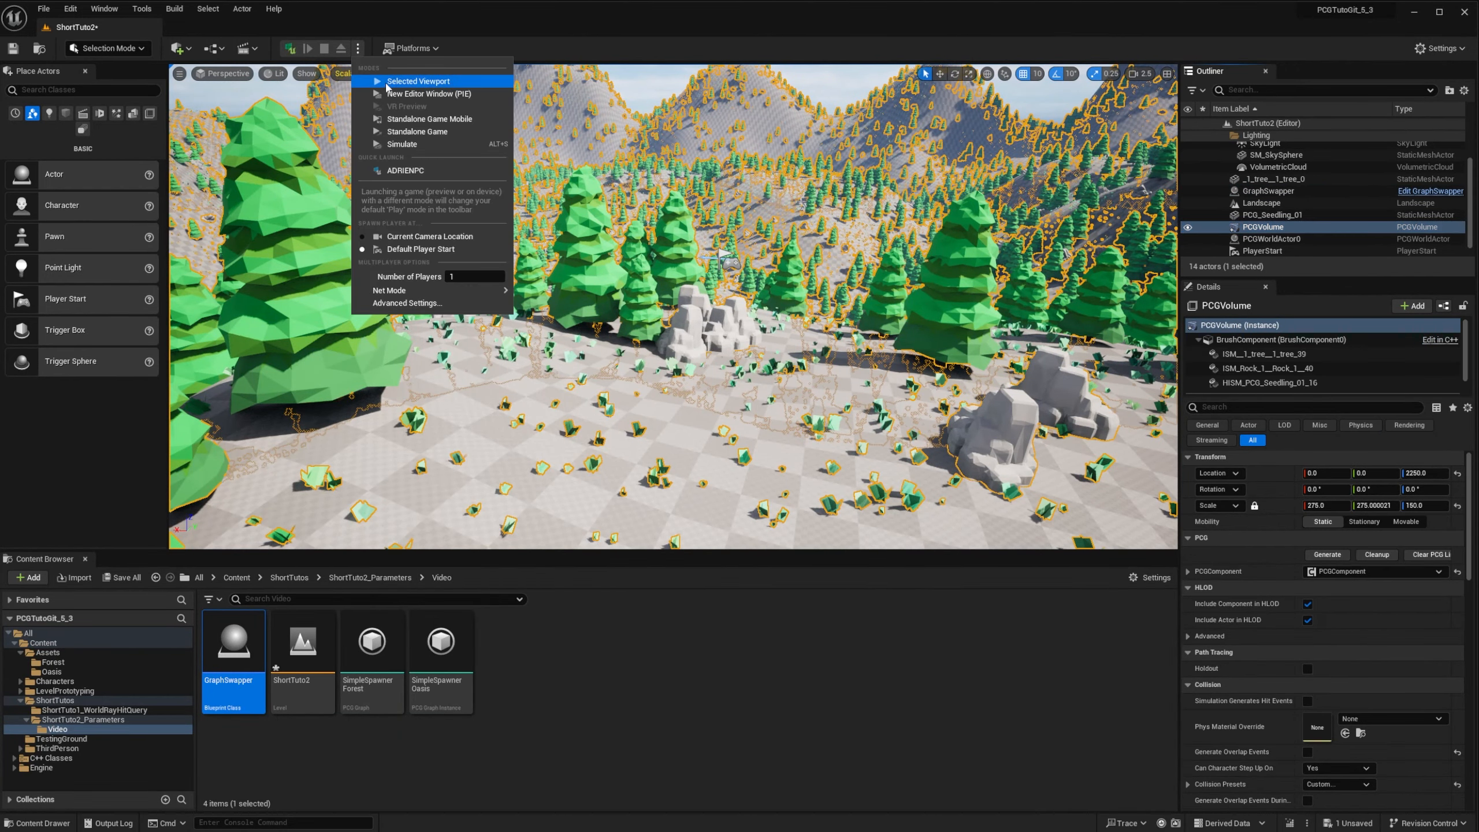
click(418, 81)
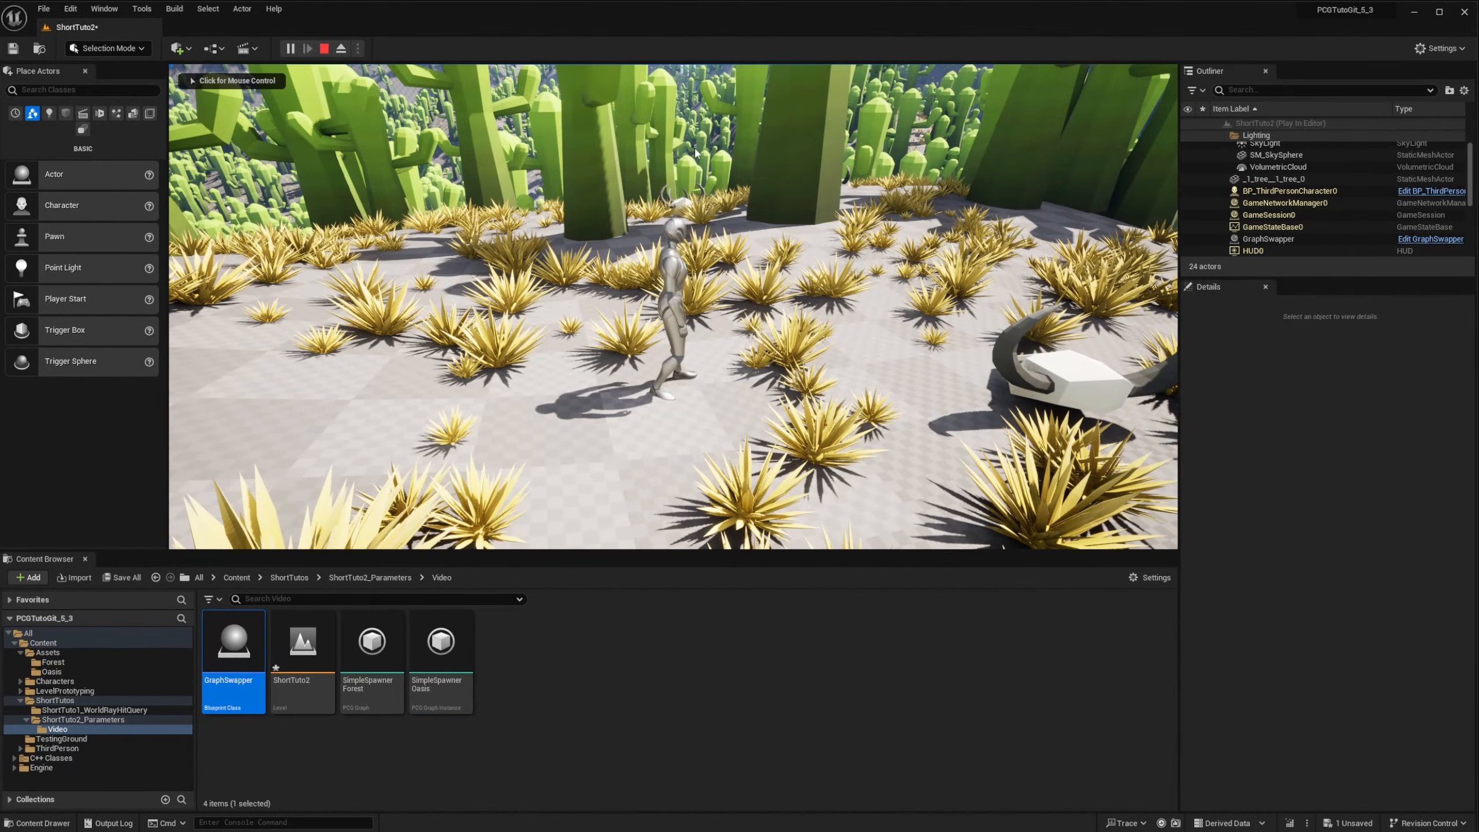
click(356, 48)
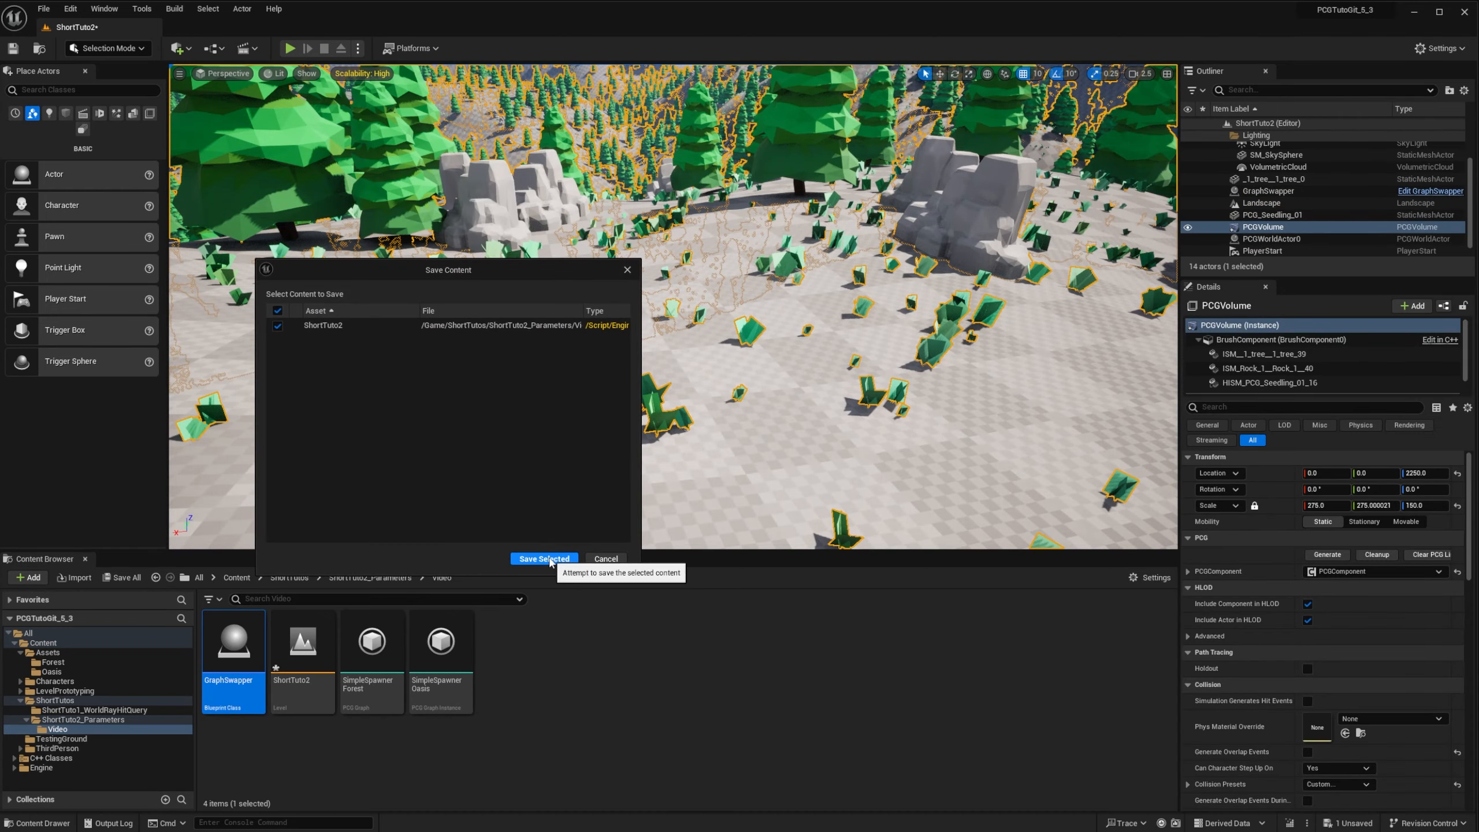
click(543, 558)
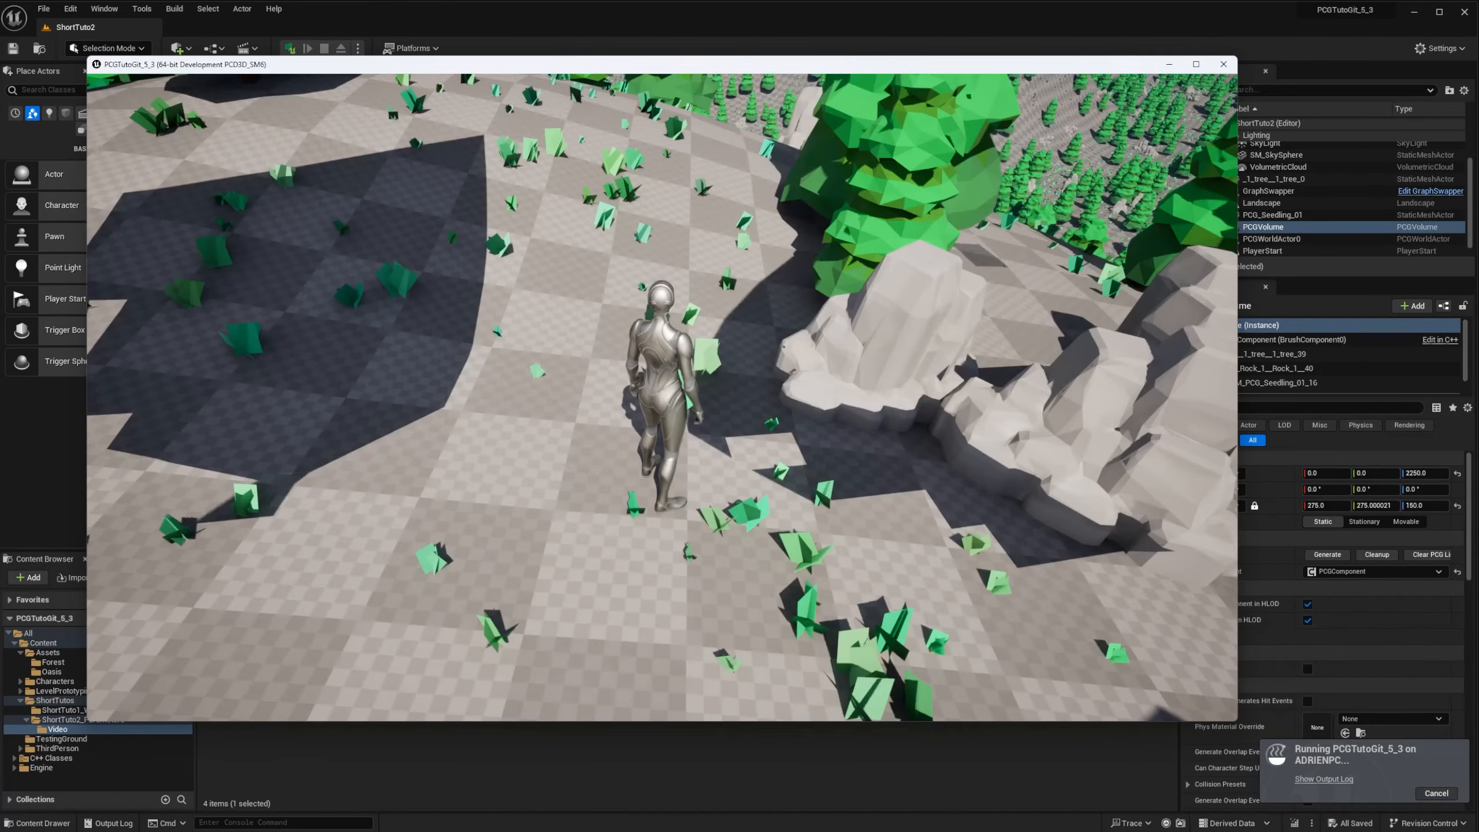